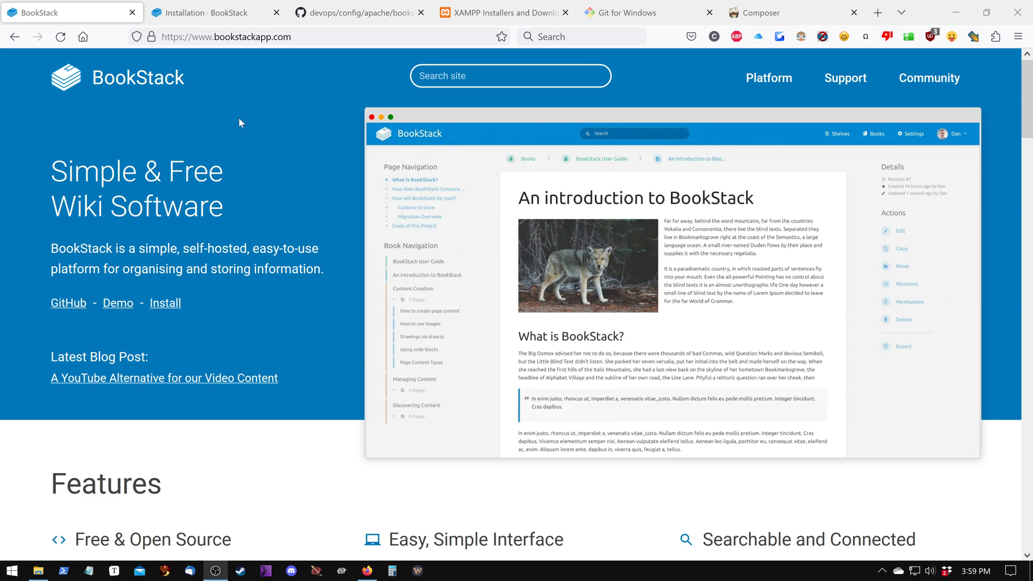
mouse_move(237, 123)
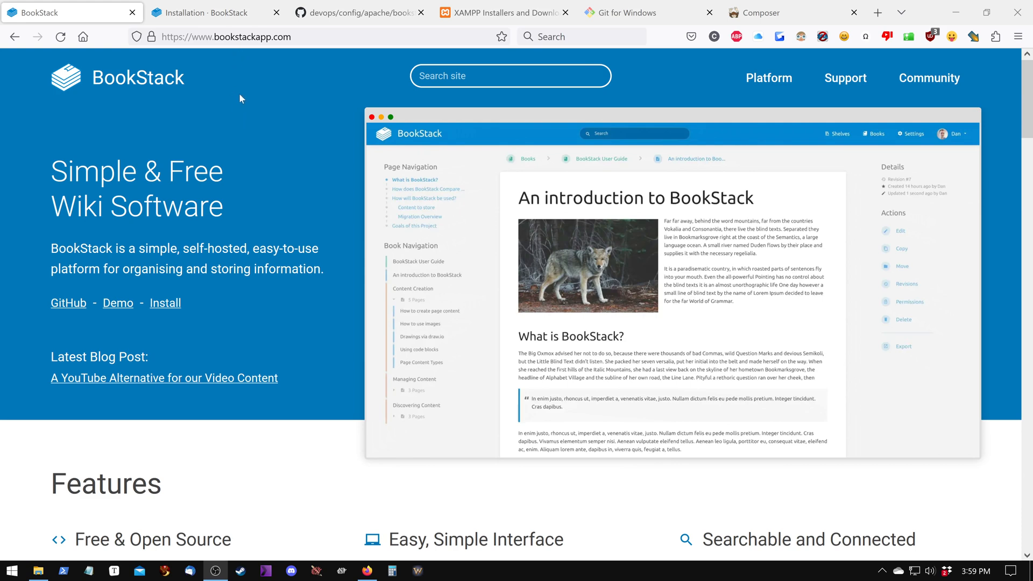
mouse_move(165, 303)
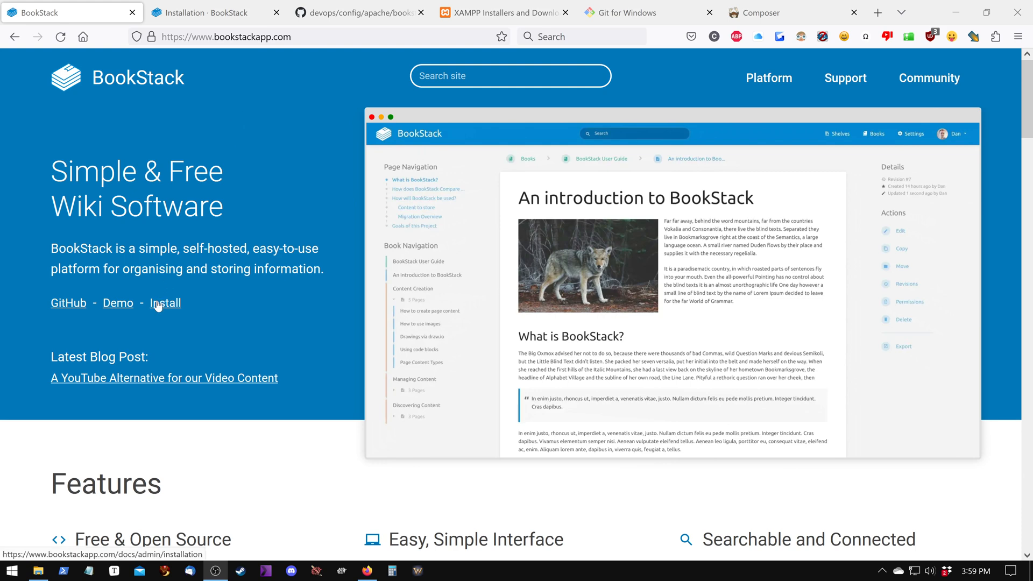
- View the BookStack installation docs, reviewing requirements and returning to the Manual Installation steps
click(165, 303)
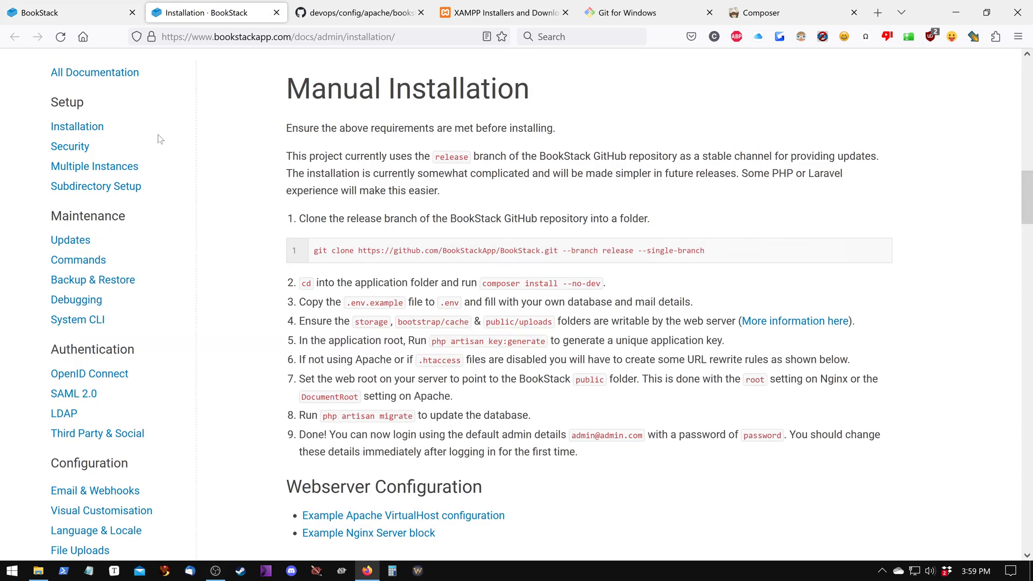
scroll(up, 3)
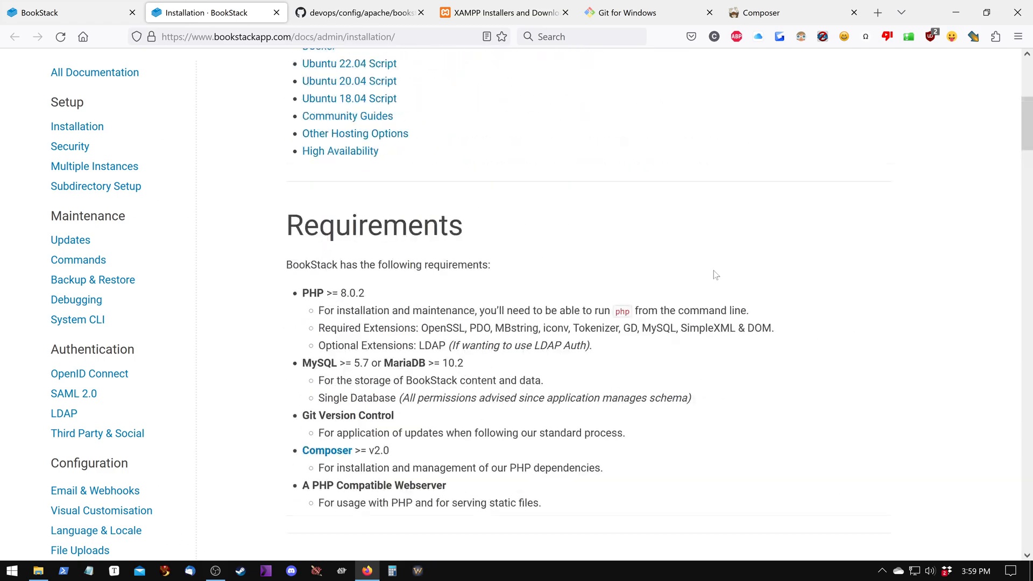
scroll(down, 3)
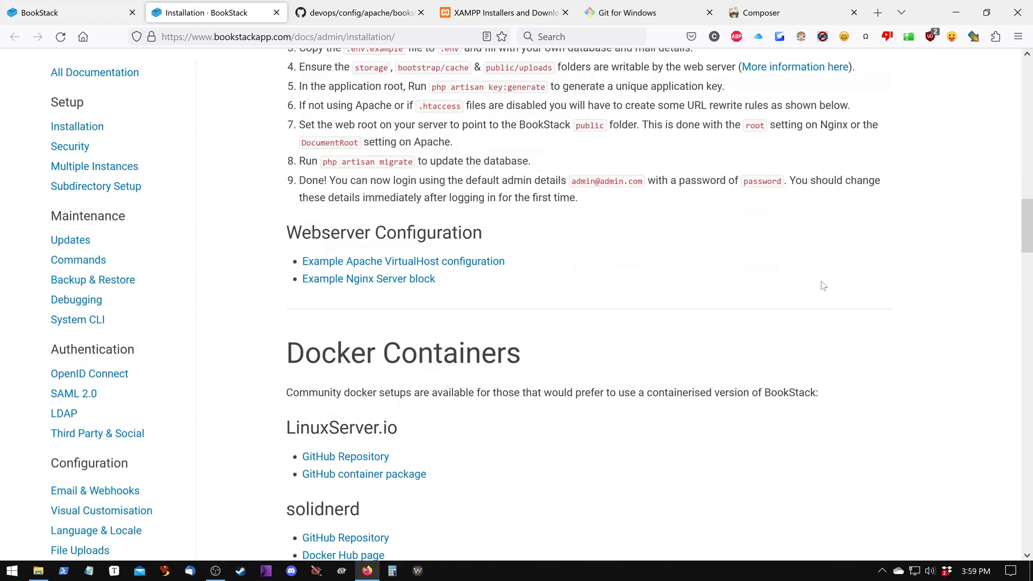
scroll(down, 3)
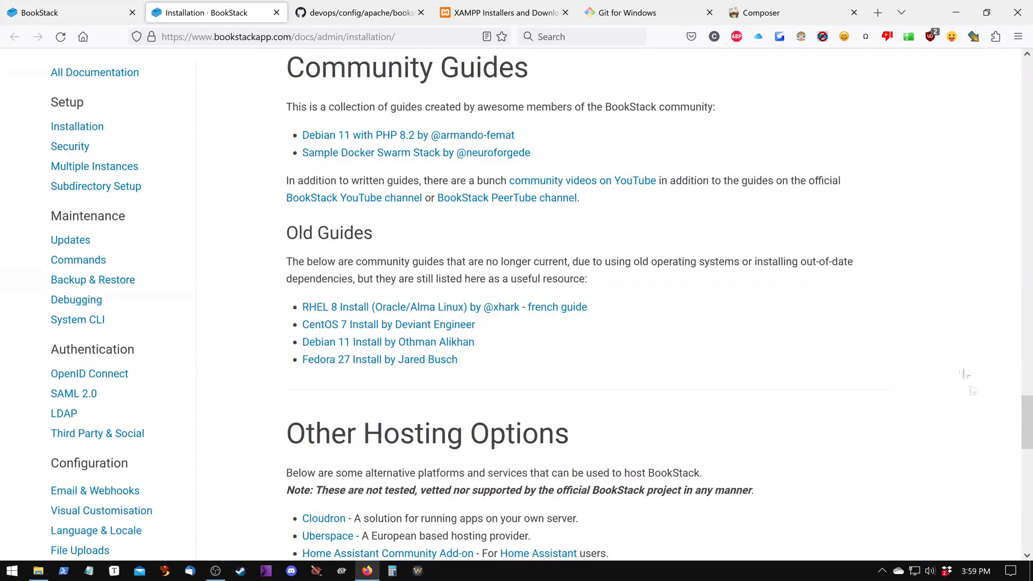
scroll(up, 3)
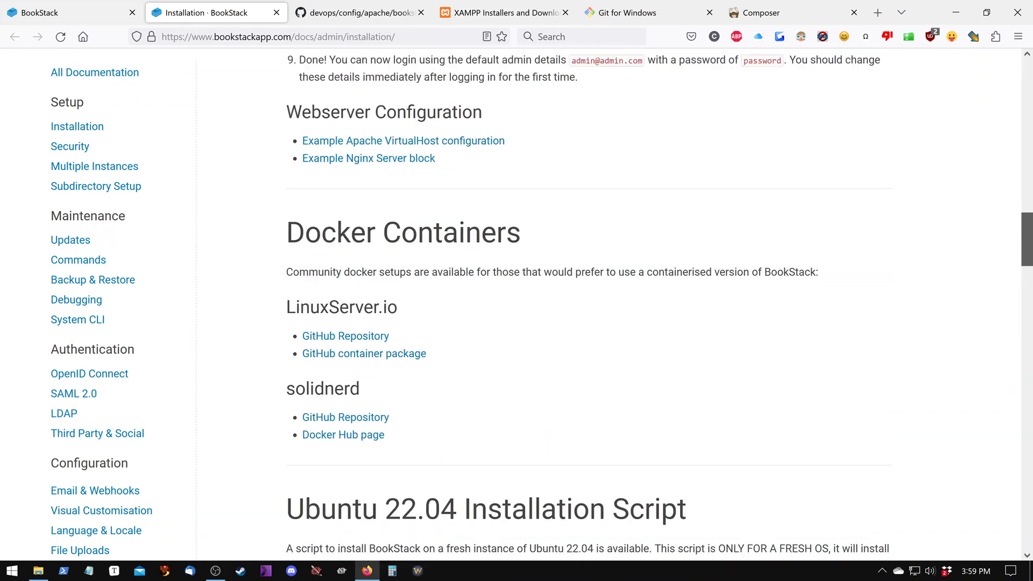
scroll(up, 3)
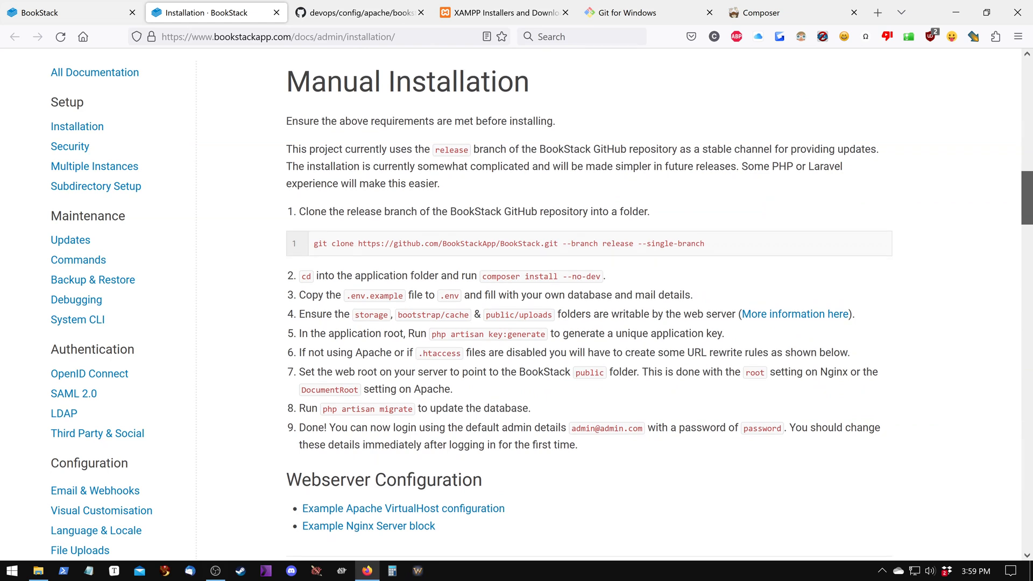
mouse_move(404, 507)
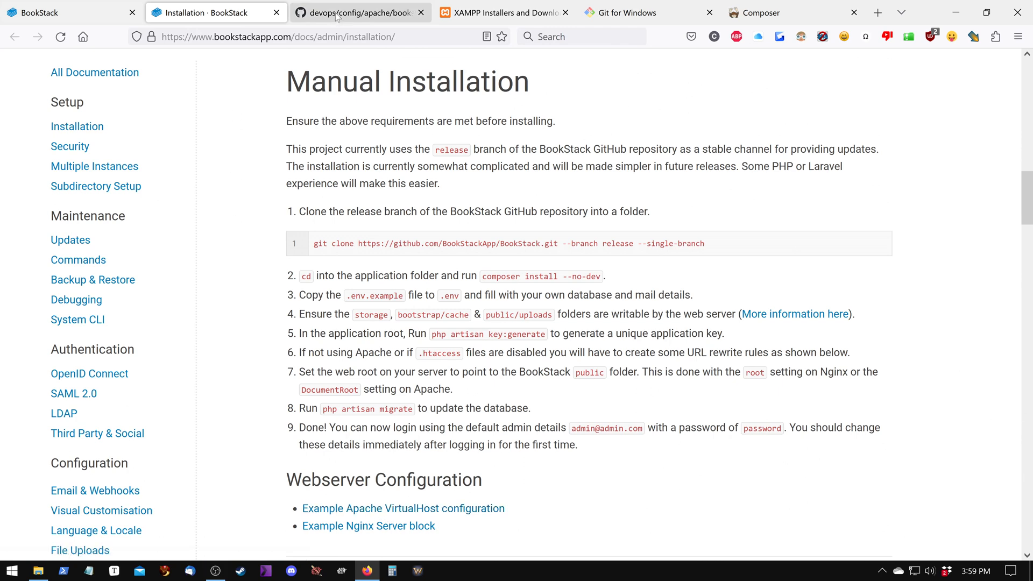
- Review the example Apache bookstack.conf on GitHub from the top, then move to the XAMPP download page
click(360, 13)
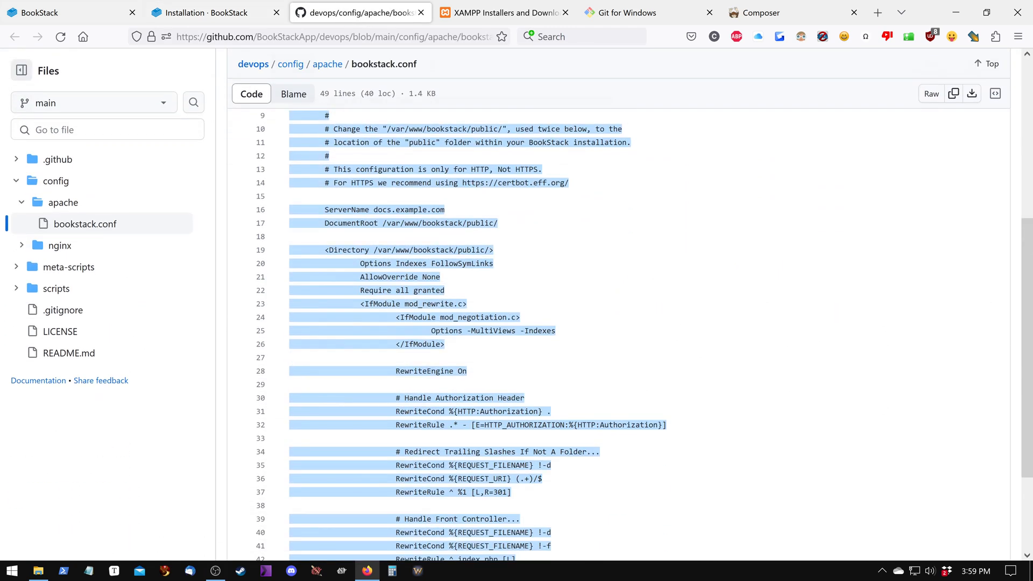
scroll(up, 3)
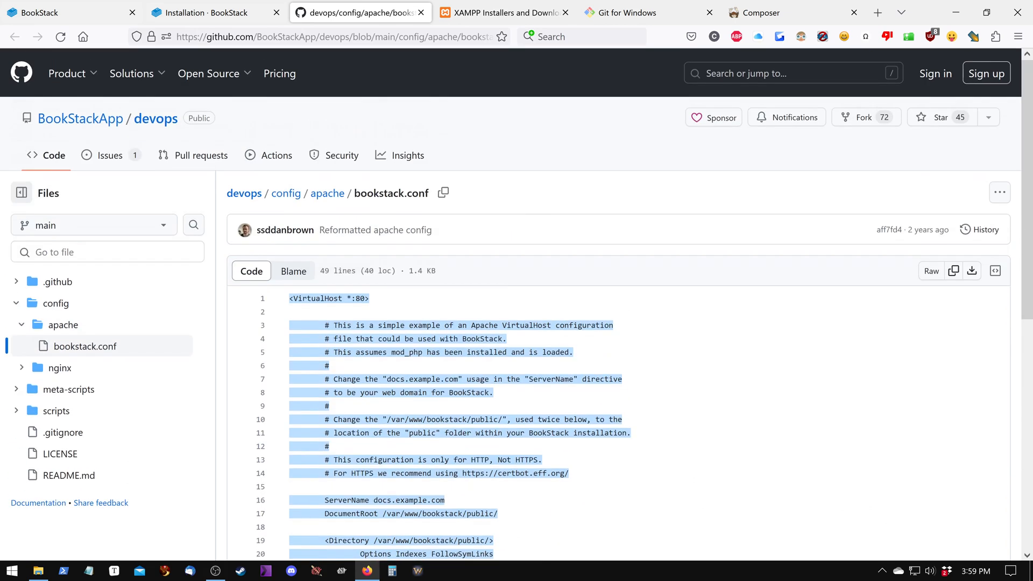
mouse_move(526, 208)
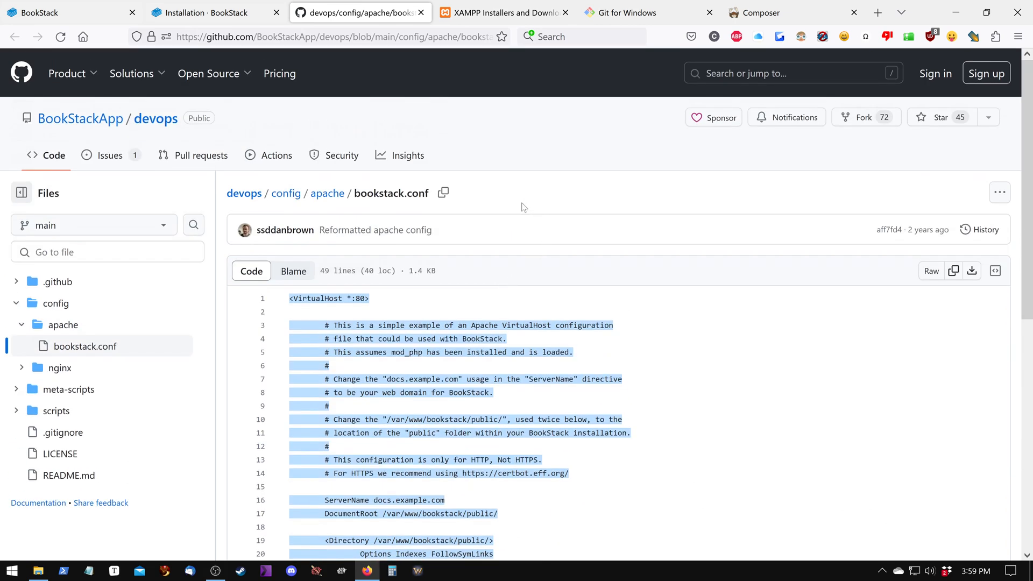
click(500, 13)
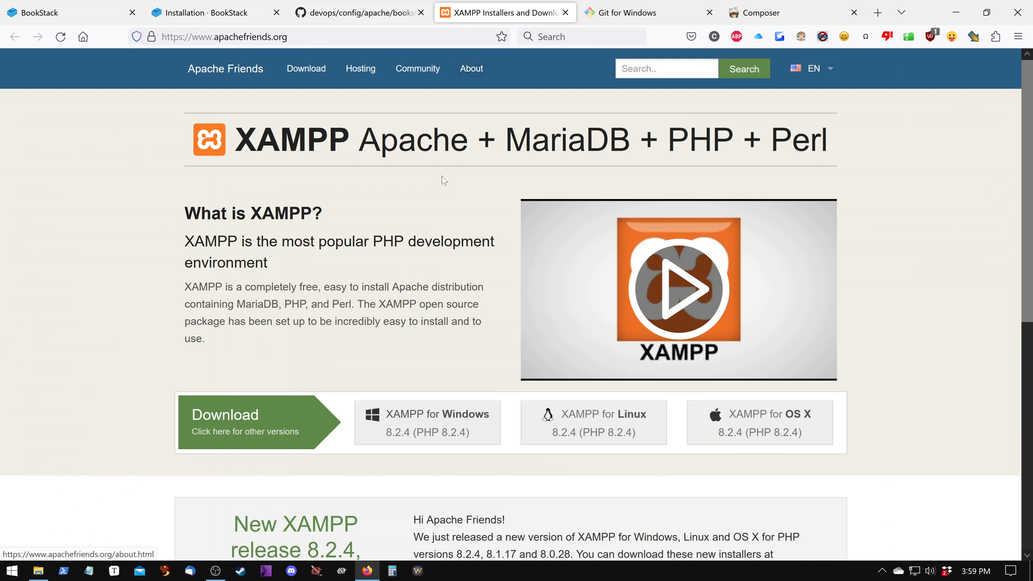
mouse_move(327, 271)
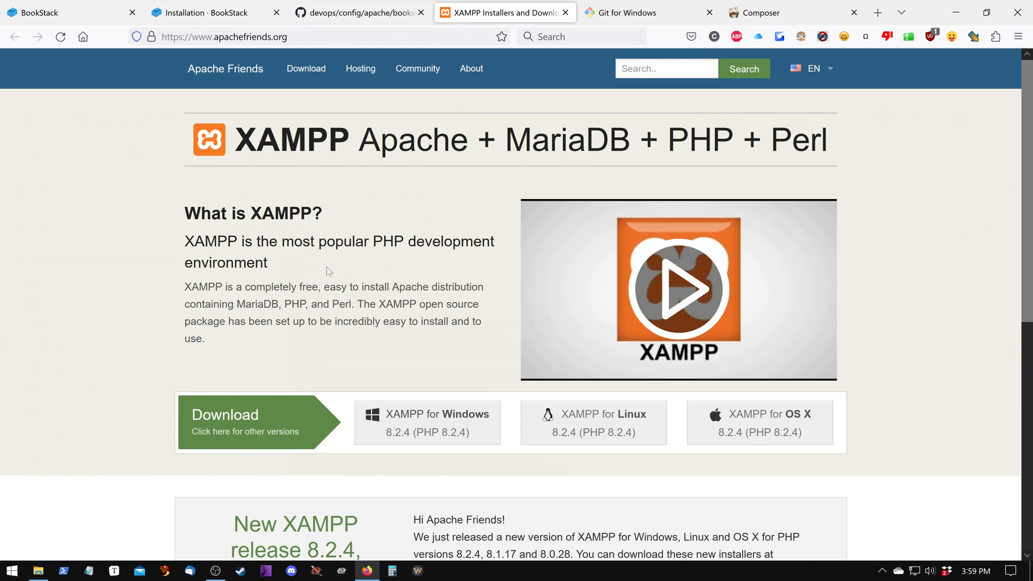
mouse_move(421, 441)
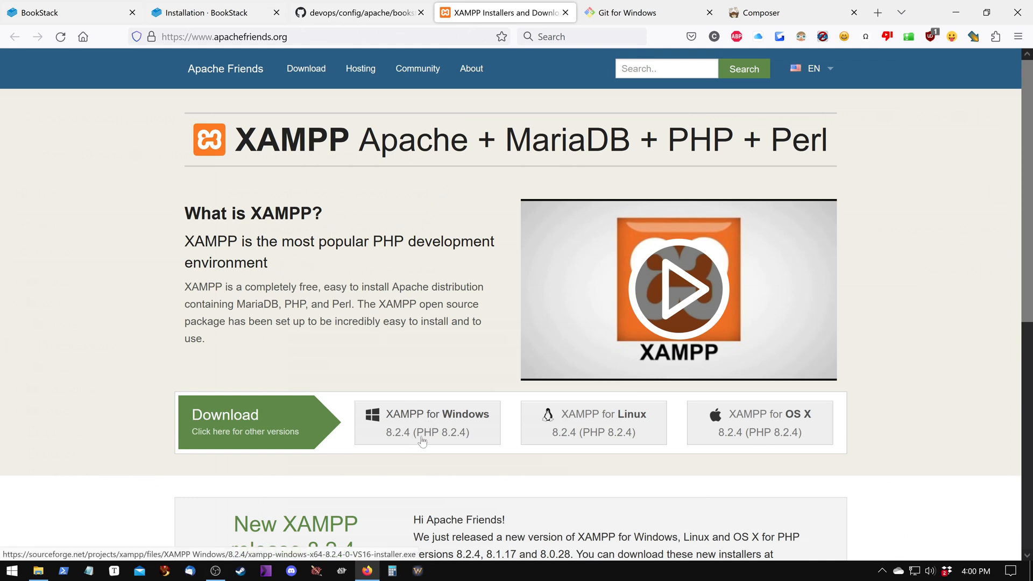
mouse_move(369, 206)
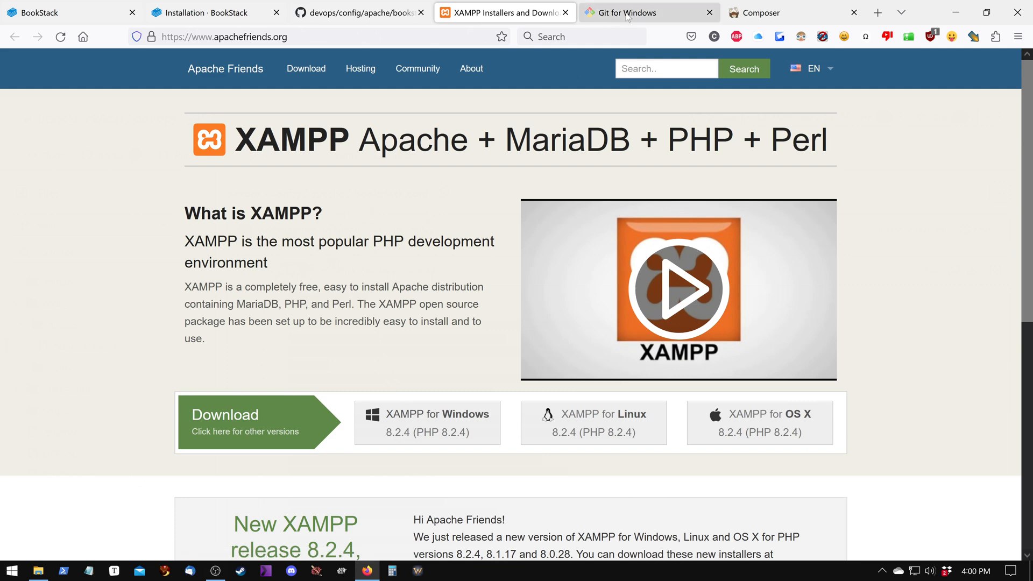
click(649, 12)
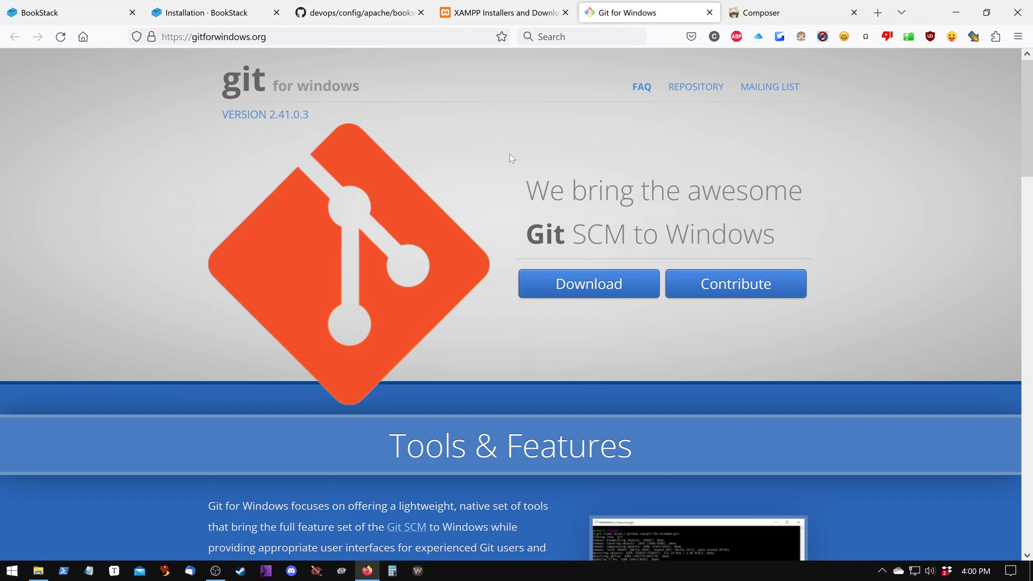
mouse_move(586, 288)
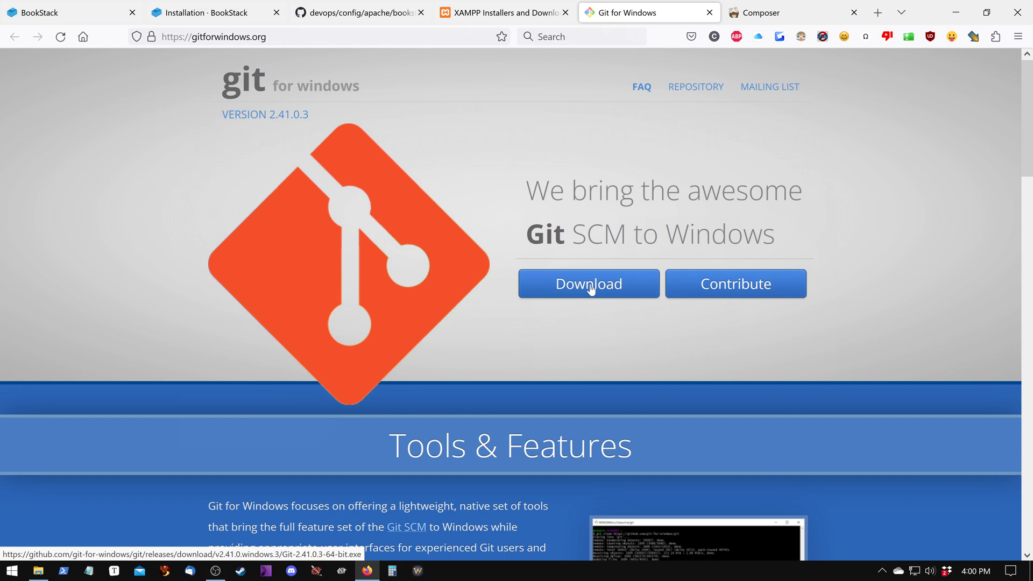
click(757, 13)
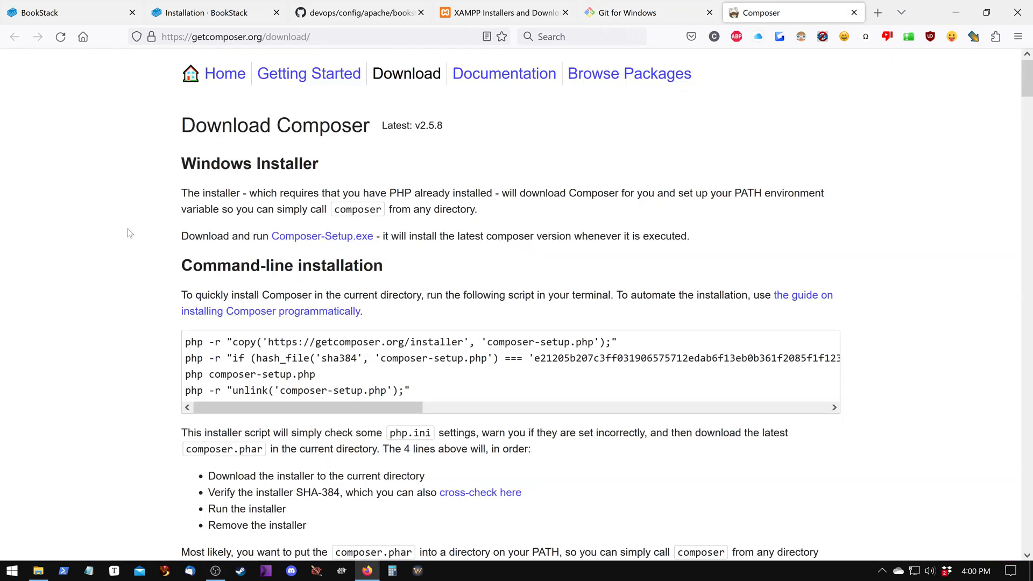
mouse_move(332, 79)
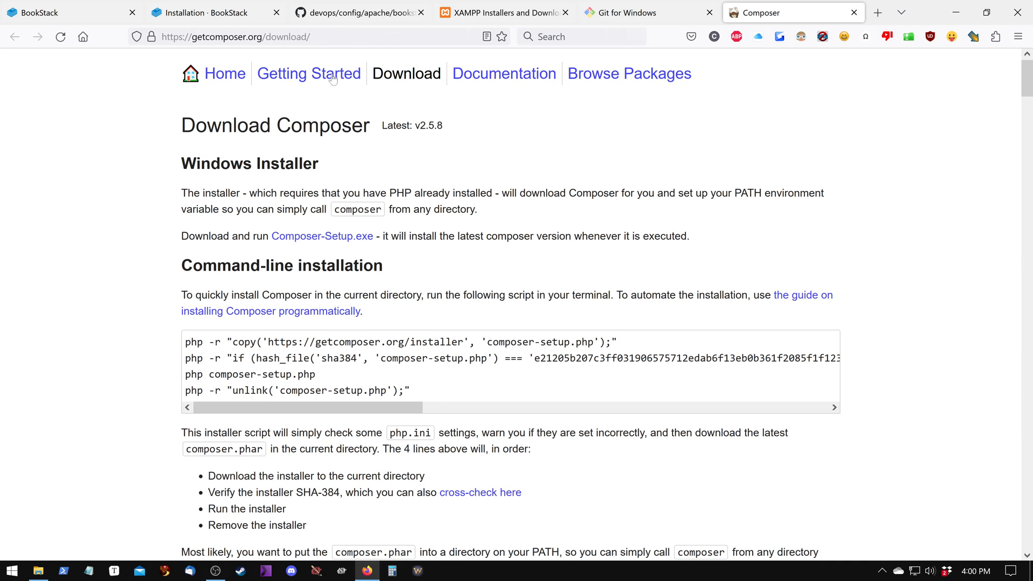
mouse_move(390, 103)
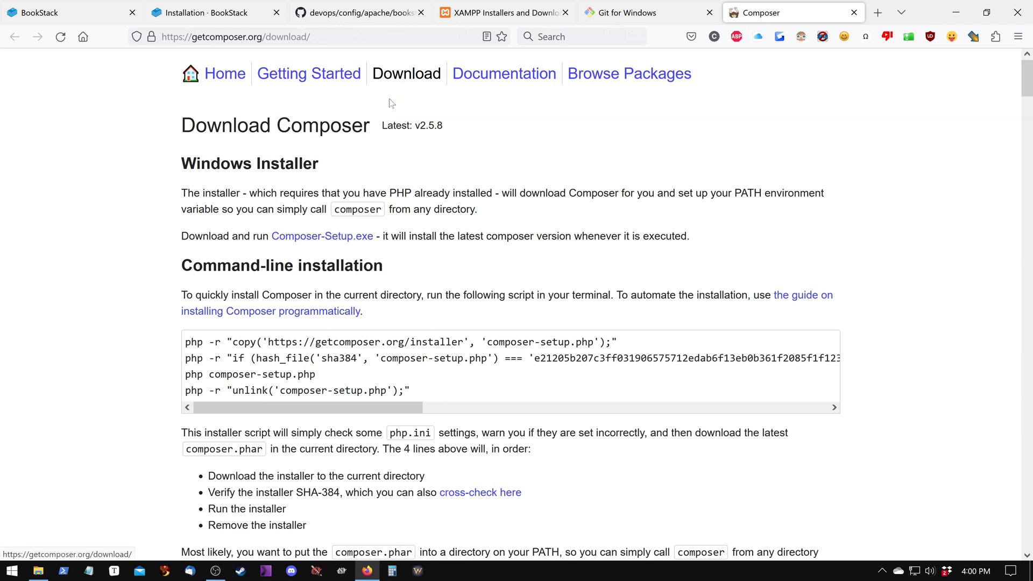
mouse_move(321, 236)
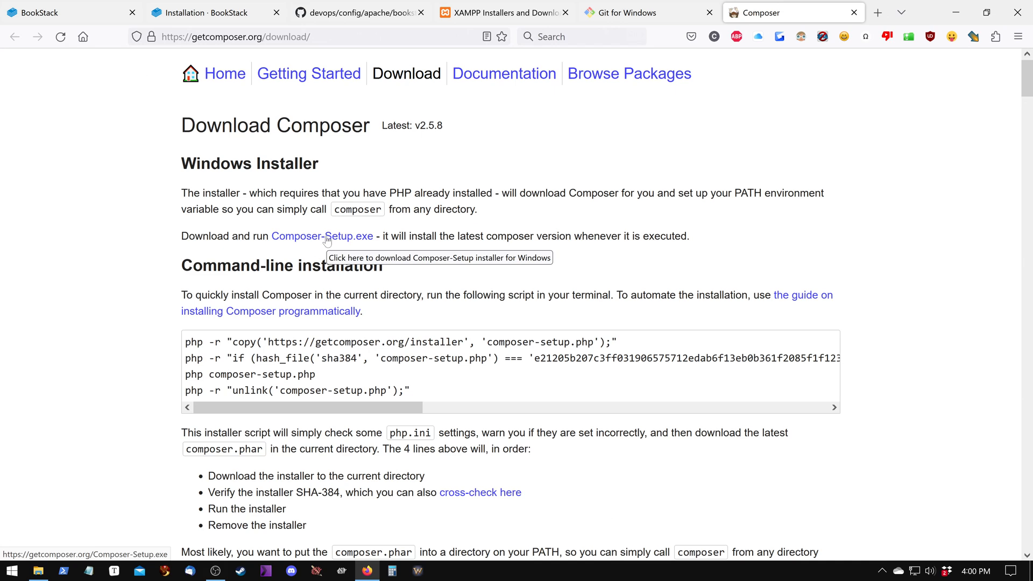
mouse_move(311, 240)
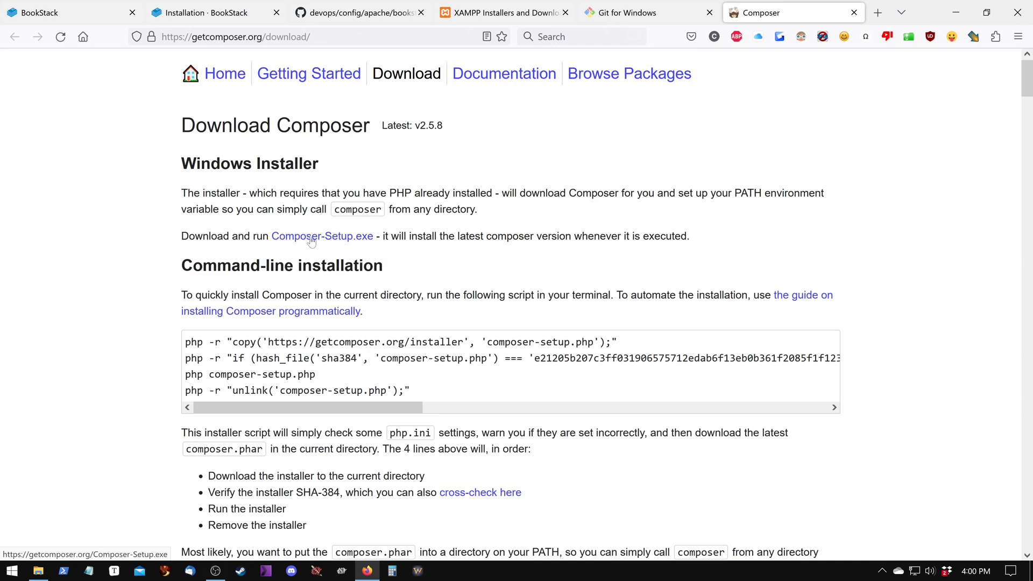
click(501, 12)
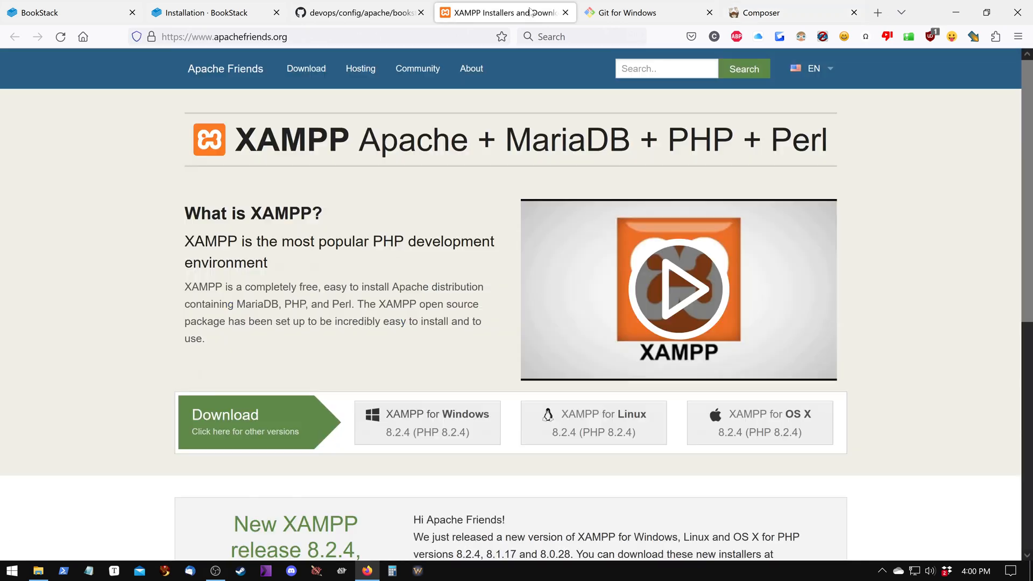
click(758, 13)
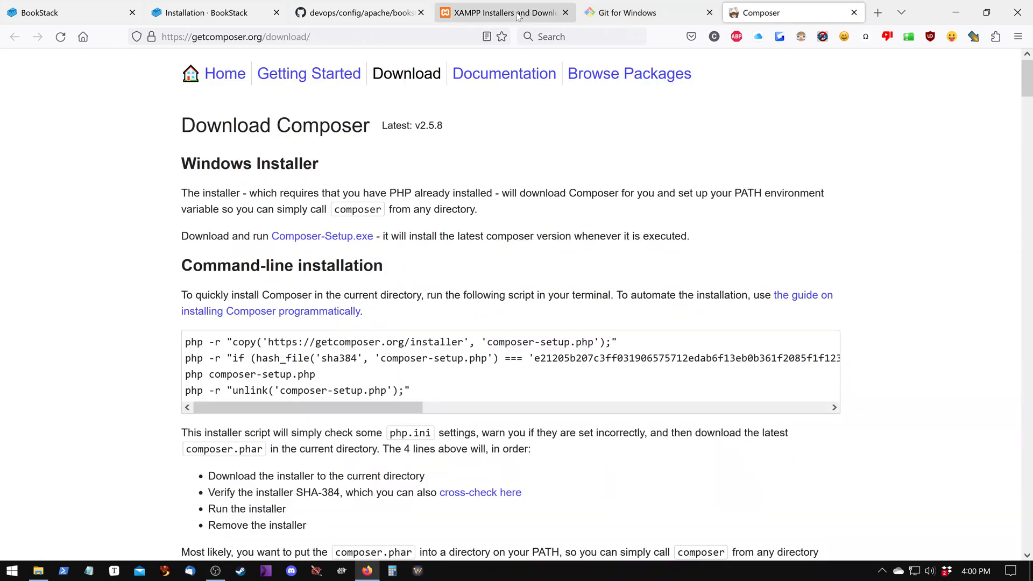
click(503, 11)
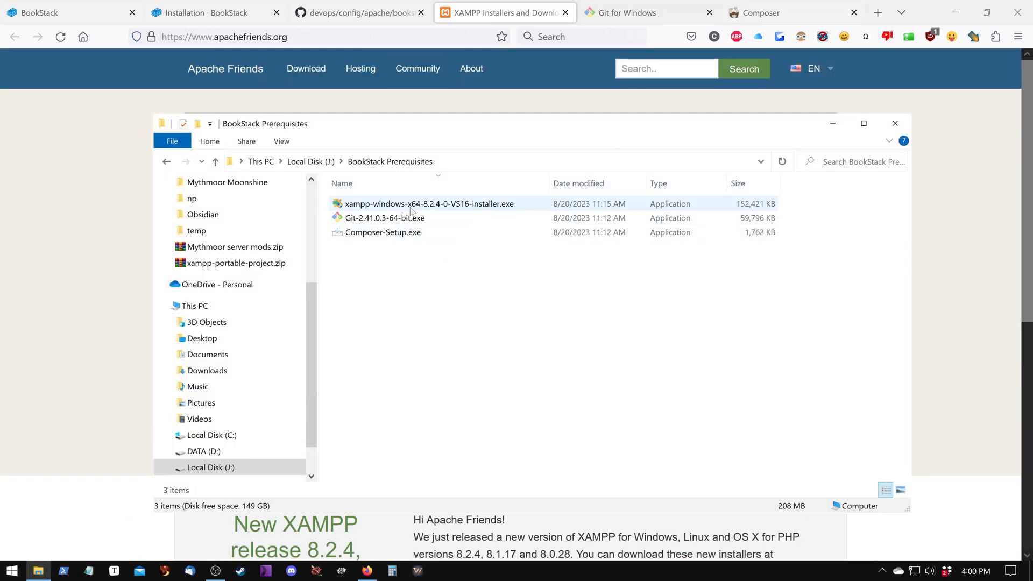
mouse_move(421, 203)
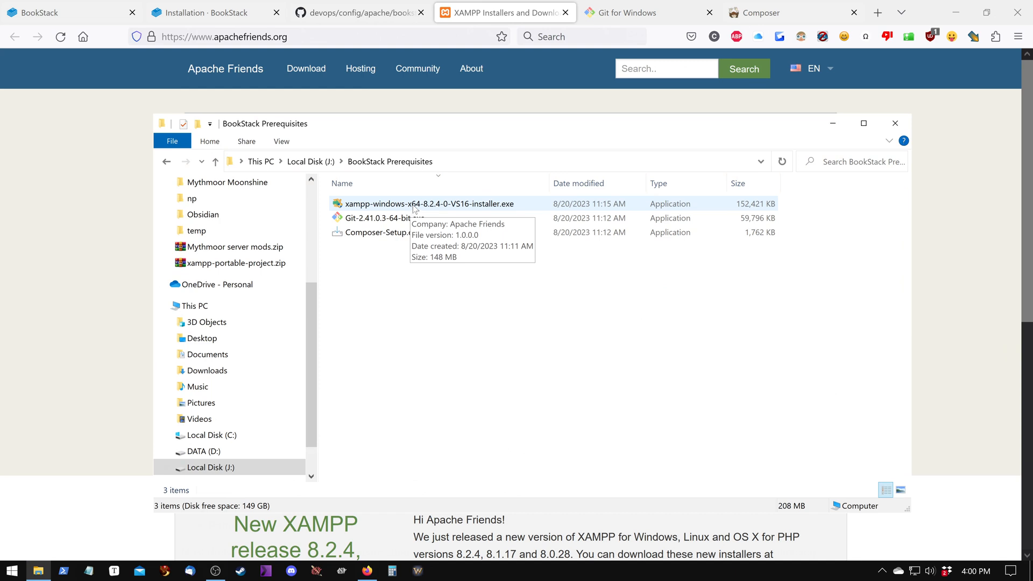
- Launch xampp-windows-x64-8.2.4-0-VS16-installer.exe from the BookStack Prerequisites folder
click(429, 203)
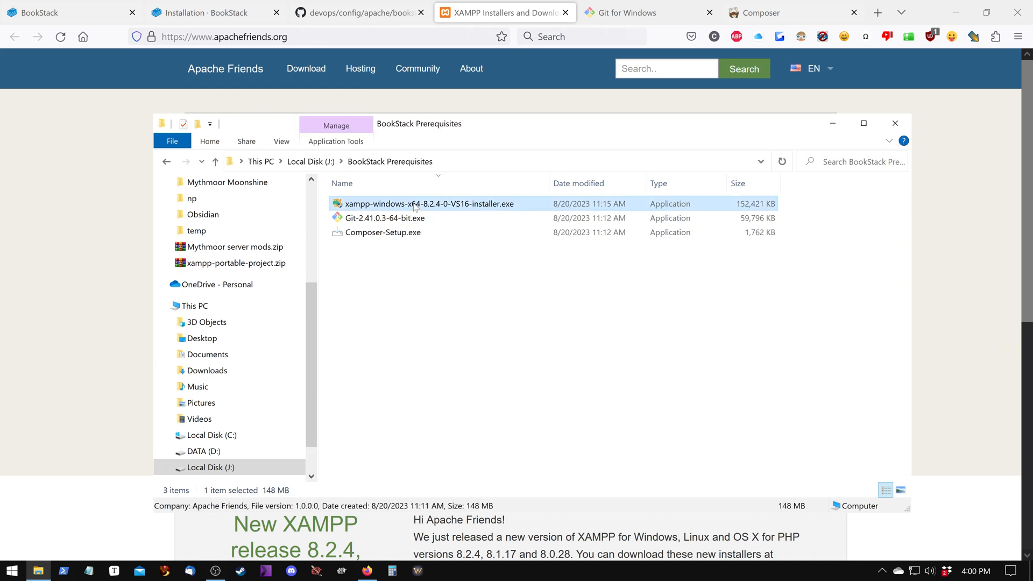
double_click(430, 203)
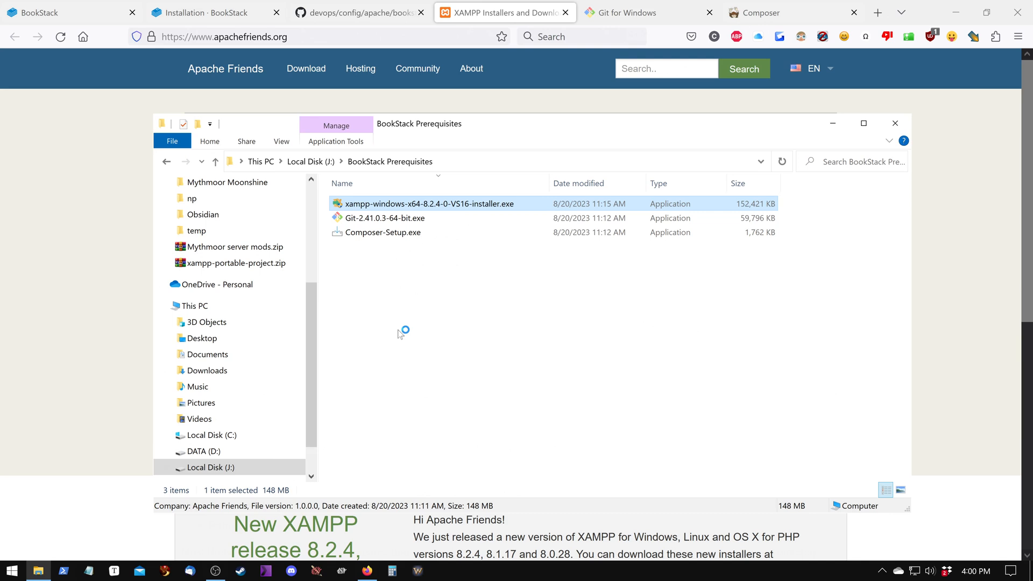
double_click(429, 203)
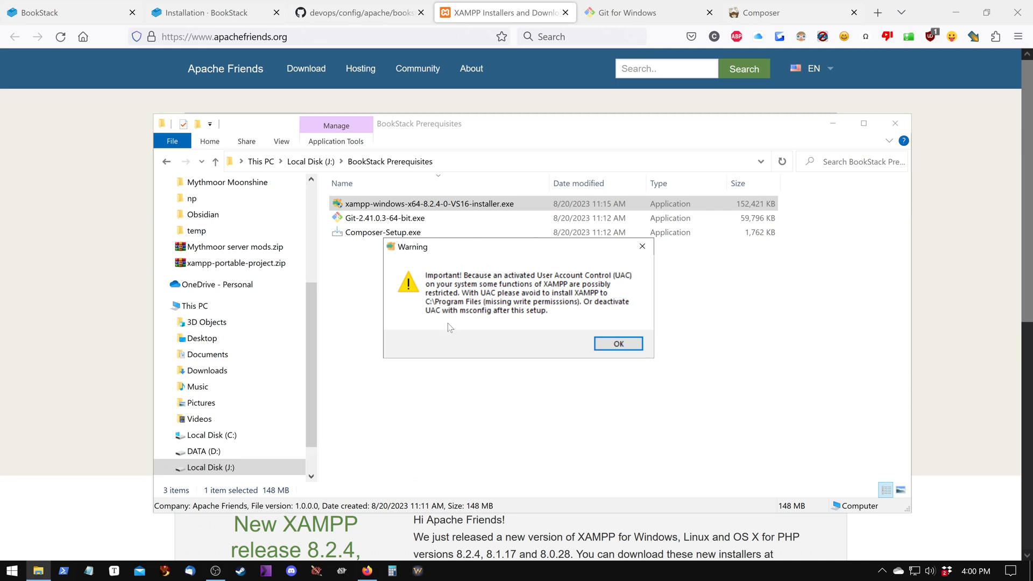
mouse_move(557, 314)
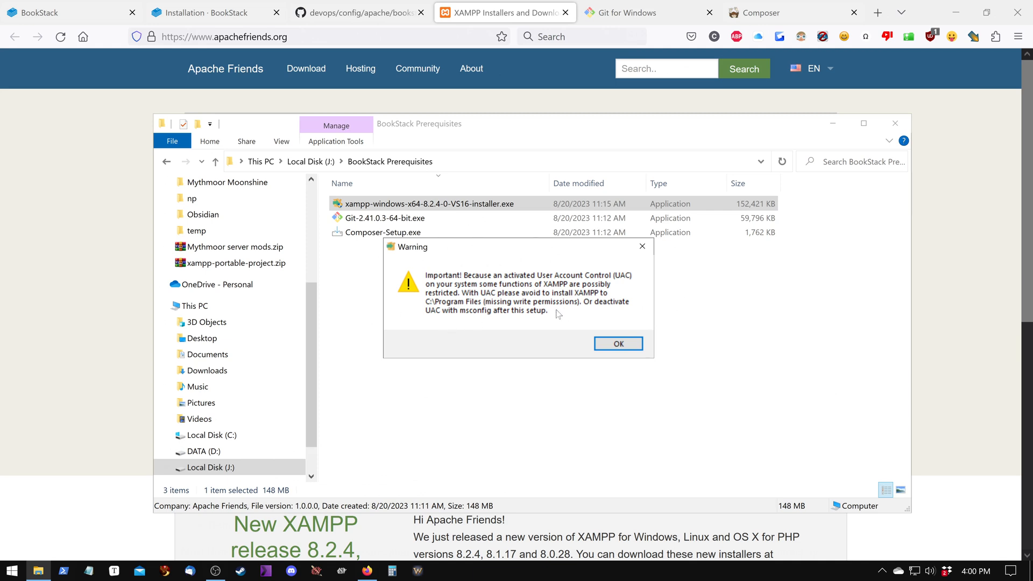
mouse_move(482, 295)
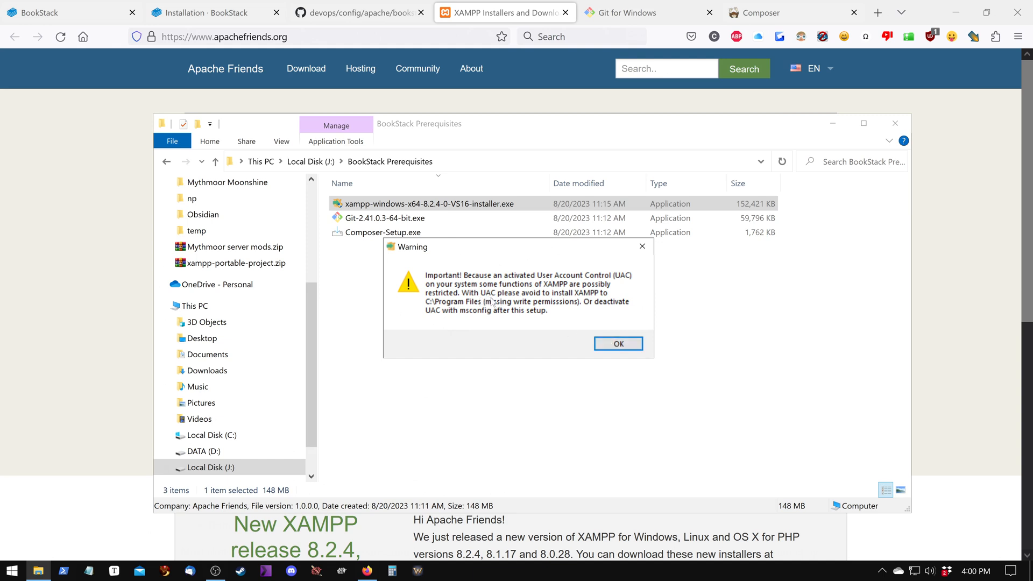
mouse_move(454, 317)
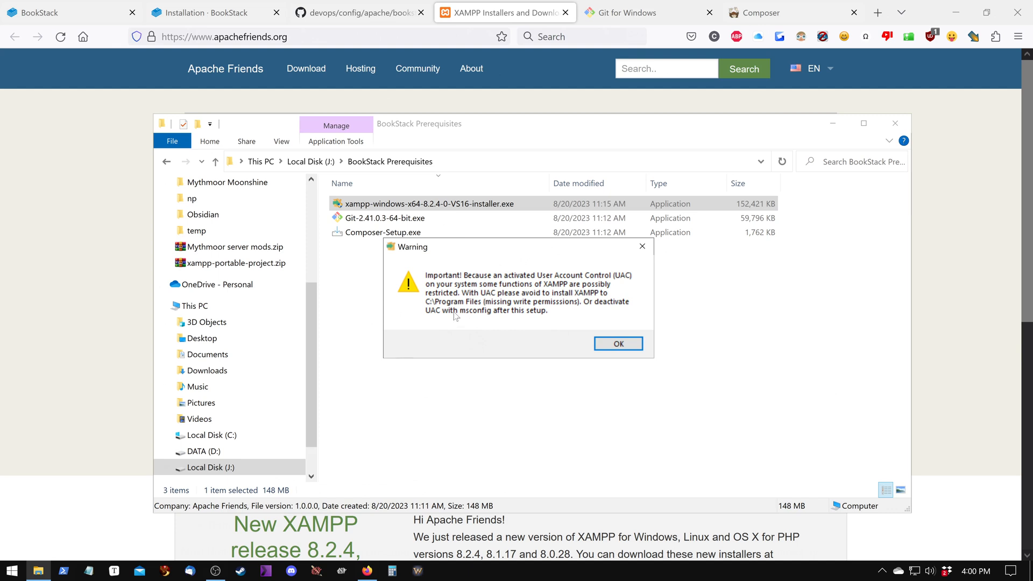
mouse_move(526, 316)
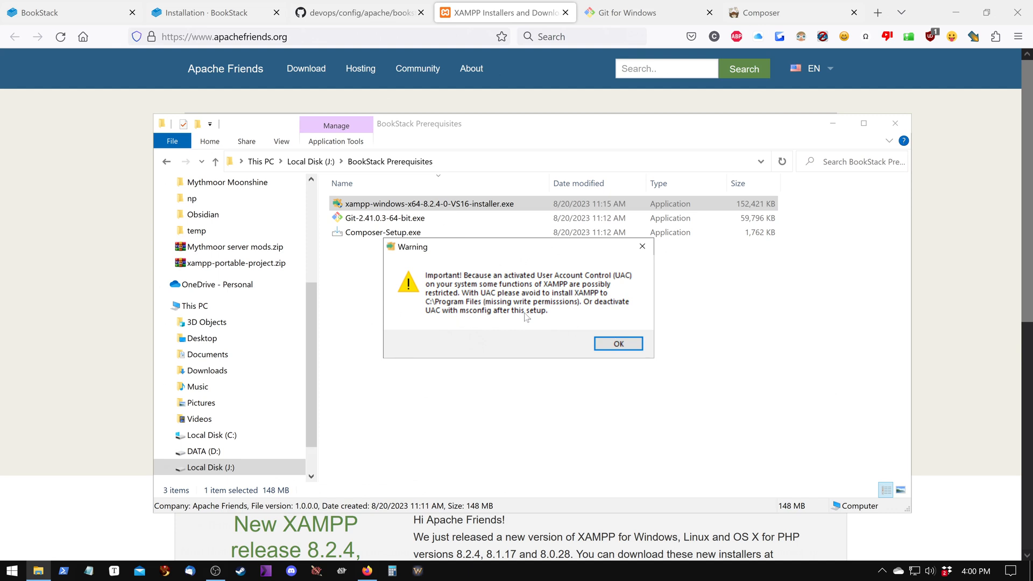
mouse_move(572, 313)
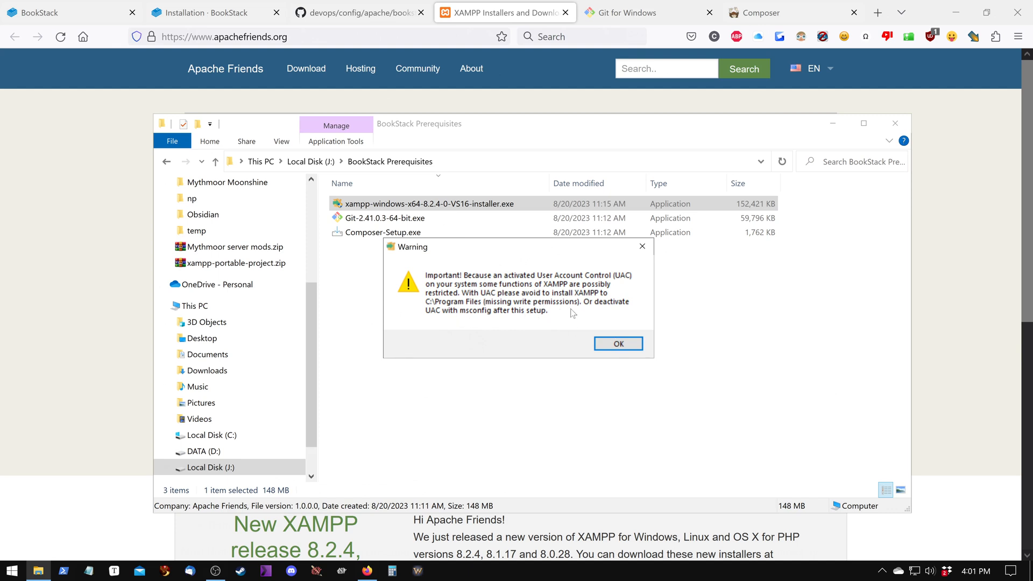
mouse_move(614, 276)
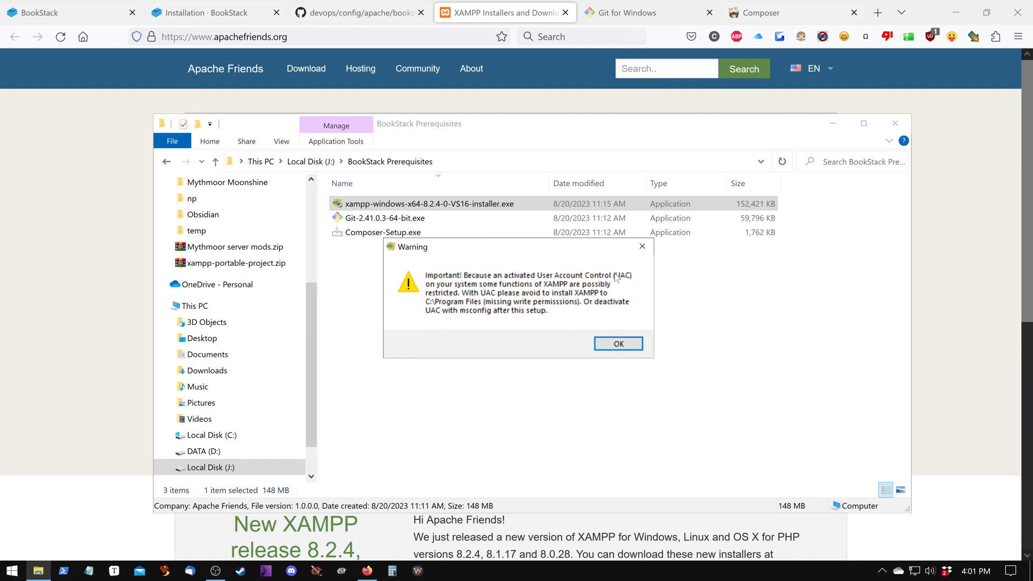
mouse_move(551, 309)
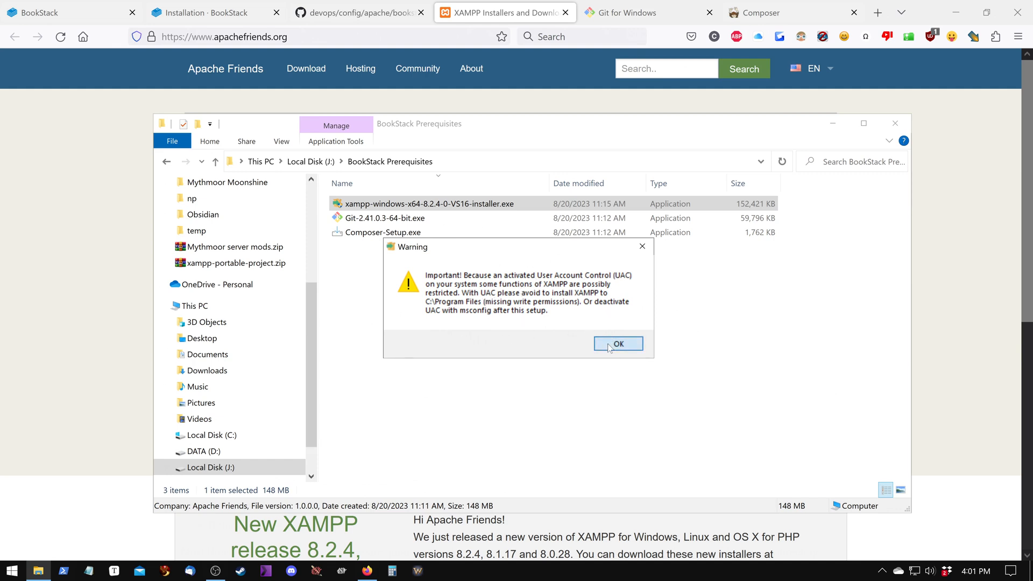
- Install XAMPP with default components into J:\xampp in English and finish the wizard
click(617, 343)
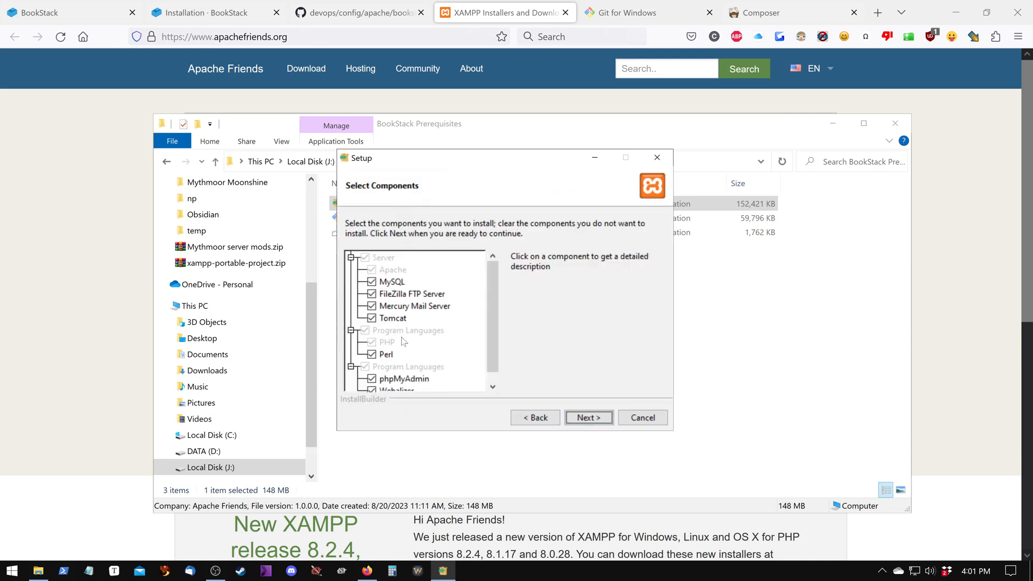
click(587, 418)
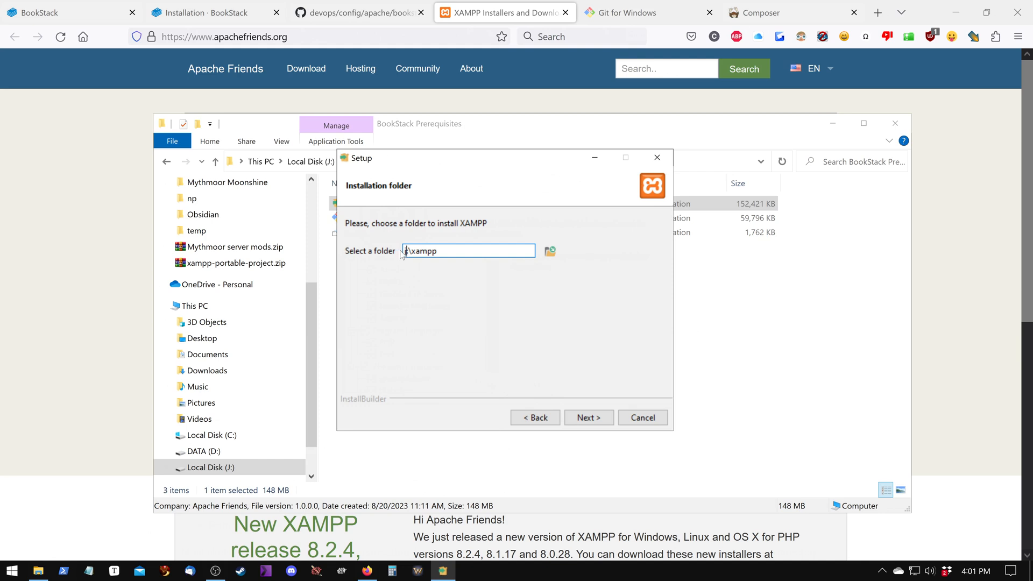
click(588, 417)
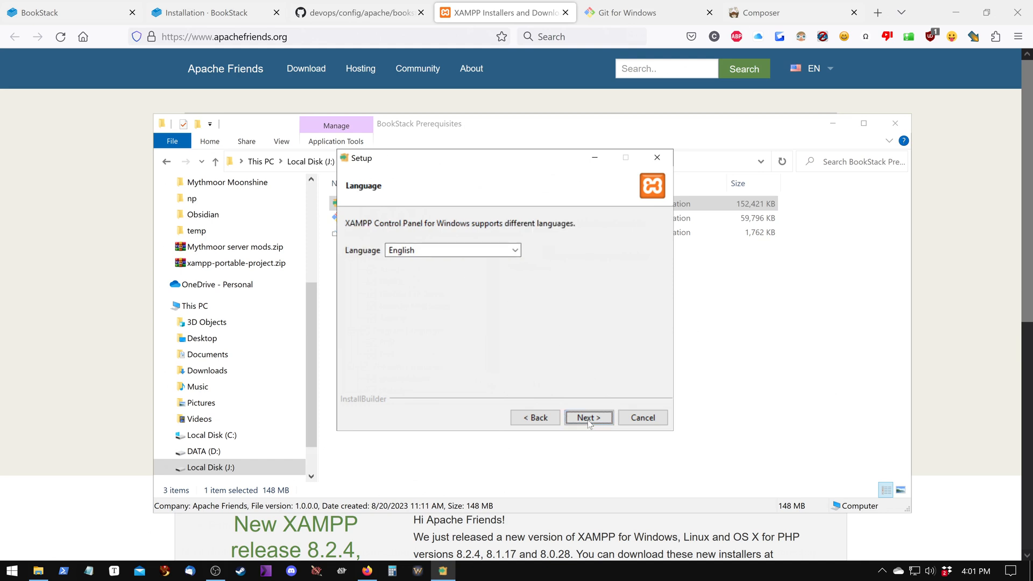
click(587, 417)
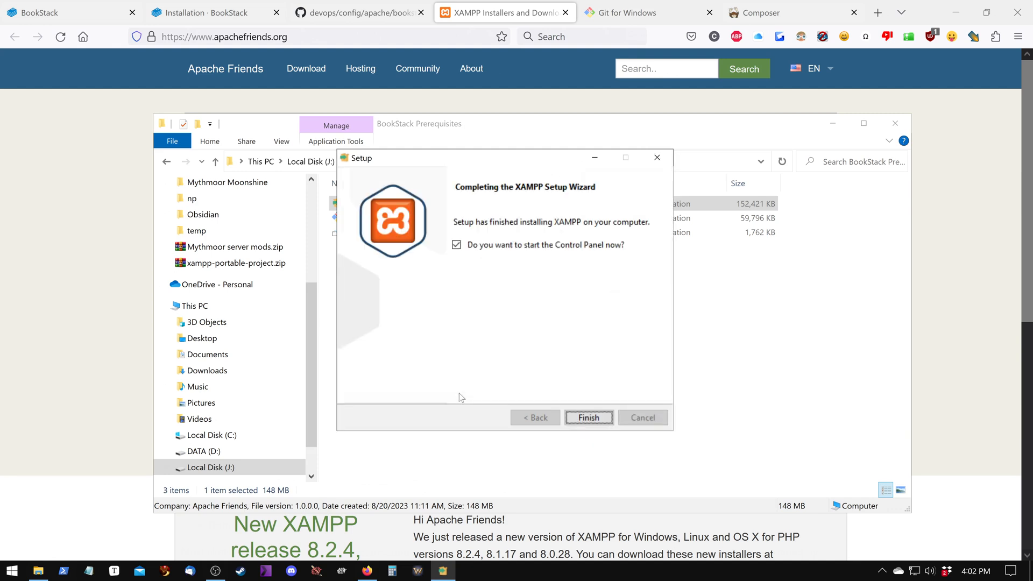
mouse_move(510, 300)
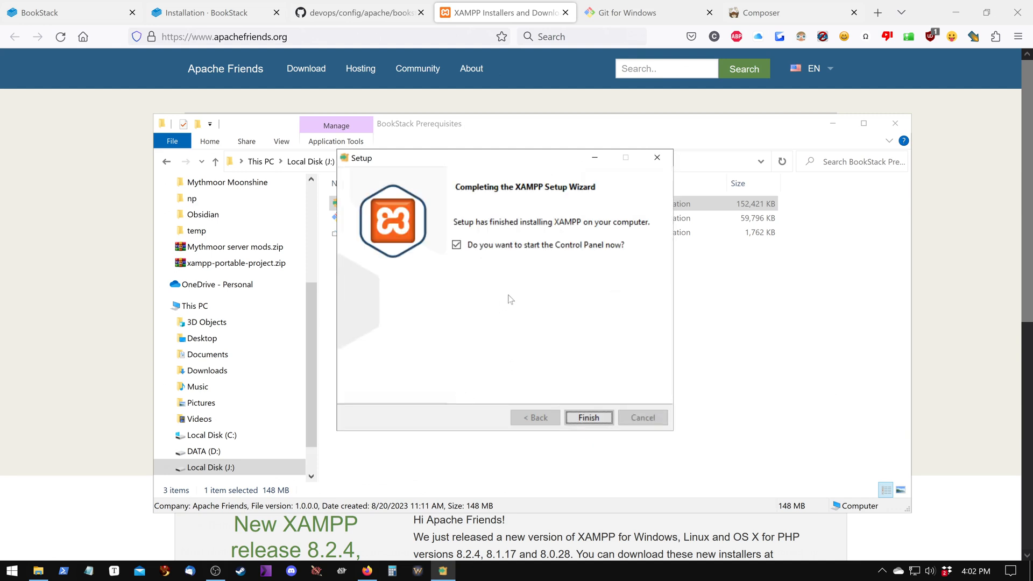
mouse_move(599, 405)
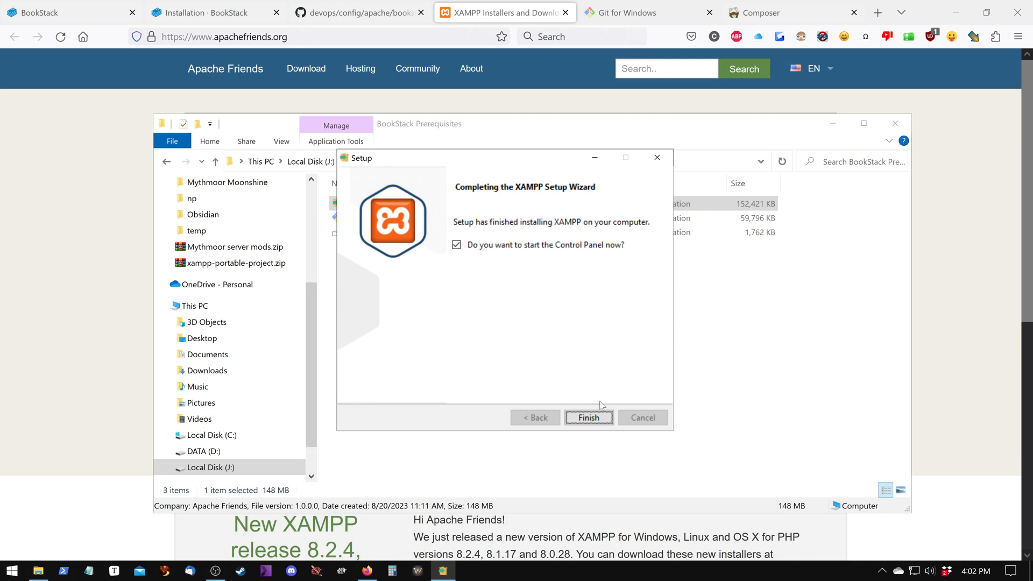
click(587, 418)
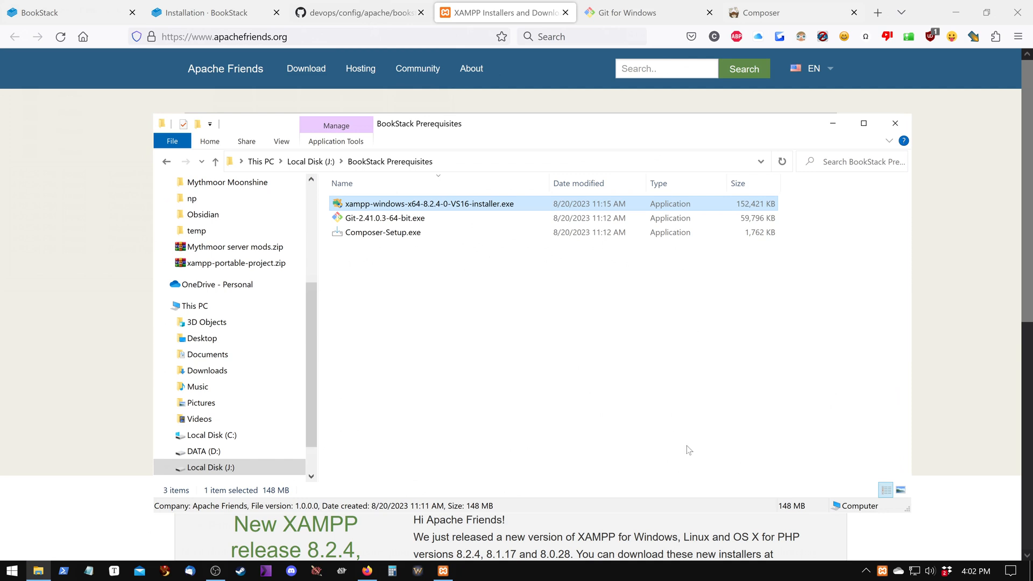
- Install Git 2.41.0.3 with default components, bundled OpenSSH and Credential Manager, skipping release notes
click(385, 218)
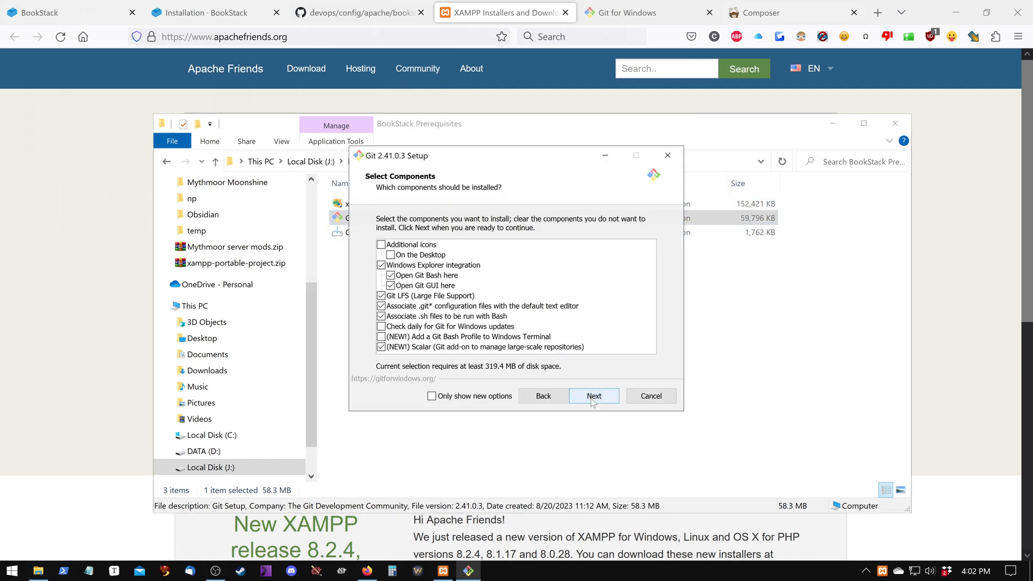
click(593, 396)
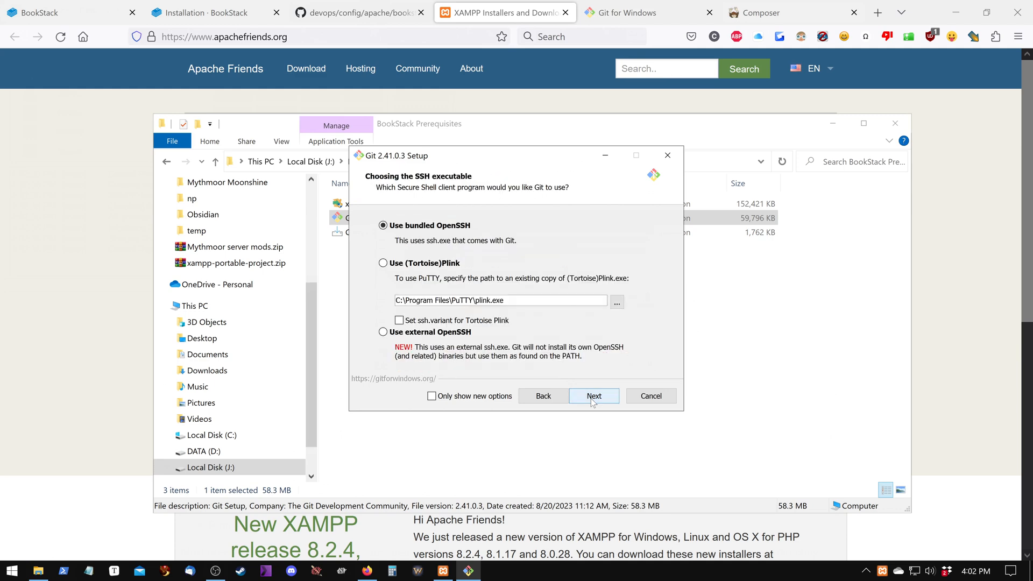
click(593, 396)
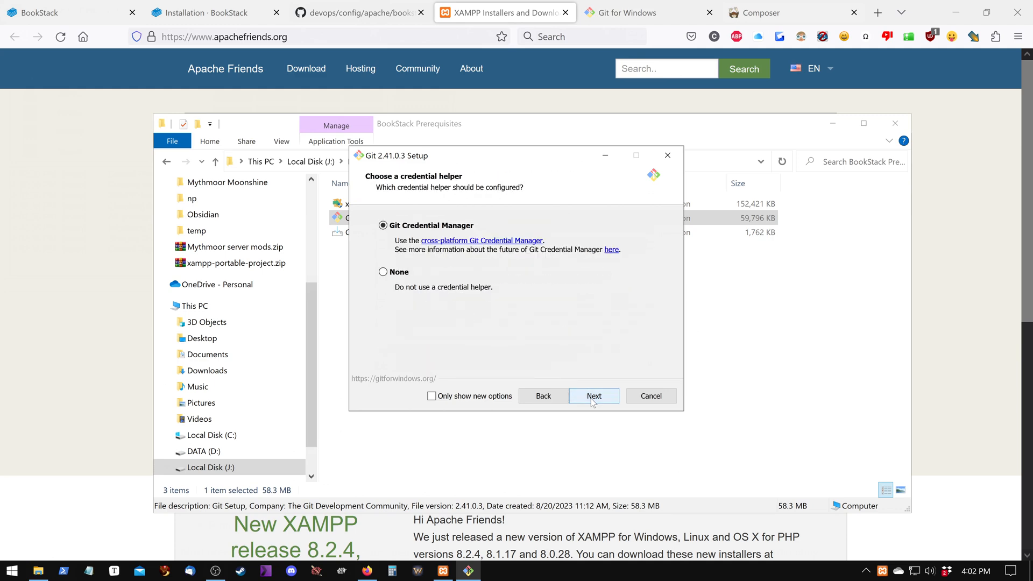
click(592, 396)
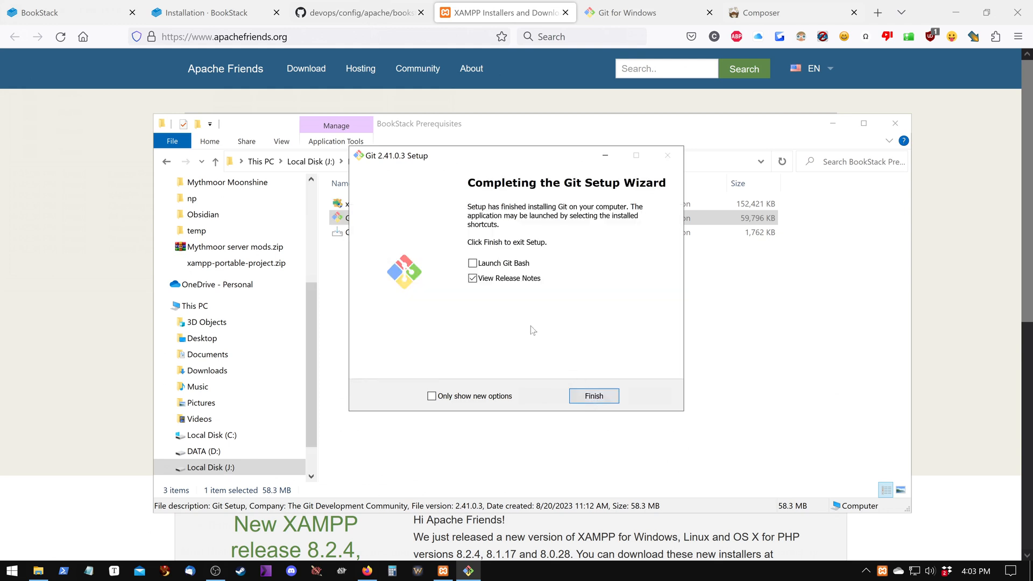
click(472, 278)
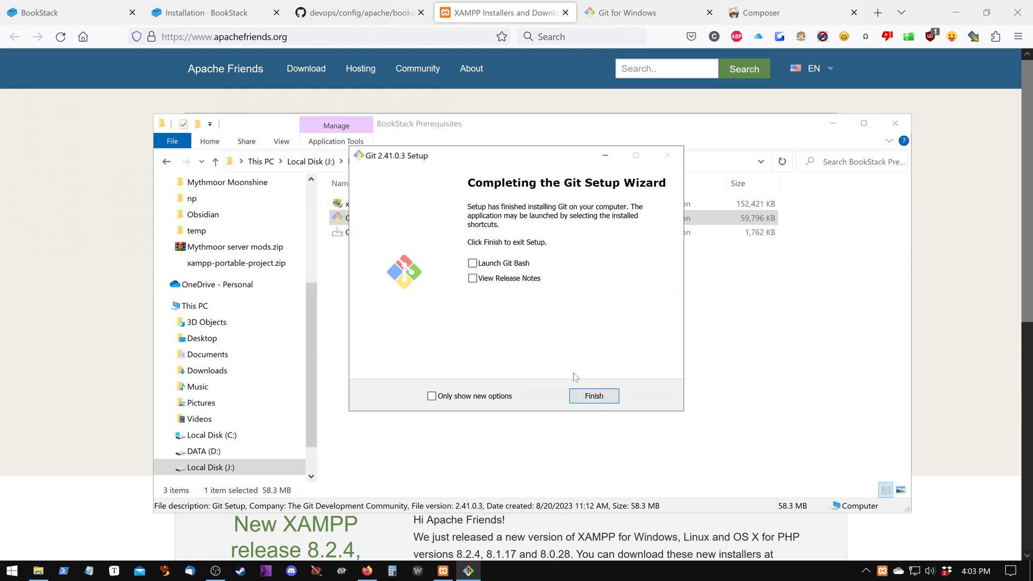
click(591, 396)
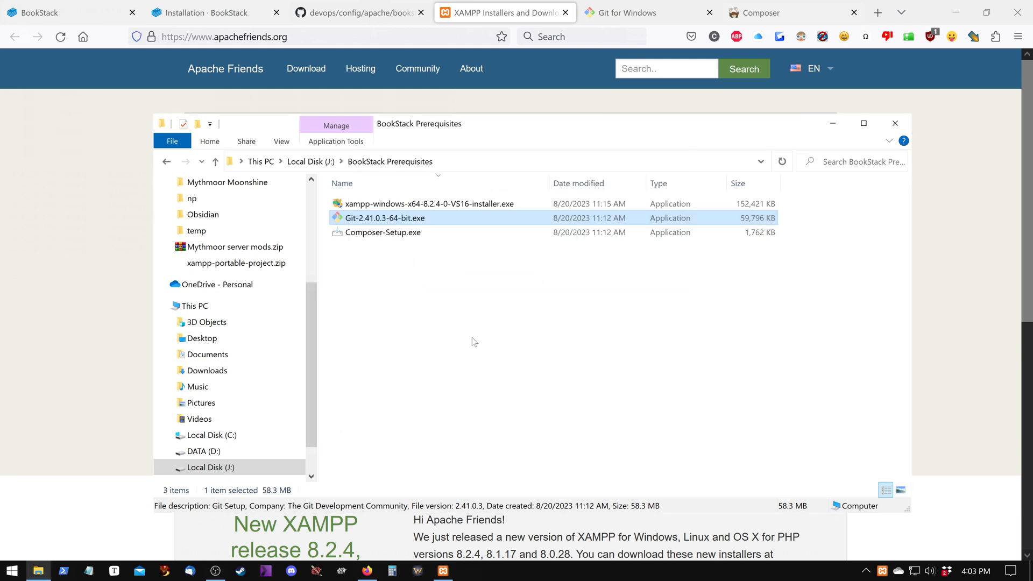
- Install Composer for the current user only using J:\xampp\php\php.exe and finish the wizard
click(383, 232)
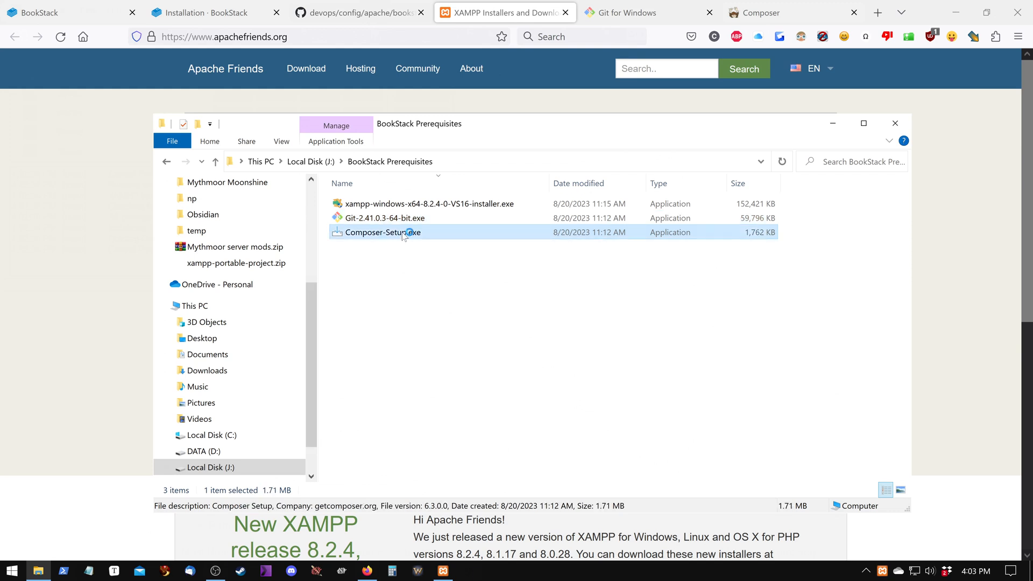
double_click(382, 232)
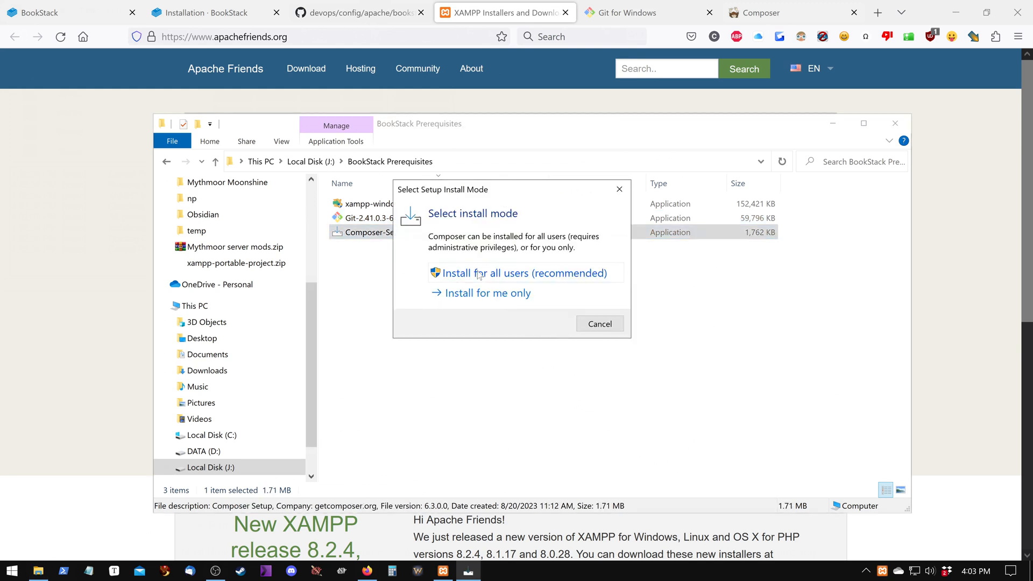
mouse_move(487, 293)
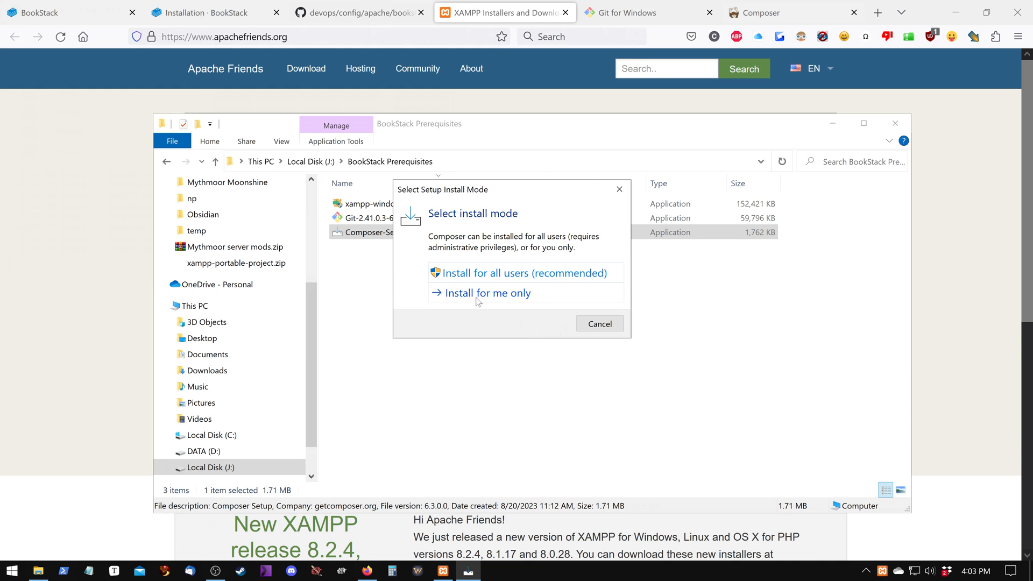
click(486, 292)
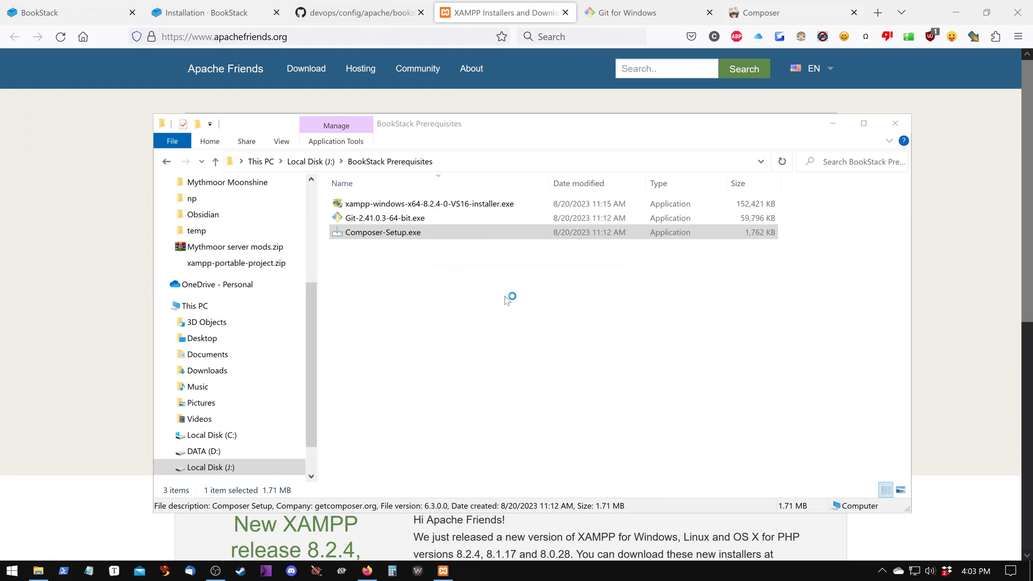
double_click(382, 232)
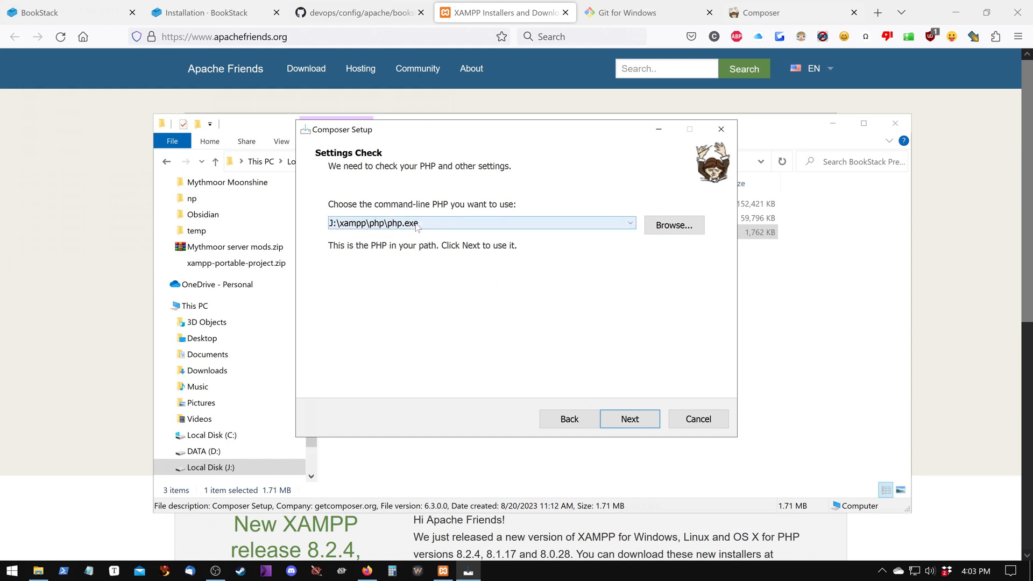
mouse_move(342, 228)
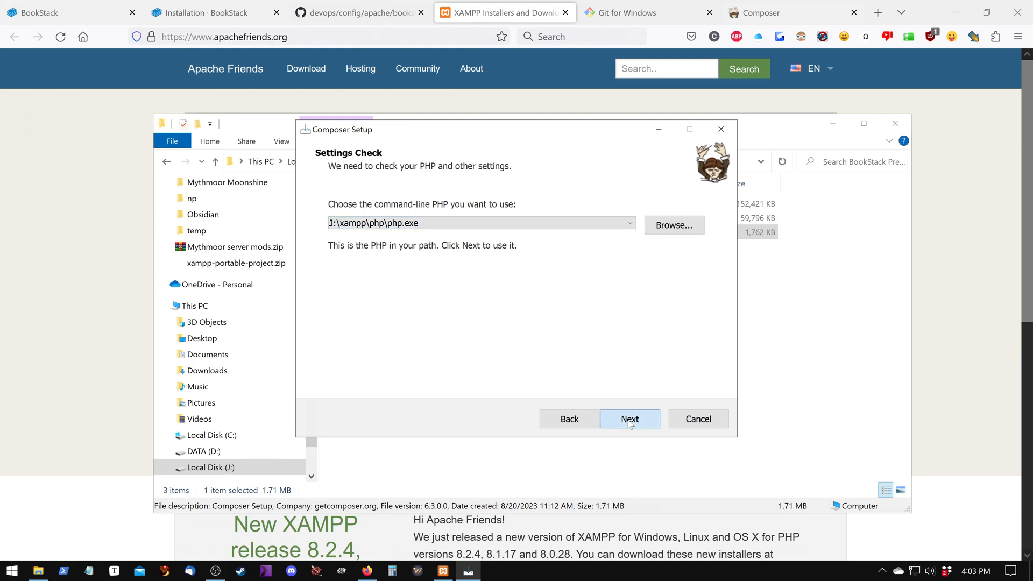
click(628, 419)
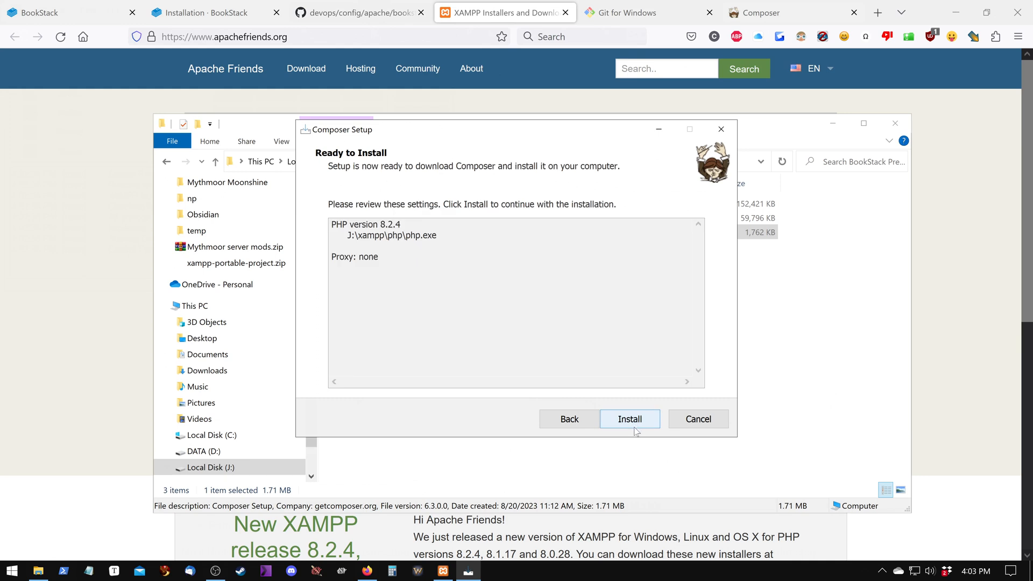
click(628, 418)
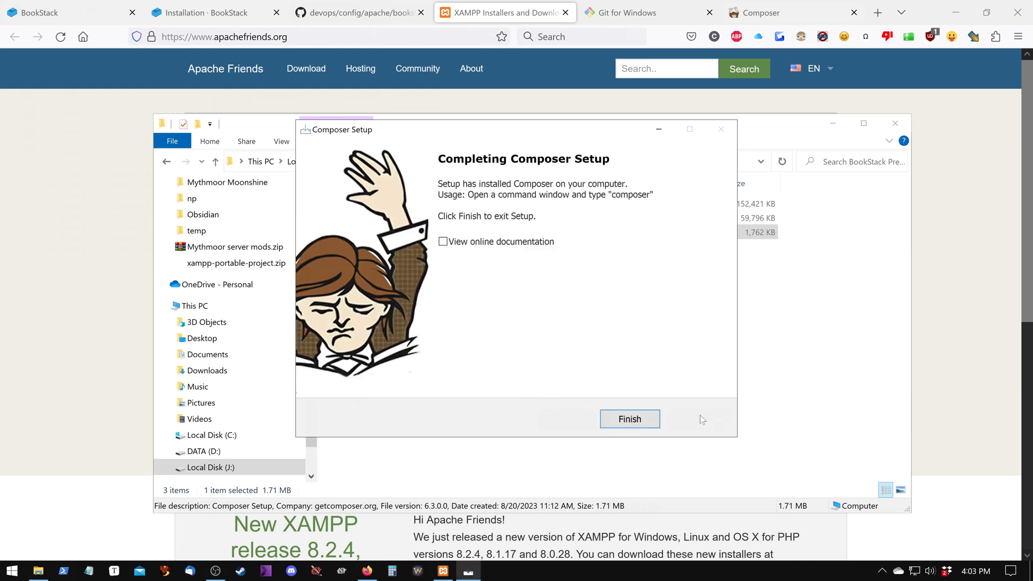
click(628, 418)
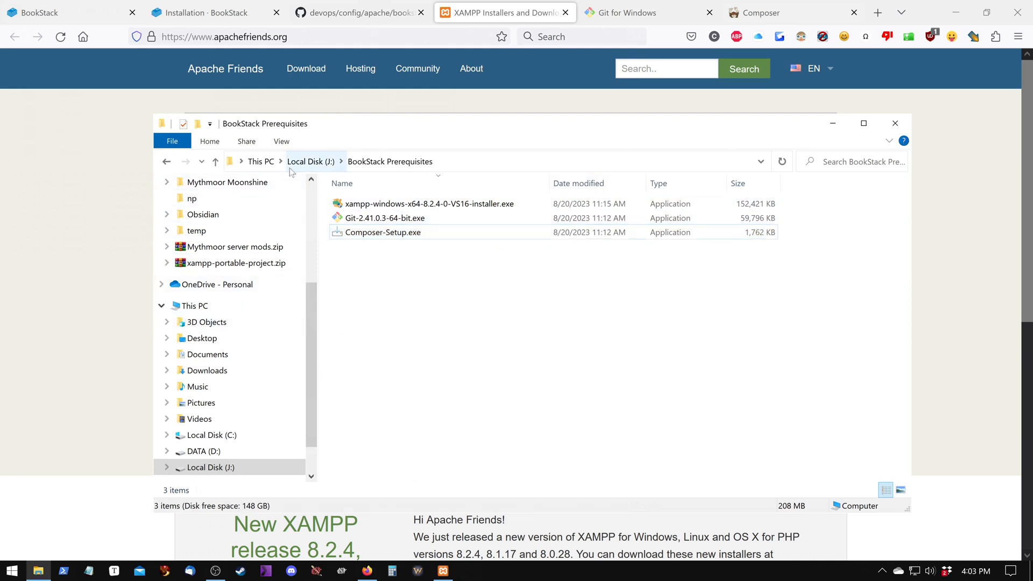
- Browse to the BookStack Prerequisites folder on drive J and list the Windows System programs
click(310, 161)
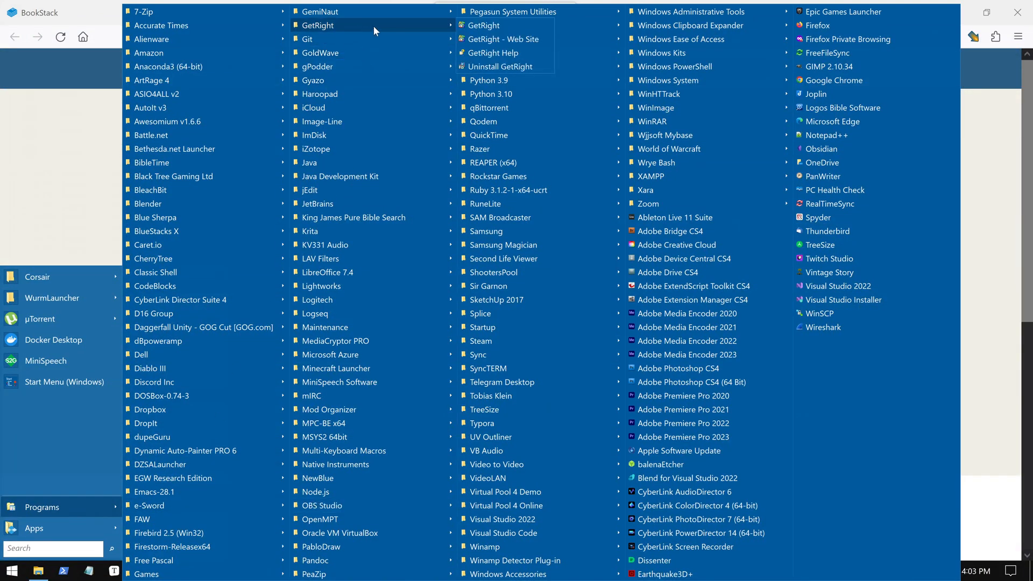
mouse_move(669, 52)
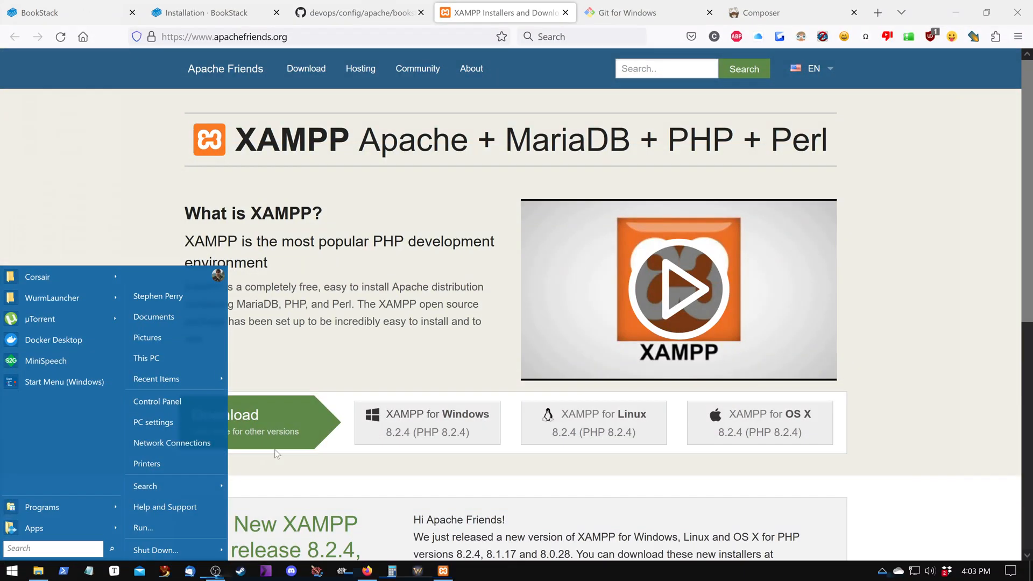
click(347, 370)
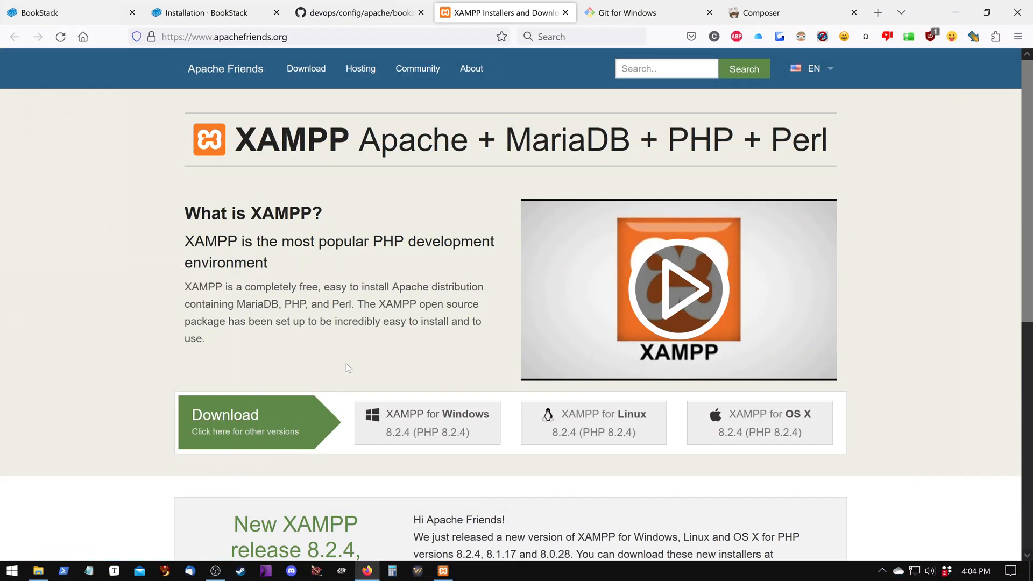
mouse_move(65, 556)
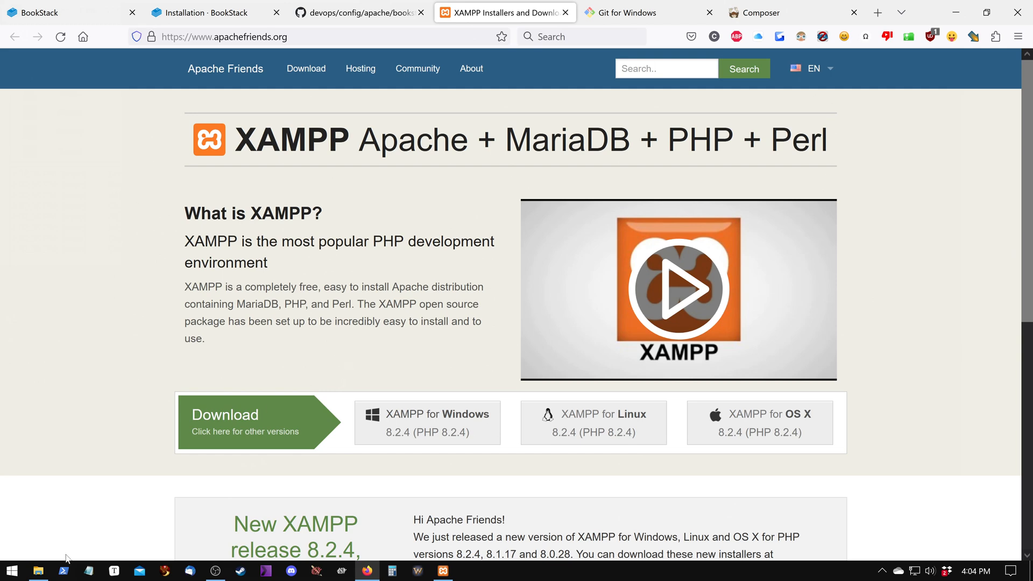
click(38, 571)
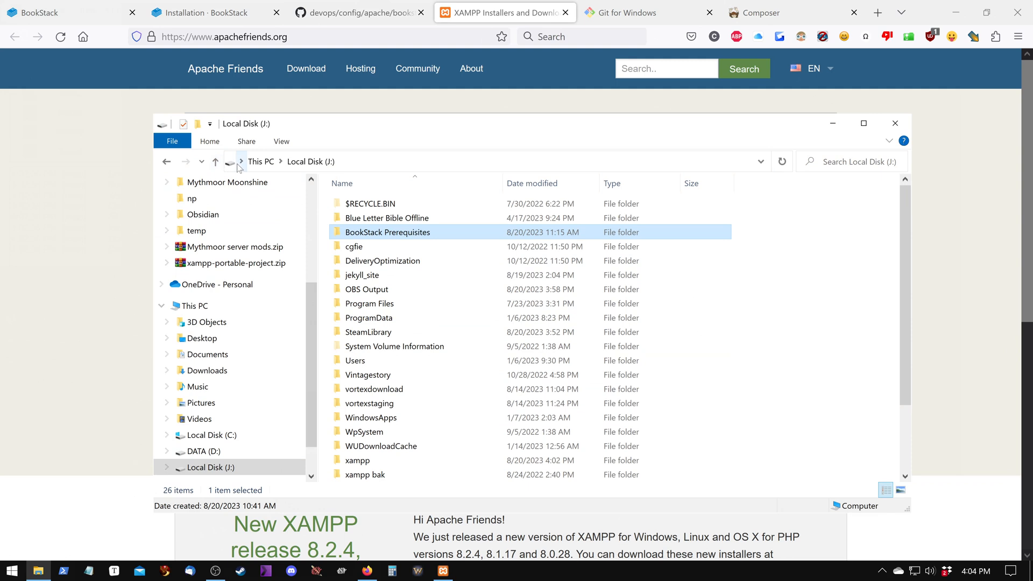
mouse_move(388, 246)
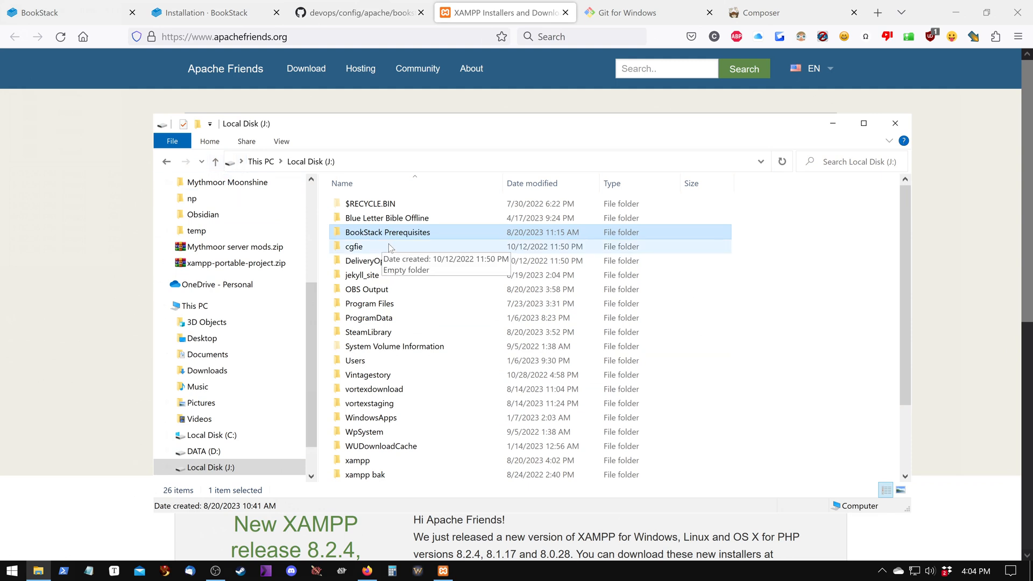
double_click(387, 232)
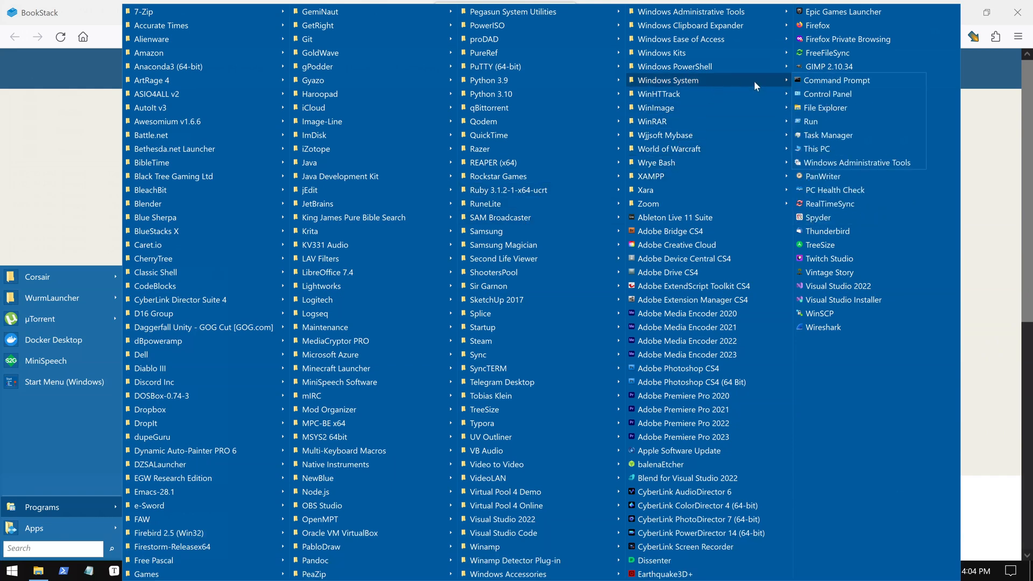
mouse_move(837, 80)
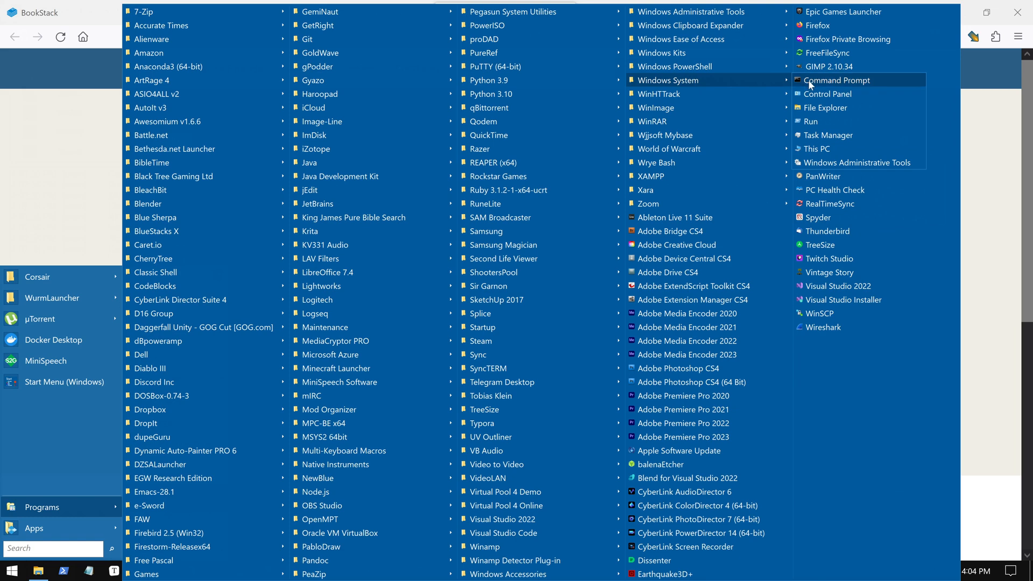
- Start an administrator Command Prompt in J:\xampp\htdocs and bring up the install instructions
right_click(837, 80)
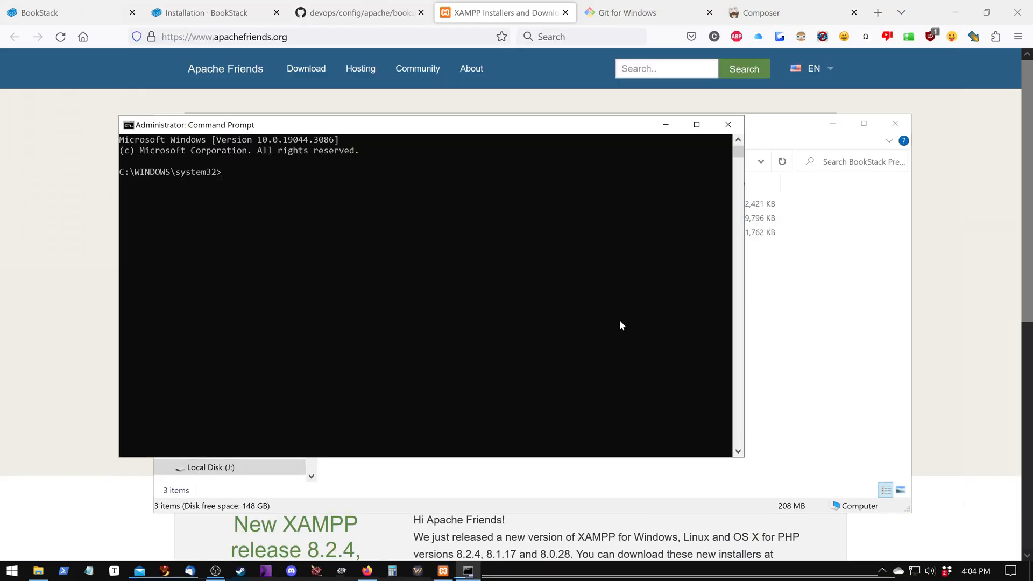
text(j:)
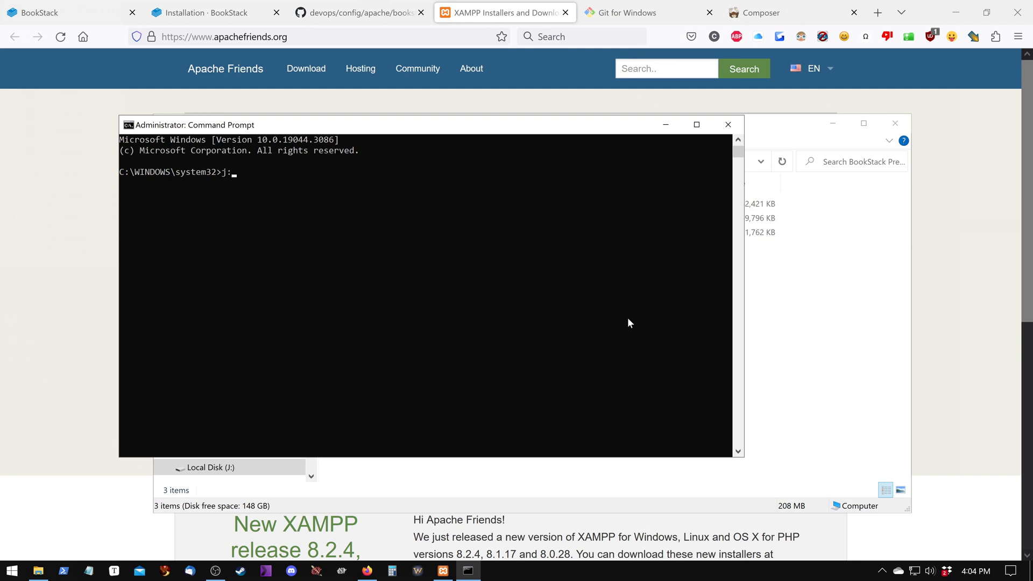
key(Return)
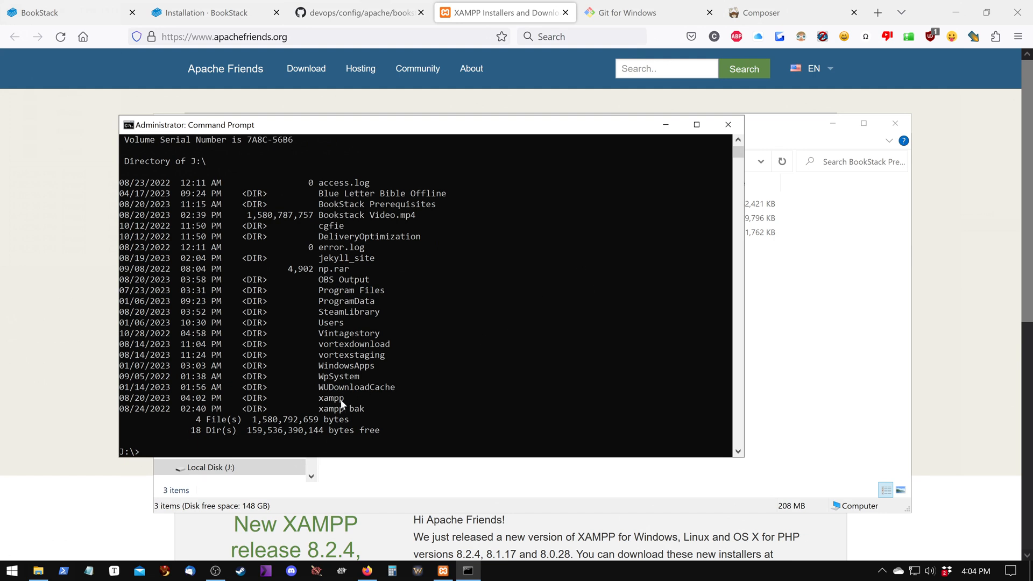
mouse_move(519, 465)
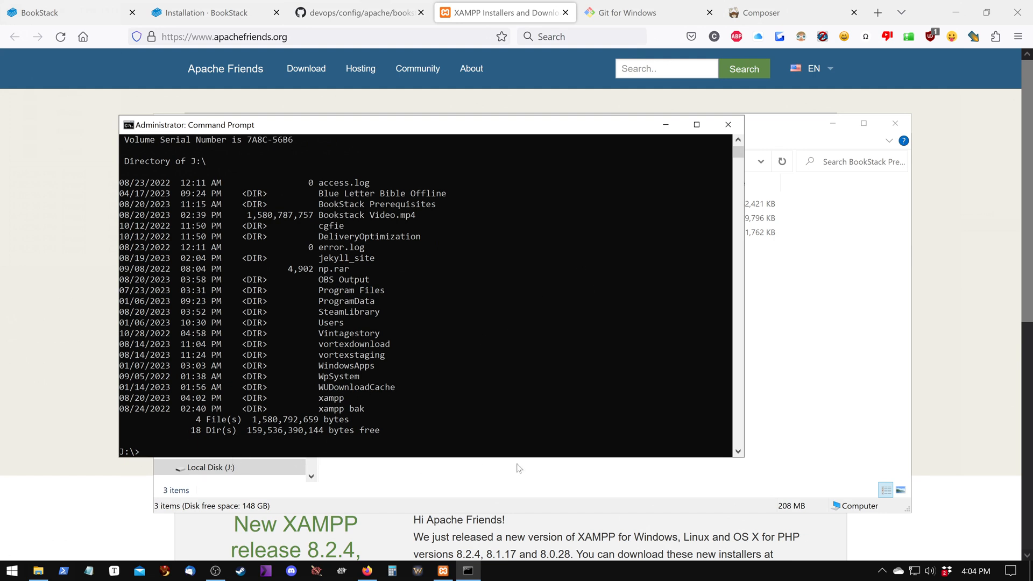
text(cd)
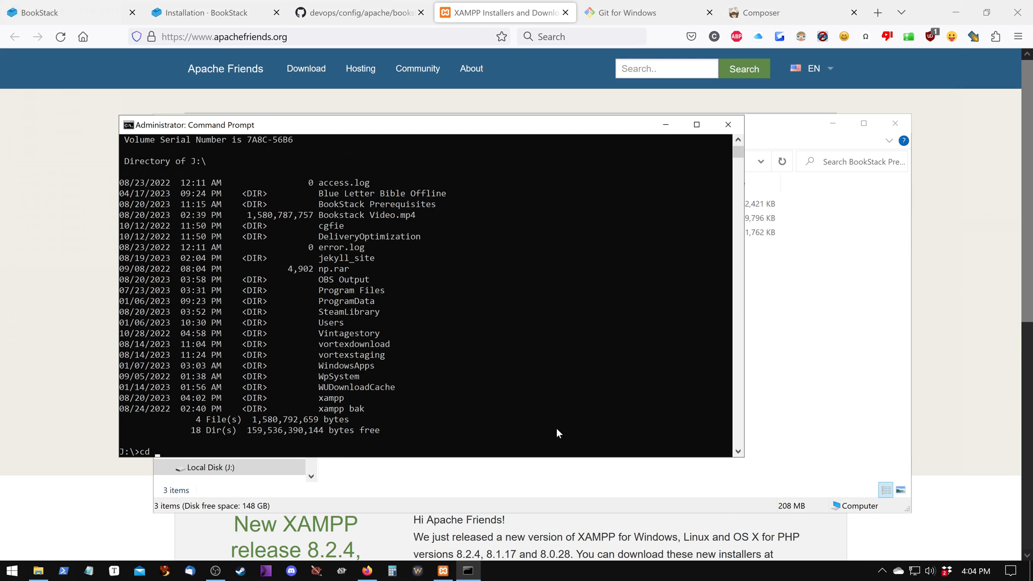
text(xampp\ht)
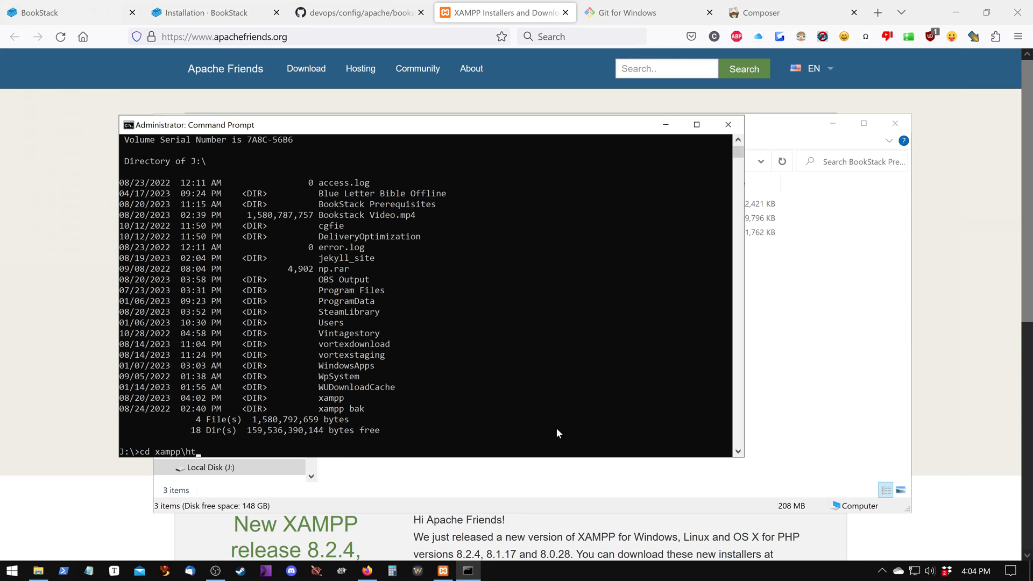
key(Return)
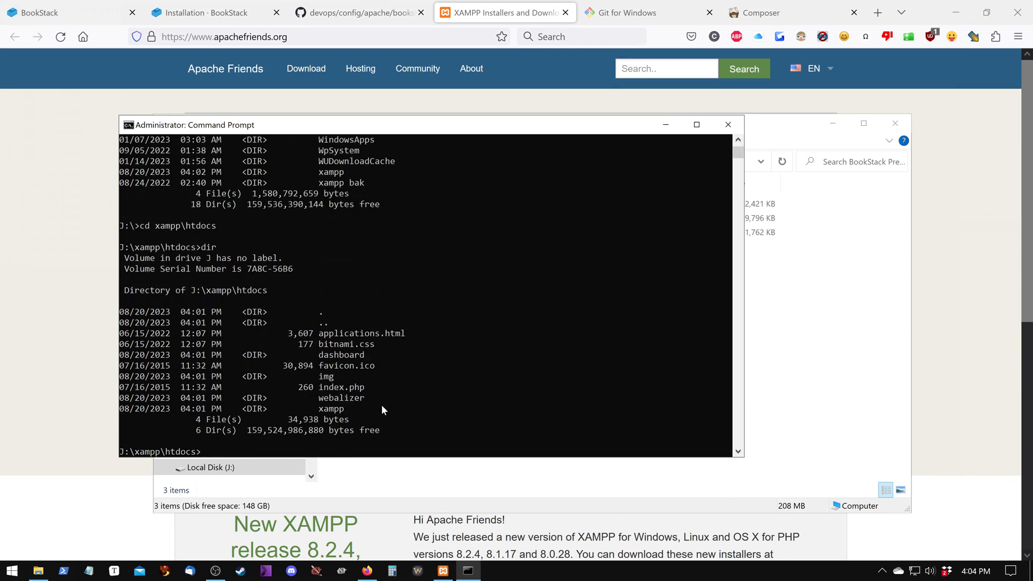
mouse_move(542, 266)
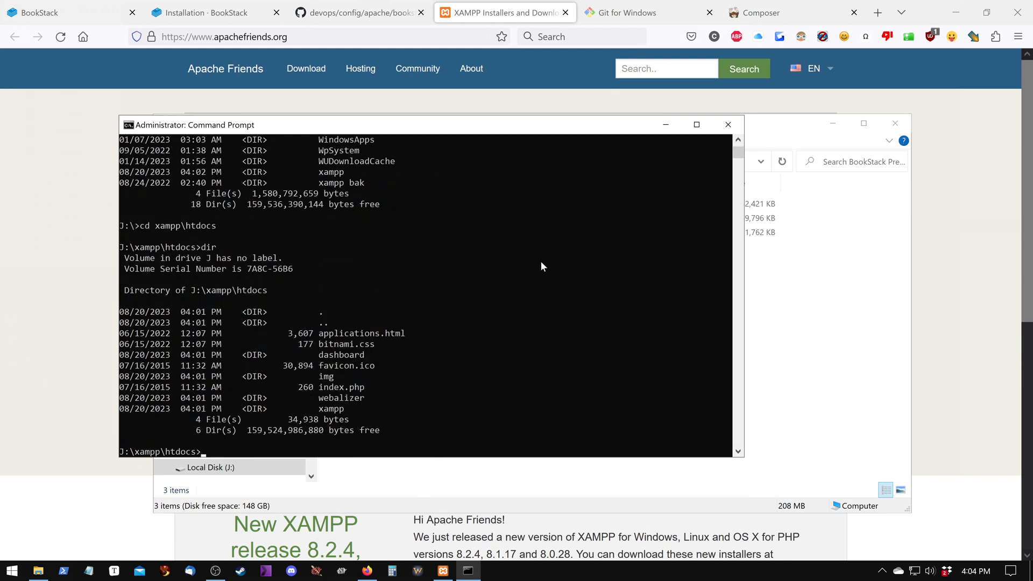
mouse_move(42, 224)
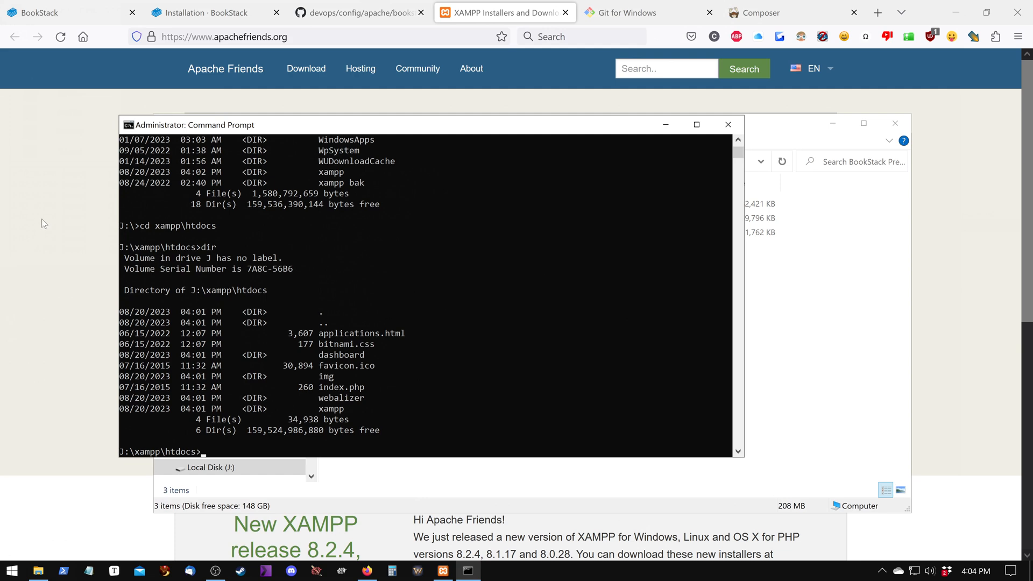
click(214, 12)
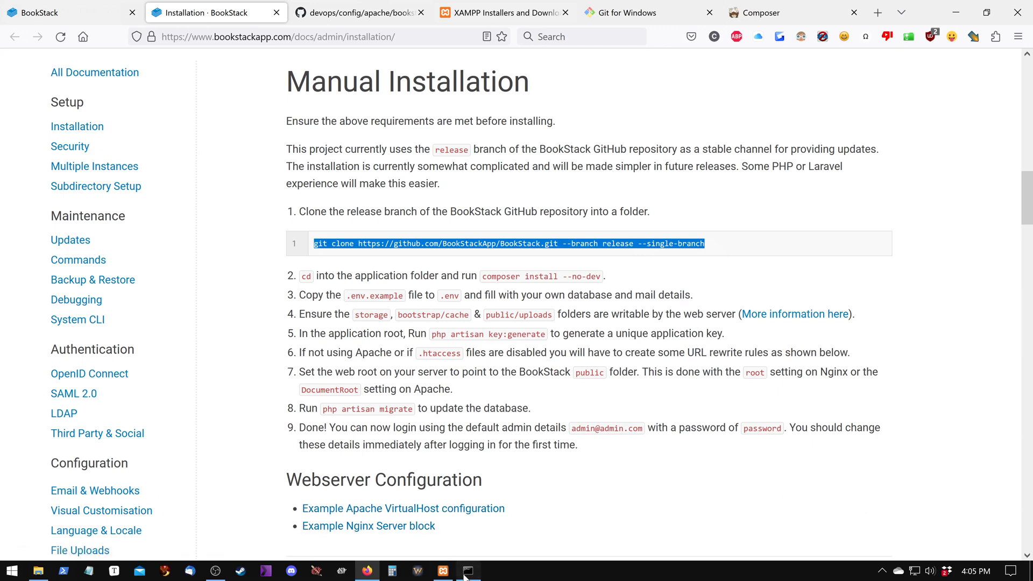
- Clone the BookStack release branch into htdocs with git clone --branch release --single-branch
click(468, 570)
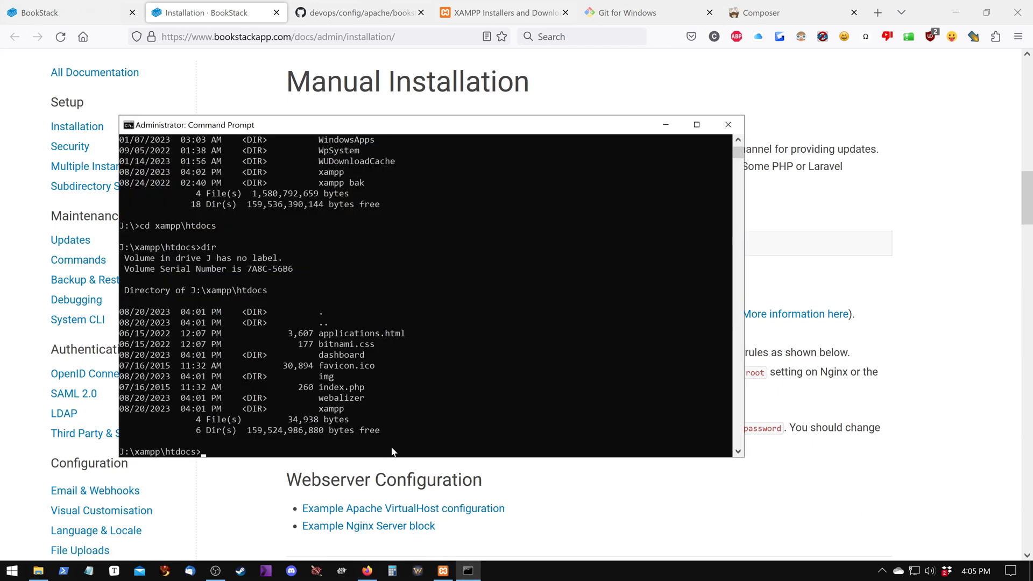
text(git clone https://github.com/BookStackApp/BookStack.git --branch release --single-branch)
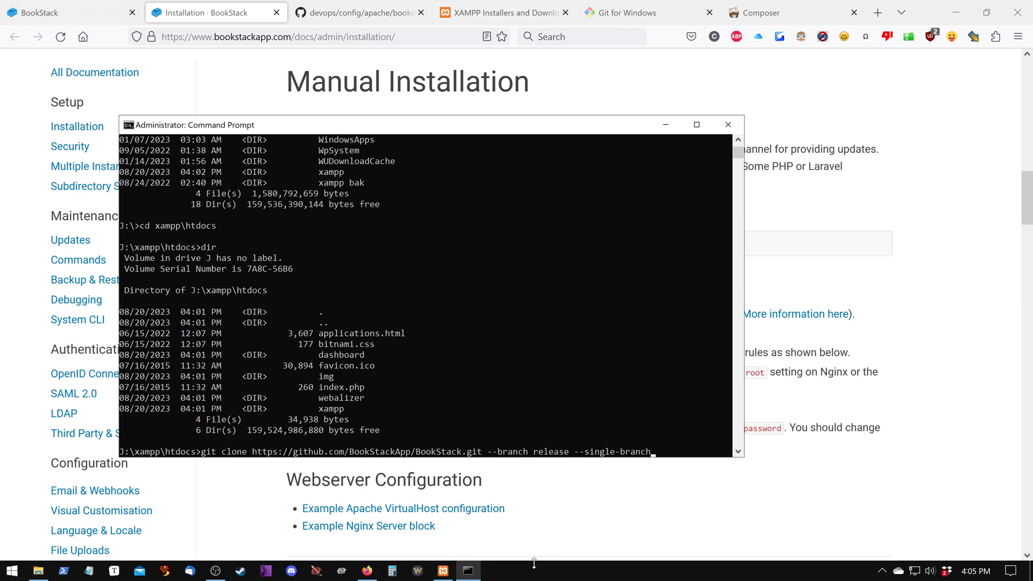
key(Return)
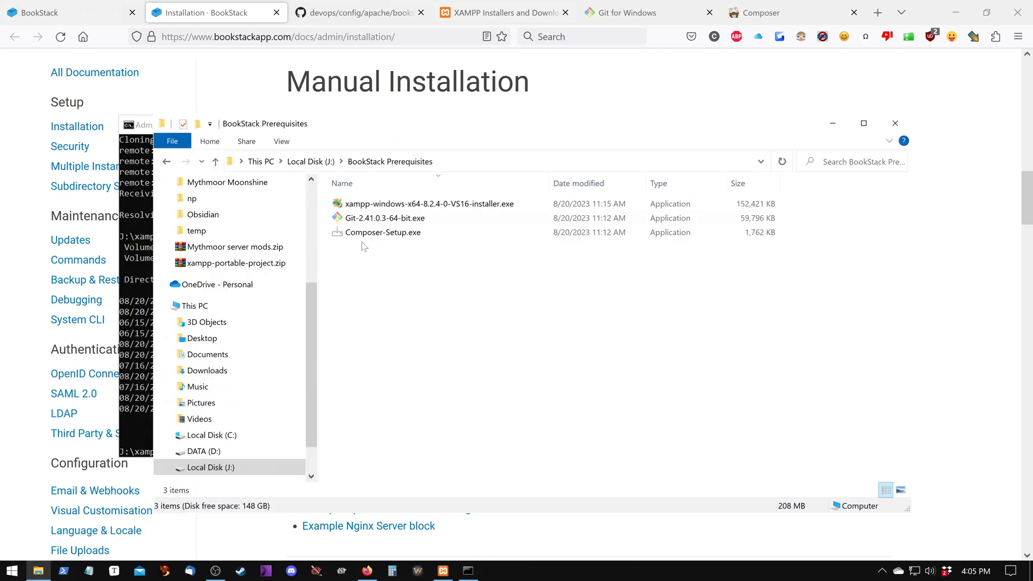
- Browse to J:\xampp and check the cloned BookStack folder inside htdocs
click(215, 162)
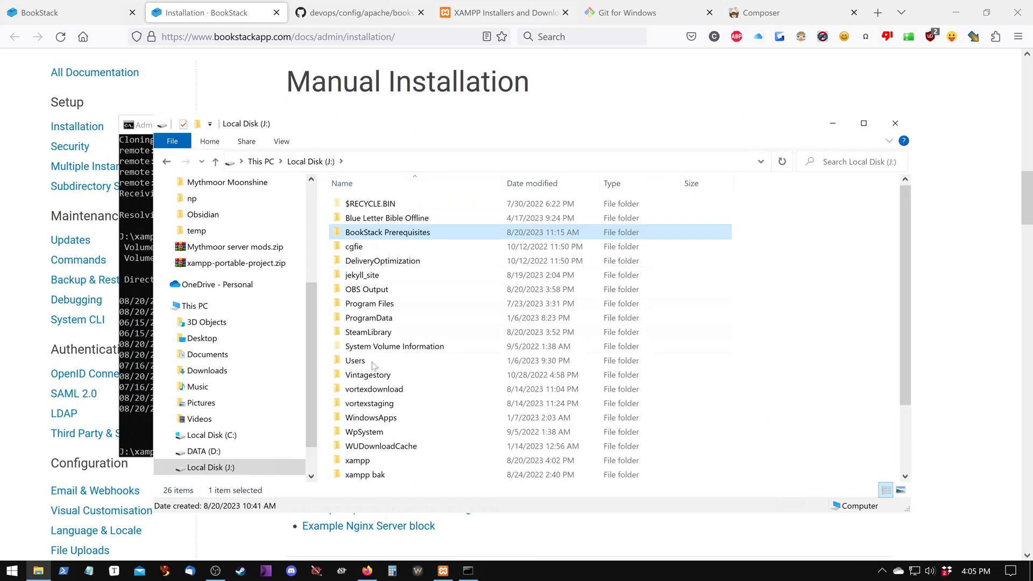
double_click(358, 460)
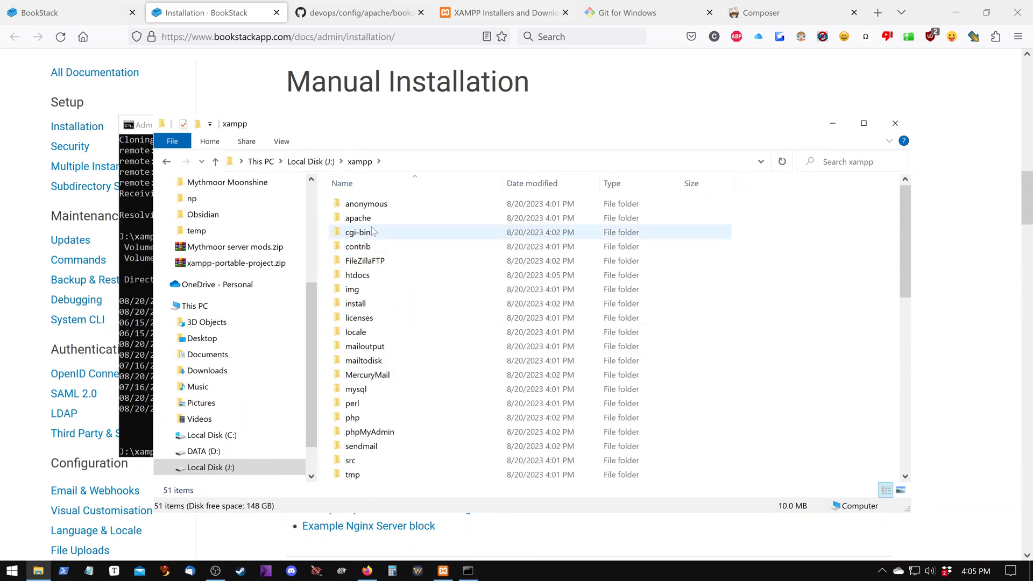
click(353, 418)
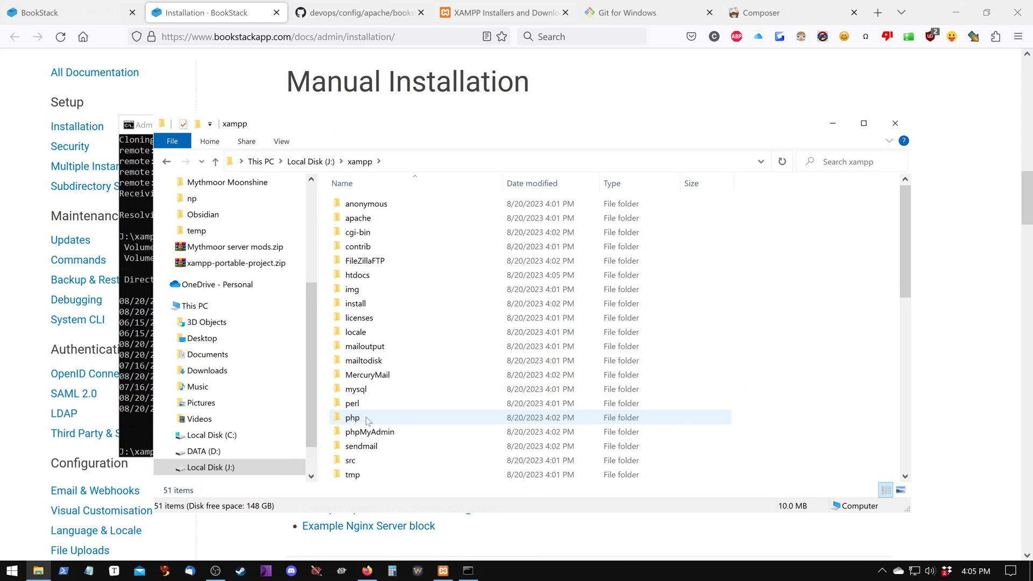
double_click(357, 275)
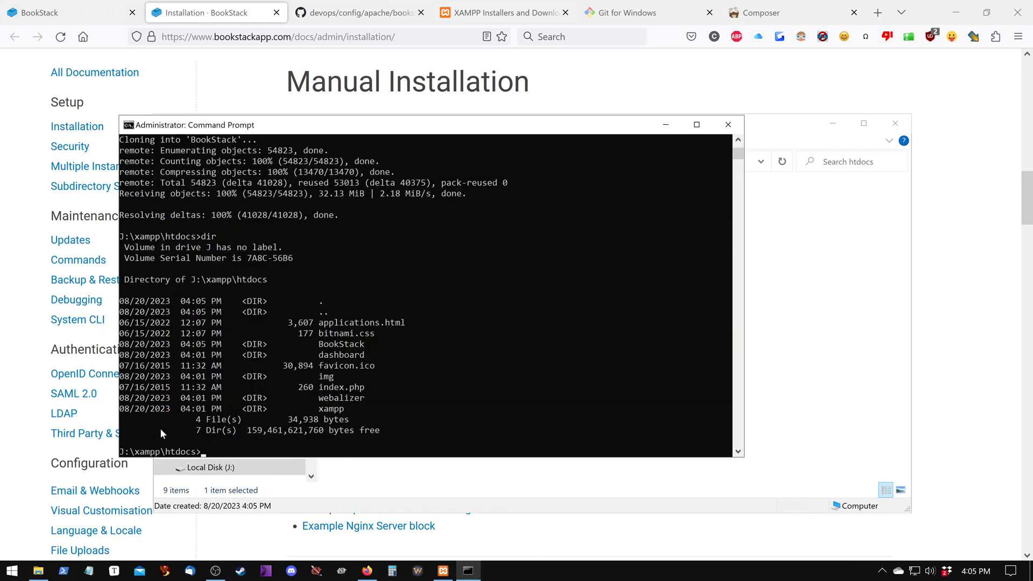
mouse_move(314, 460)
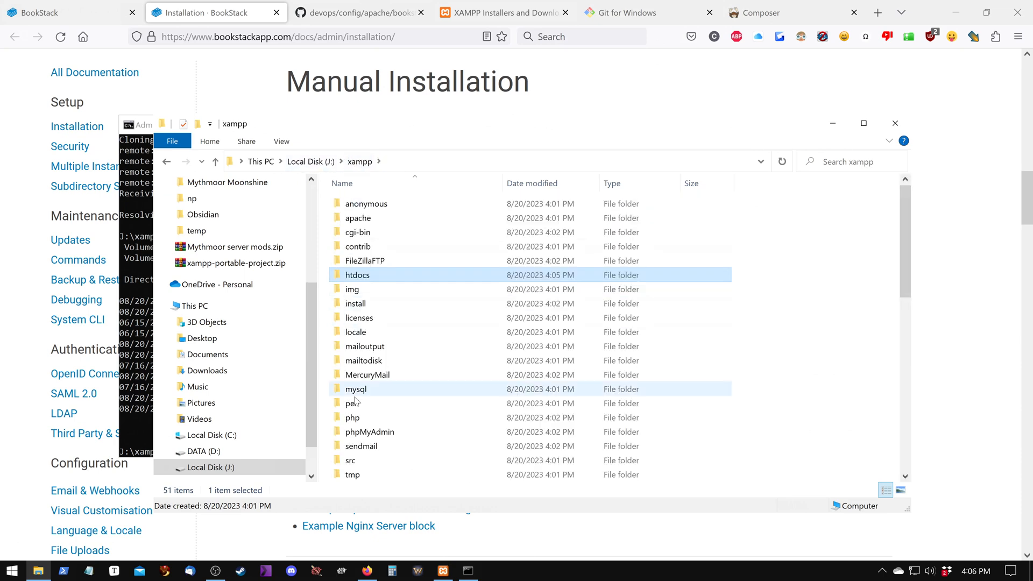
- Browse XAMPP's php folder down to its php.exe and php.ini files
double_click(353, 418)
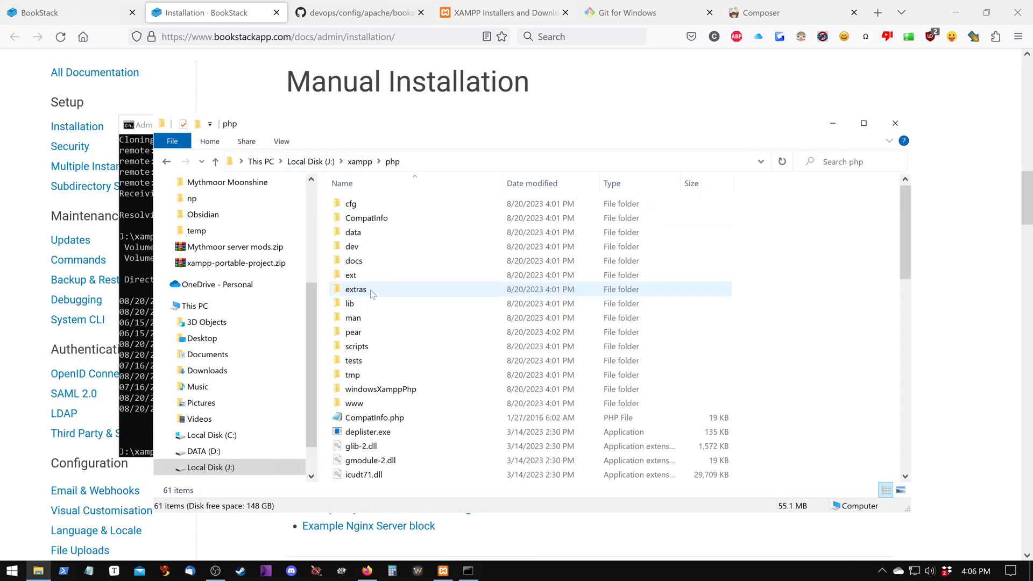
scroll(down, 3)
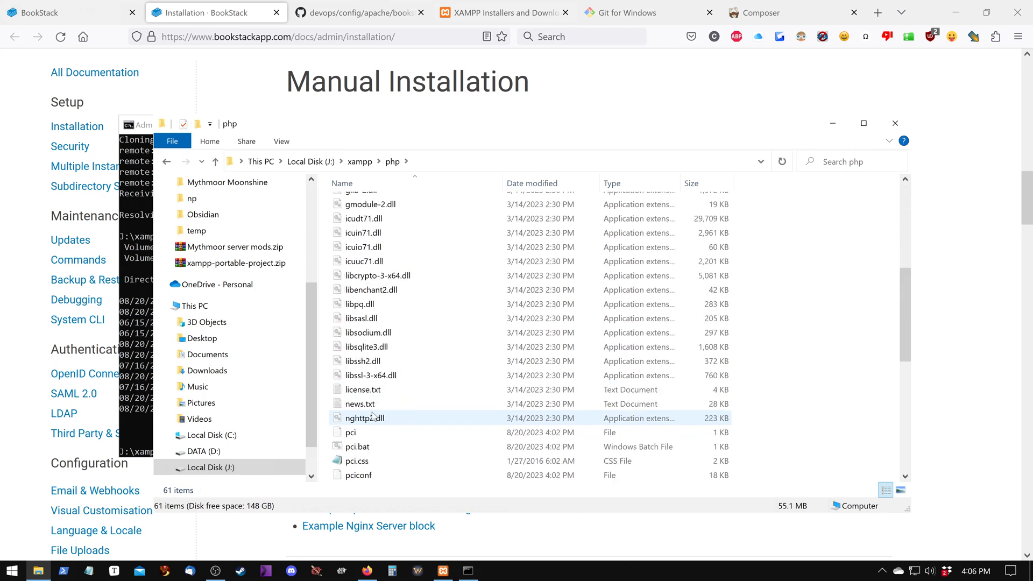
scroll(down, 3)
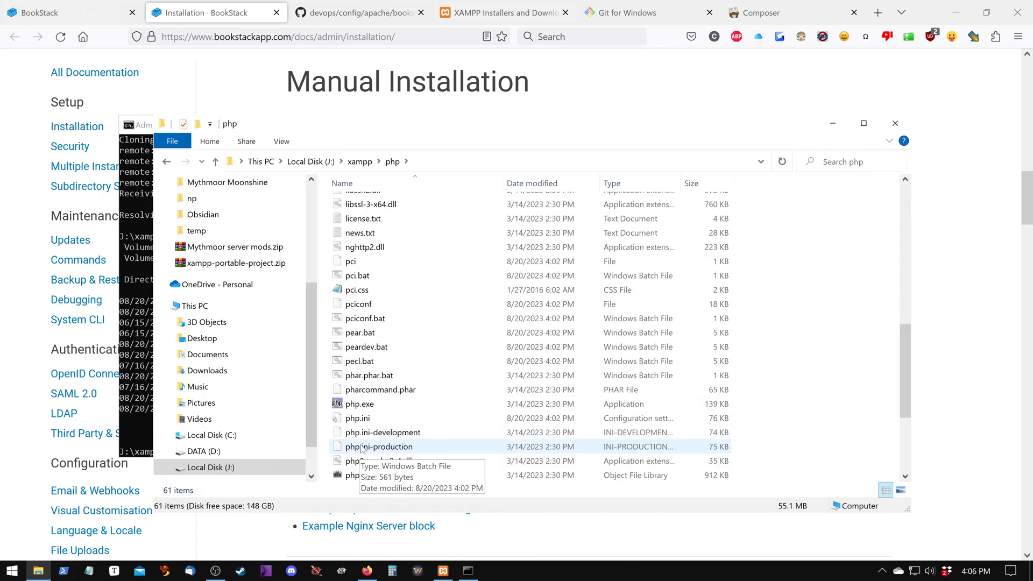
scroll(down, 3)
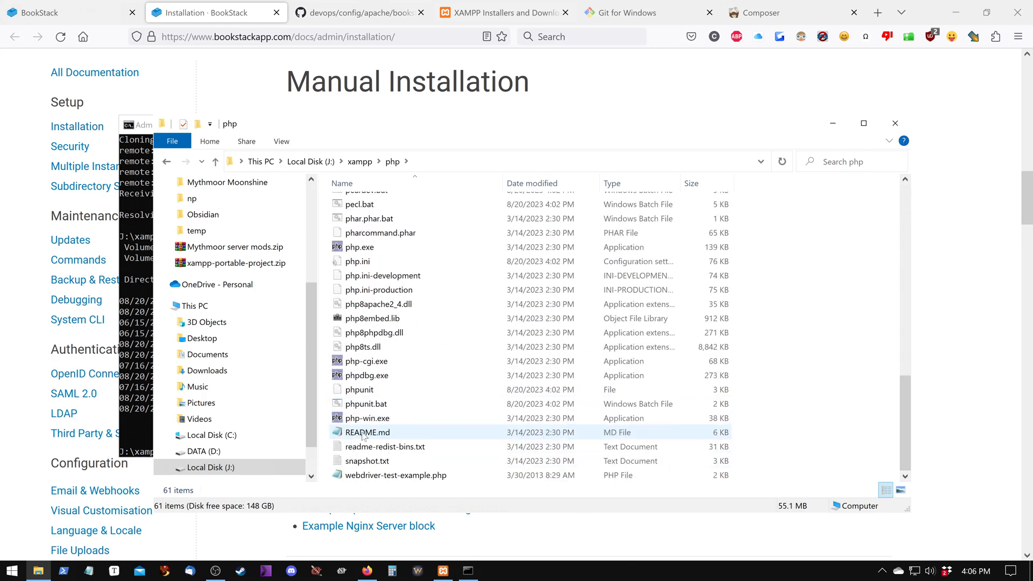
- Uncomment extension=ldap, extension=gd and extension=zip in XAMPP's php.ini and save it
click(360, 260)
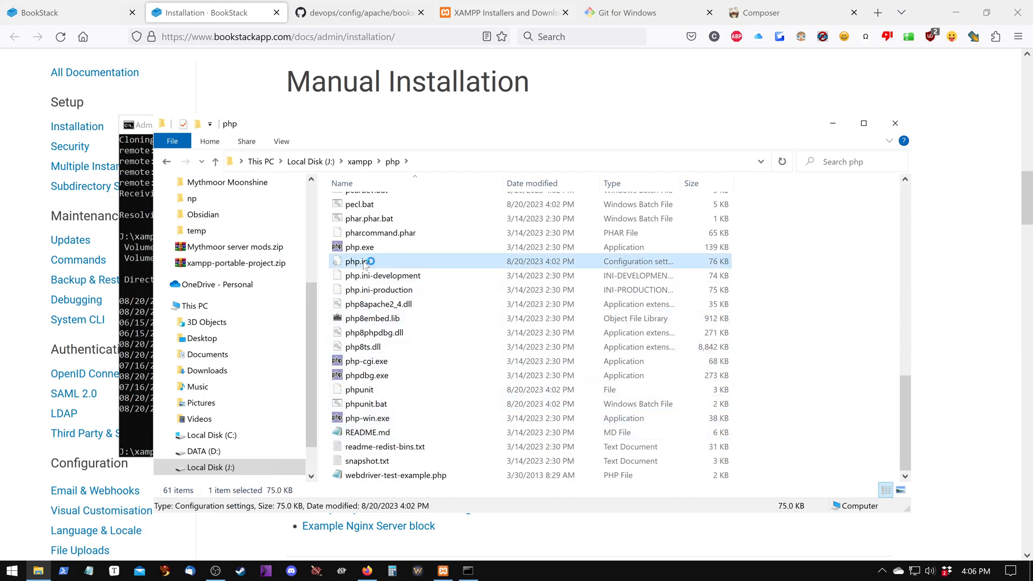
double_click(360, 260)
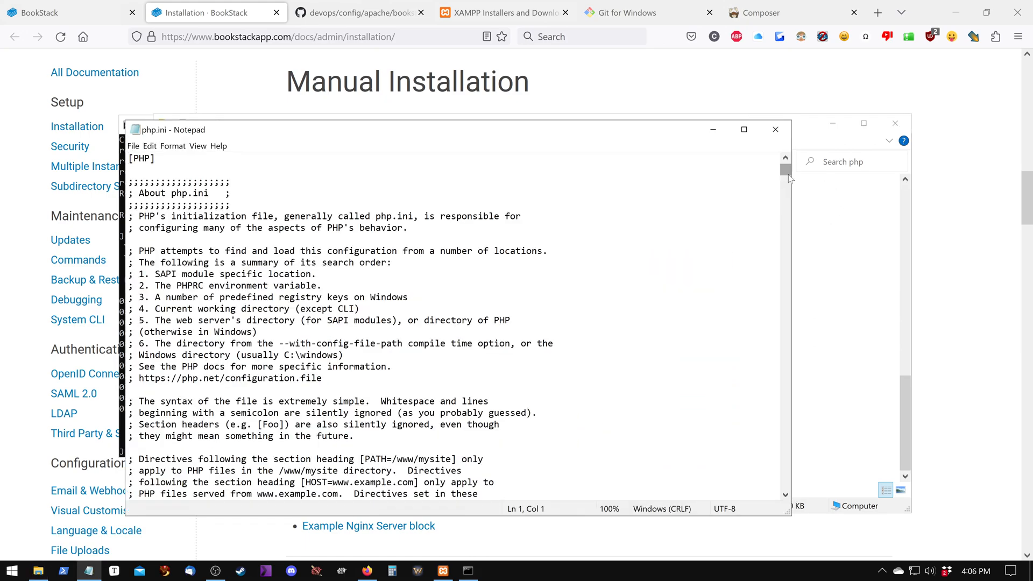
scroll(down, 3)
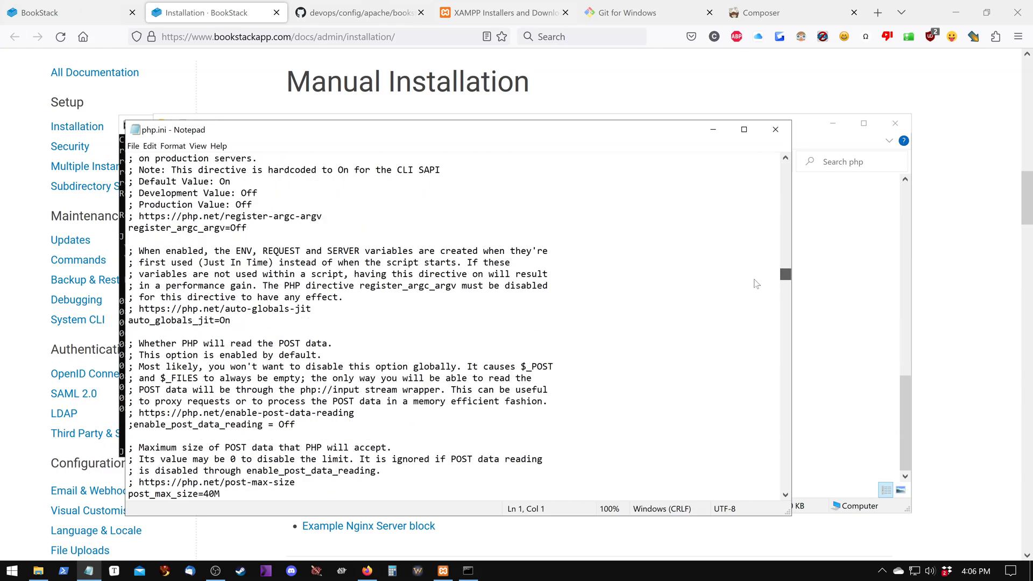
scroll(down, 3)
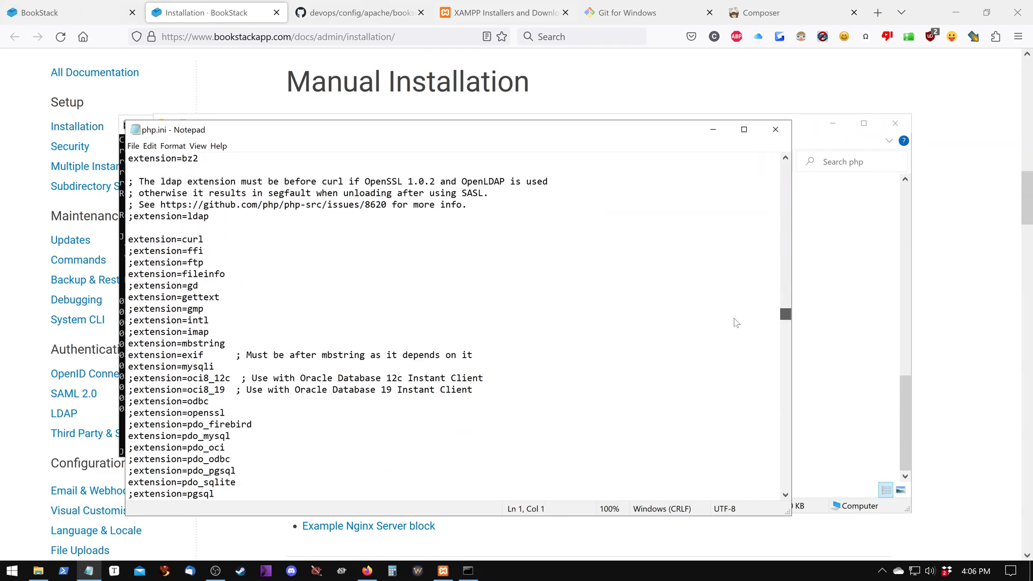
scroll(up, 3)
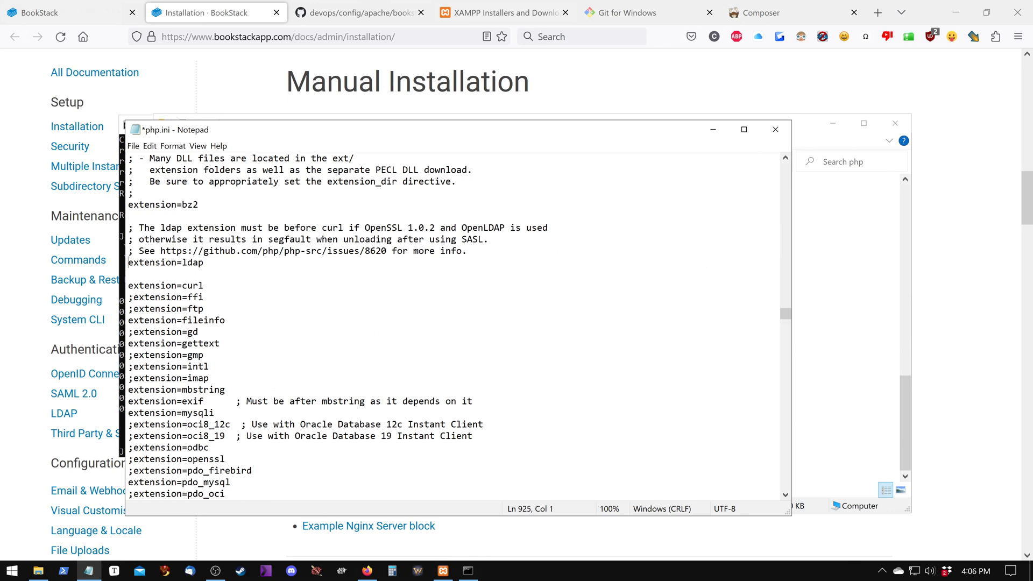
scroll(down, 3)
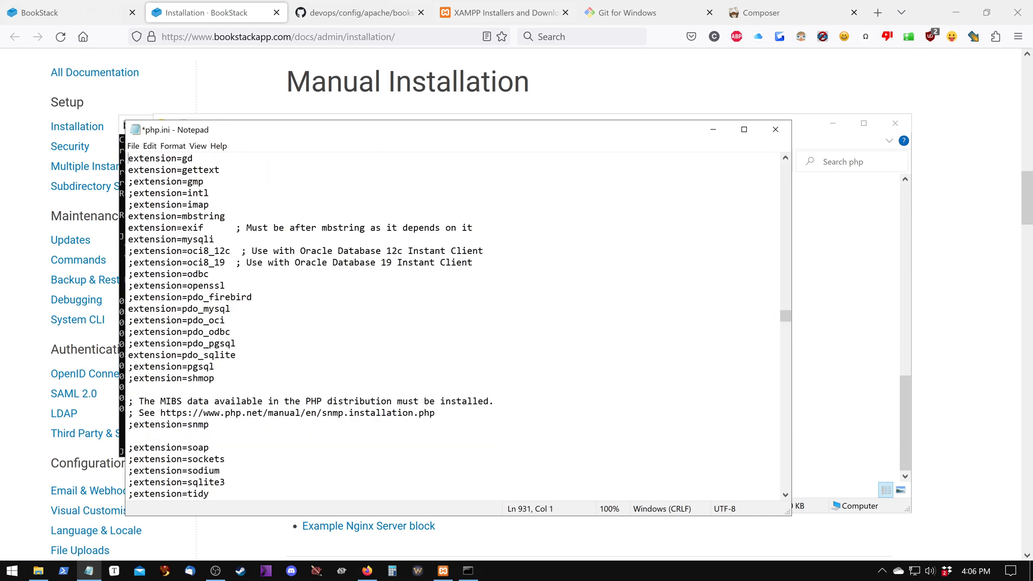
scroll(down, 3)
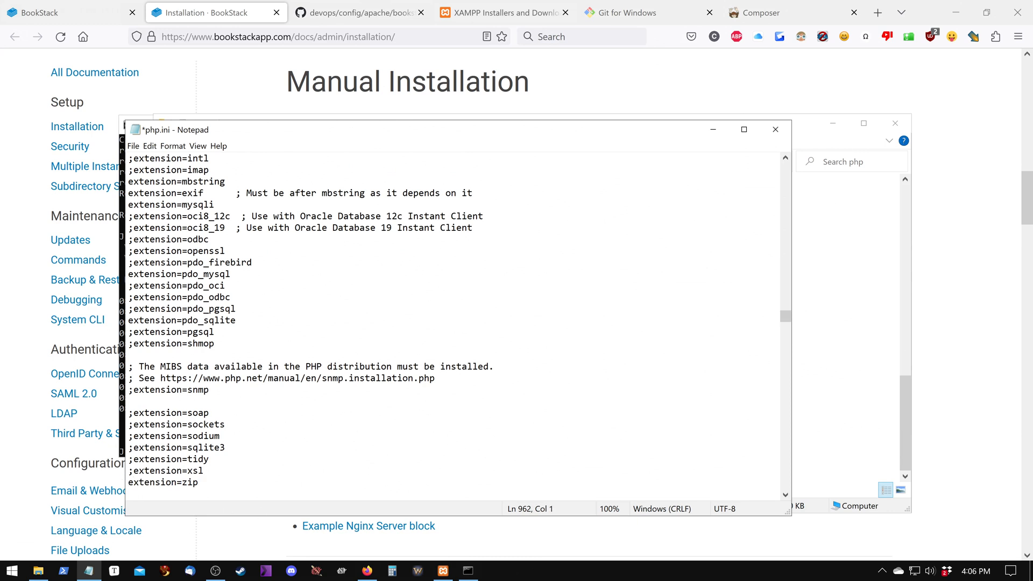
key(ctrl+s)
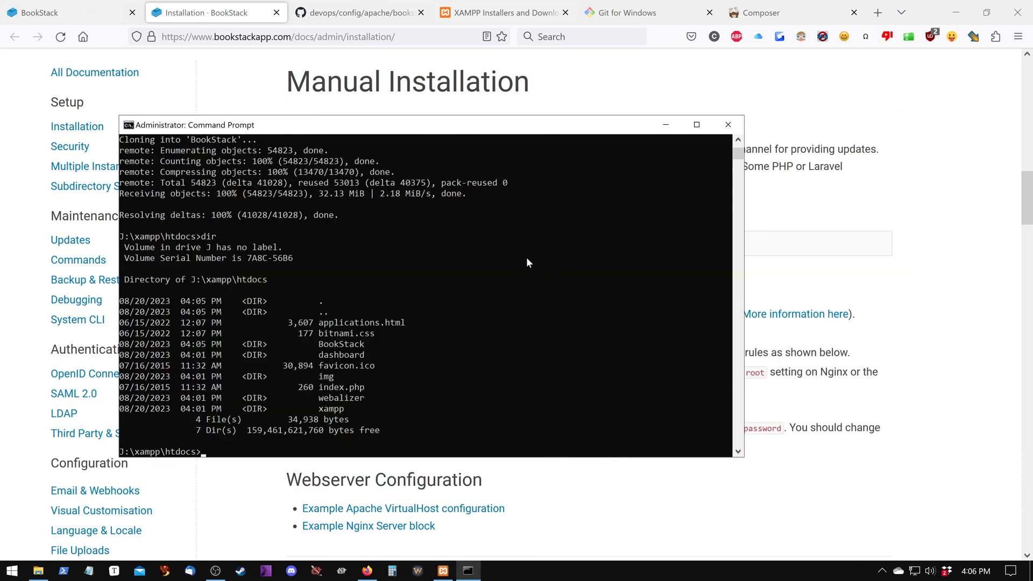
mouse_move(445, 304)
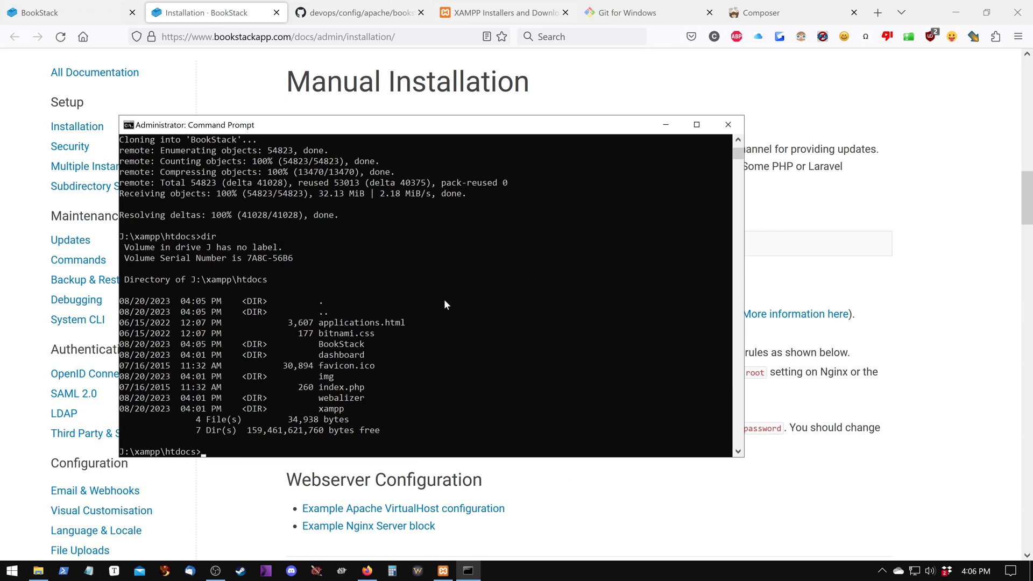
mouse_move(368, 376)
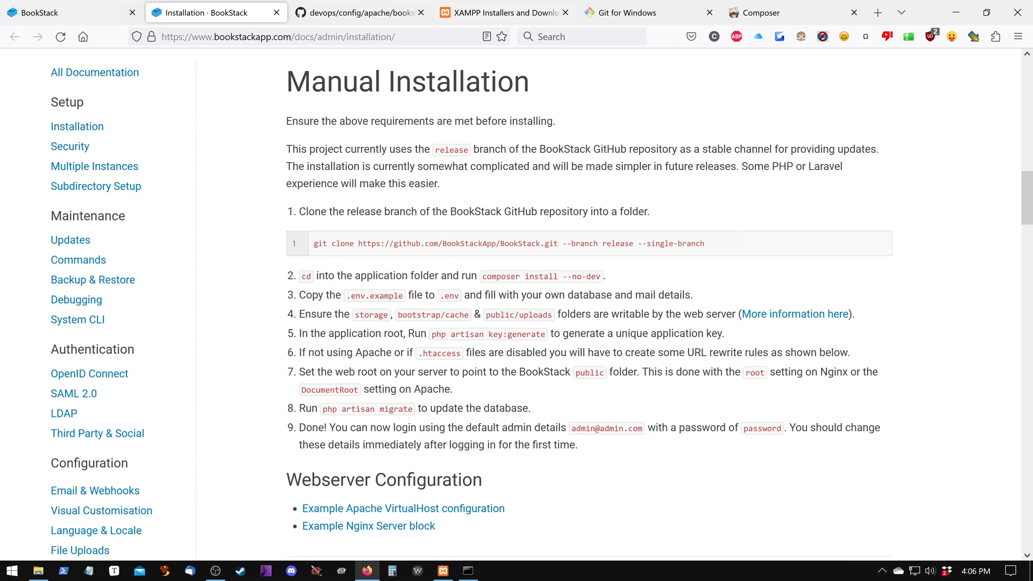
- Enter the bookstack folder and run composer install --no-dev until it finishes
double_click(540, 277)
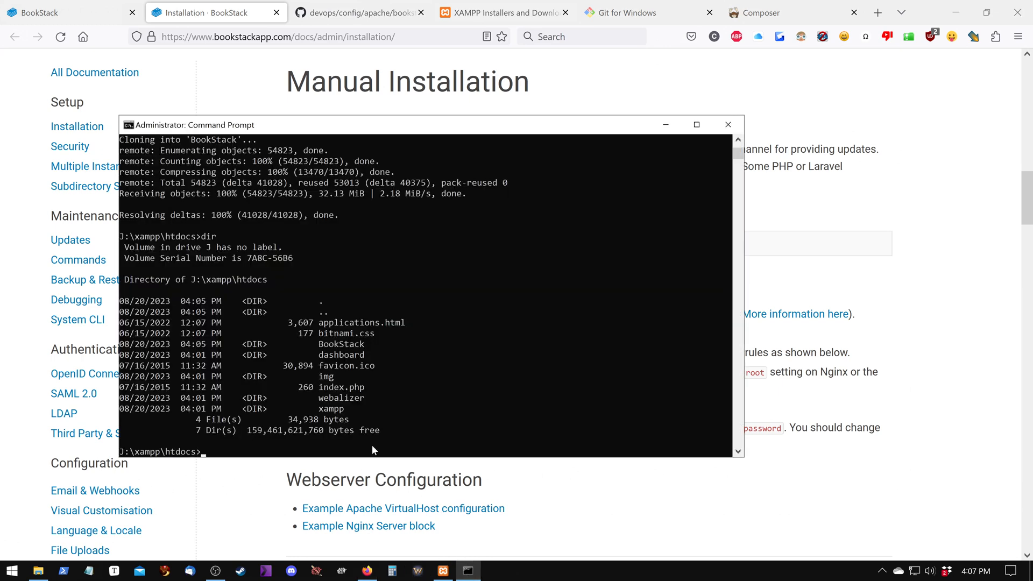
text(cd b)
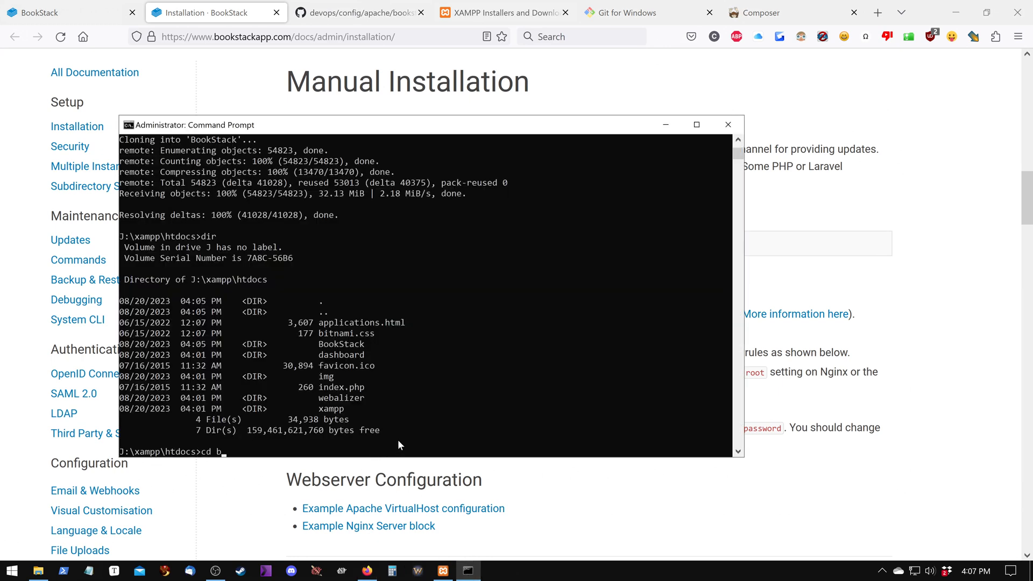
key(Return)
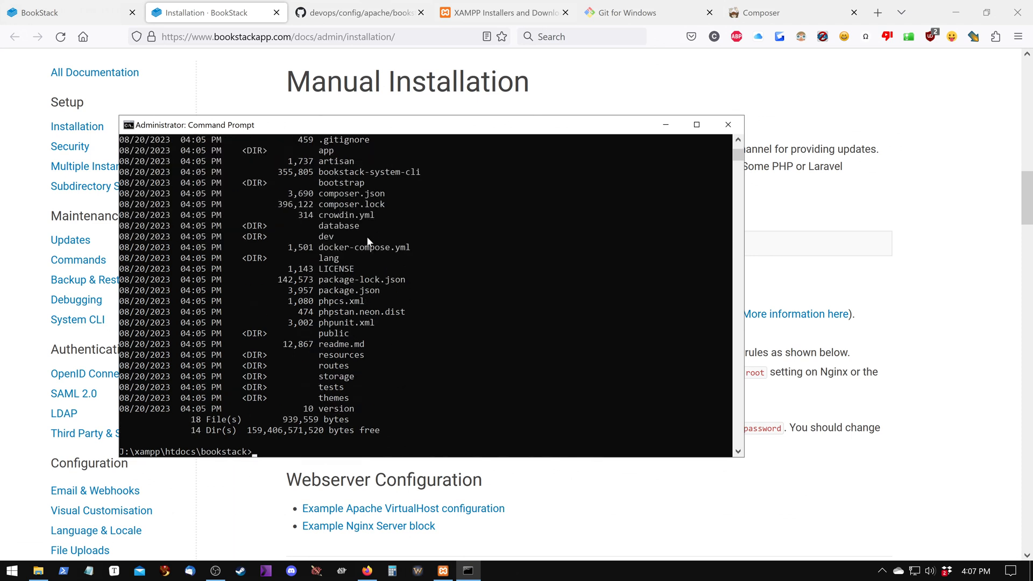
mouse_move(322, 436)
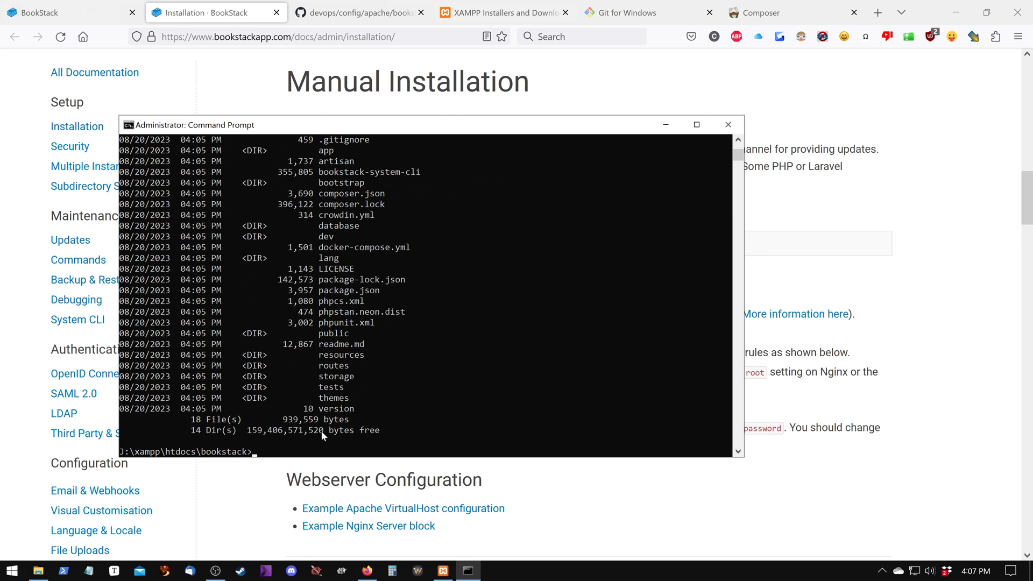
text(composer install --no-dev)
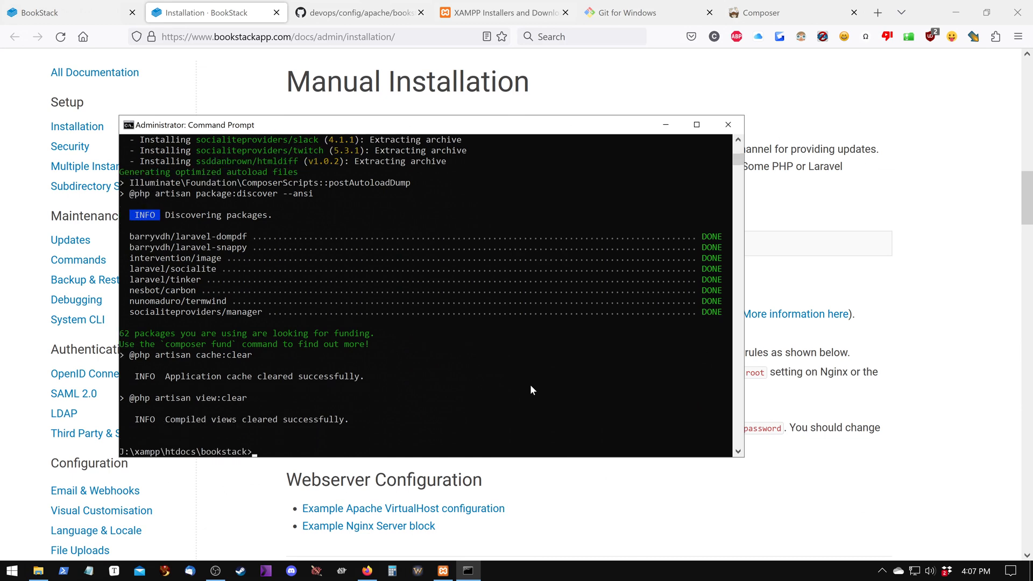
mouse_move(250, 367)
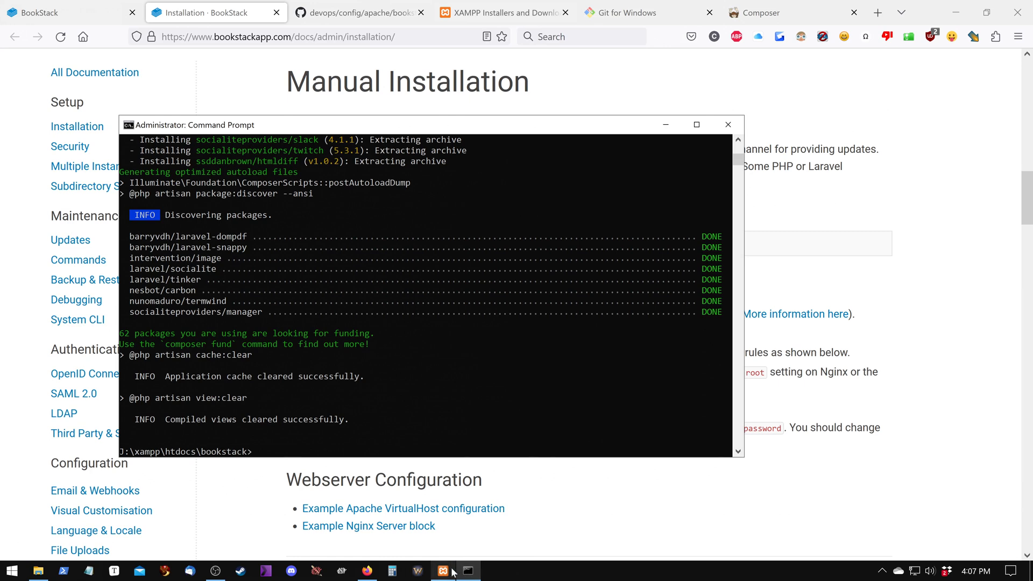
- From XAMPP Control Panel reach phpMyAdmin via MySQL's Admin button and show User accounts
click(442, 570)
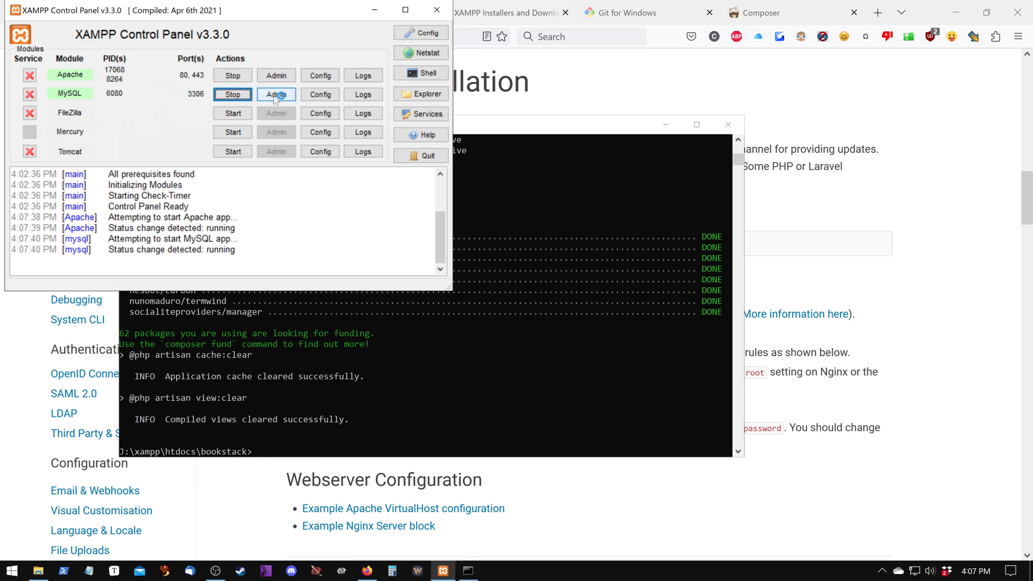
click(275, 95)
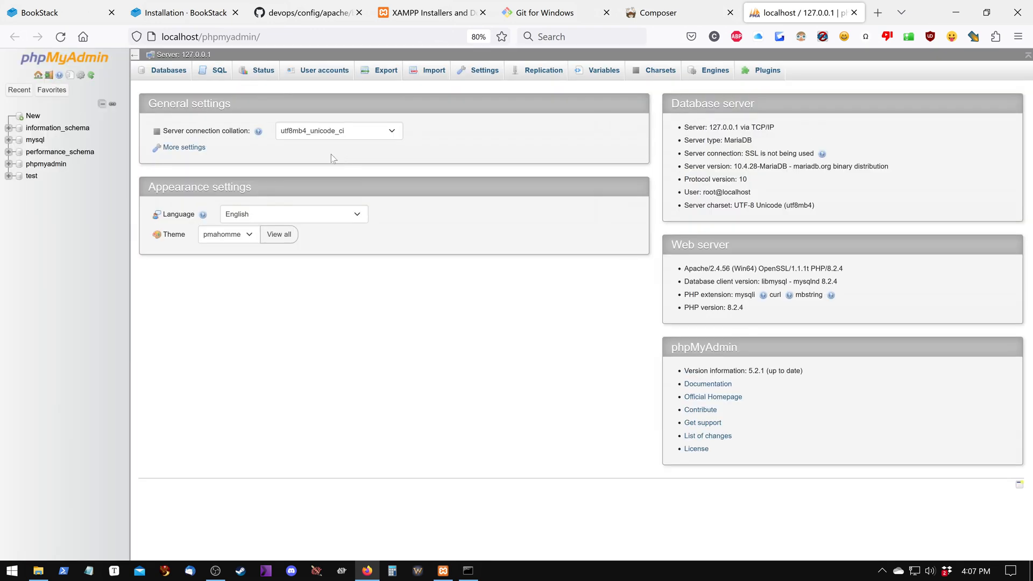
mouse_move(323, 70)
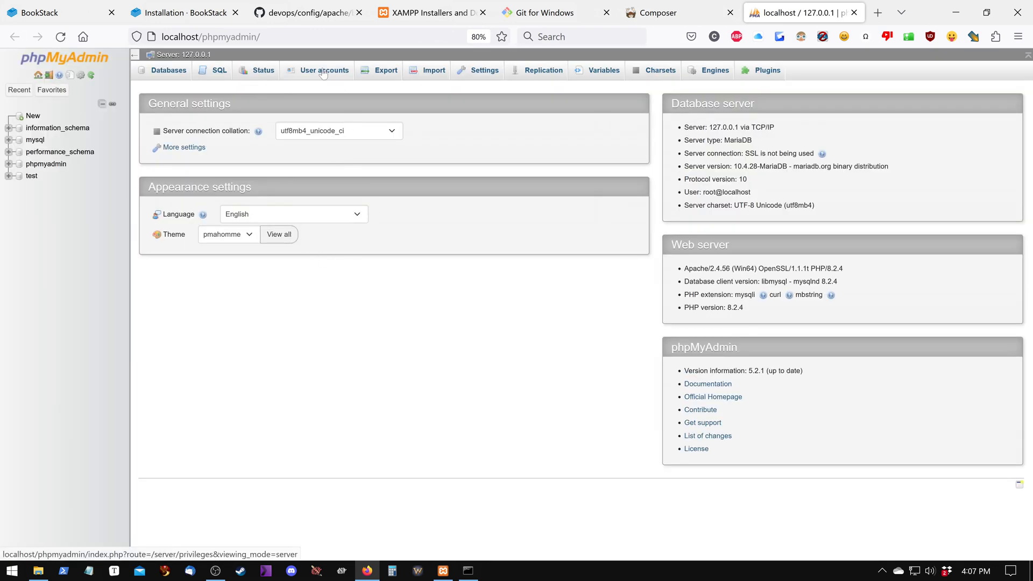
click(324, 70)
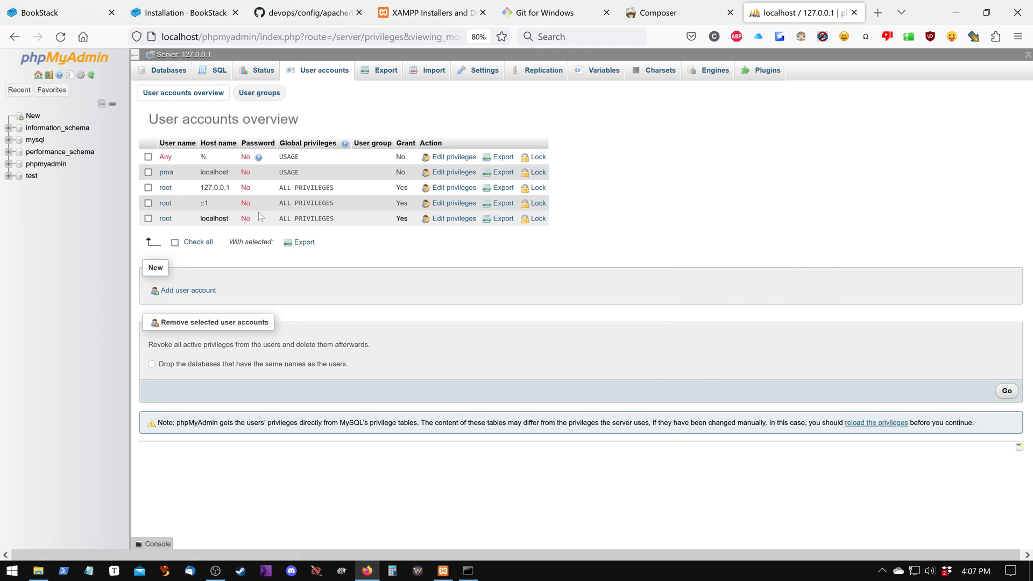
mouse_move(188, 289)
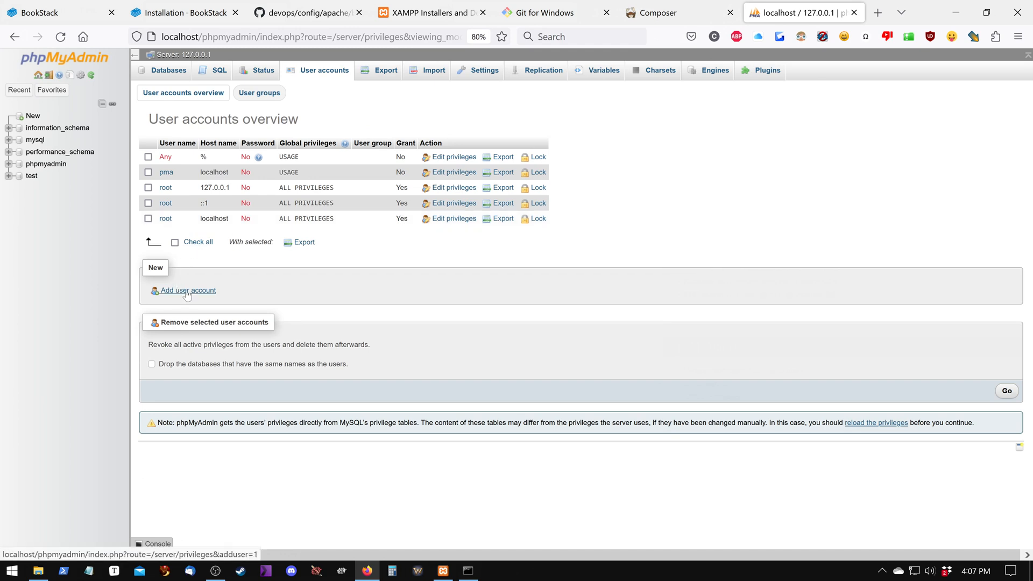
- Fill the Add user account form with user librarian, host localhost and a password
click(187, 290)
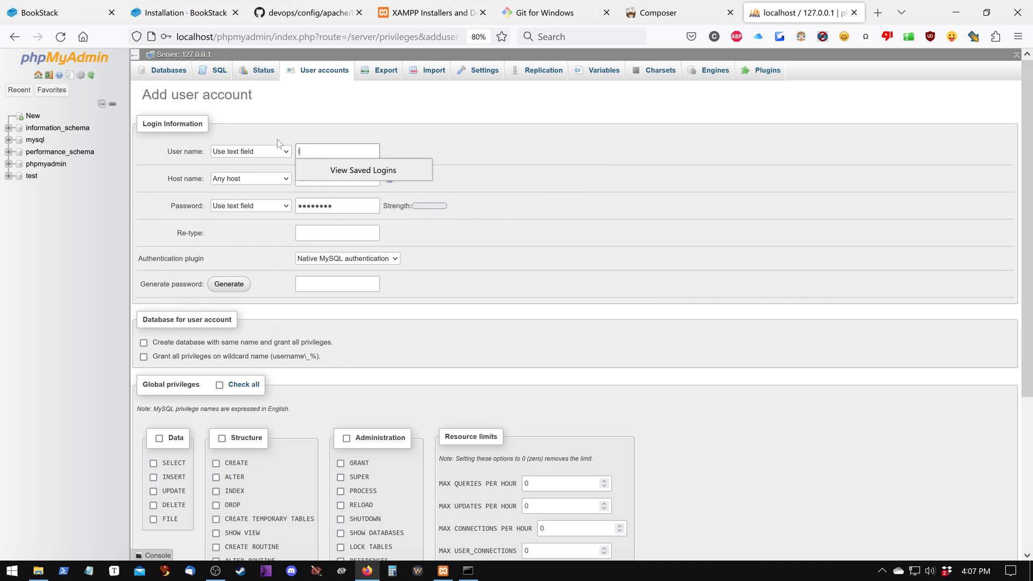
text(librar)
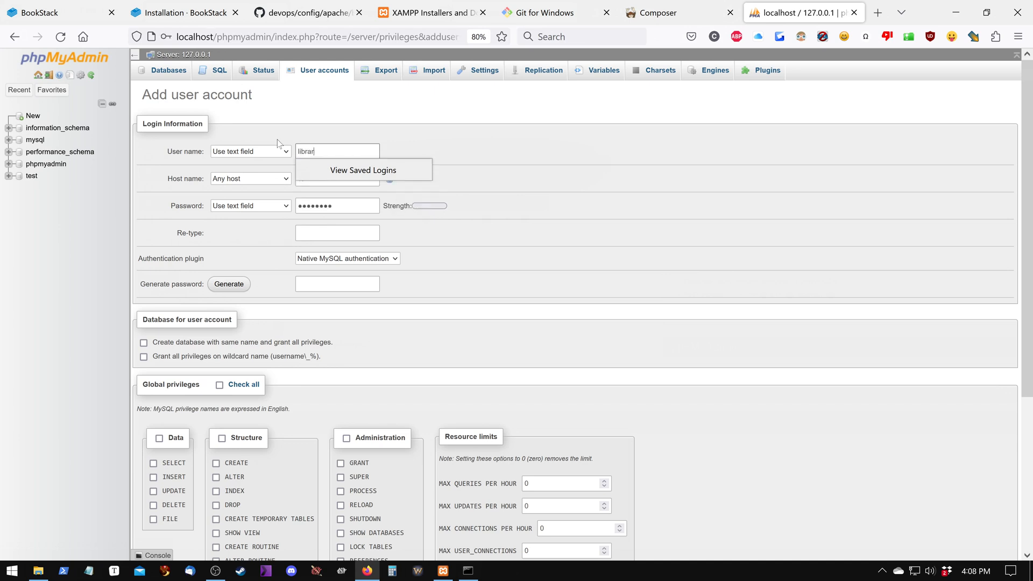
text(ian)
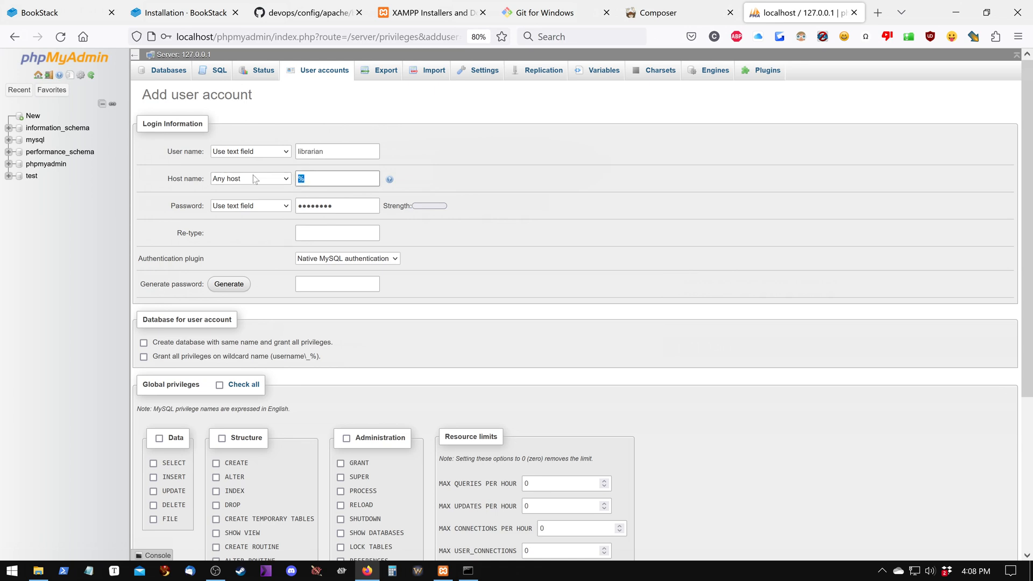
text(localhost)
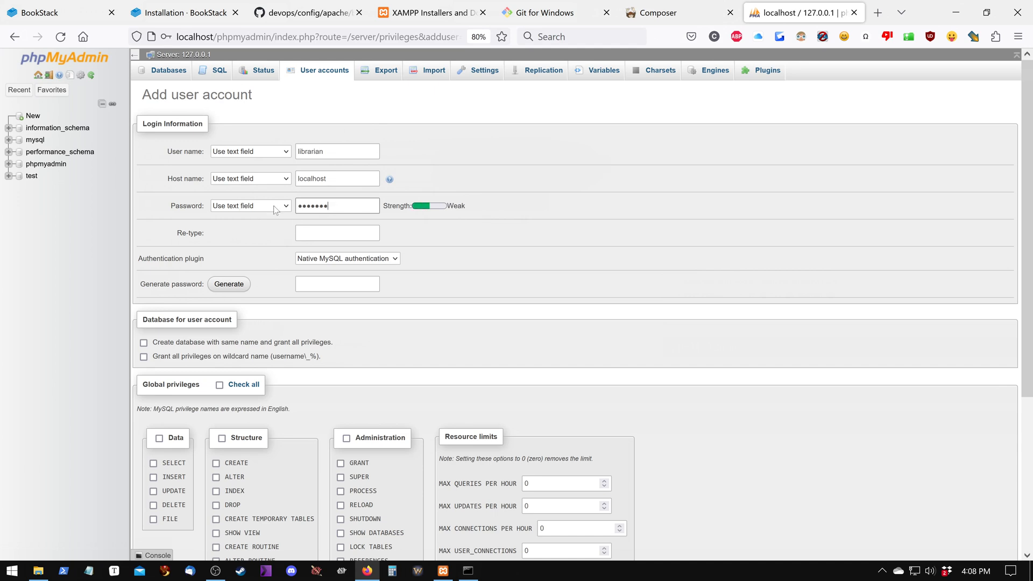
text(•••••)
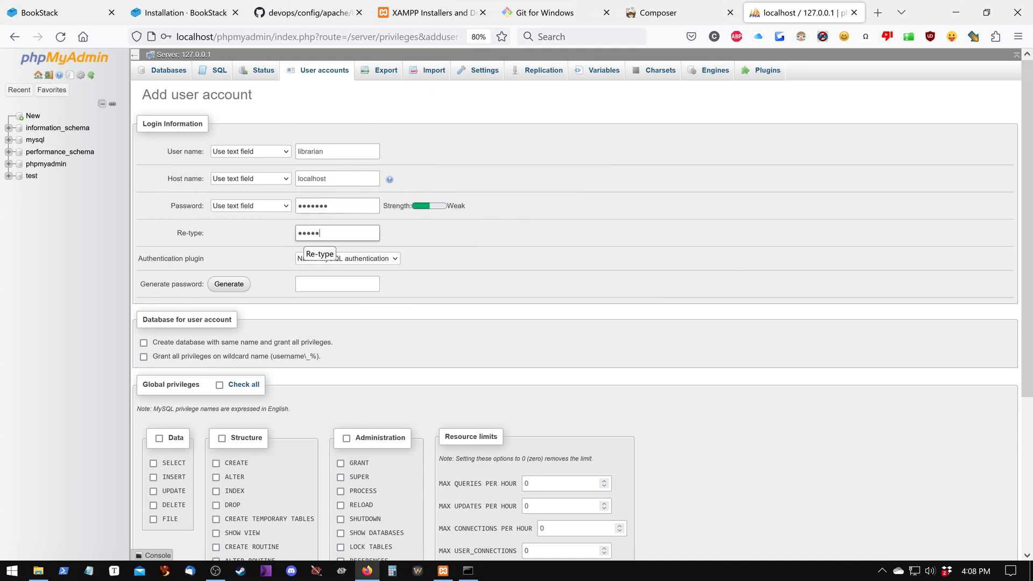
text(••)
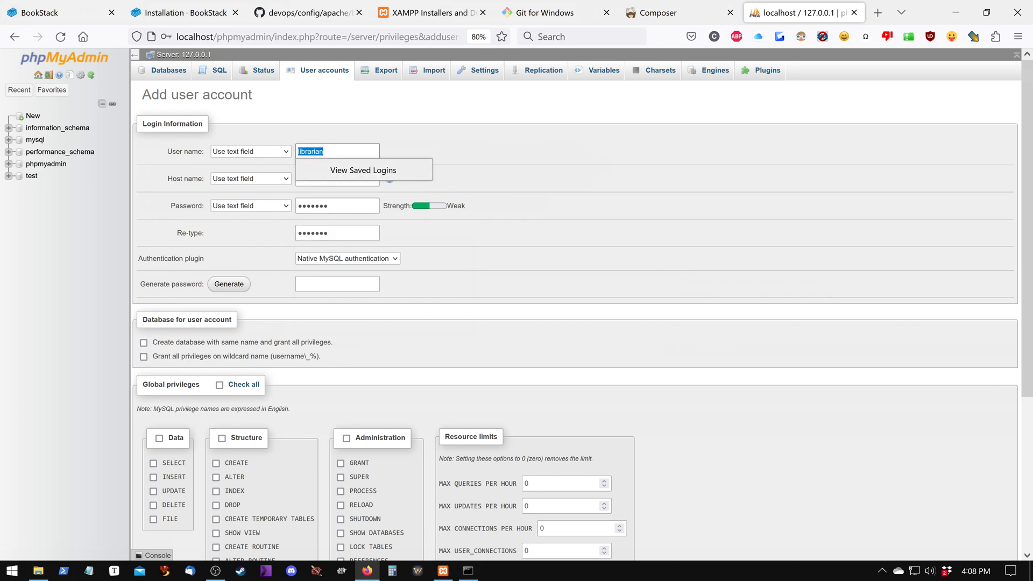
click(412, 363)
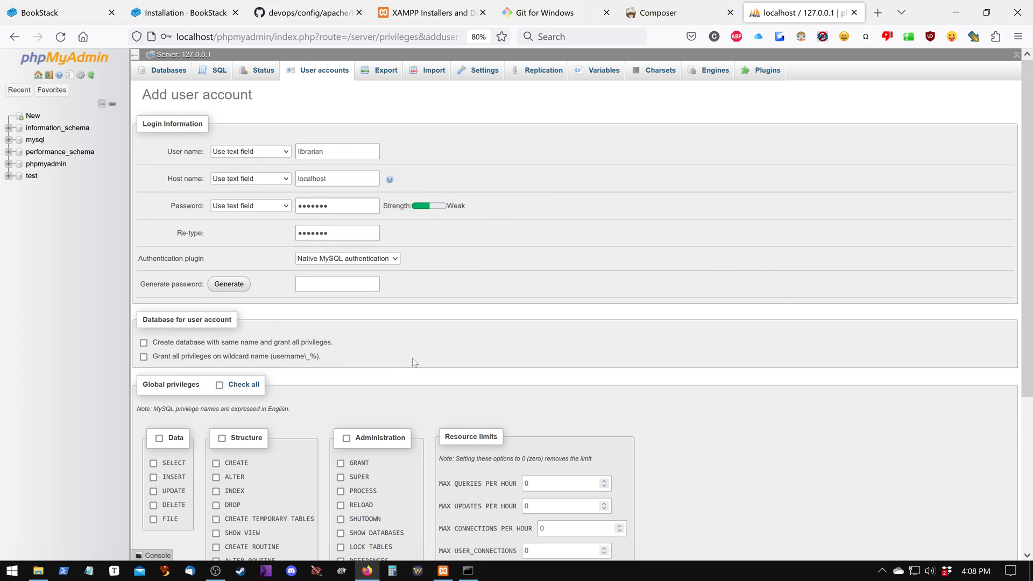
- Create the 'librarian'@'localhost' account with only basic usage rights
scroll(down, 3)
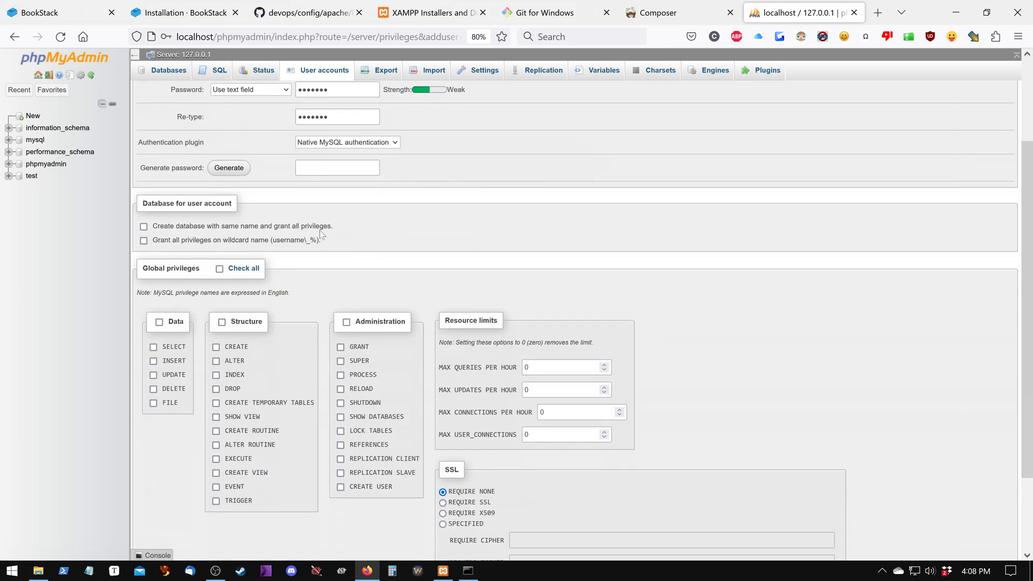
scroll(up, 3)
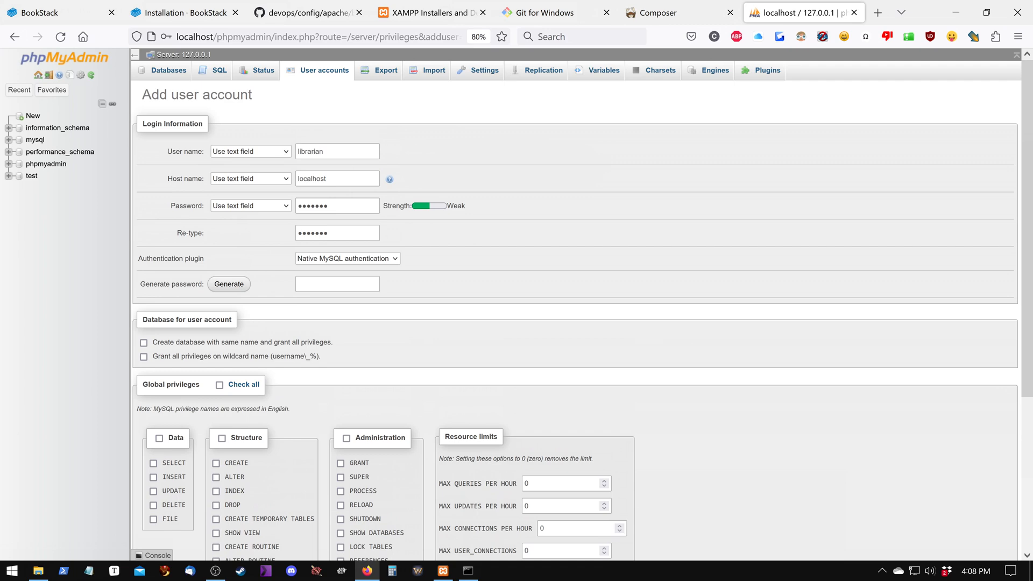
scroll(down, 3)
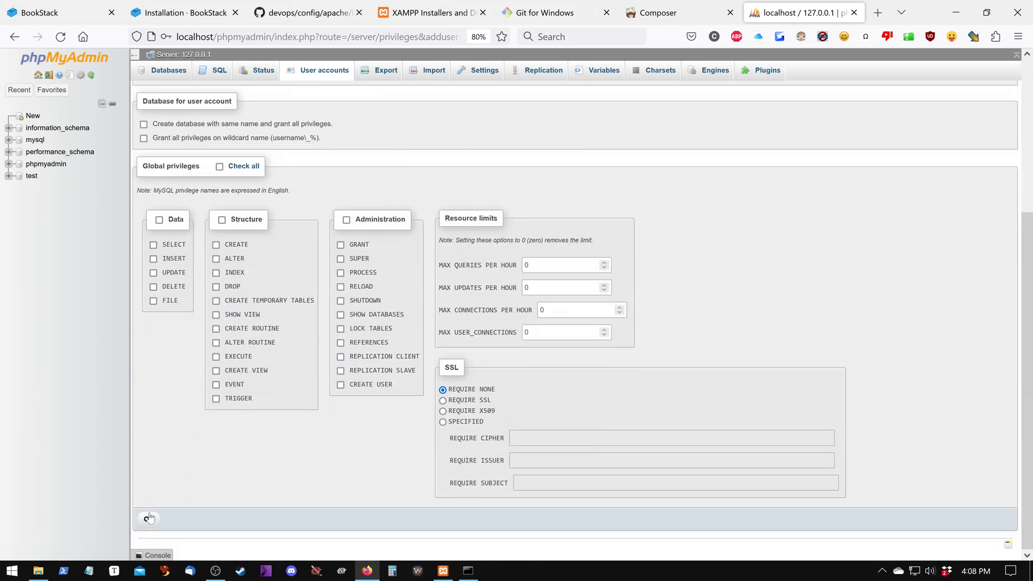
click(149, 517)
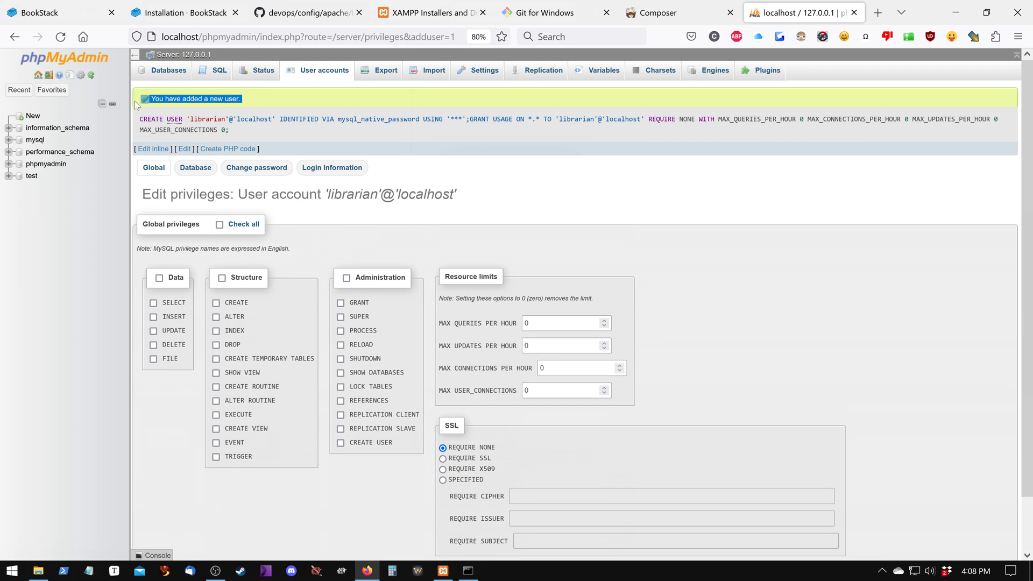
mouse_move(123, 139)
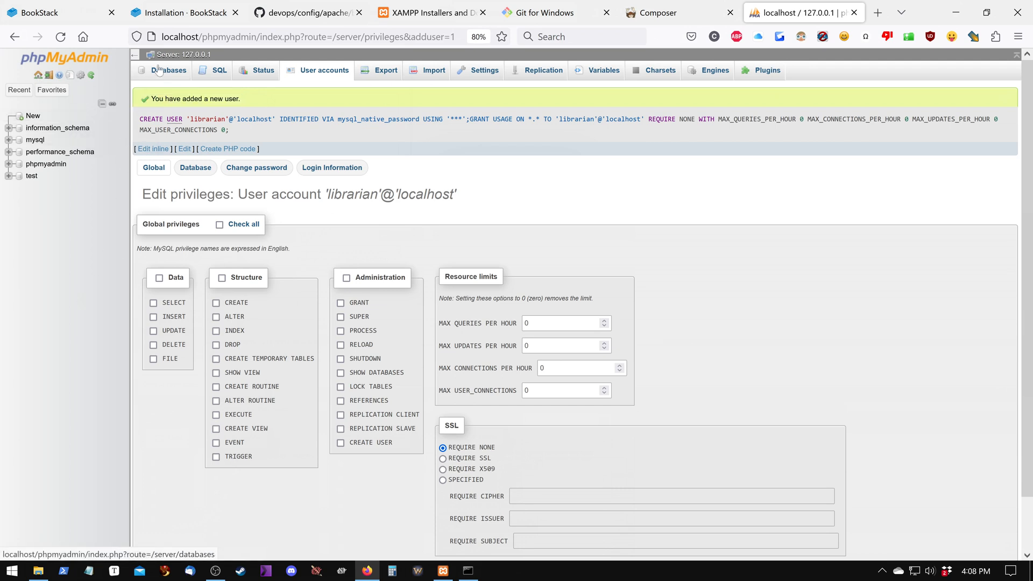
- Create an empty database named bookstack and return to the server home page
click(169, 70)
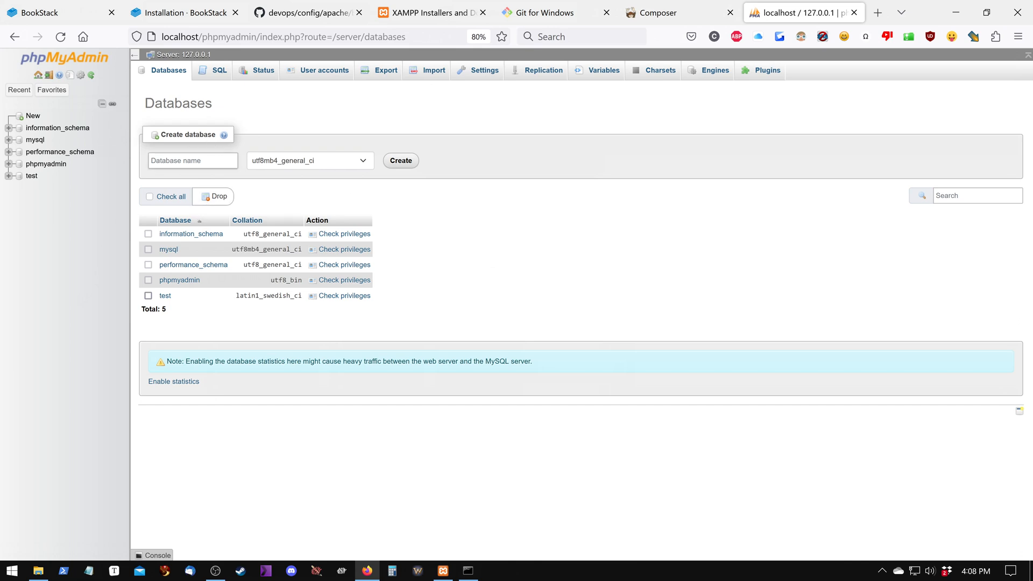
text(bookstack)
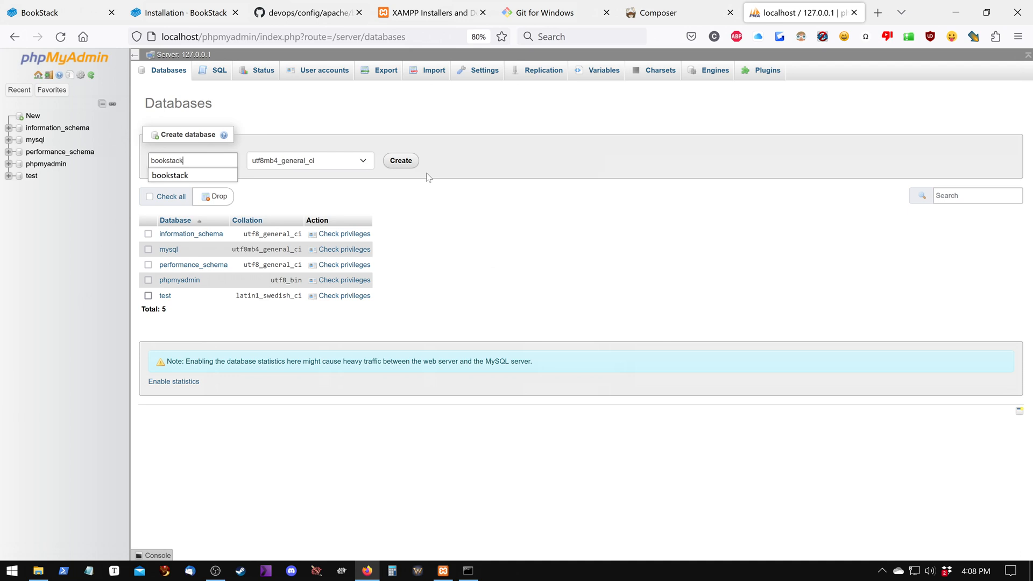
click(400, 160)
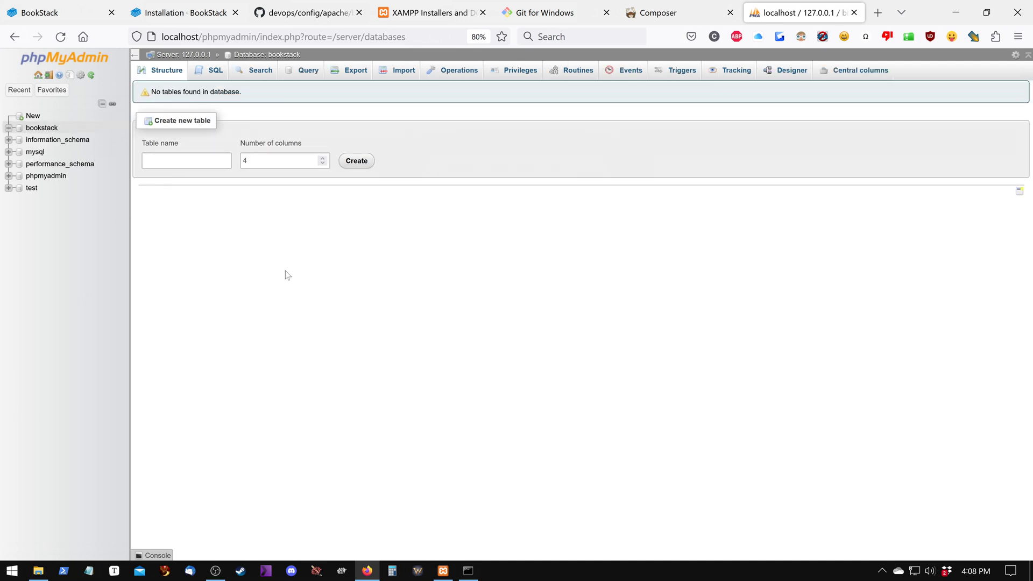
mouse_move(39, 75)
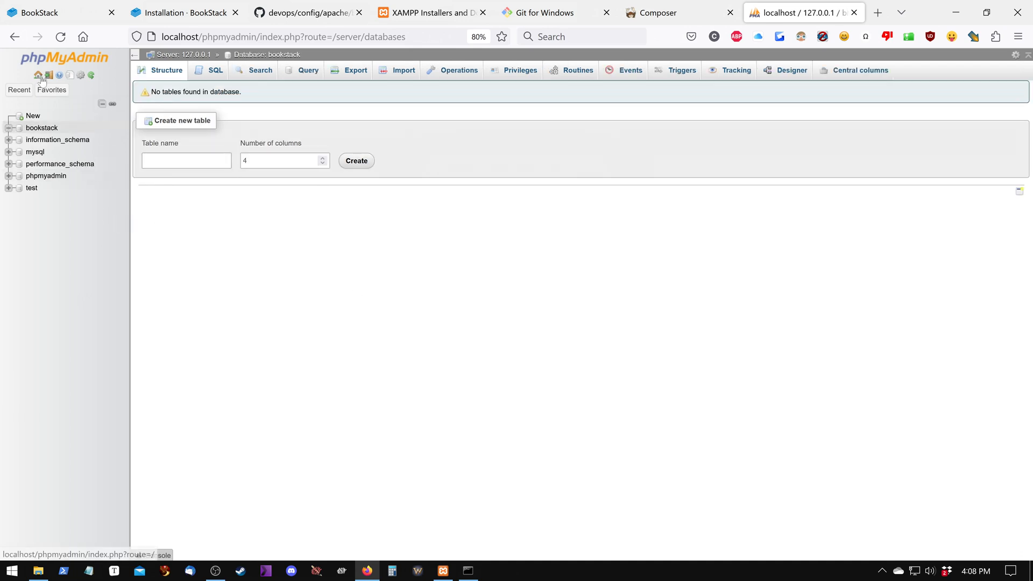
click(38, 74)
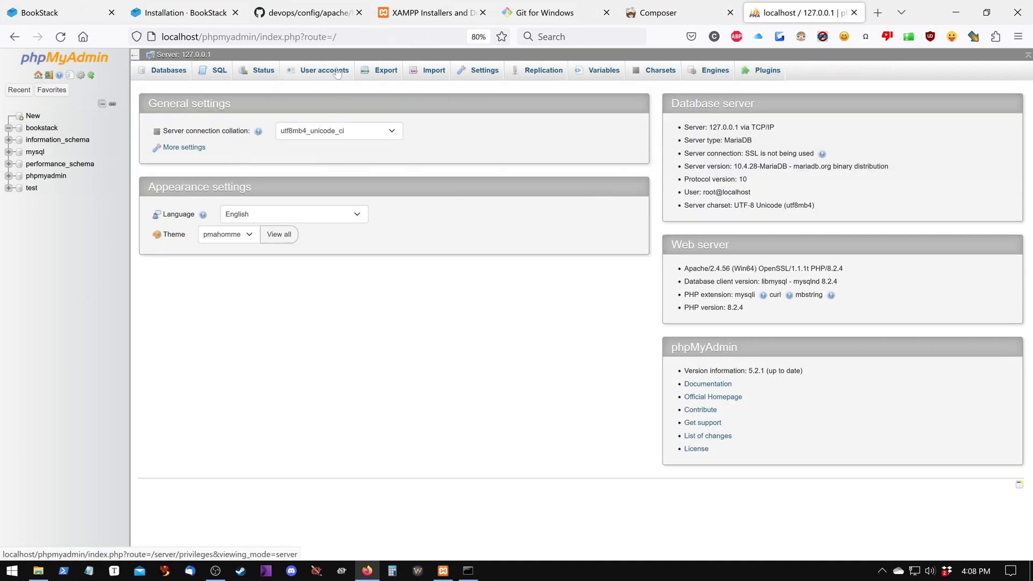
- Grant librarian@localhost all privileges with grant option on the bookstack database
click(324, 70)
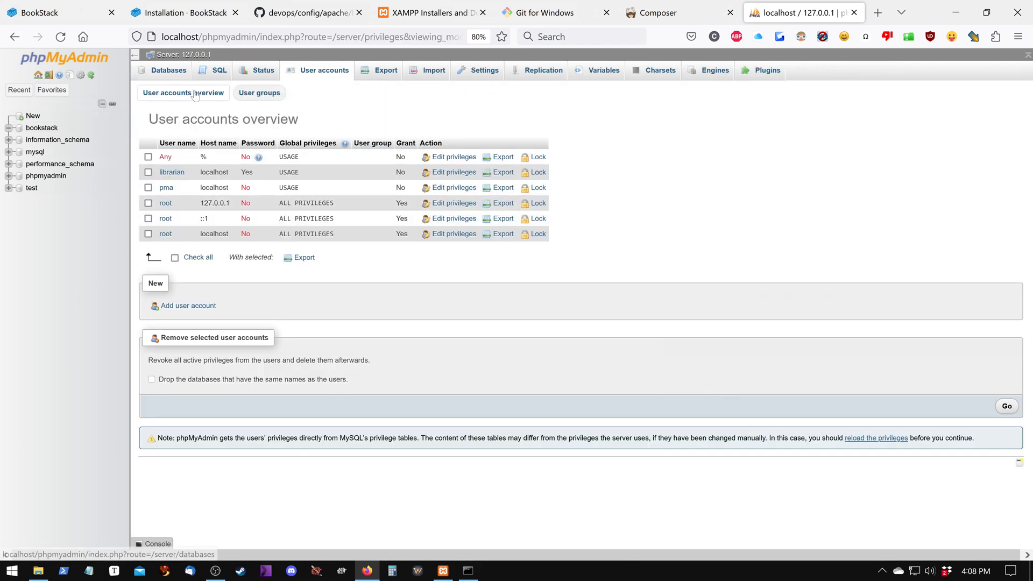
click(452, 172)
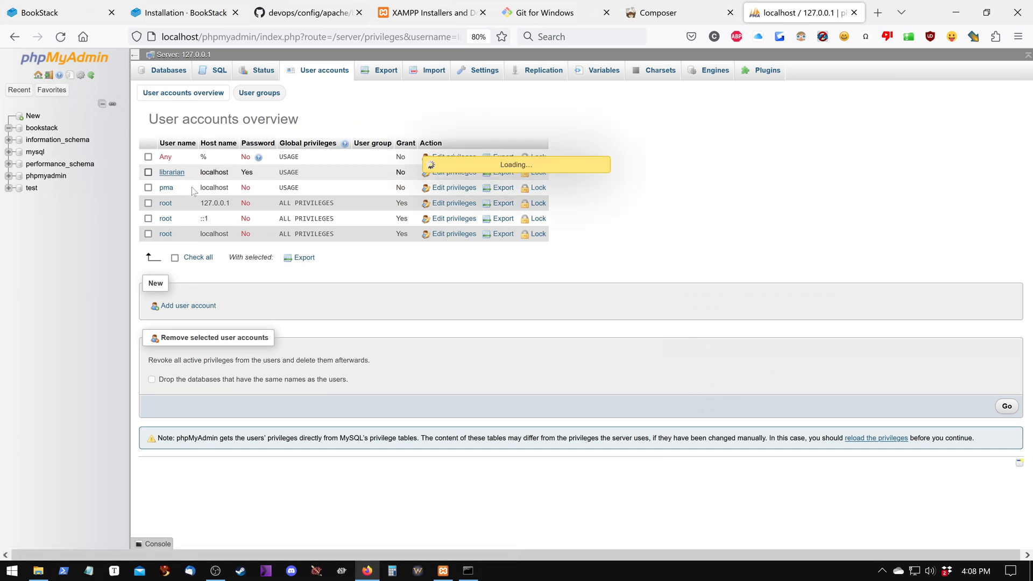
click(453, 172)
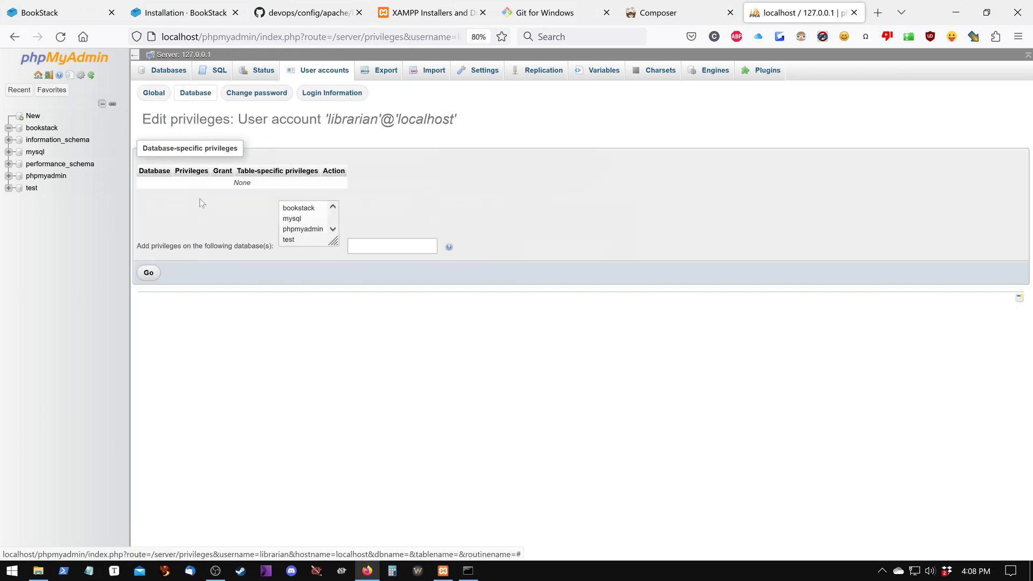
click(298, 208)
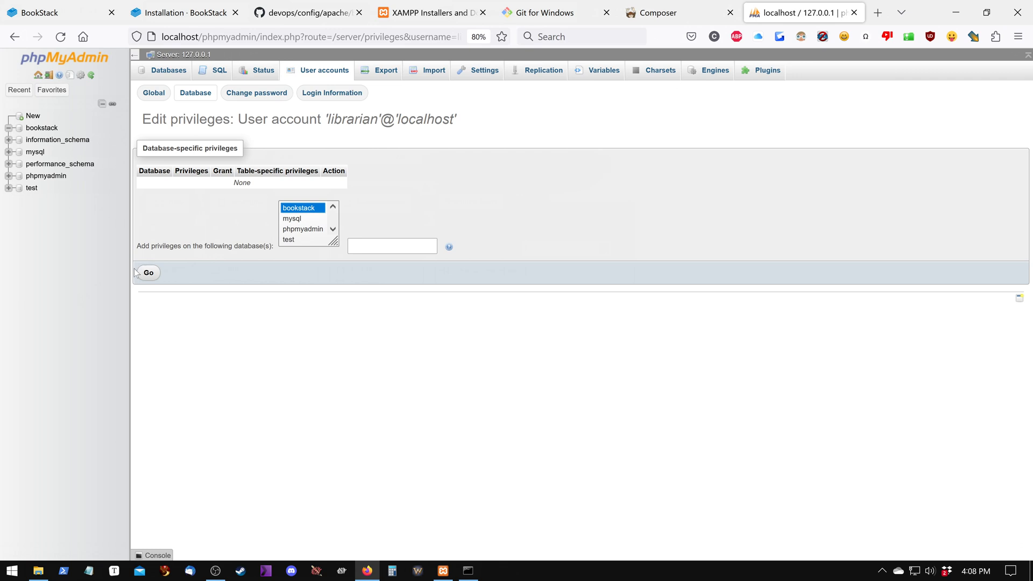
click(148, 272)
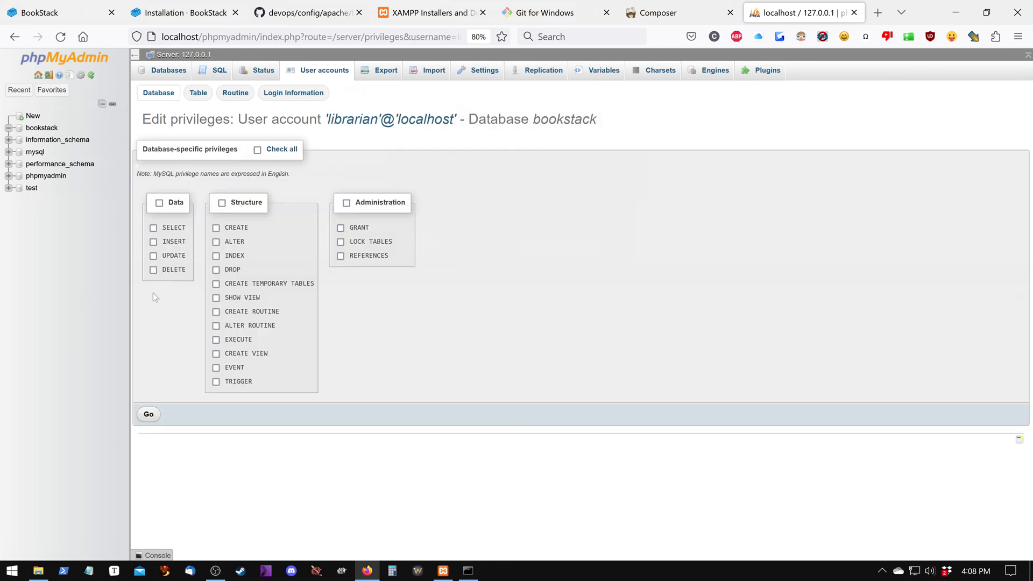
click(257, 150)
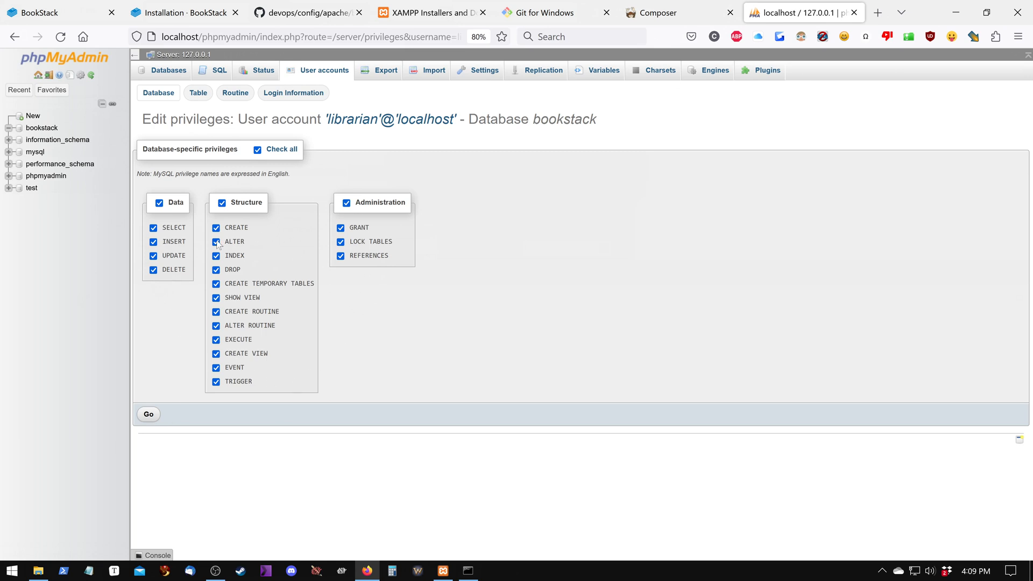
click(148, 413)
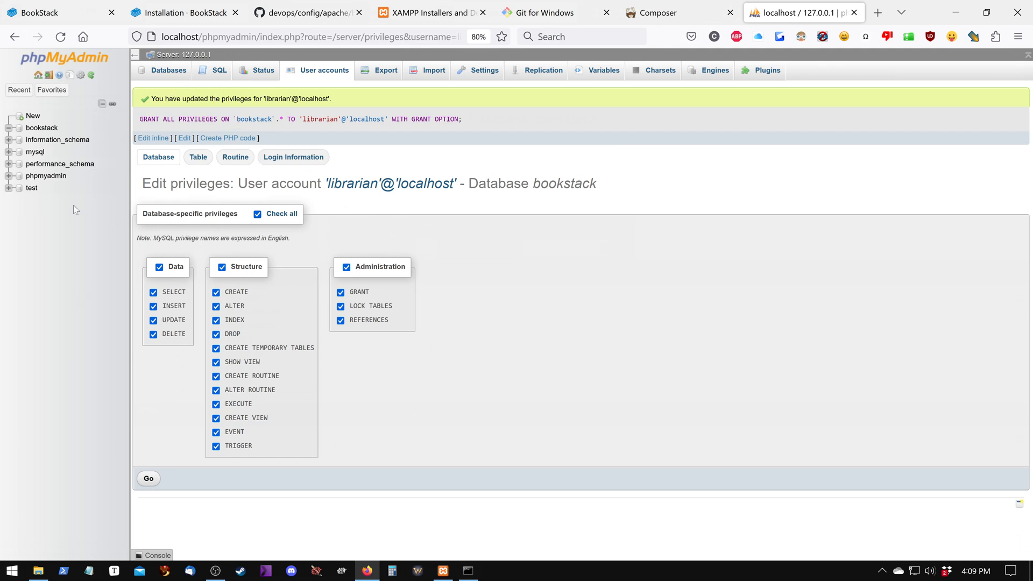
mouse_move(42, 128)
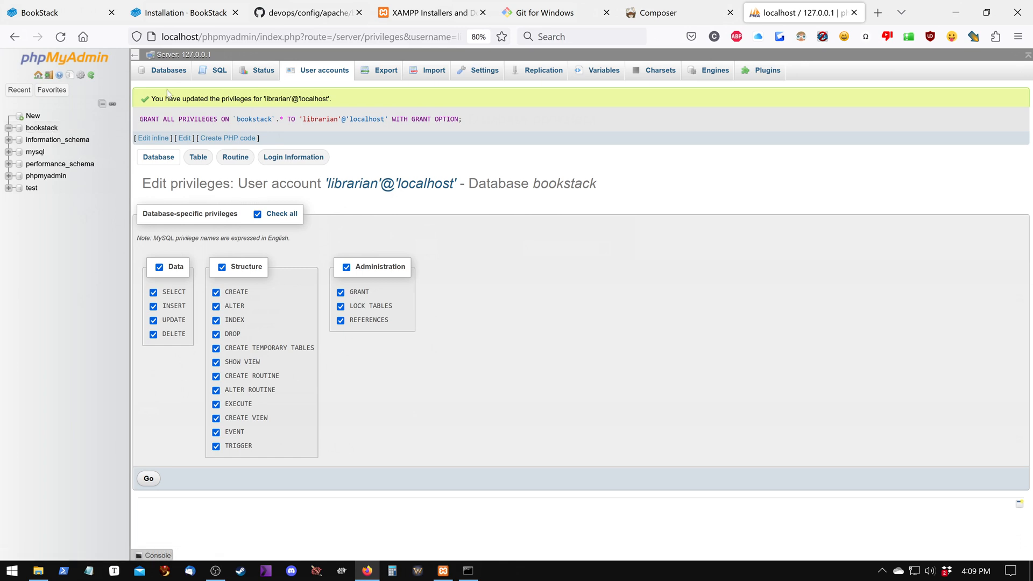
mouse_move(105, 293)
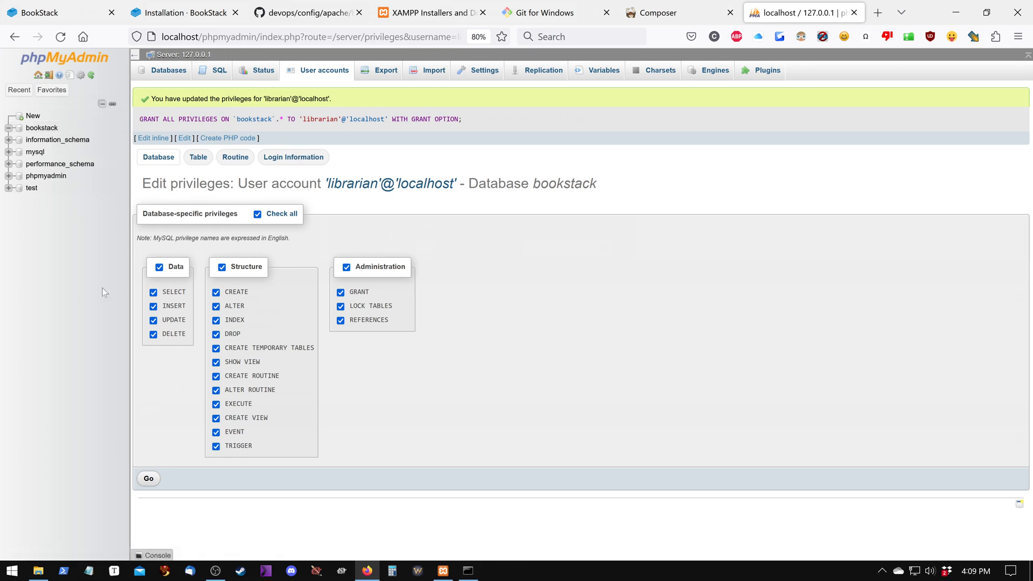
mouse_move(94, 278)
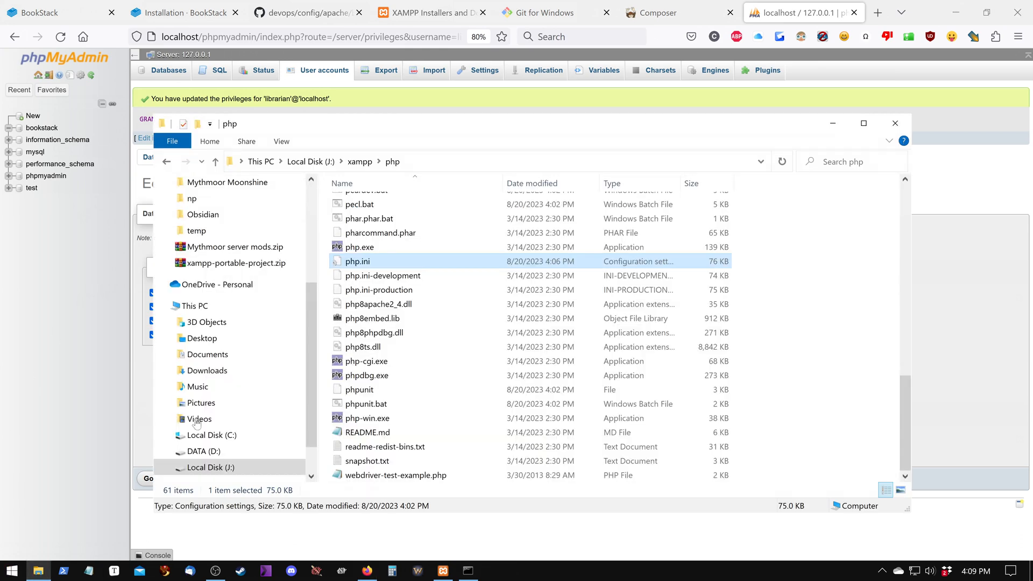
- Browse from the xampp folder into htdocs and then the cloned bookstack project folder
click(216, 162)
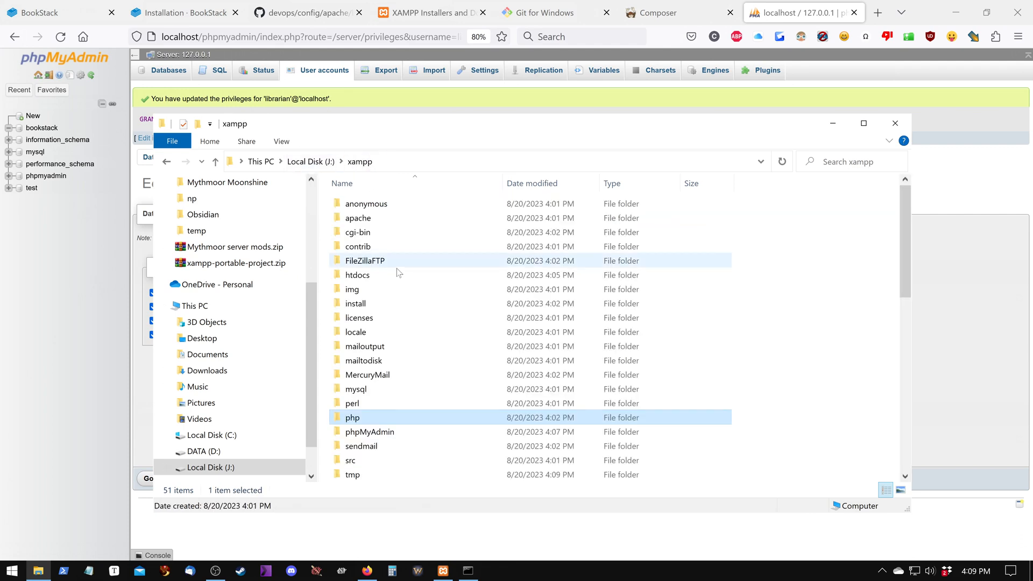
double_click(357, 275)
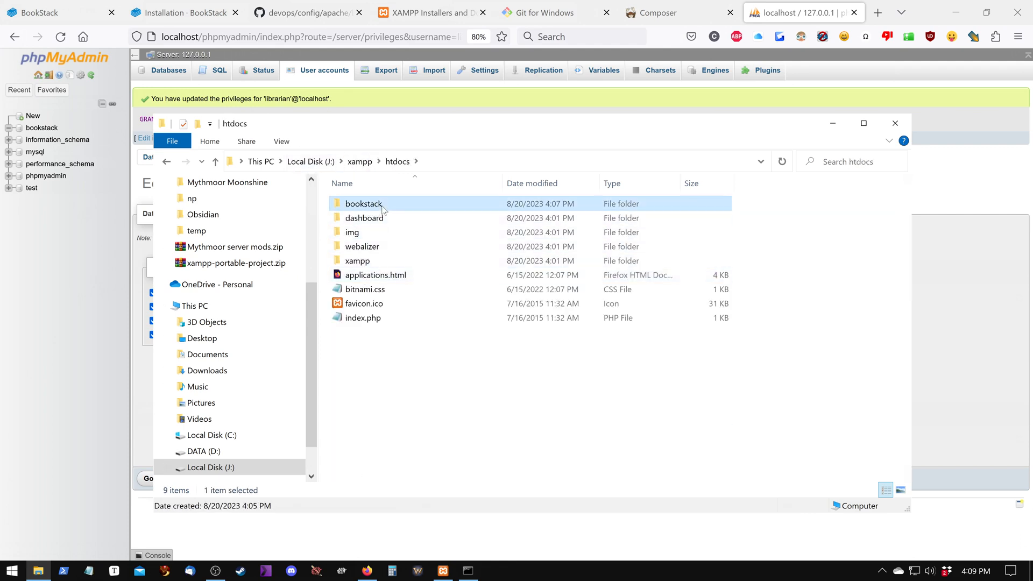
double_click(363, 203)
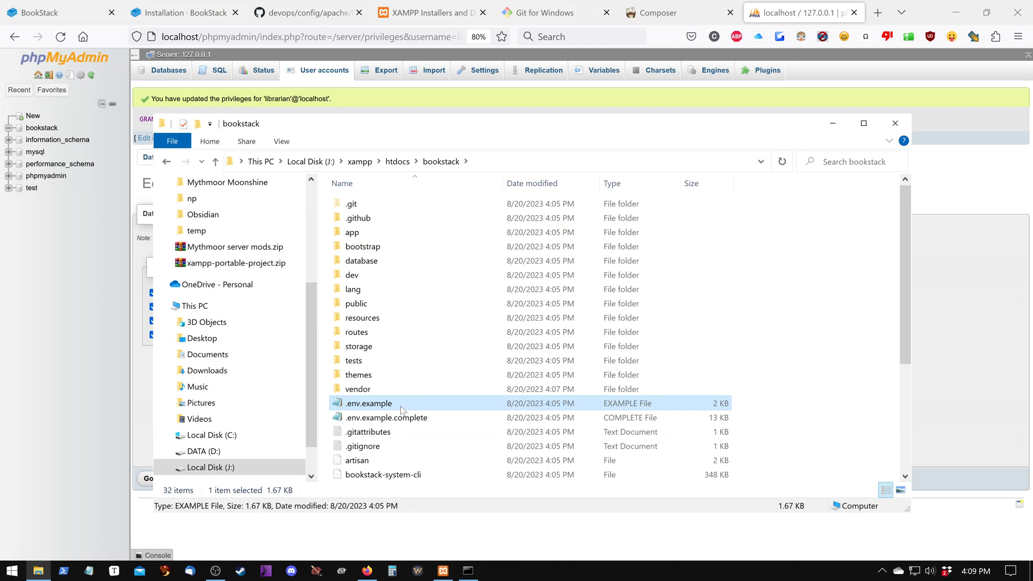
mouse_move(363, 405)
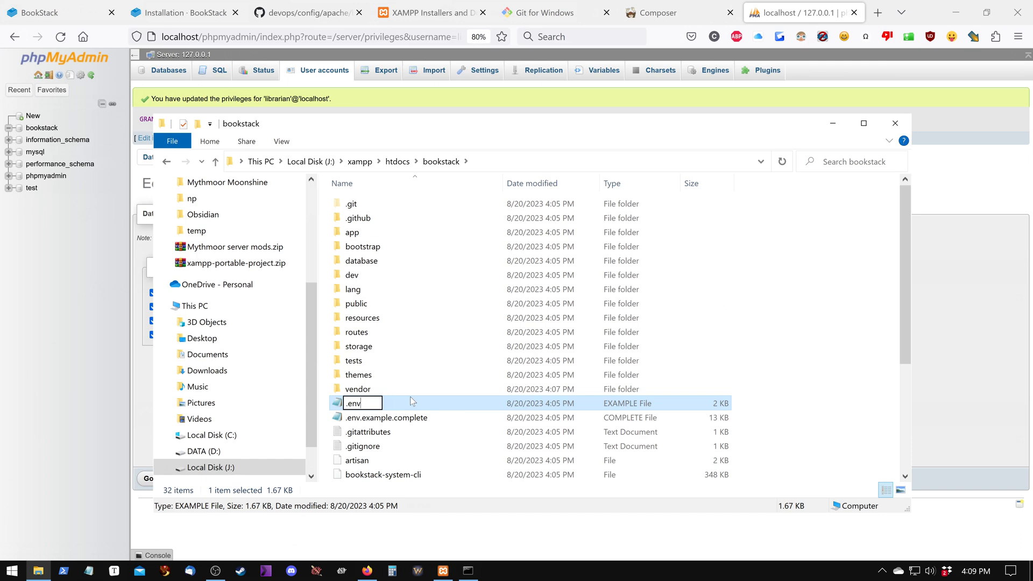
- Rename .env.example to .env and load it in Notepad
key(Return)
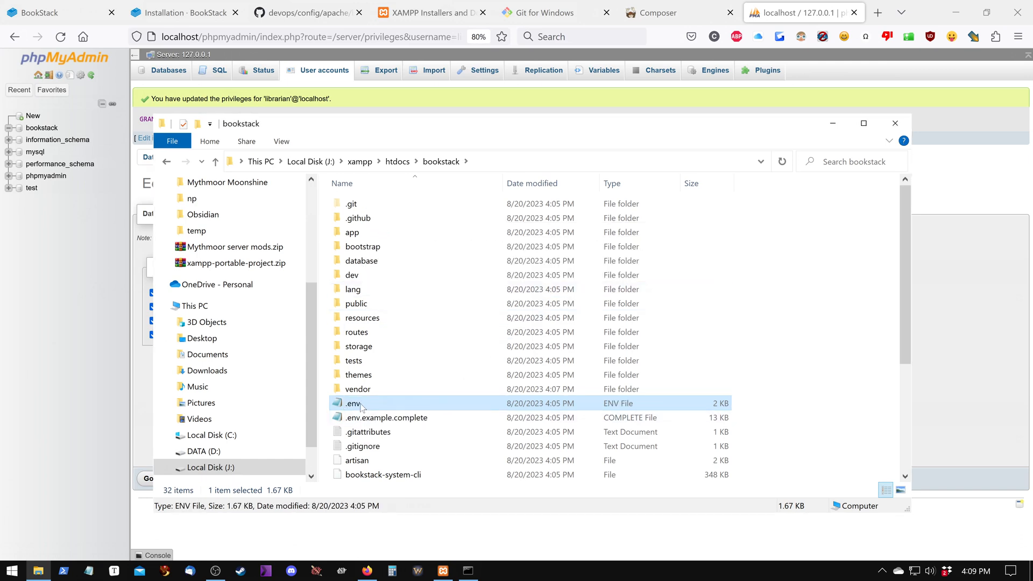
double_click(349, 402)
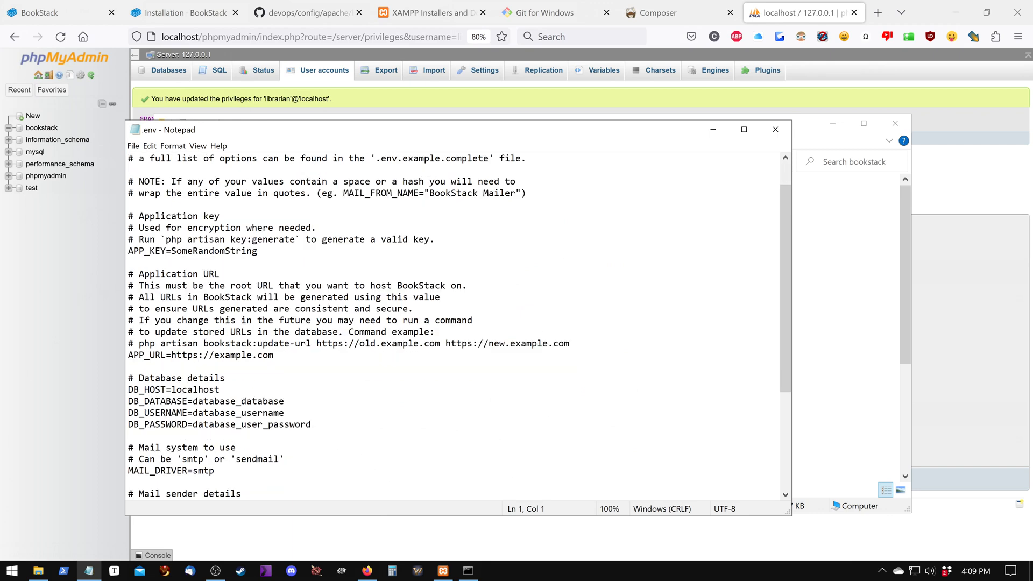
scroll(down, 3)
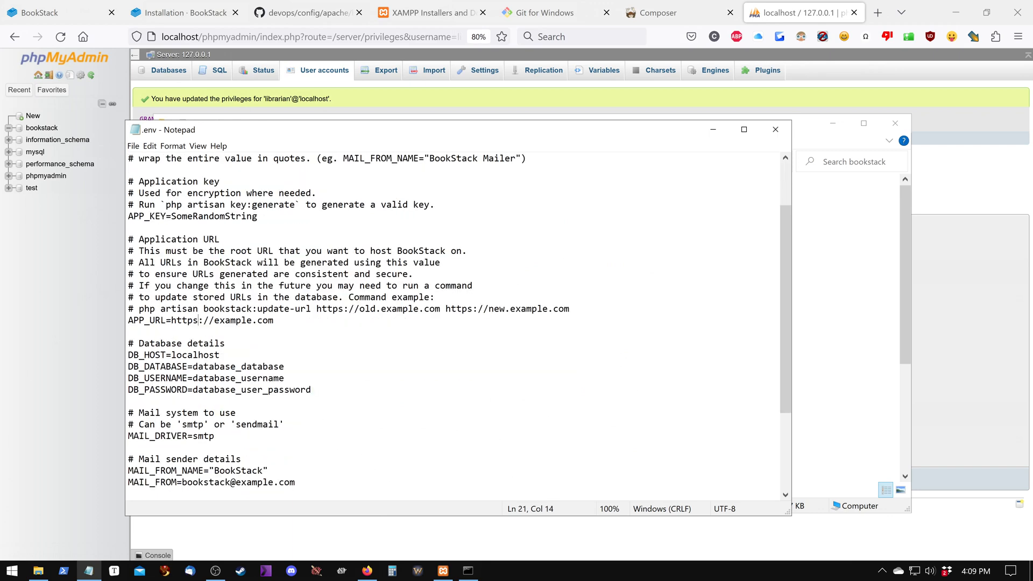
key(Backspace)
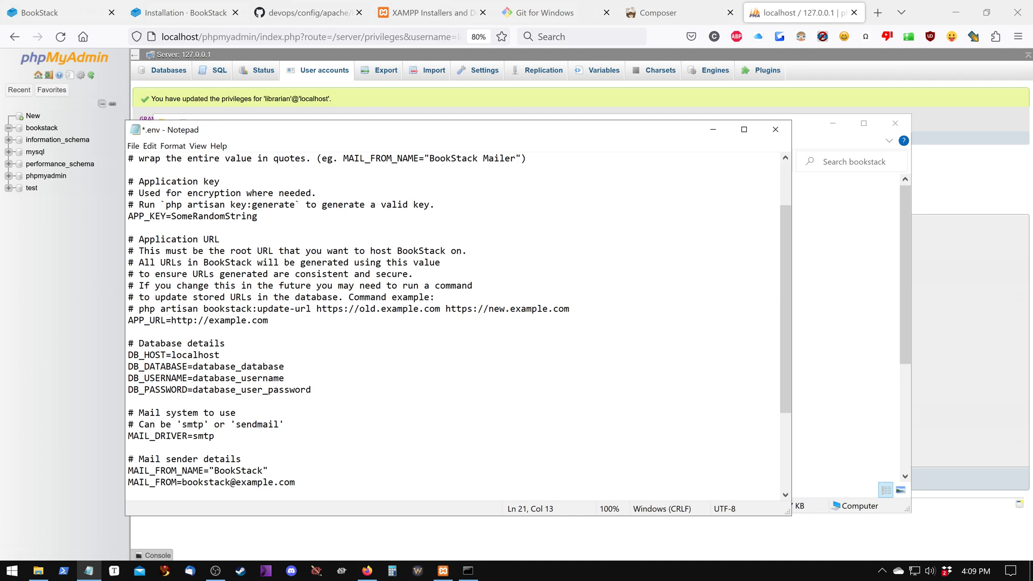
double_click(239, 321)
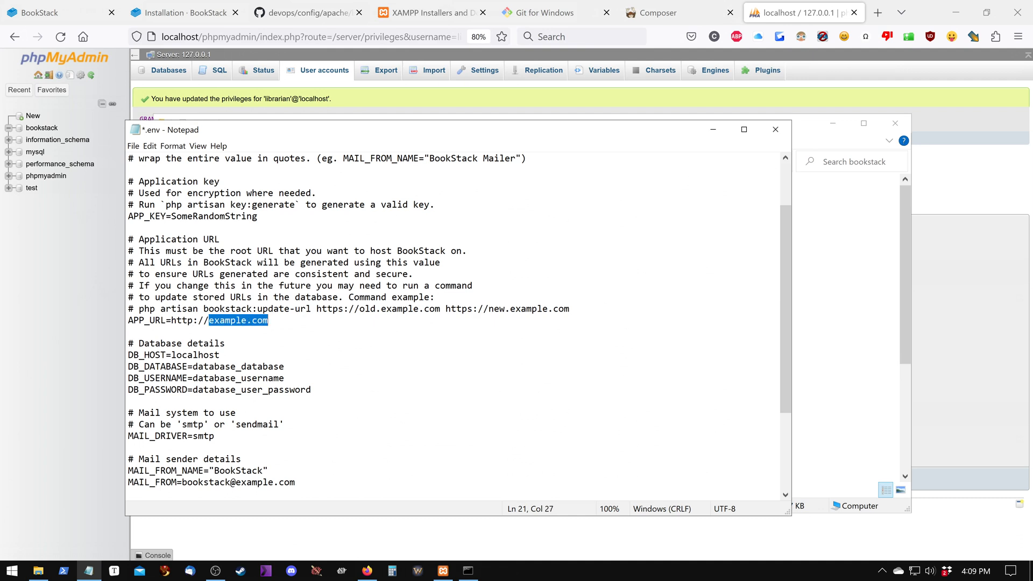
text(localhost)
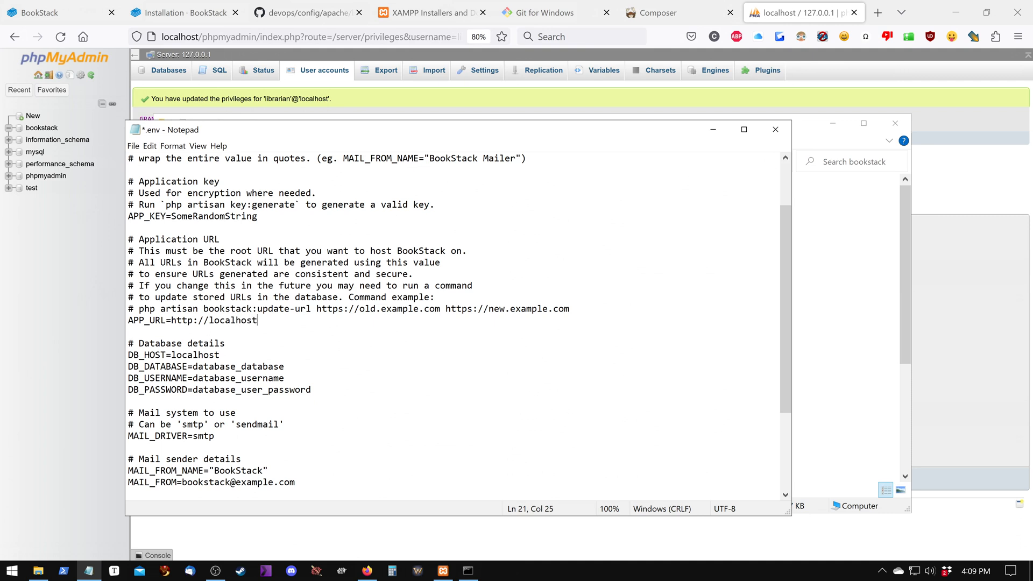
text(:)
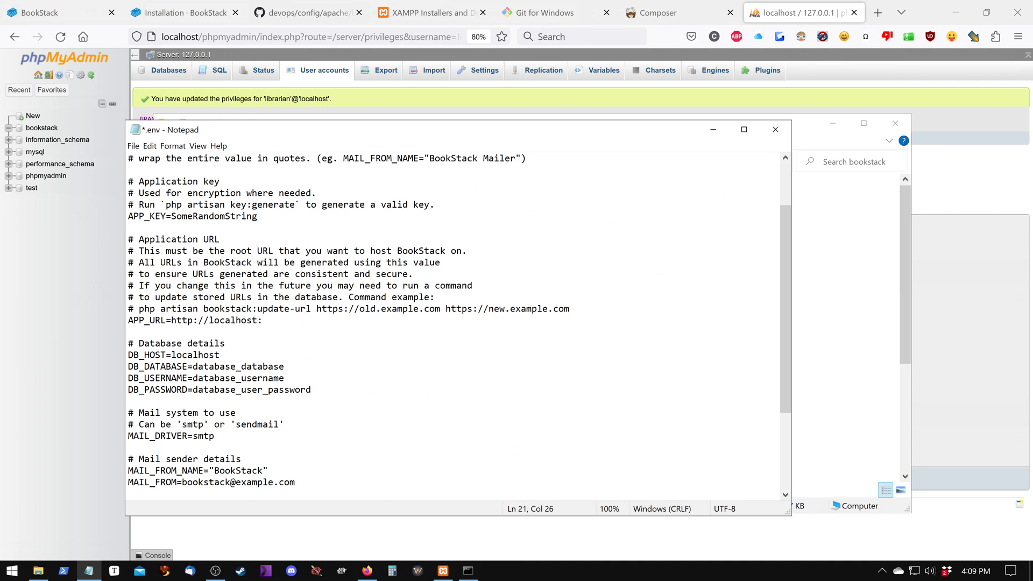
text(808)
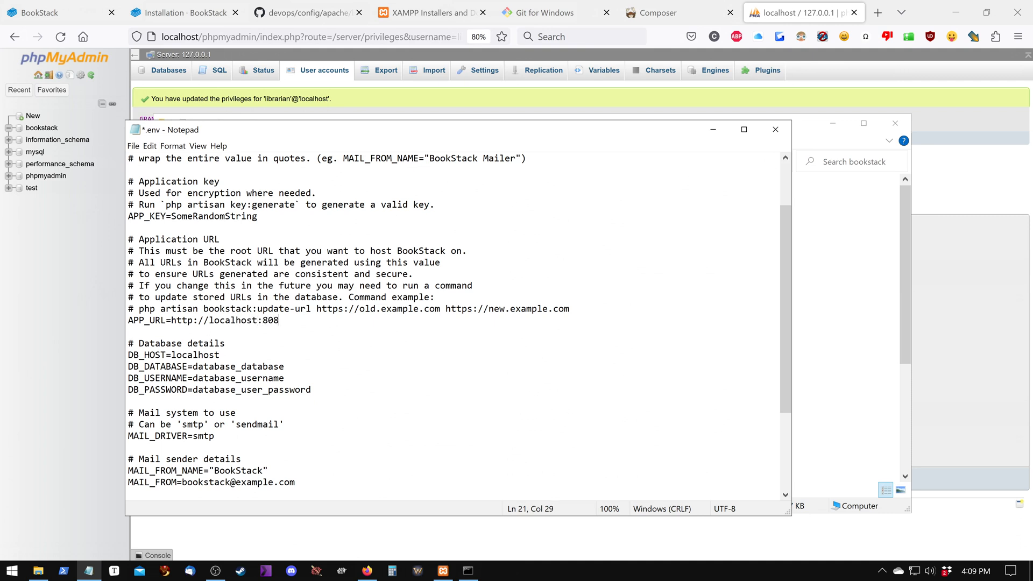
text(0)
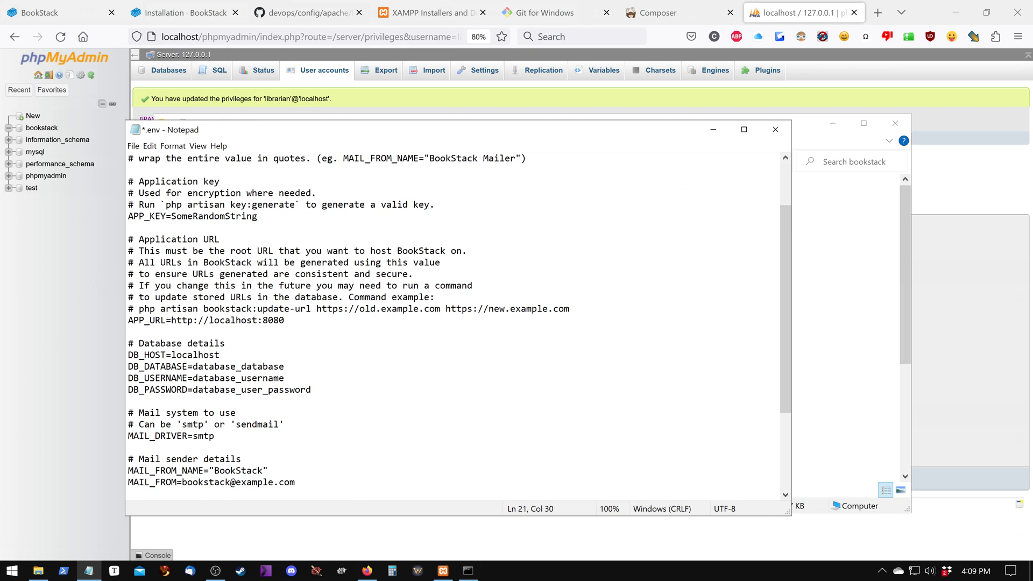
double_click(237, 365)
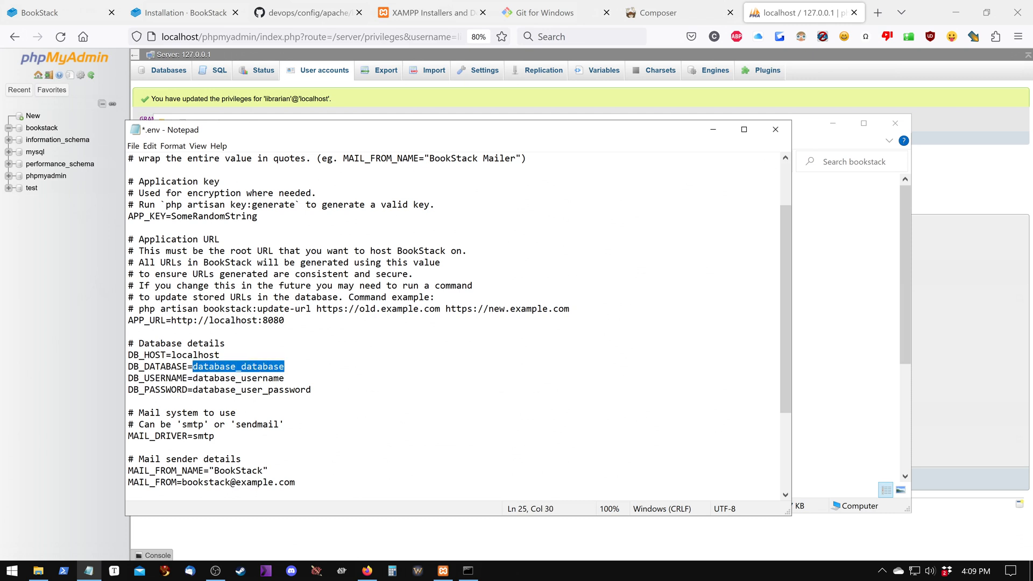
text(books)
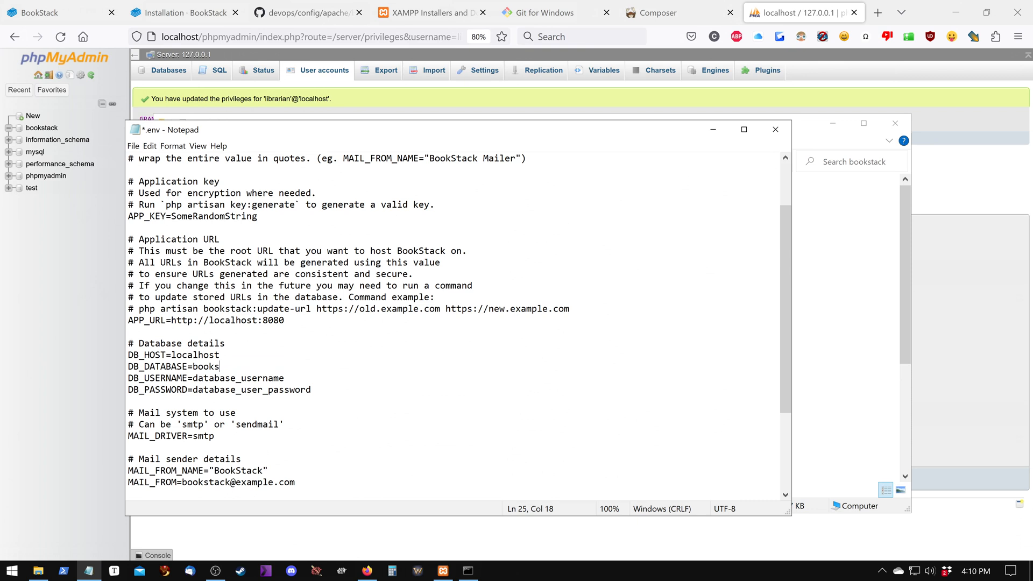
text(tack)
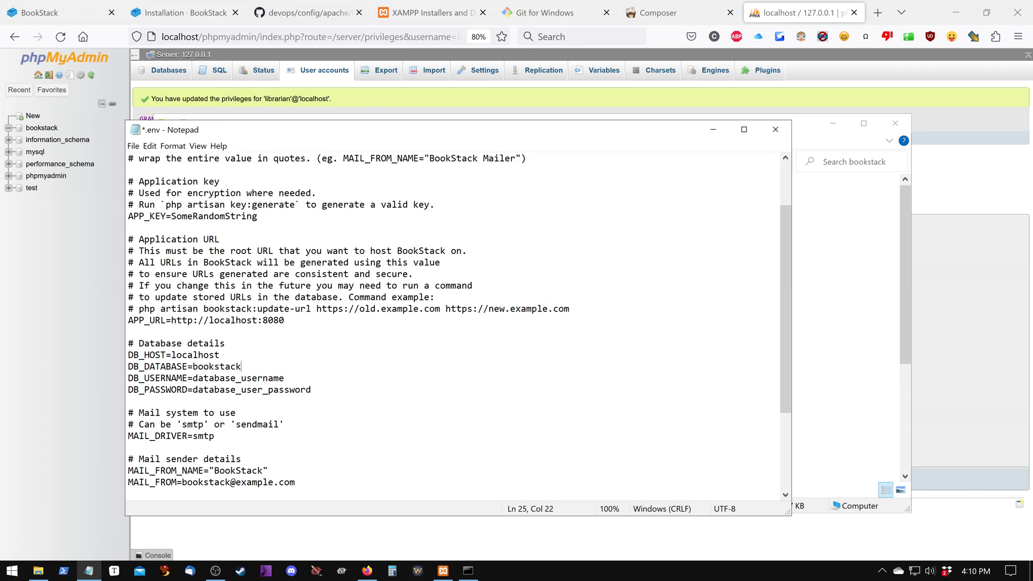
text(l)
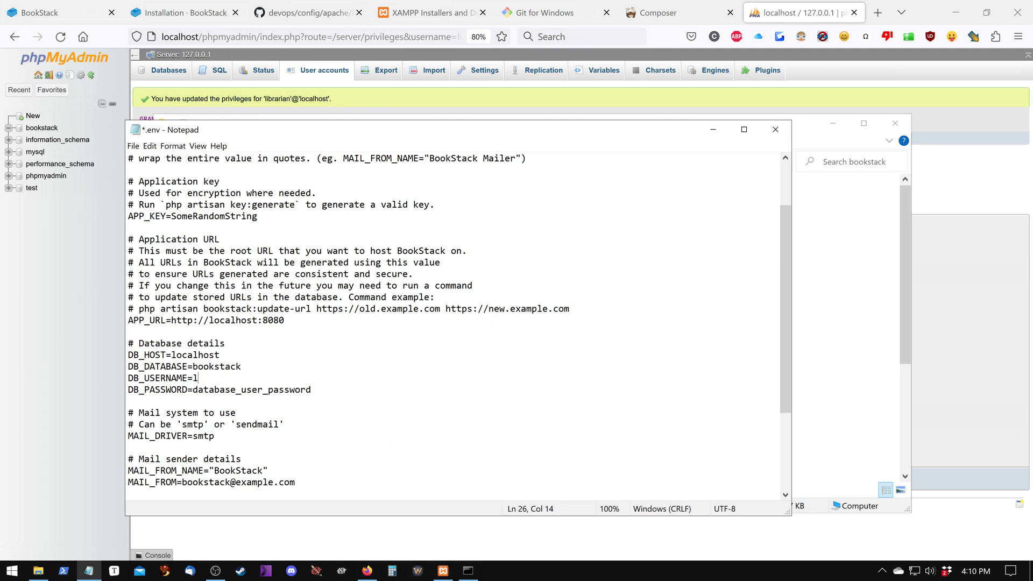
text(ibrarian)
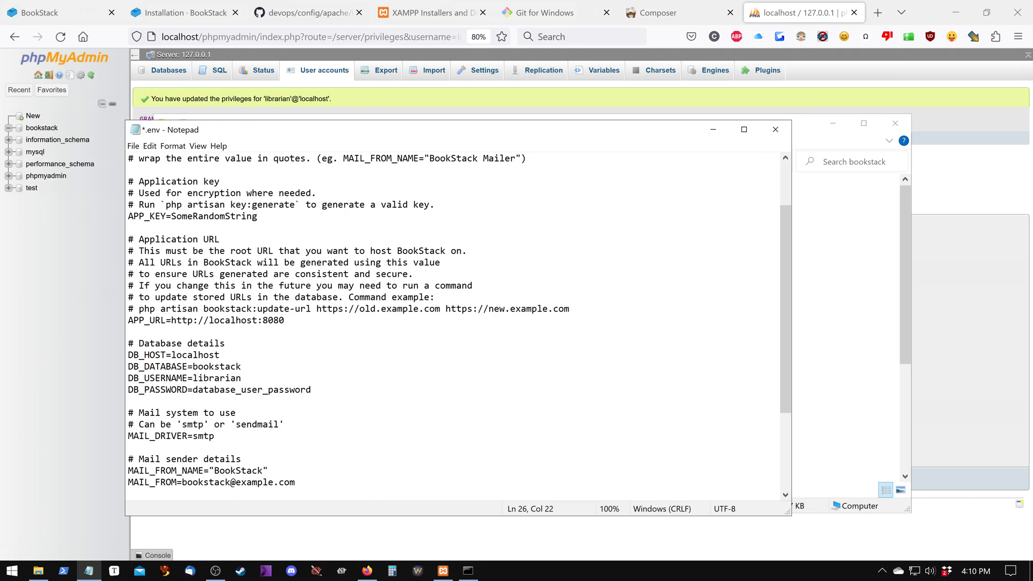
double_click(224, 389)
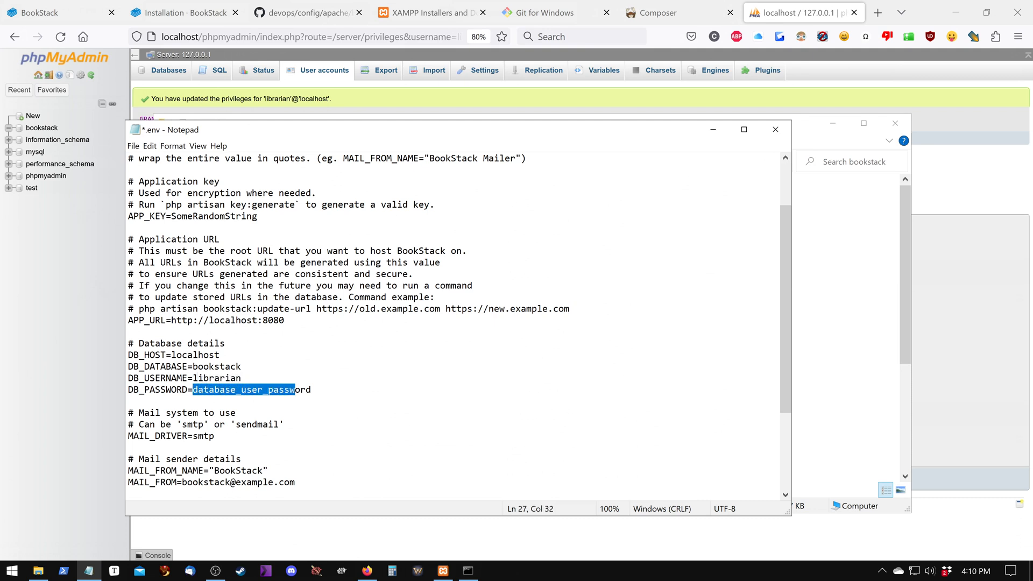
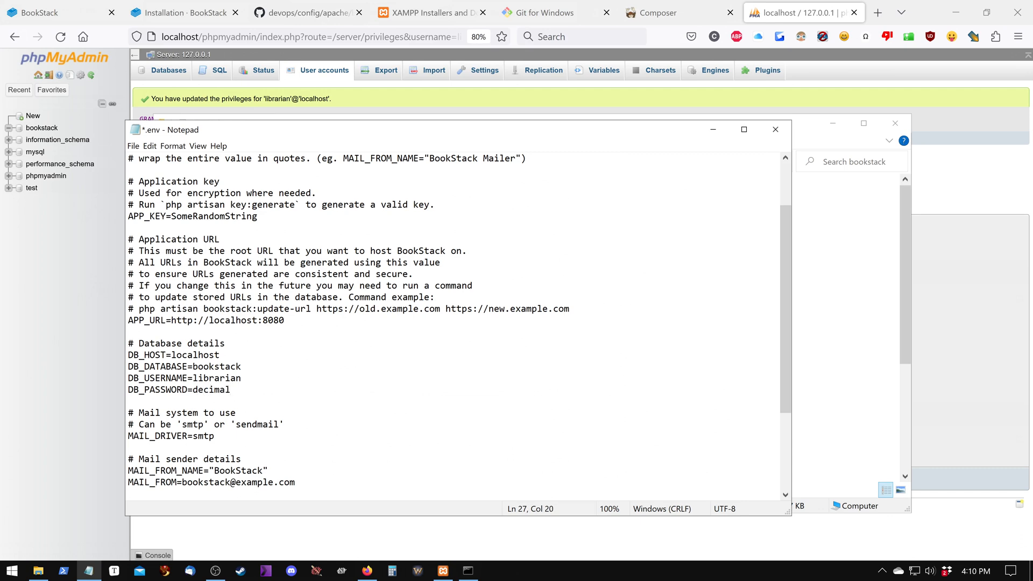
- Change the mail sender to bookstack@localhost and review the edited .env
scroll(down, 3)
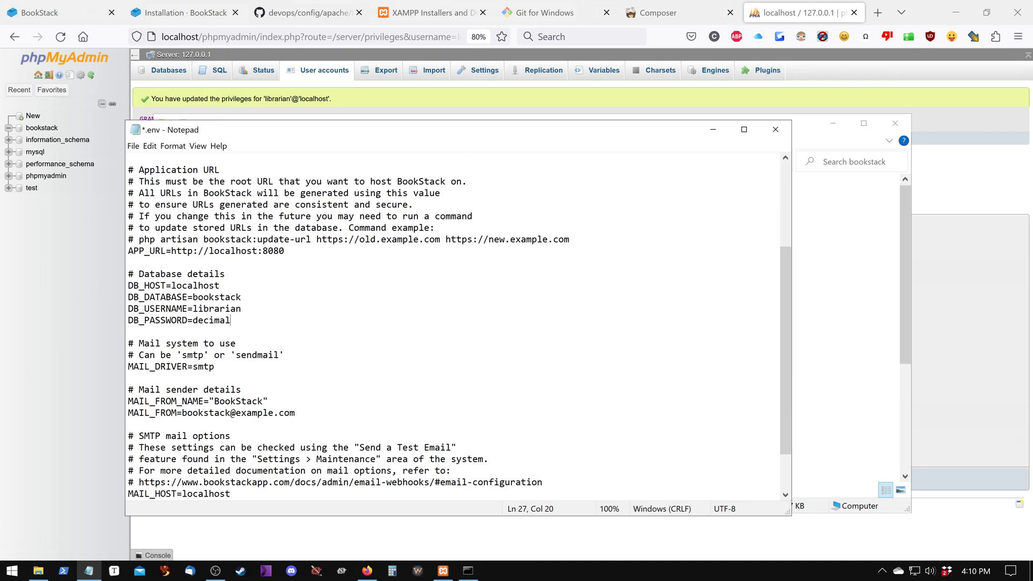
double_click(248, 413)
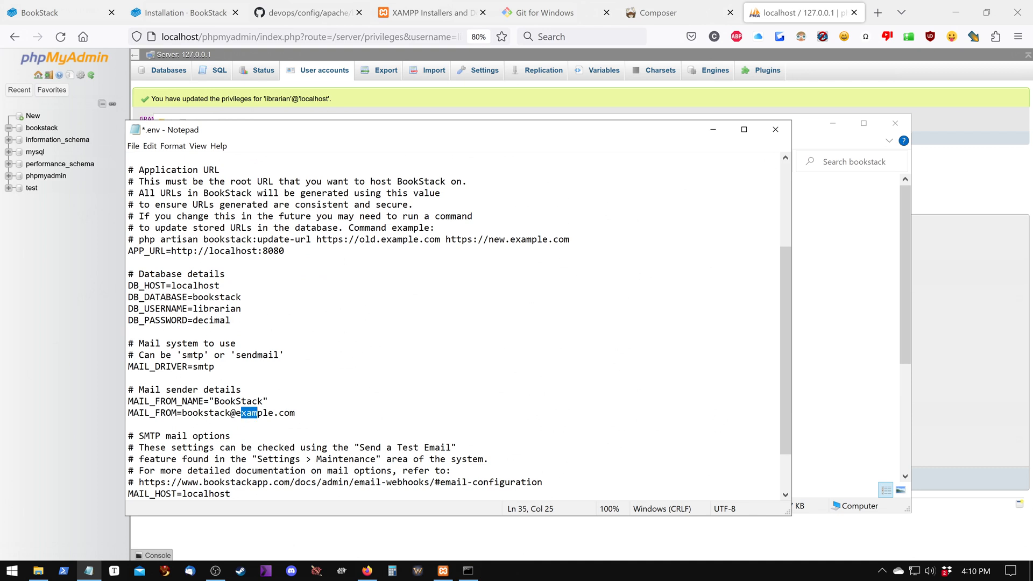
double_click(266, 413)
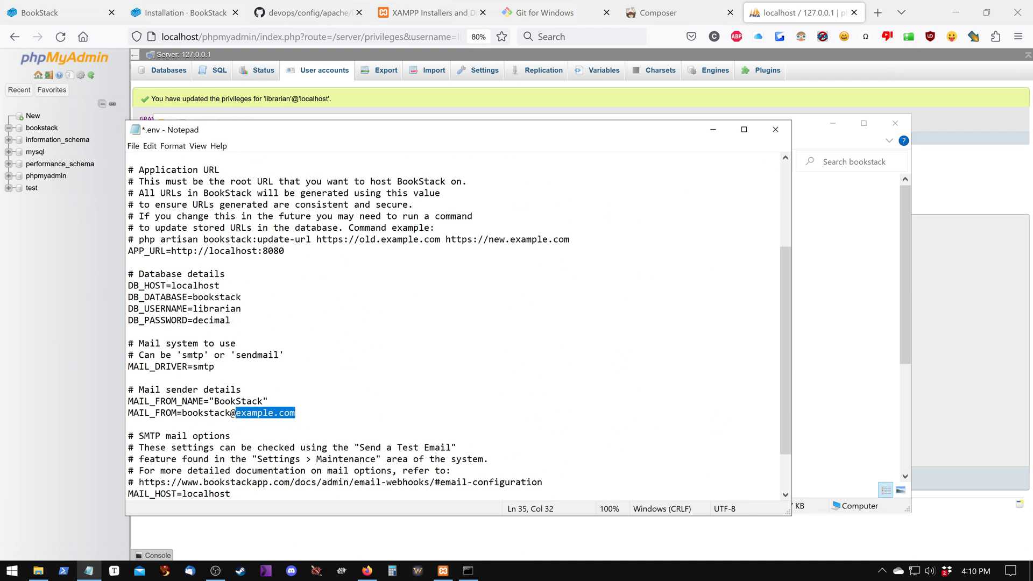
text(localhost)
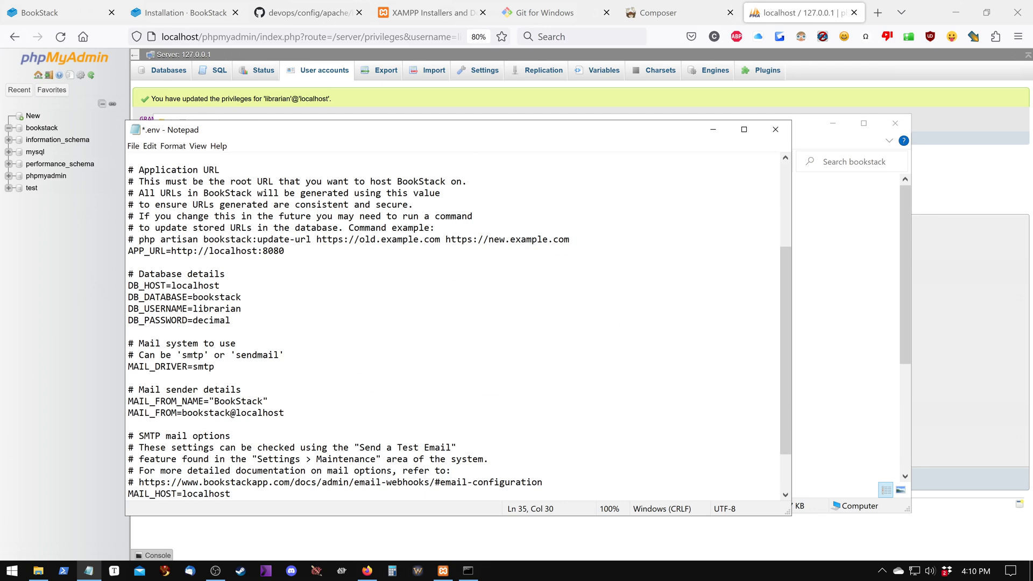
scroll(up, 3)
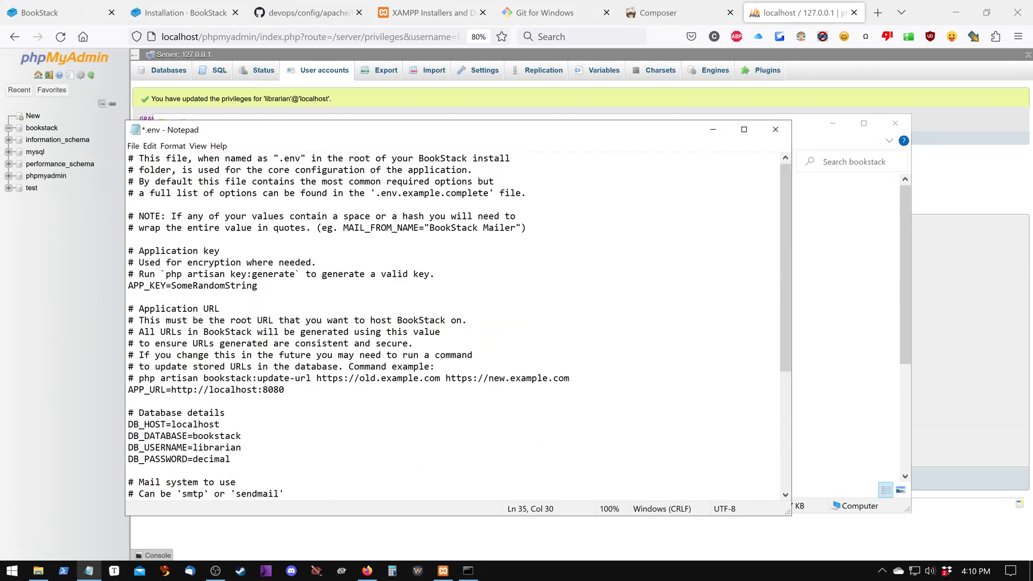
scroll(down, 3)
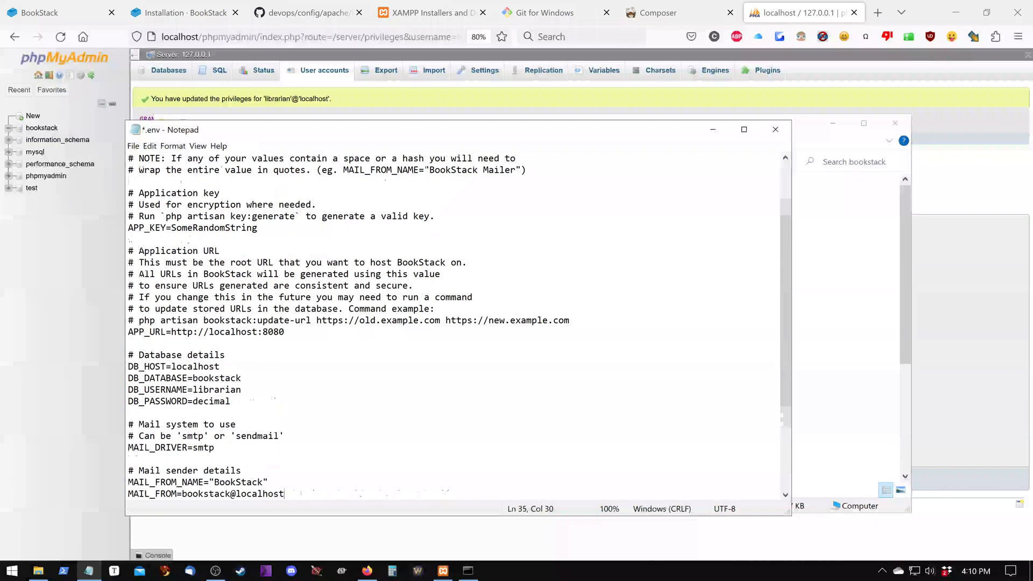
scroll(up, 3)
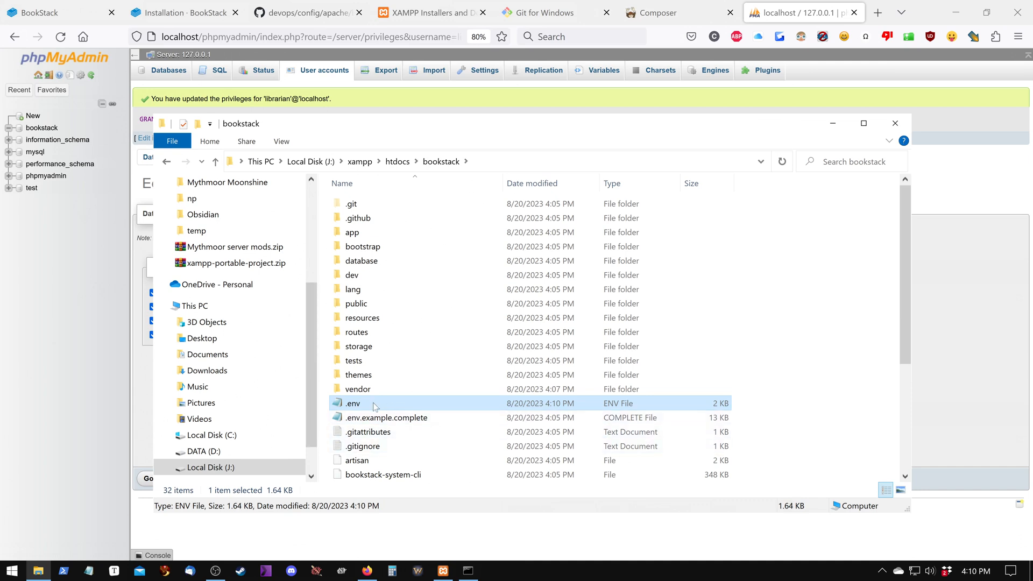
- Reopen the saved .env, check the APP_KEY placeholder and close Notepad
double_click(352, 402)
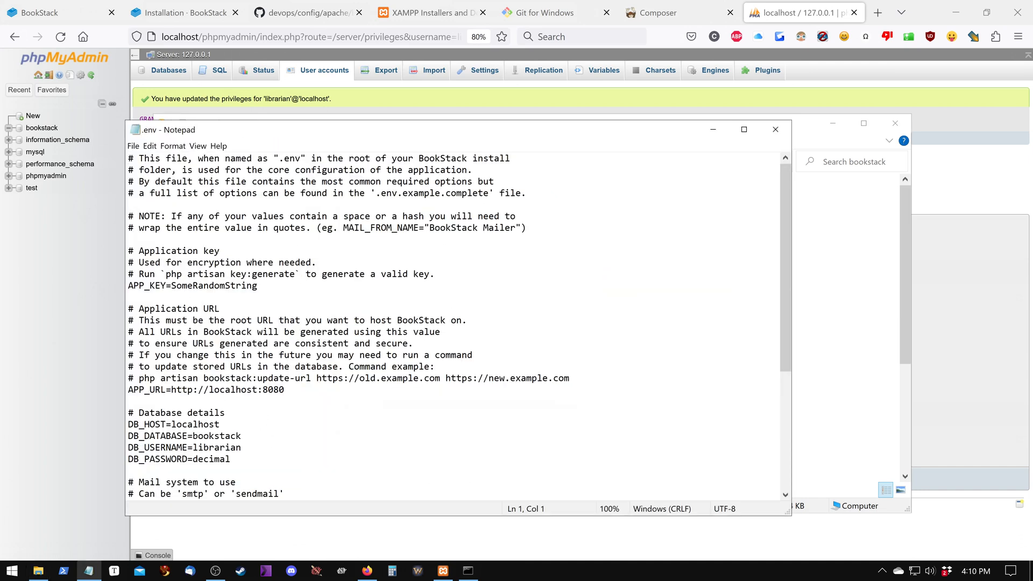
double_click(214, 285)
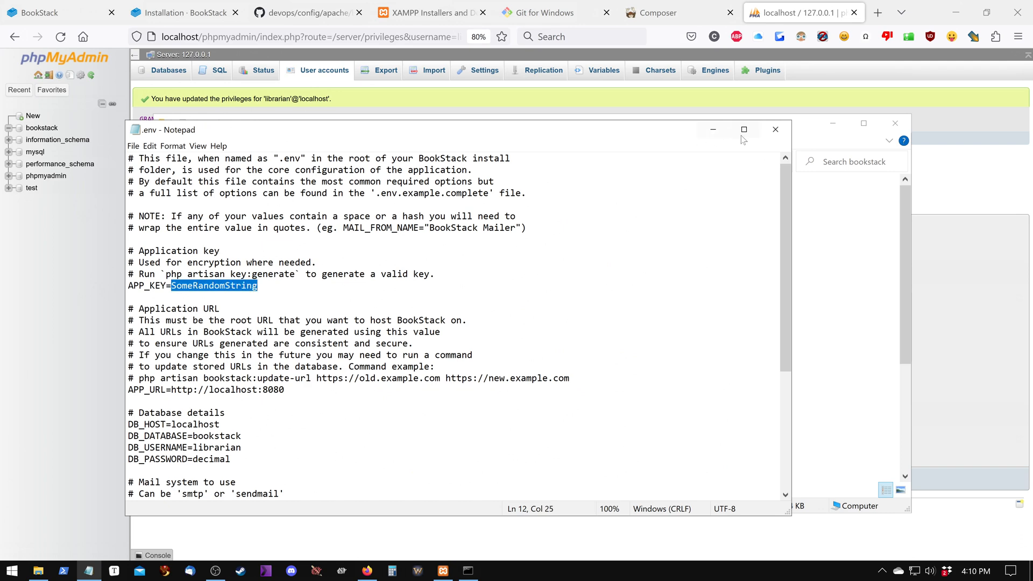
click(178, 12)
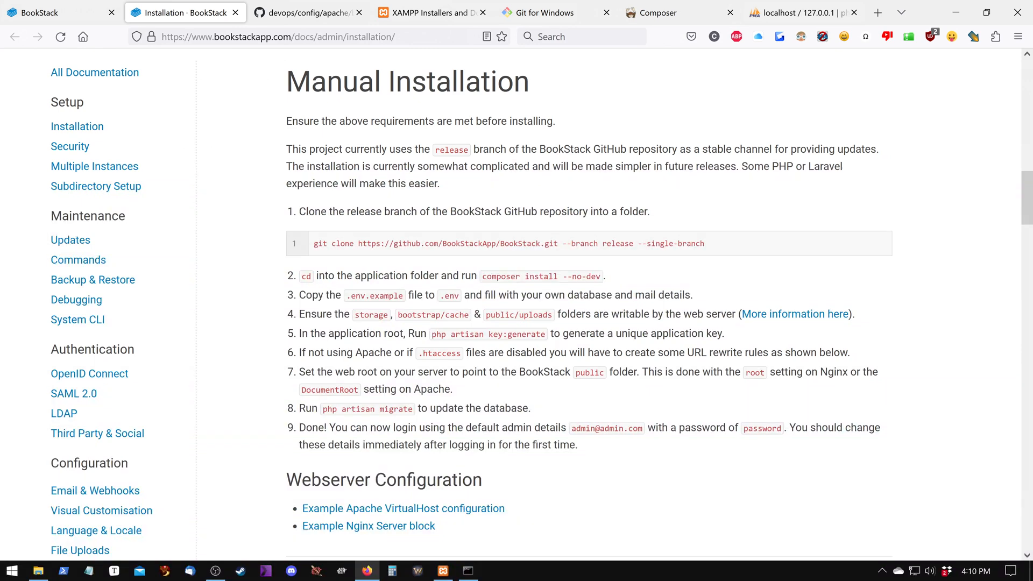
- Run php artisan key:generate in Command Prompt and confirm yes to set the application key
double_click(488, 333)
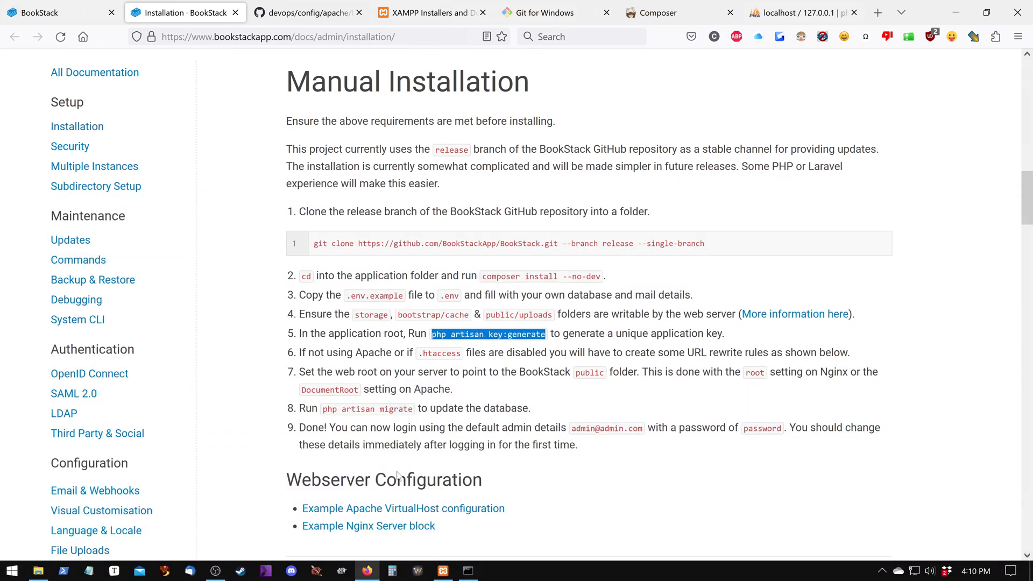
click(468, 570)
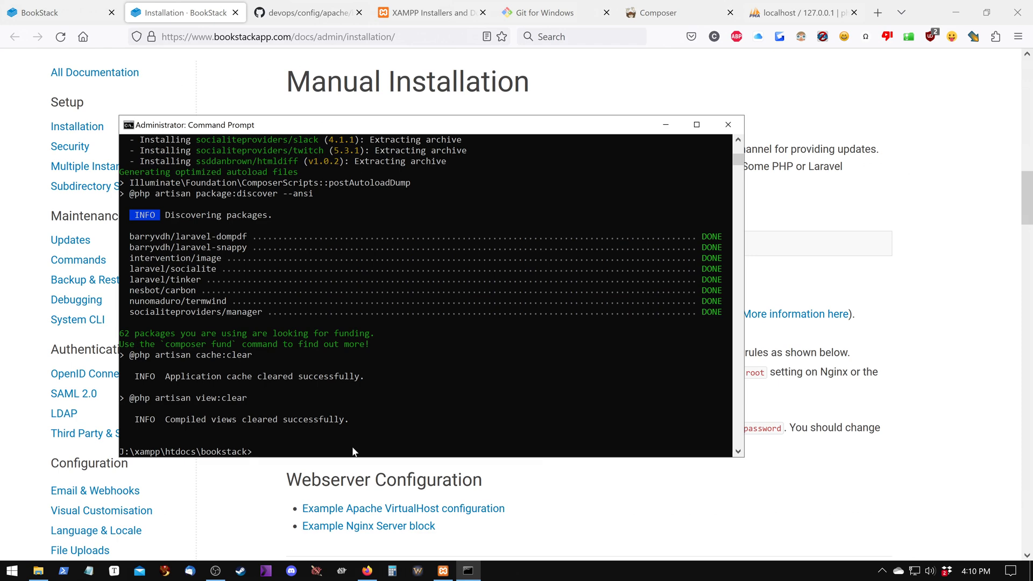
text(php artisan key:generate)
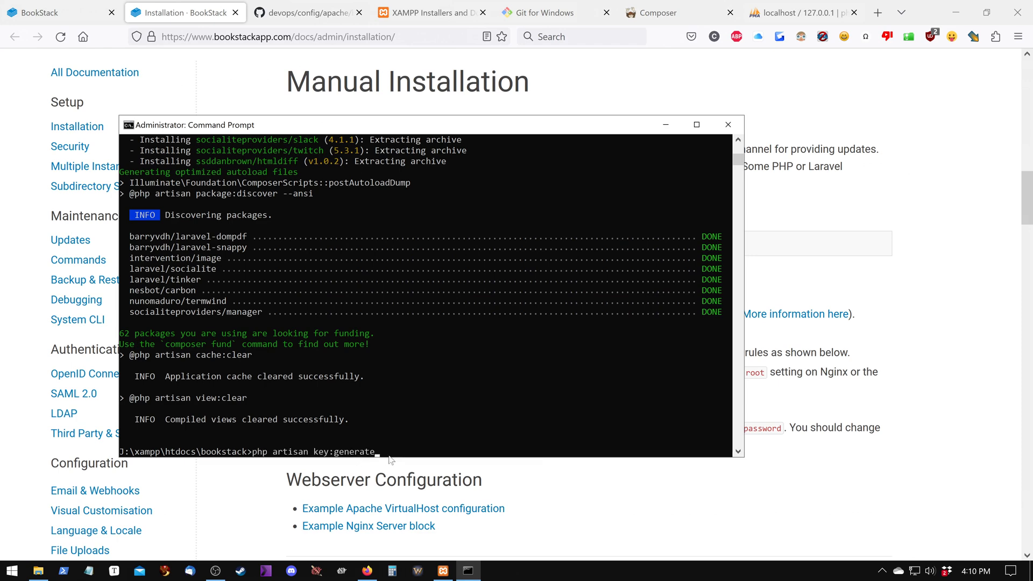
key(Return)
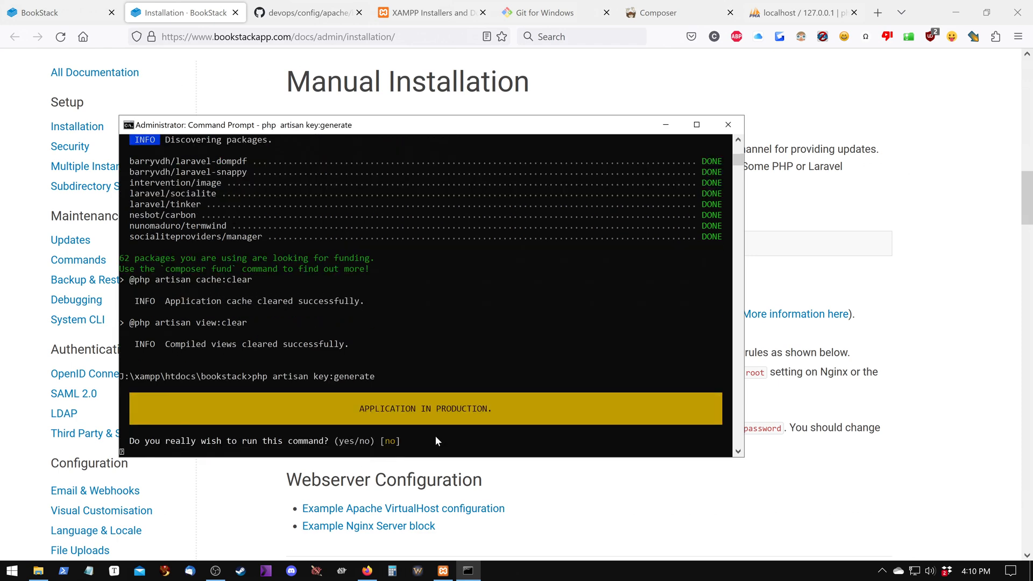
text(yes)
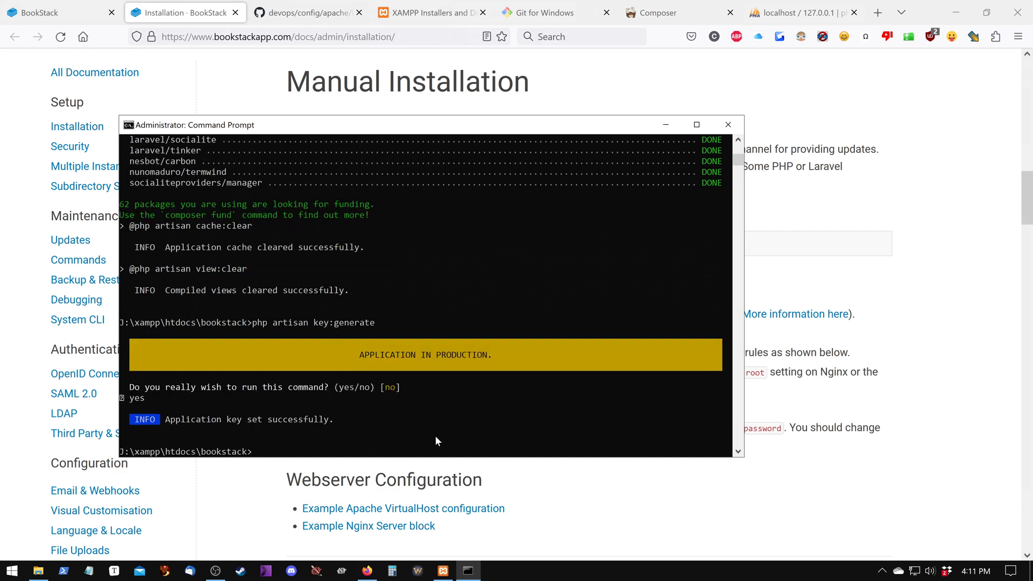
click(38, 571)
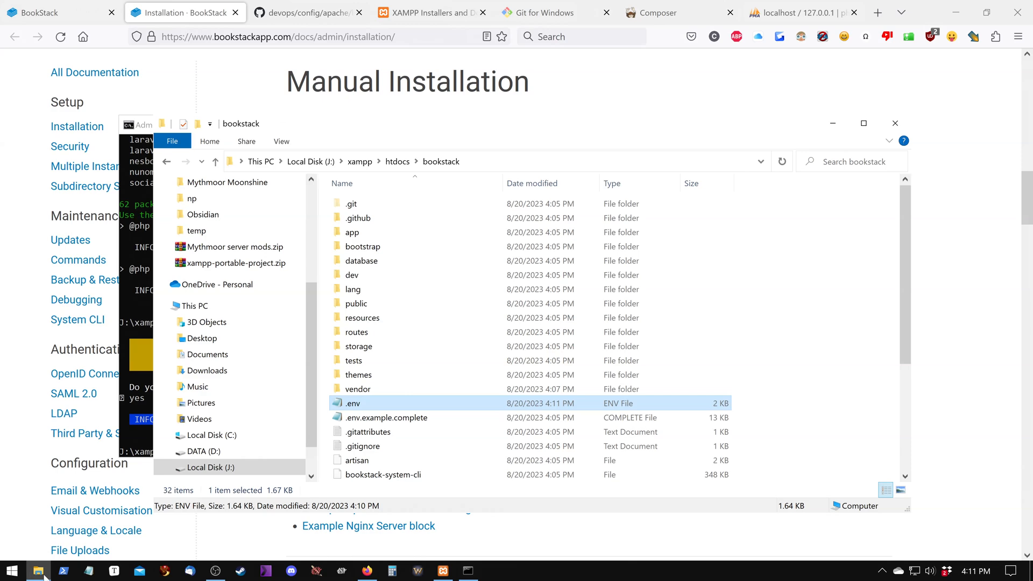
- Navigate xampp > apache > conf > extra and open httpd-ssl.conf in Notepad
double_click(353, 403)
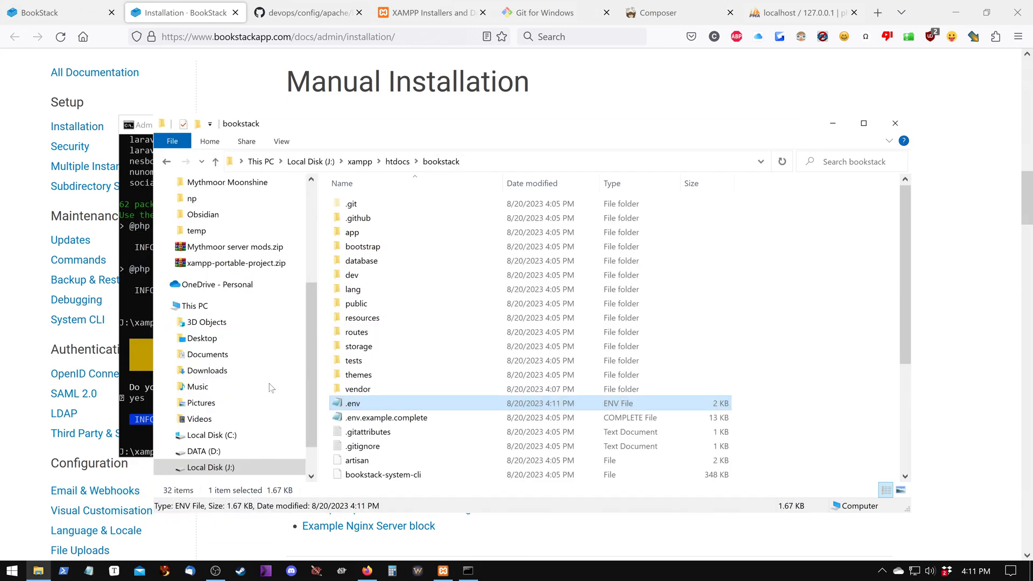
mouse_move(42, 559)
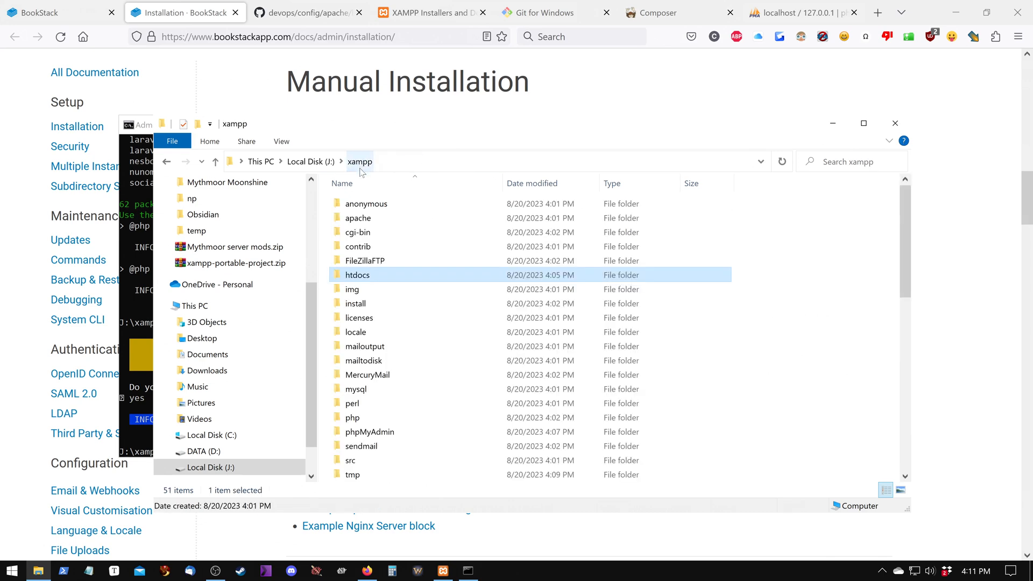
double_click(357, 218)
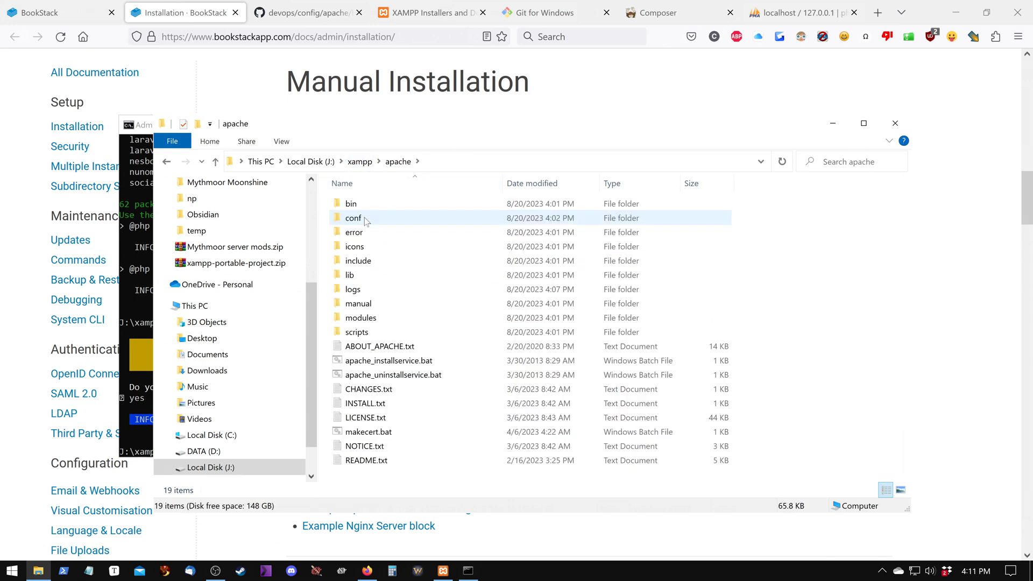
double_click(353, 218)
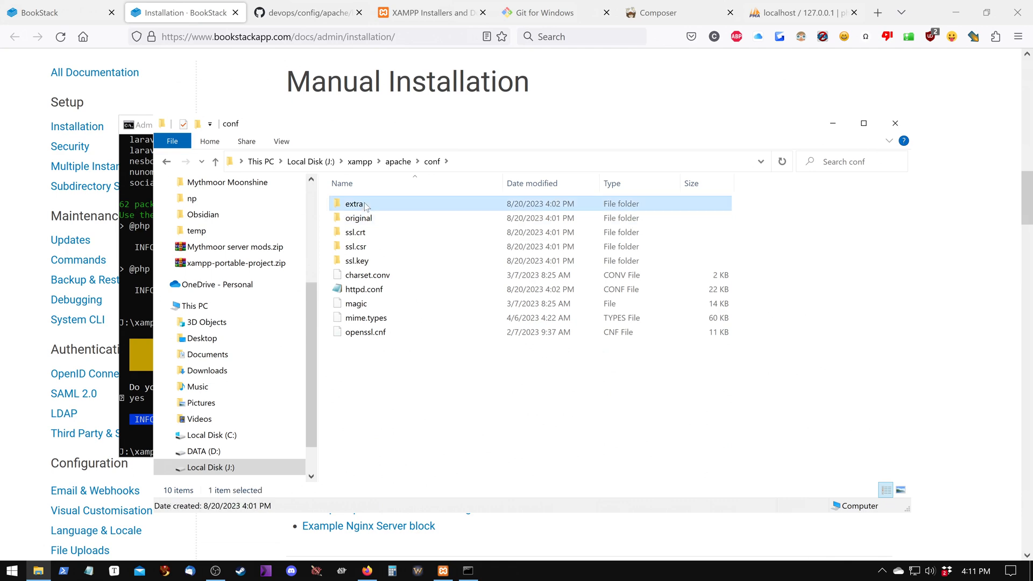
double_click(353, 204)
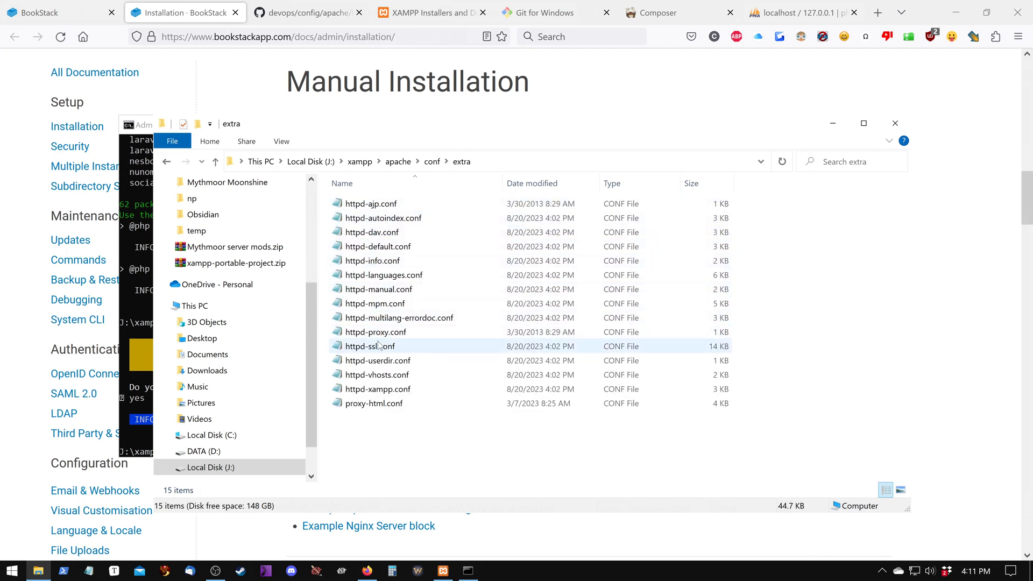
double_click(369, 346)
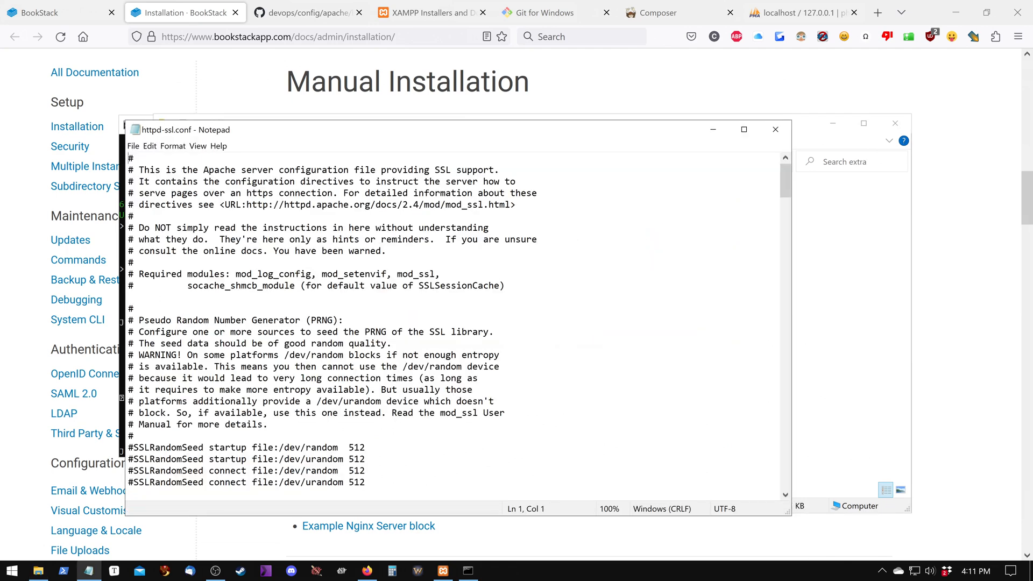
scroll(down, 3)
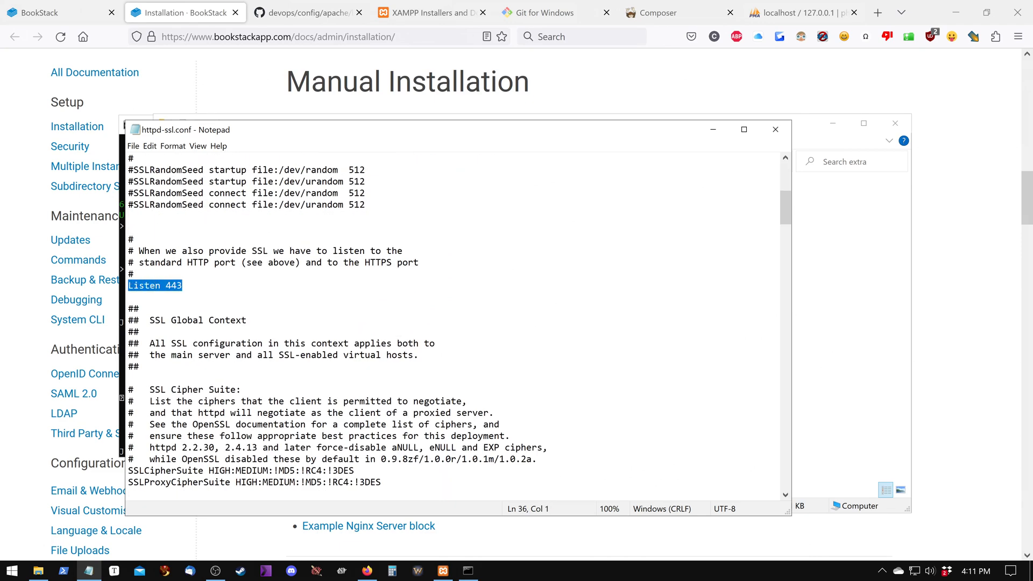
scroll(down, 3)
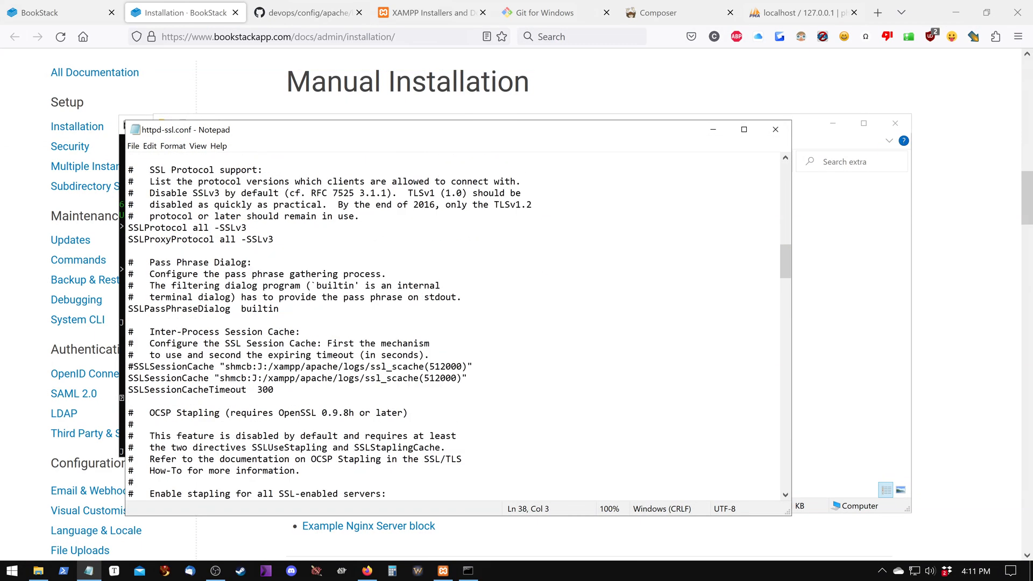
scroll(down, 3)
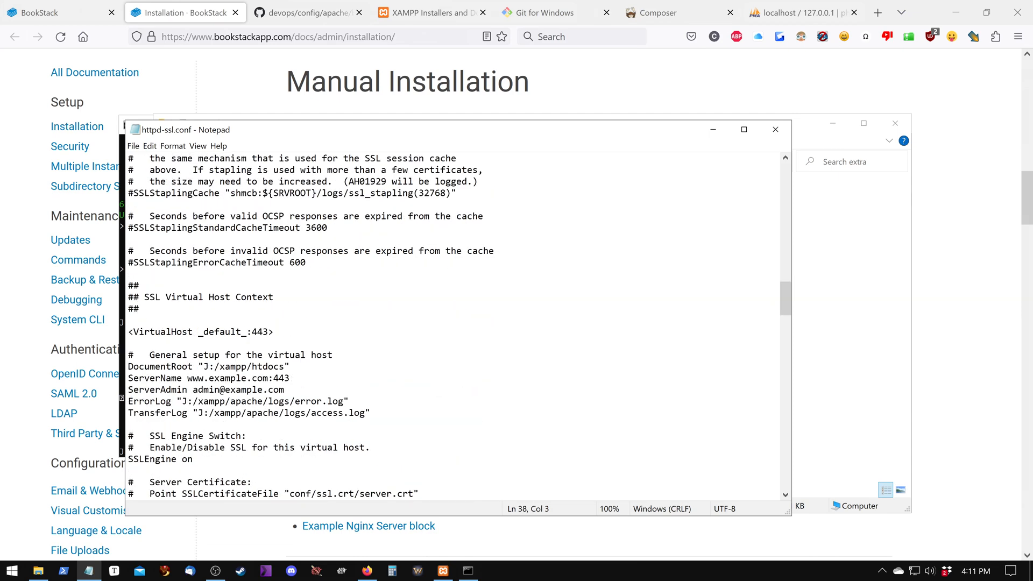
double_click(258, 331)
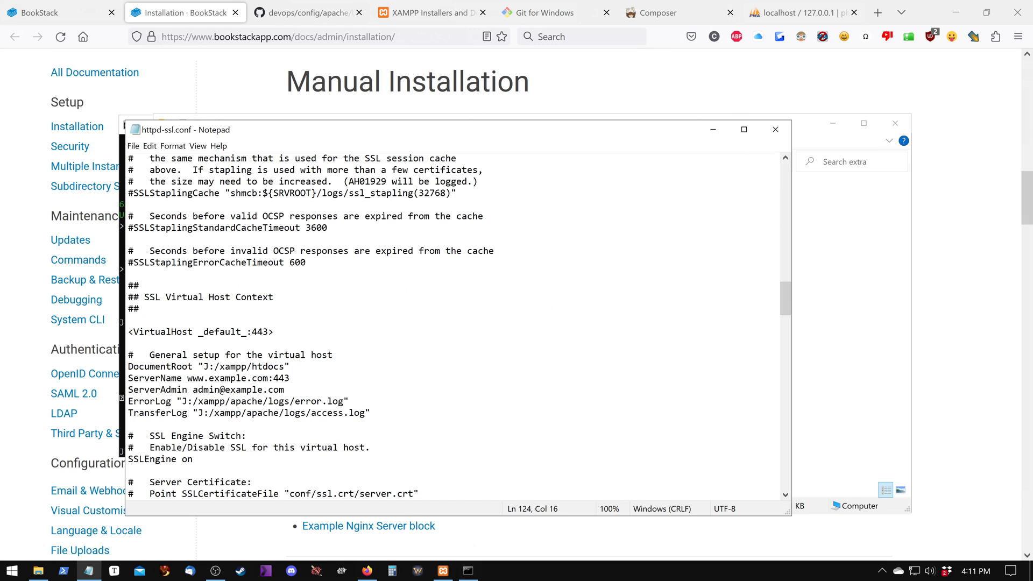
double_click(217, 377)
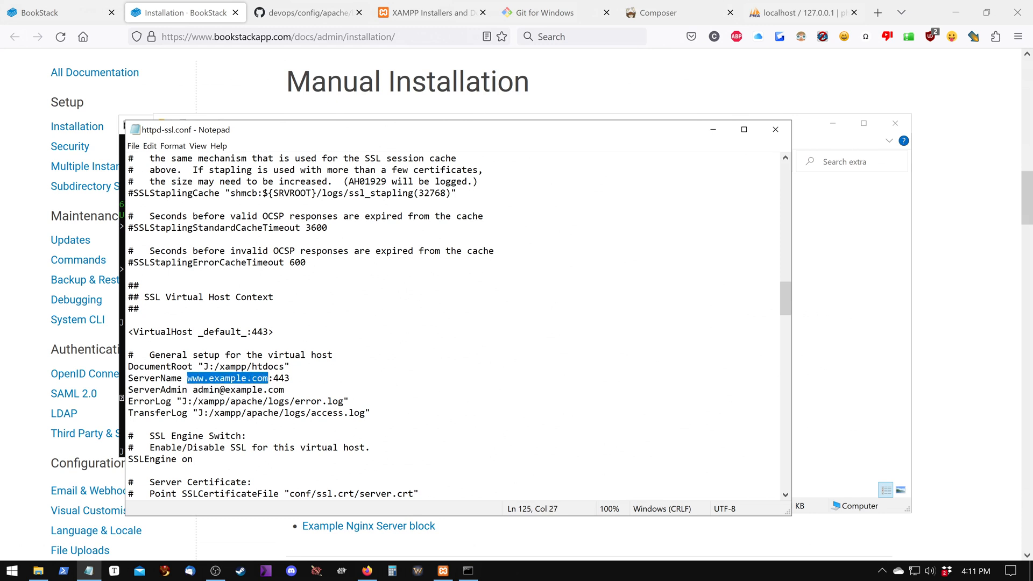
text(localhost)
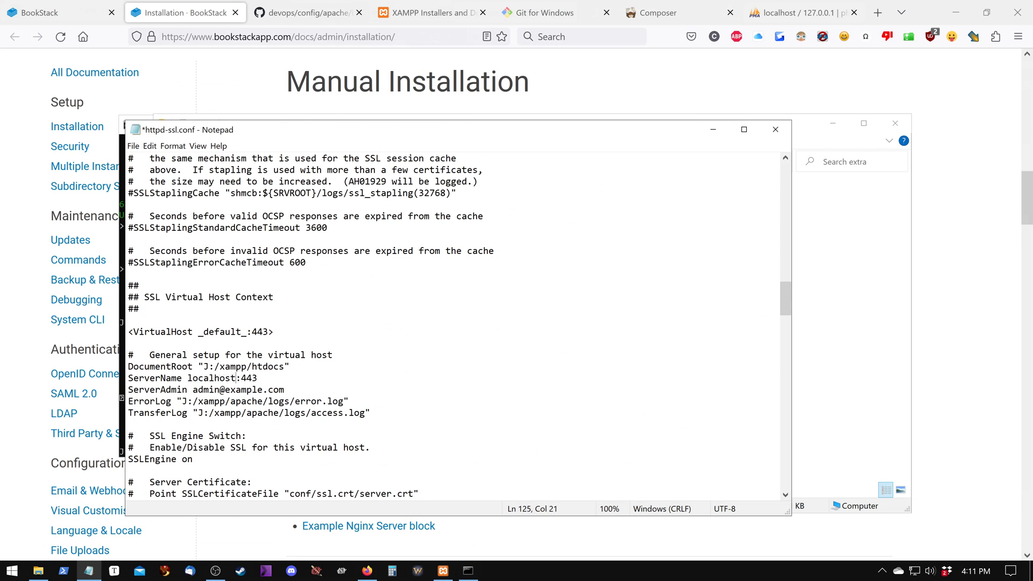
double_click(254, 389)
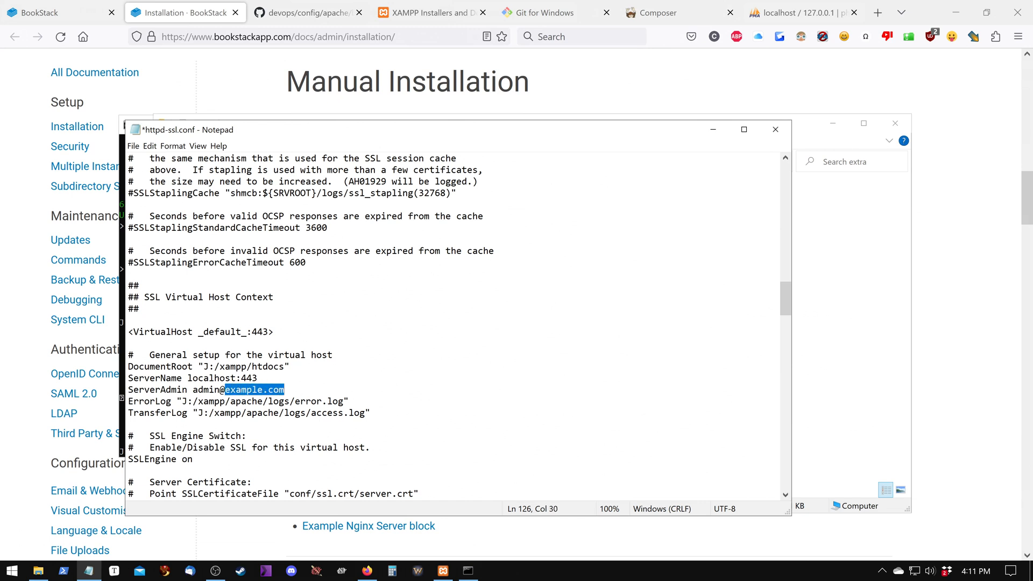
text(localhost)
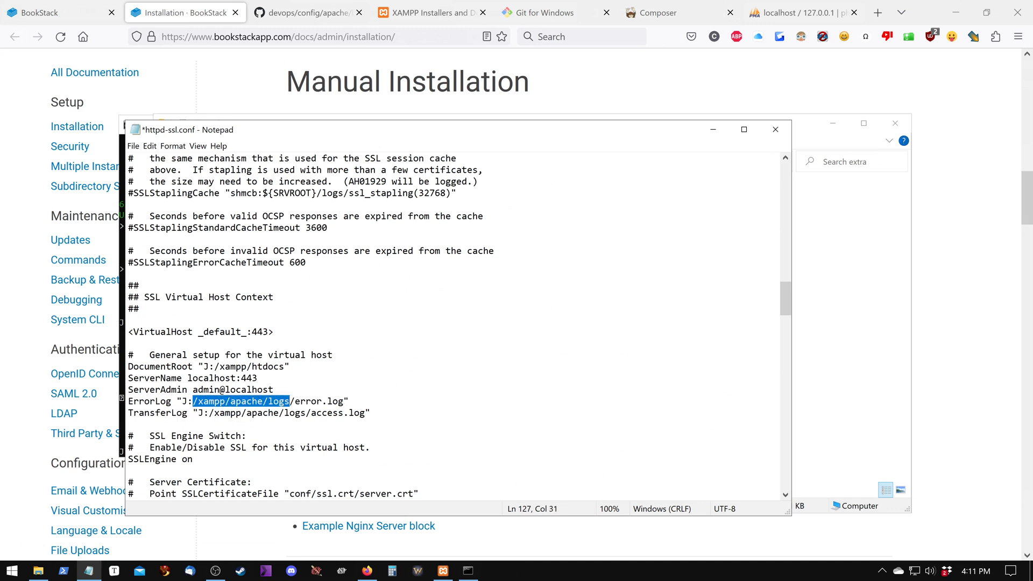
- Save httpd-ssl.conf, note /xampp/apache/logs in a scratch note, and return to the extra folder
scroll(down, 3)
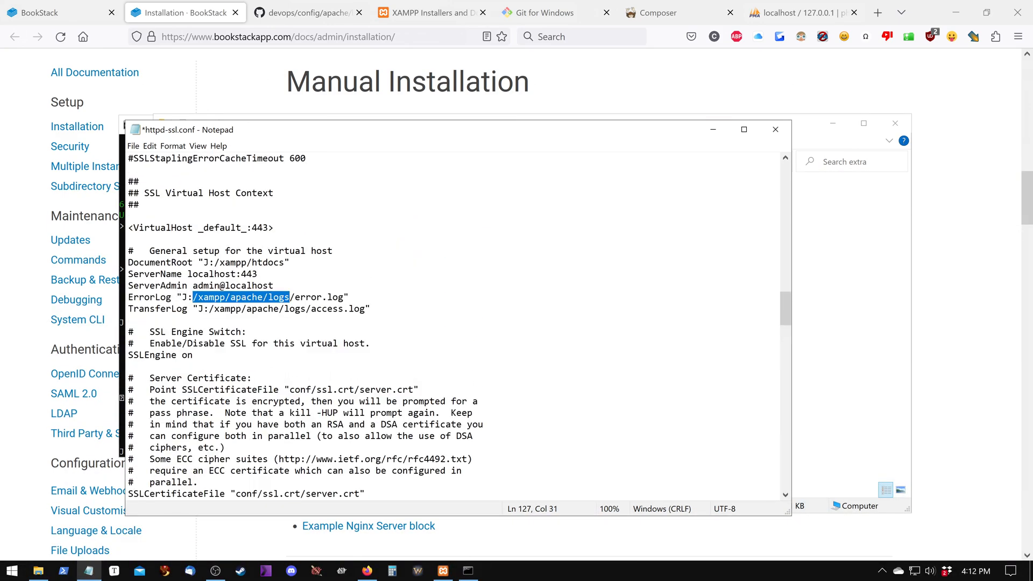
key(ctrl+s)
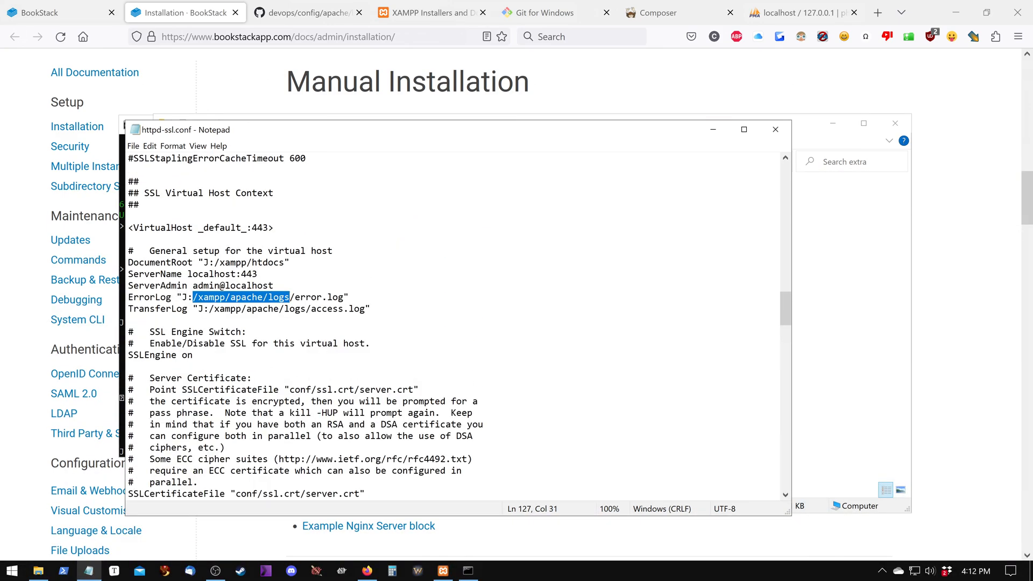
mouse_move(90, 570)
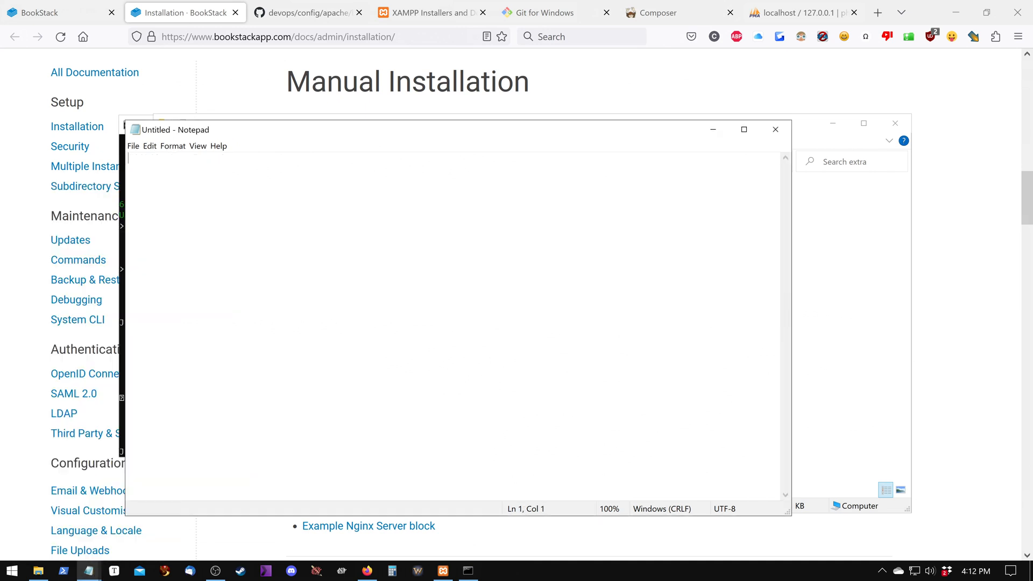
text(/xampp/apache/logs)
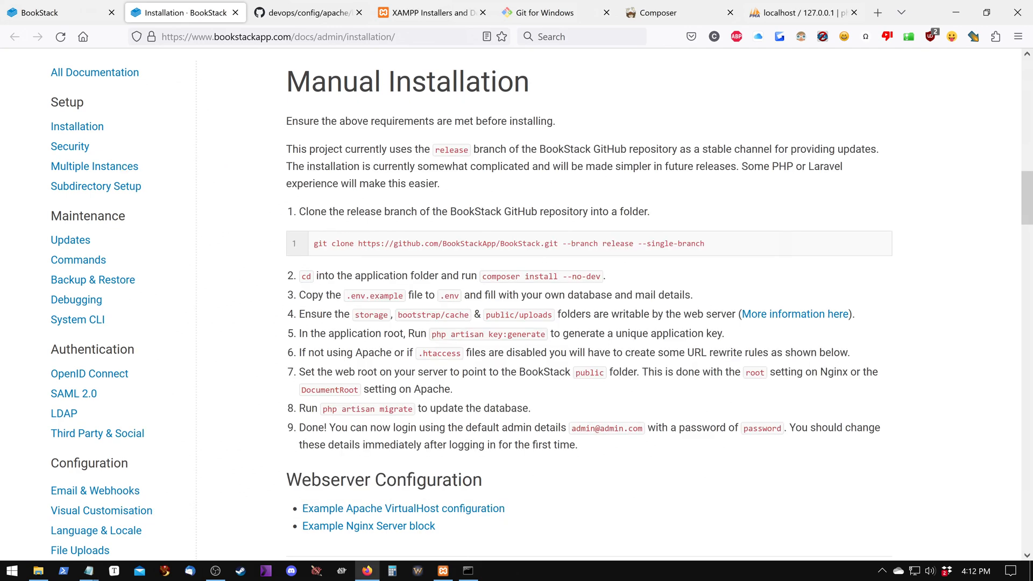
mouse_move(333, 262)
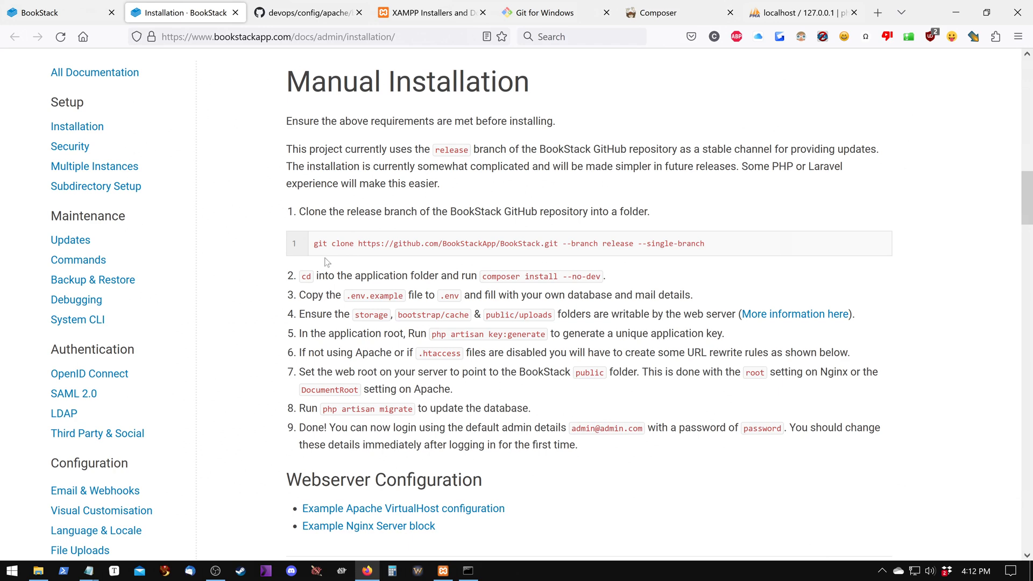
click(37, 571)
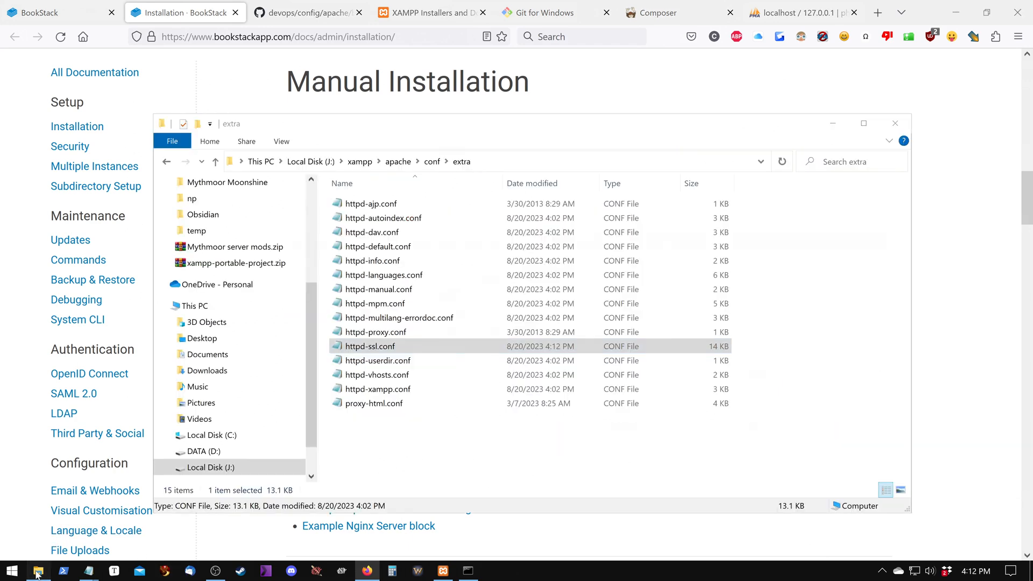
- Open httpd-vhosts.conf and the BookStack example Apache VirtualHost file on GitHub
double_click(376, 374)
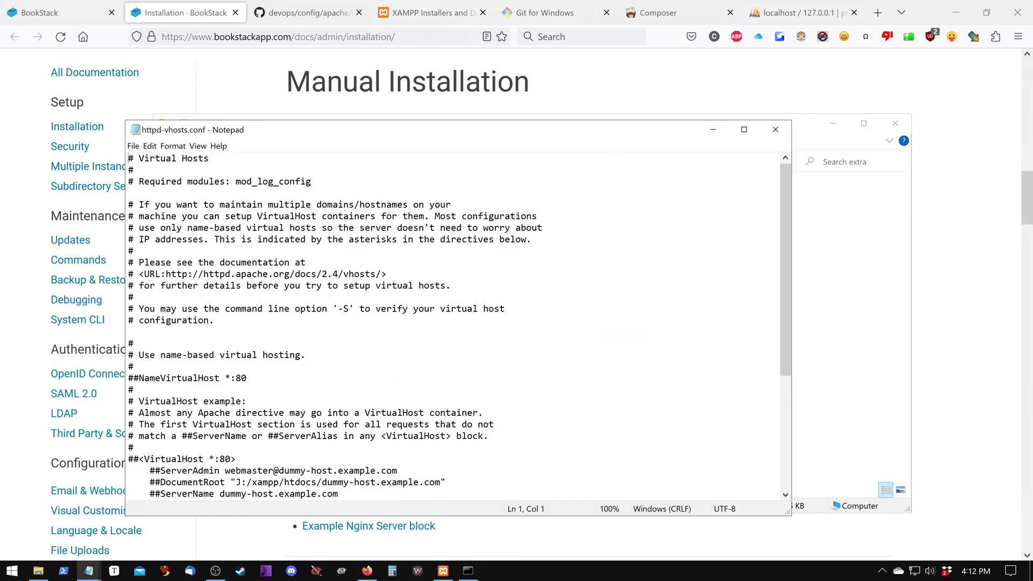
mouse_move(263, 68)
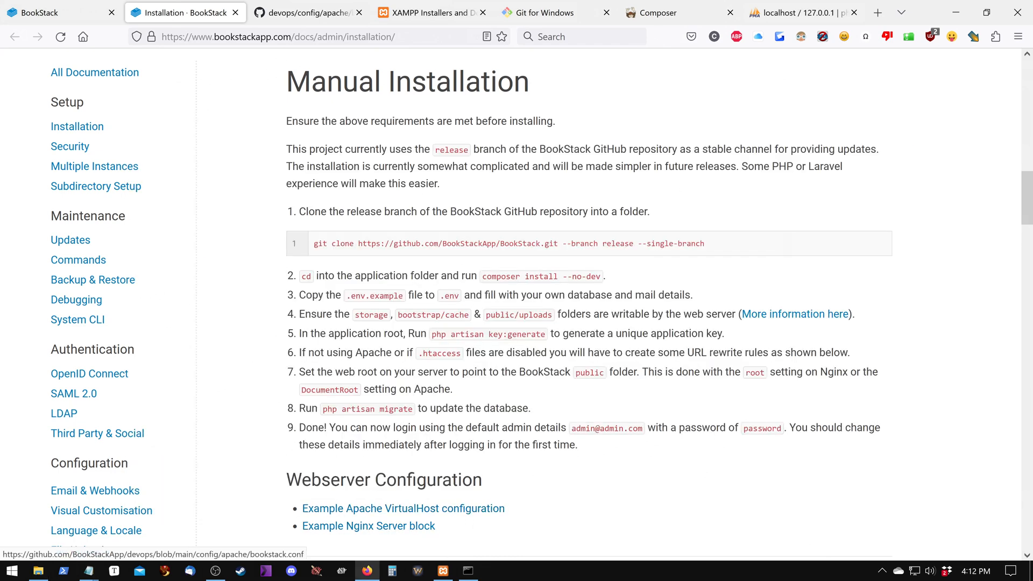
click(303, 13)
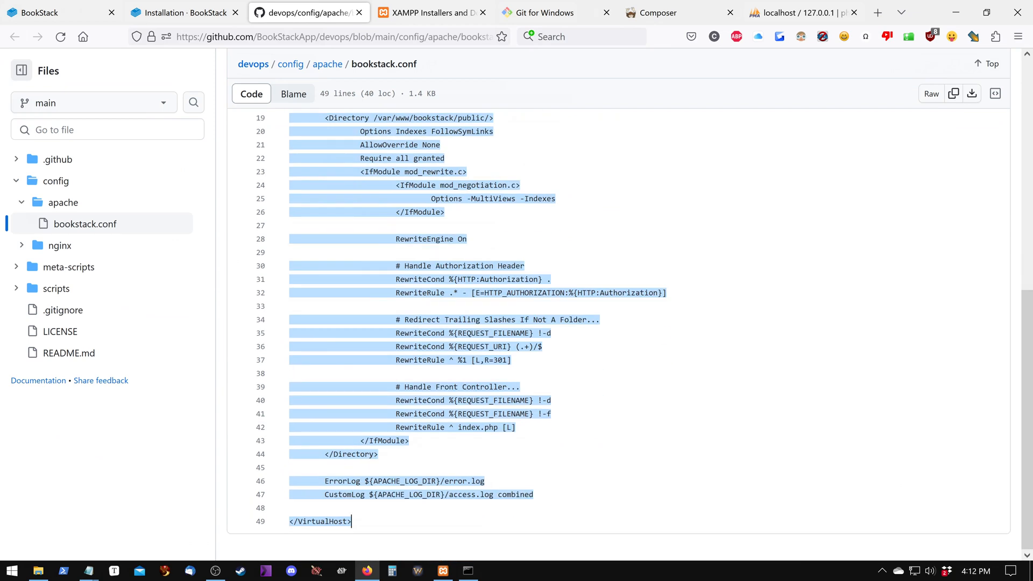
scroll(up, 3)
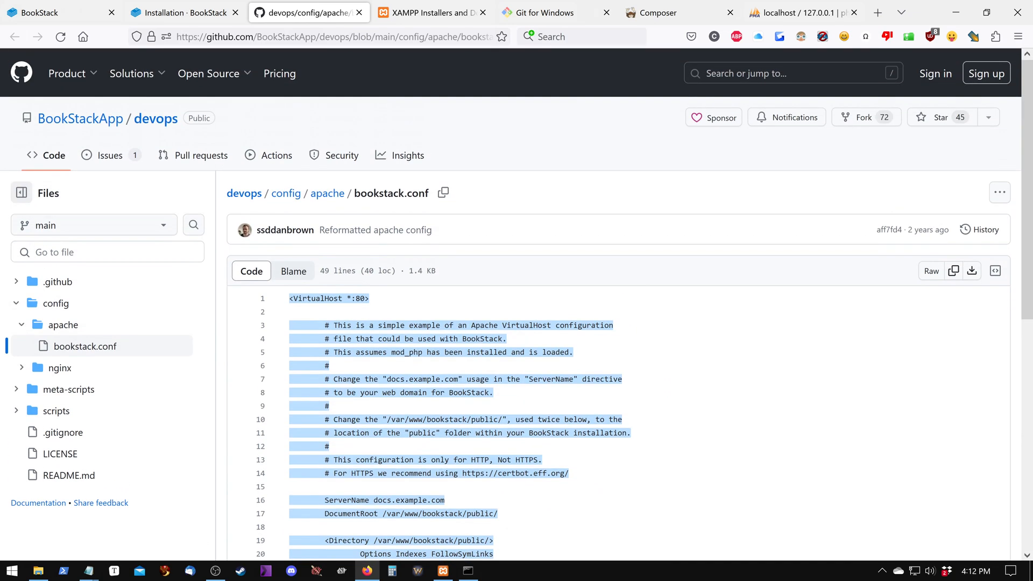
mouse_move(89, 563)
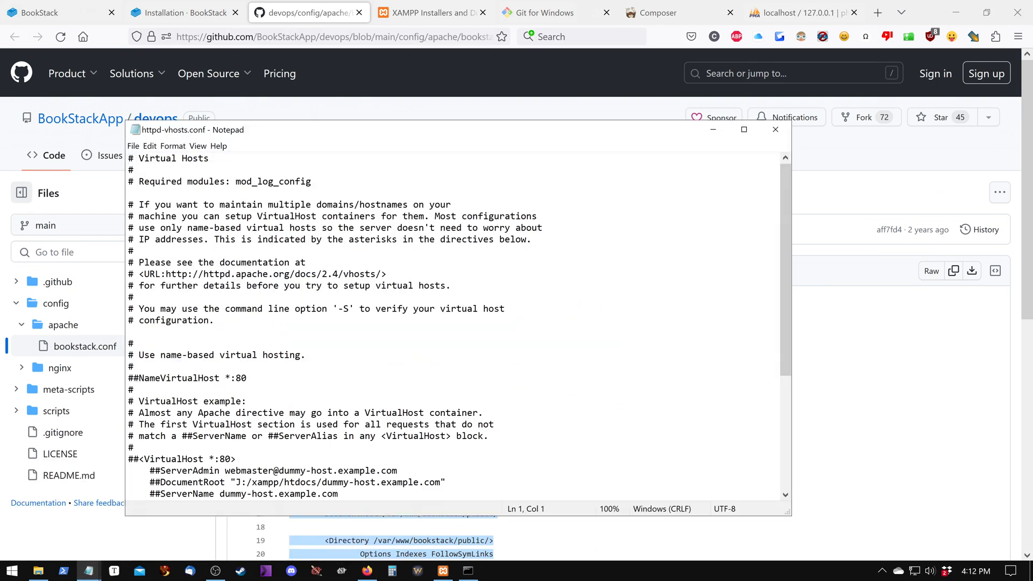
scroll(down, 3)
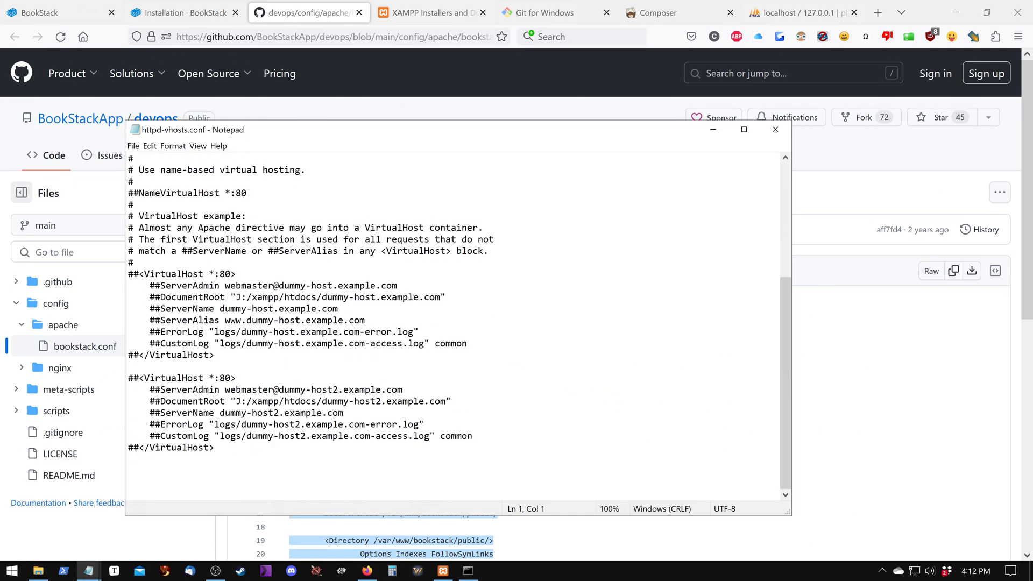
scroll(up, 3)
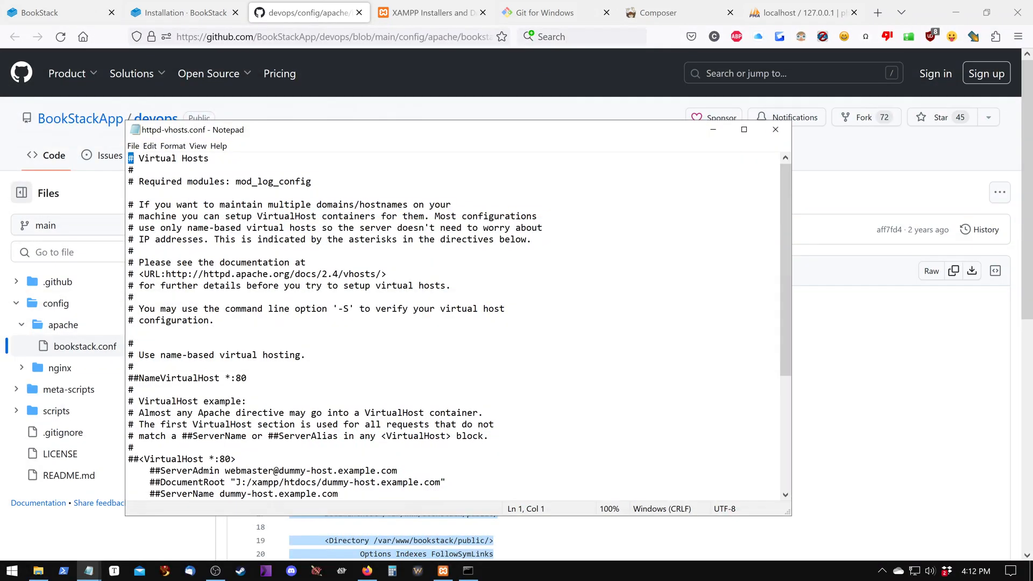
- Paste the example VirtualHost configuration at the end of httpd-vhosts.conf
scroll(down, 3)
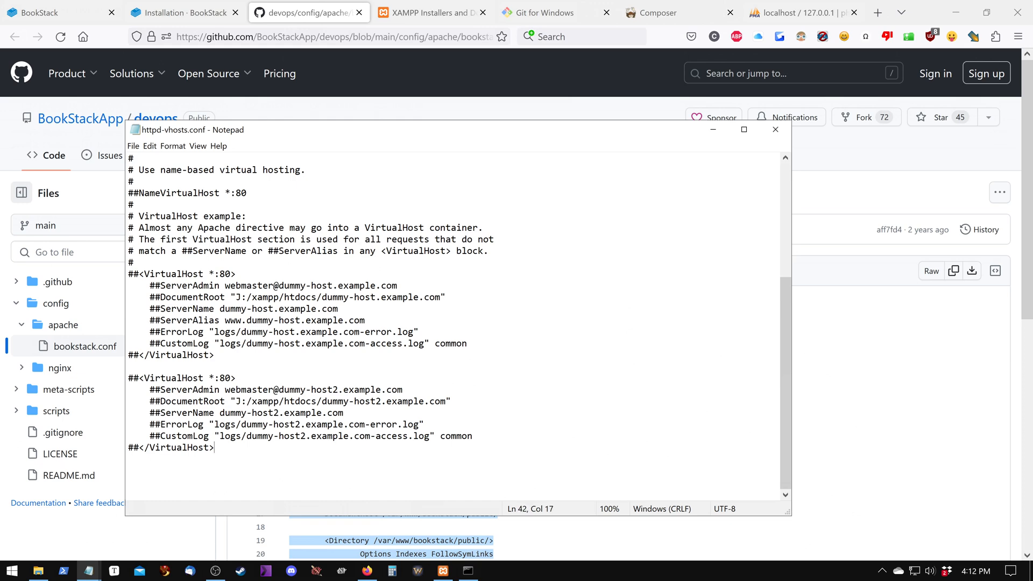
scroll(up, 3)
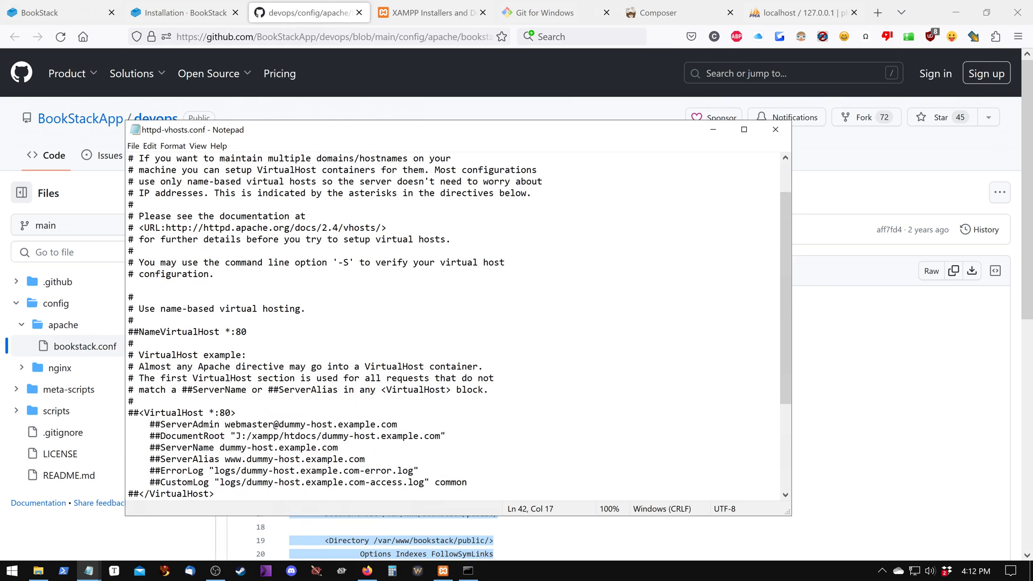
scroll(down, 3)
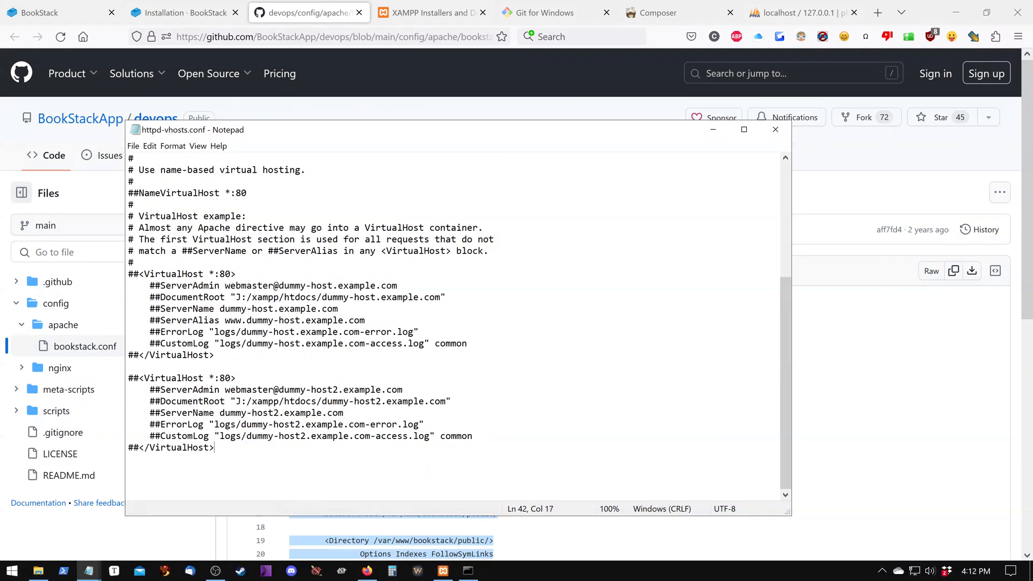
key(ctrl+a)
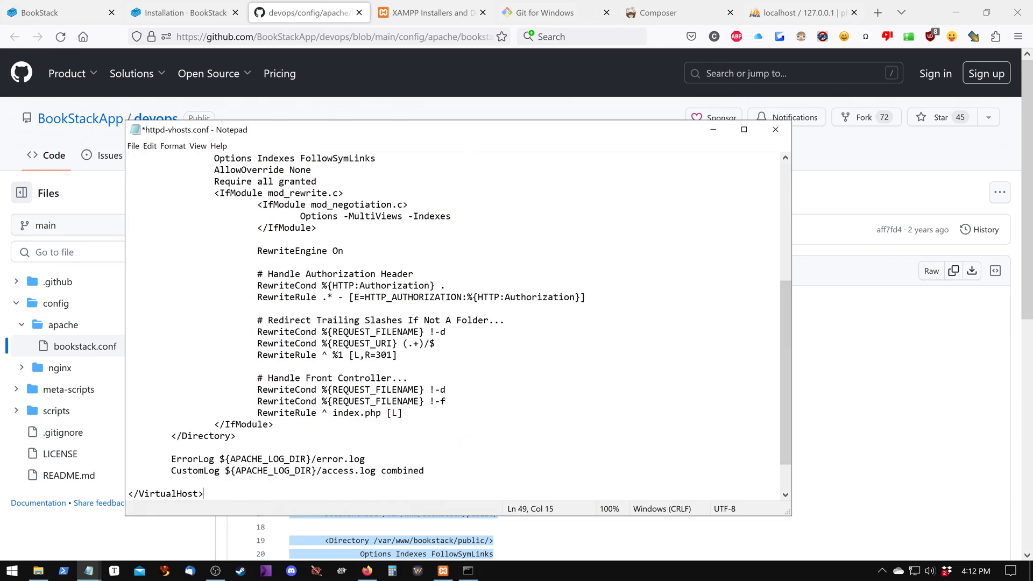
scroll(up, 3)
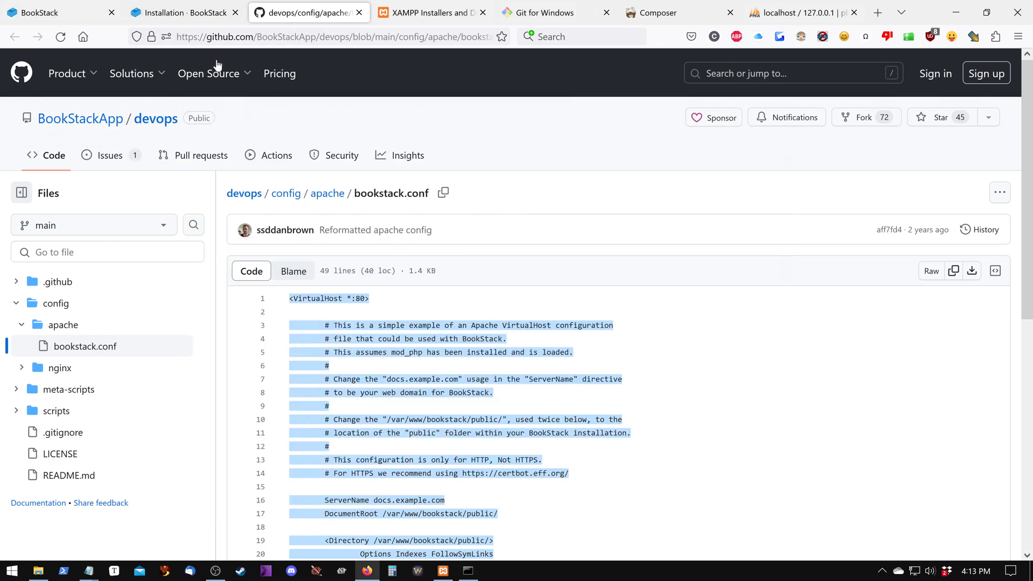
mouse_move(87, 570)
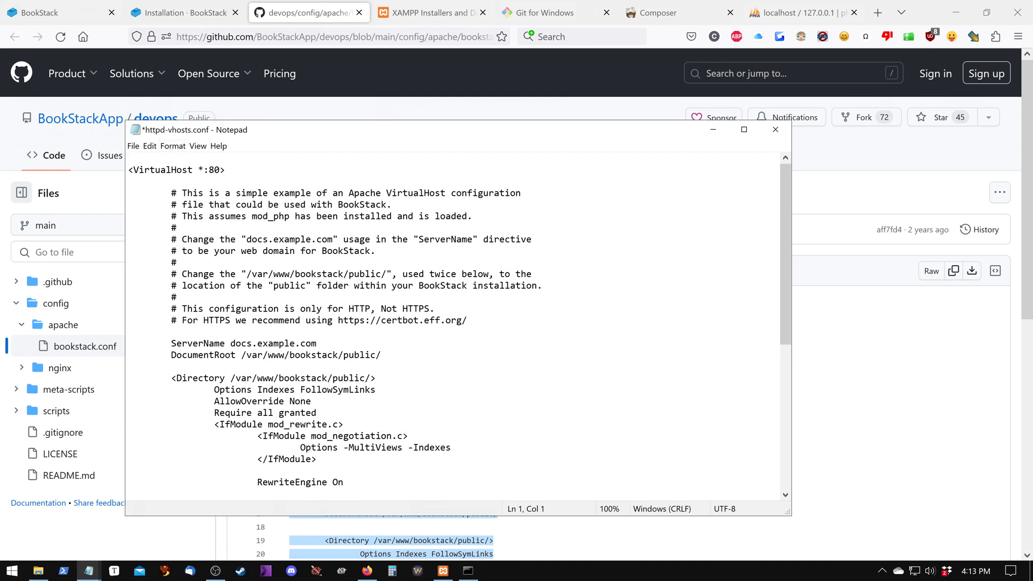
- Set Listen 8080 and point DocumentRoot and Directory to /xampp/htdocs/bookstack/public/
text(listen 8)
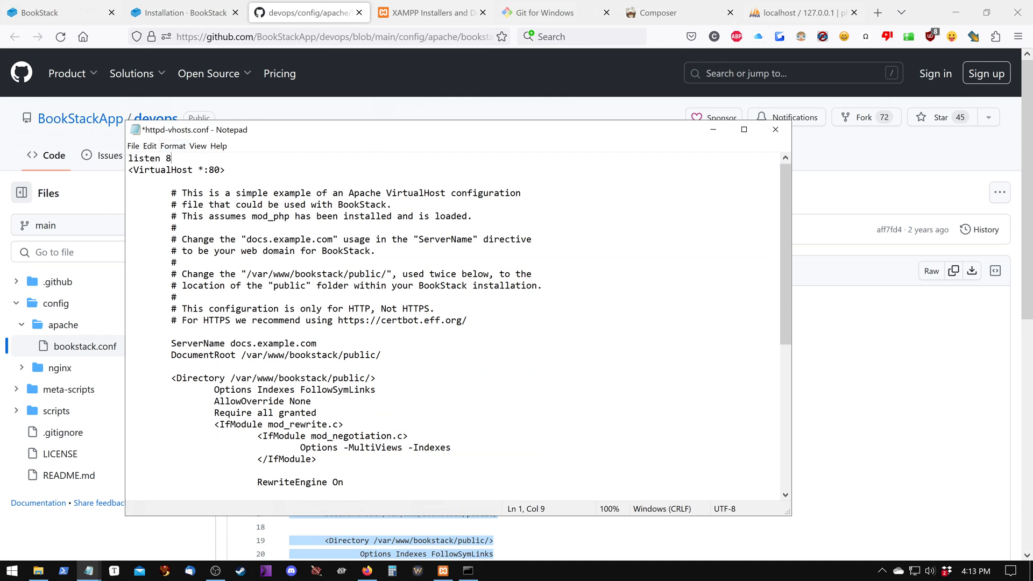
text(80)
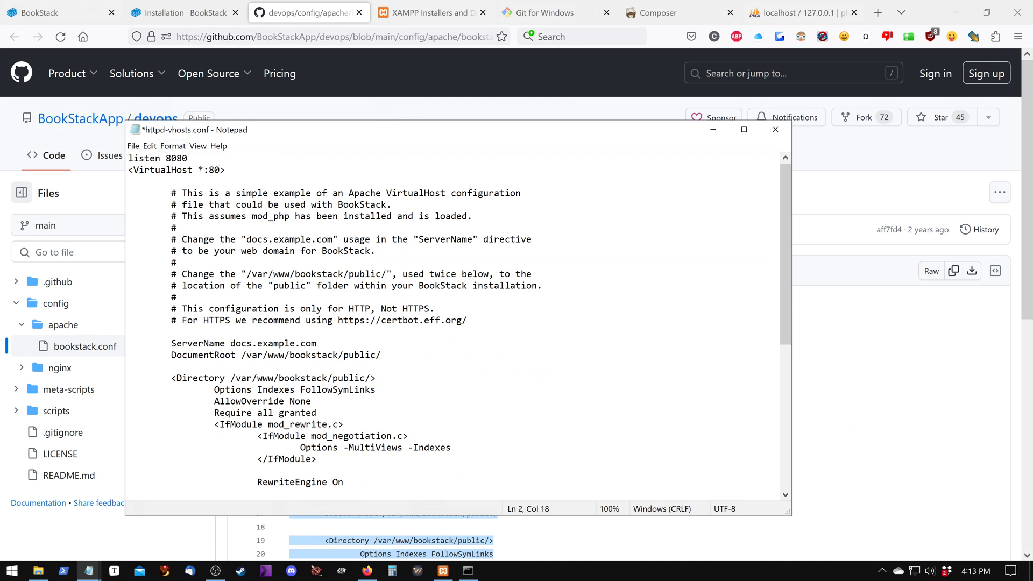
text(80)
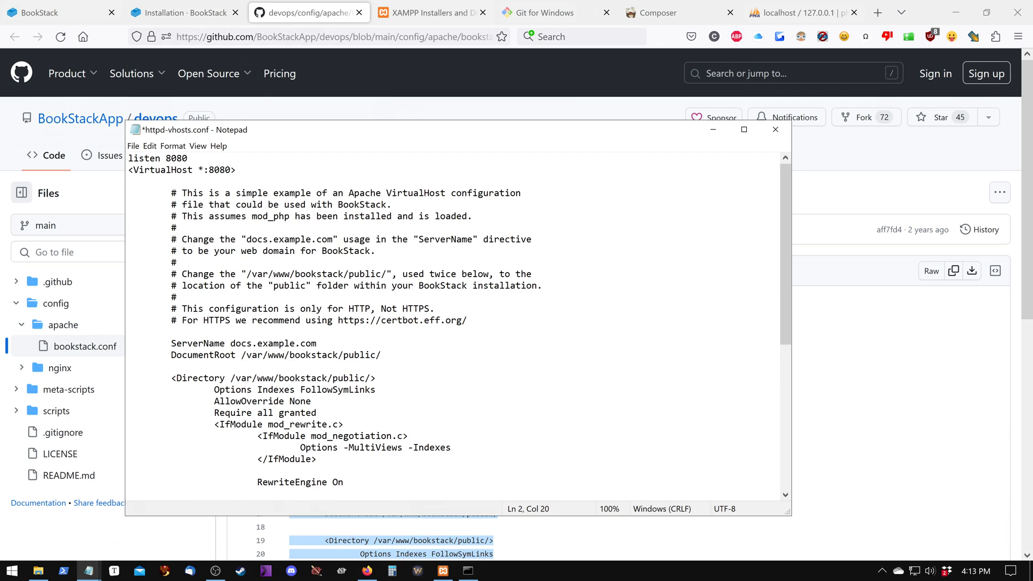
scroll(down, 3)
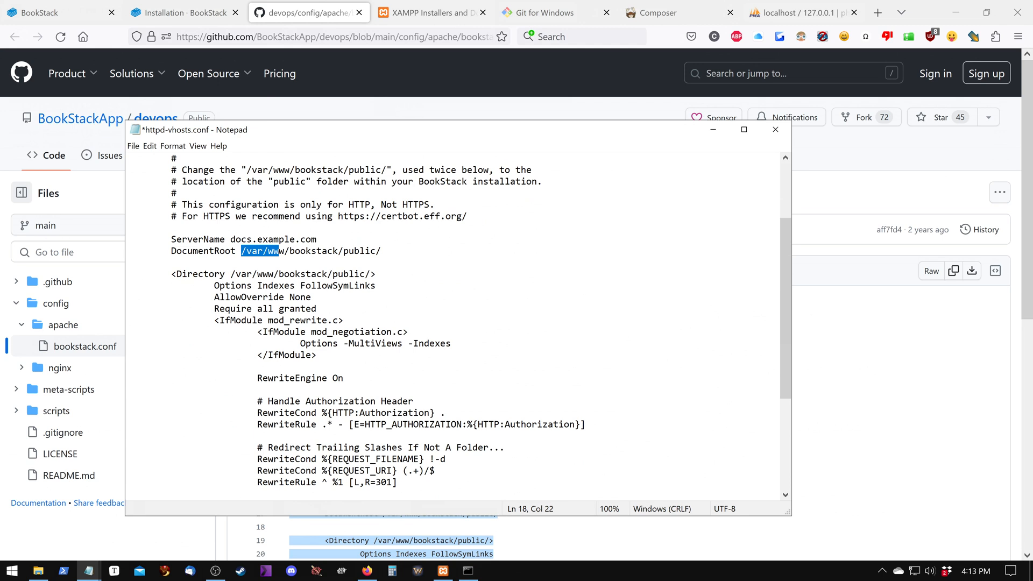
text(/xampp)
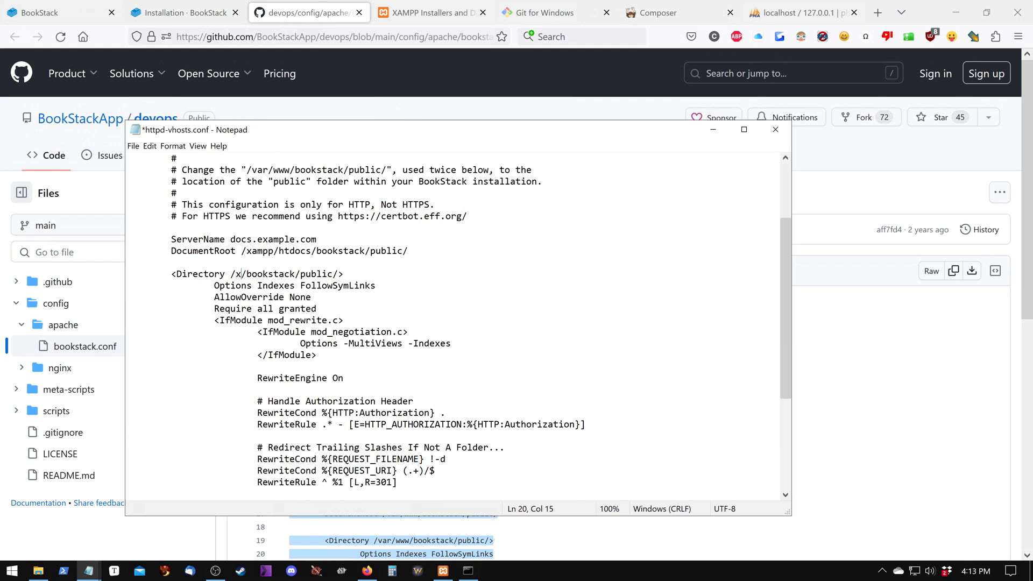
text(ampp/htdocs)
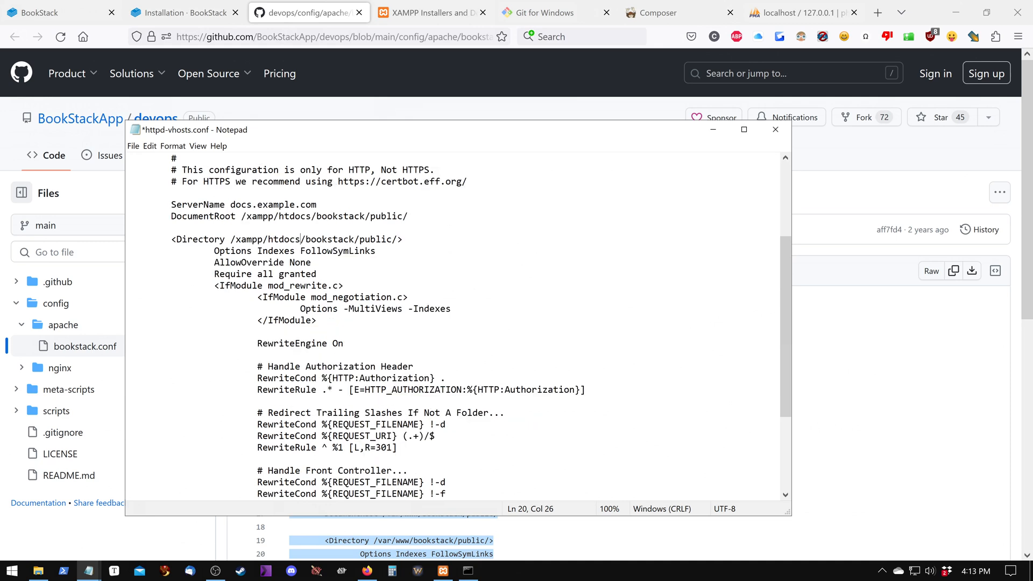
- Set ServerName localhost and the ErrorLog/CustomLog paths to /xampp/apache/logs
scroll(down, 3)
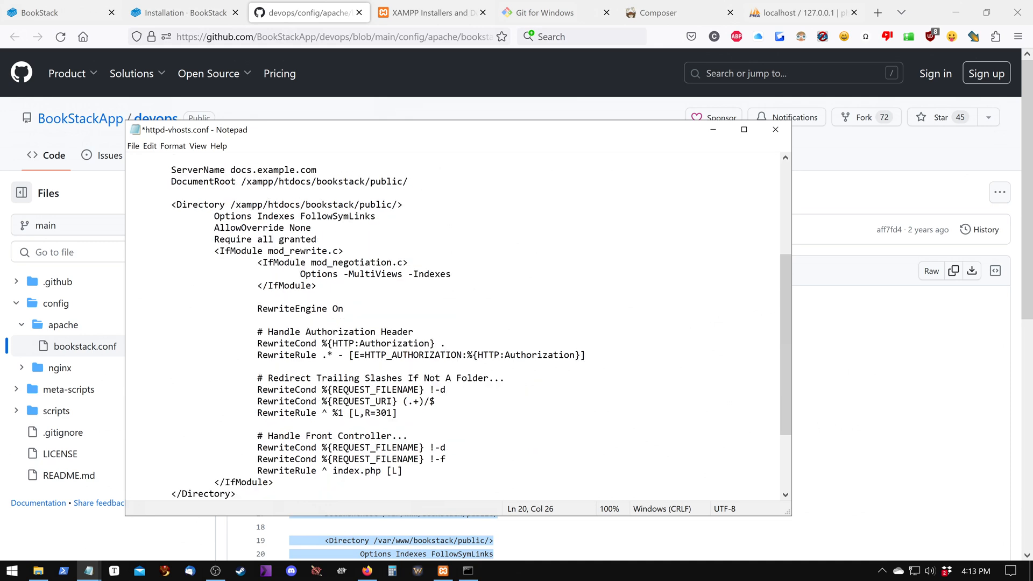
double_click(273, 168)
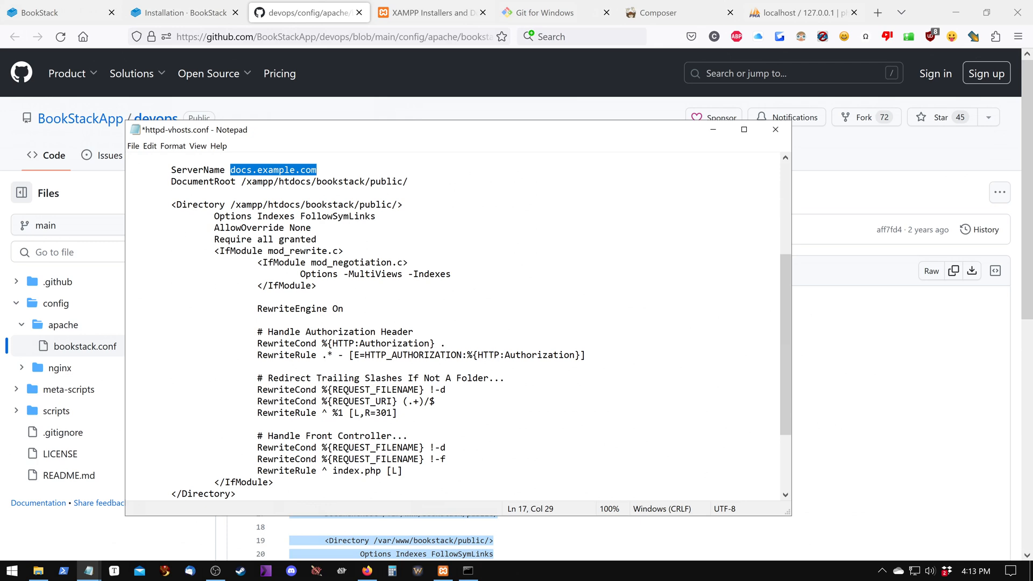
text(localhost)
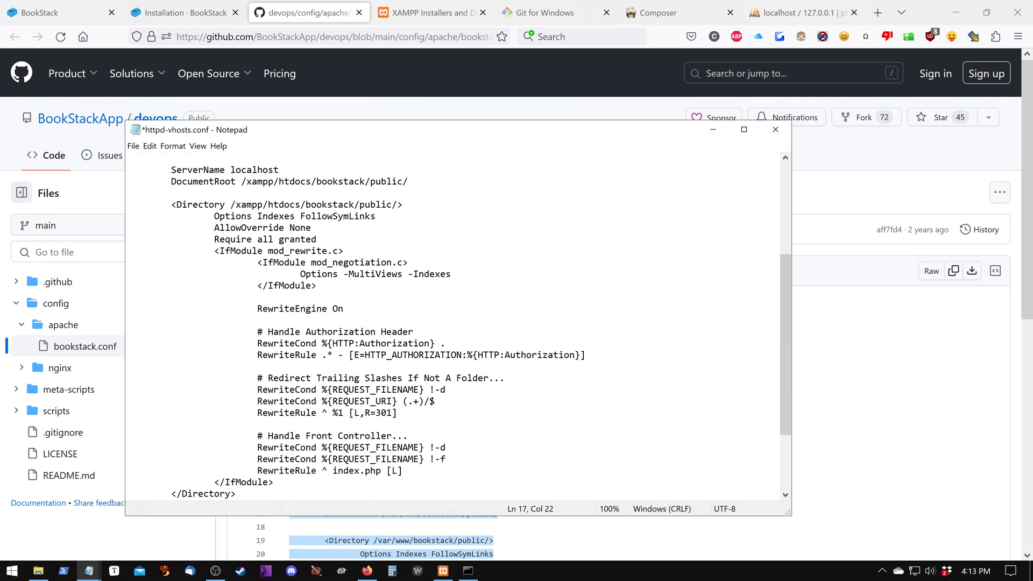
scroll(down, 3)
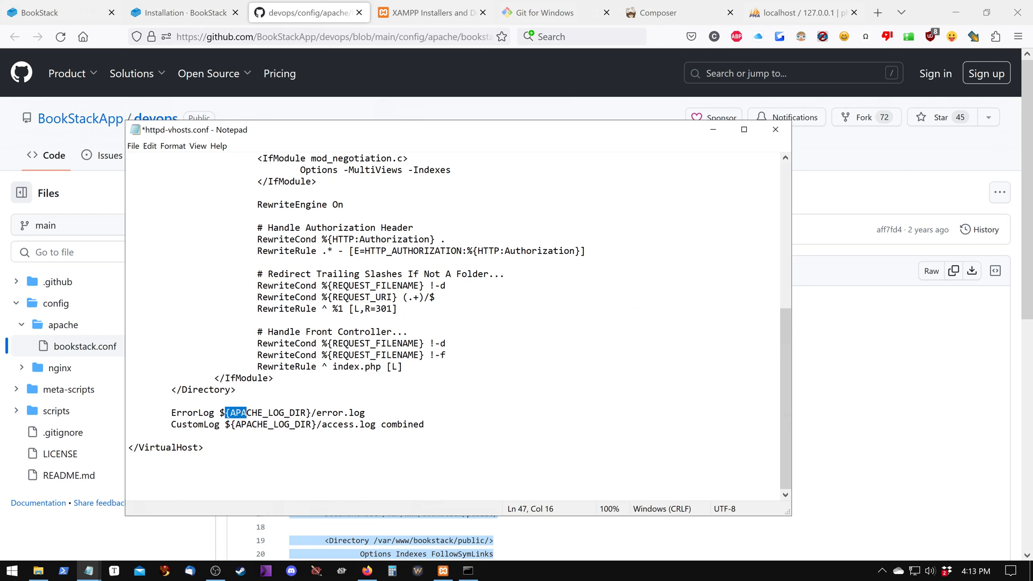
mouse_move(87, 571)
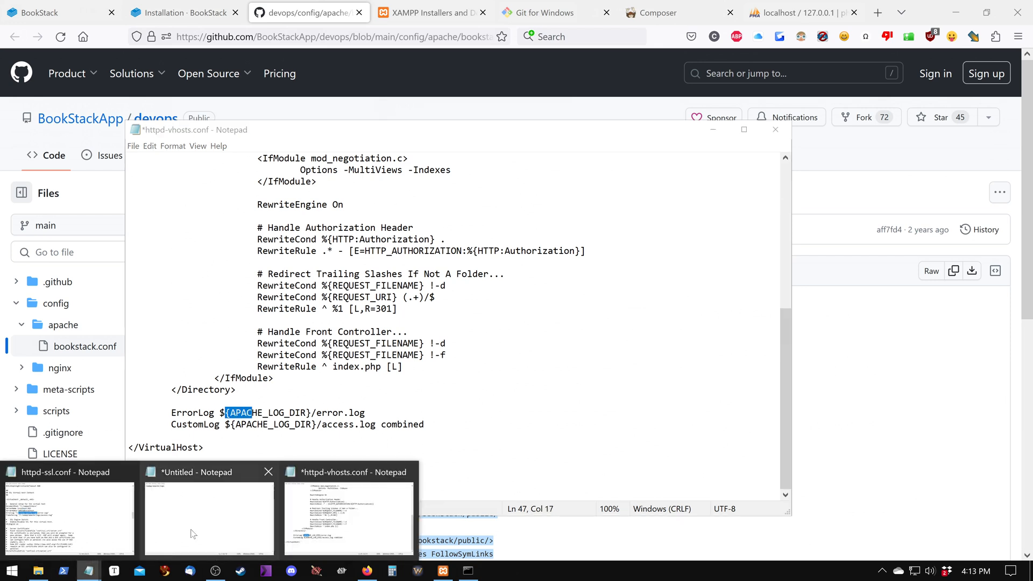
click(207, 517)
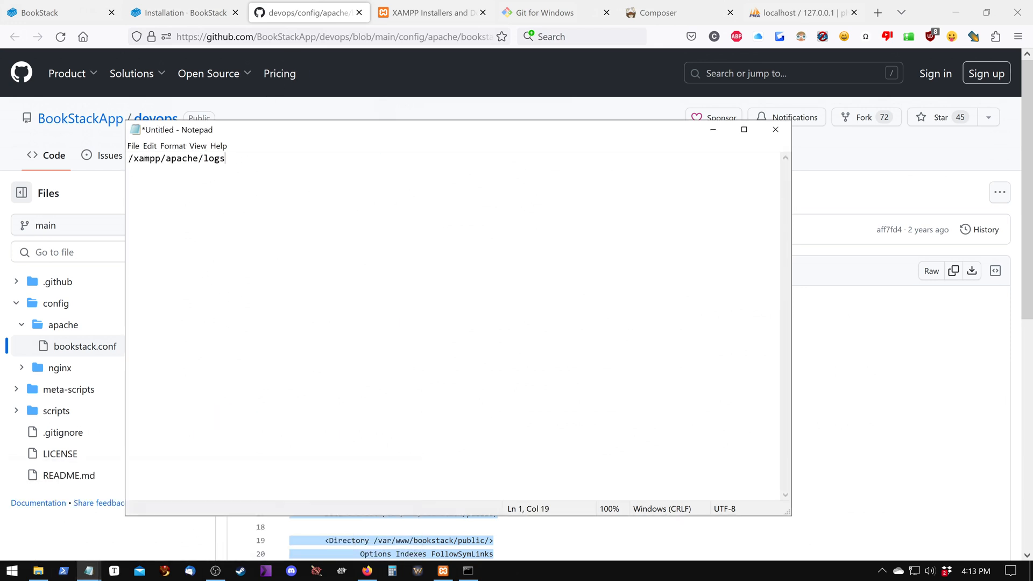
key(ctrl+a)
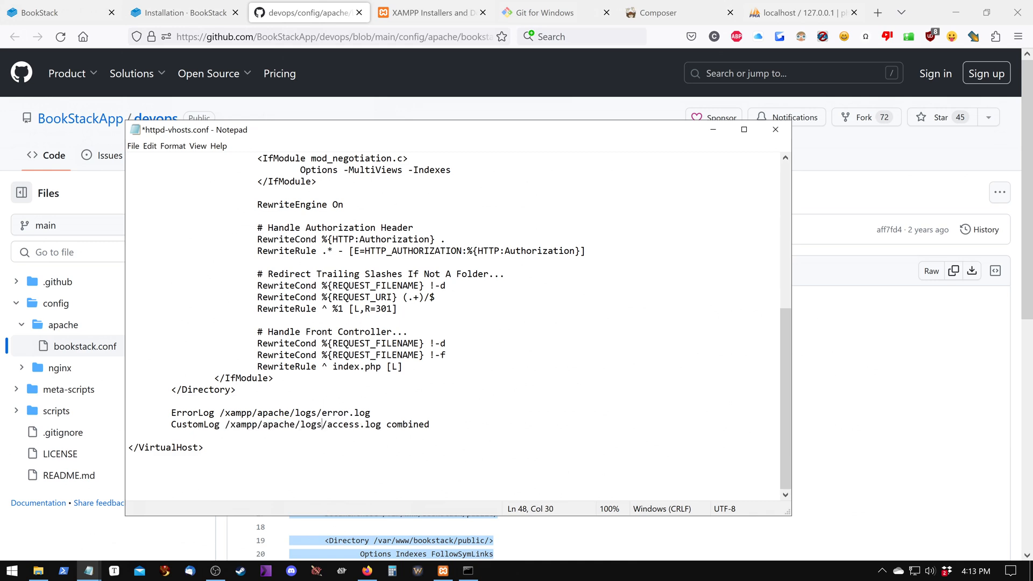
scroll(up, 3)
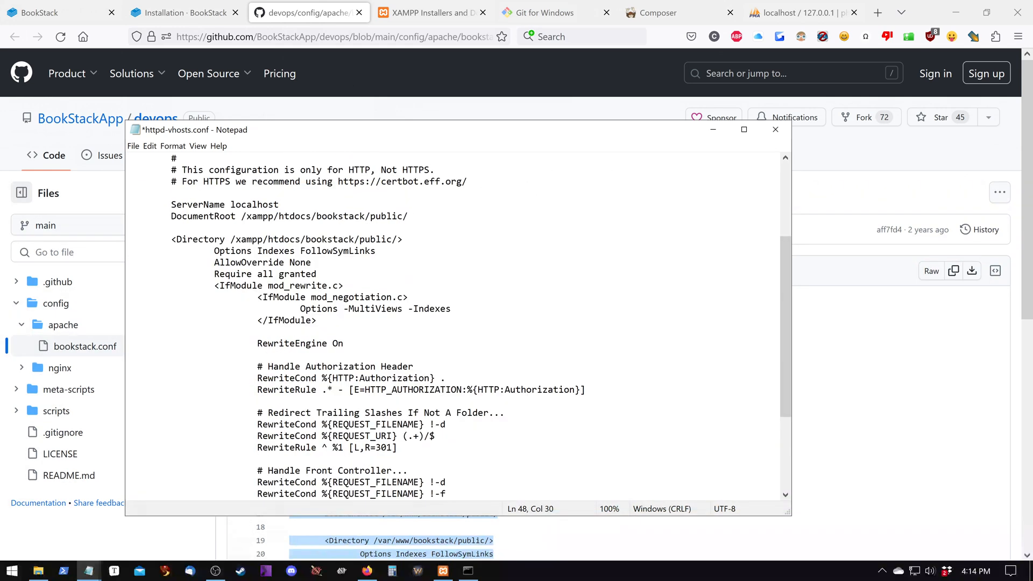
scroll(up, 3)
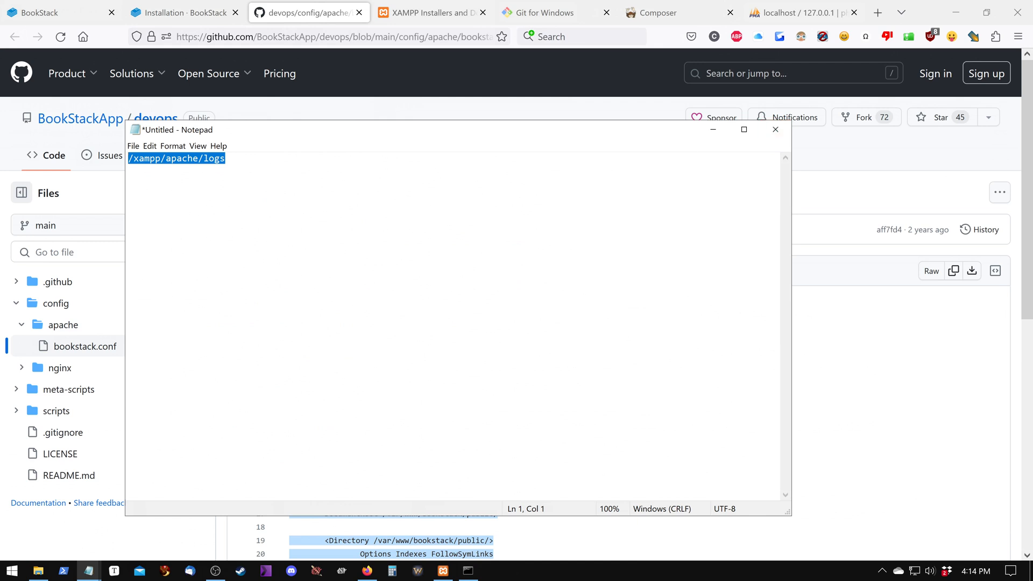
- Close the Untitled scratch note without saving and bring up XAMPP Control Panel
click(776, 129)
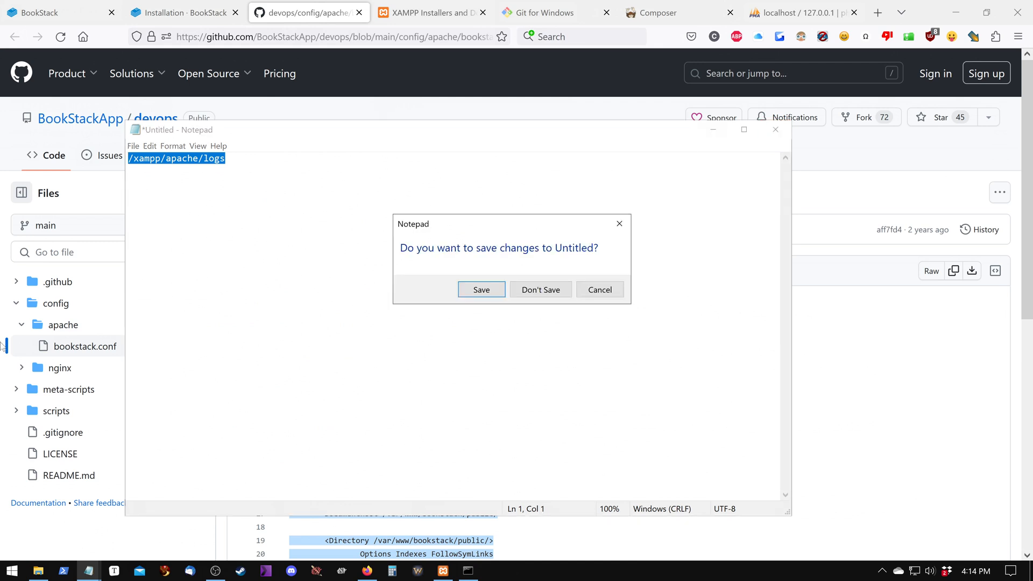
mouse_move(13, 334)
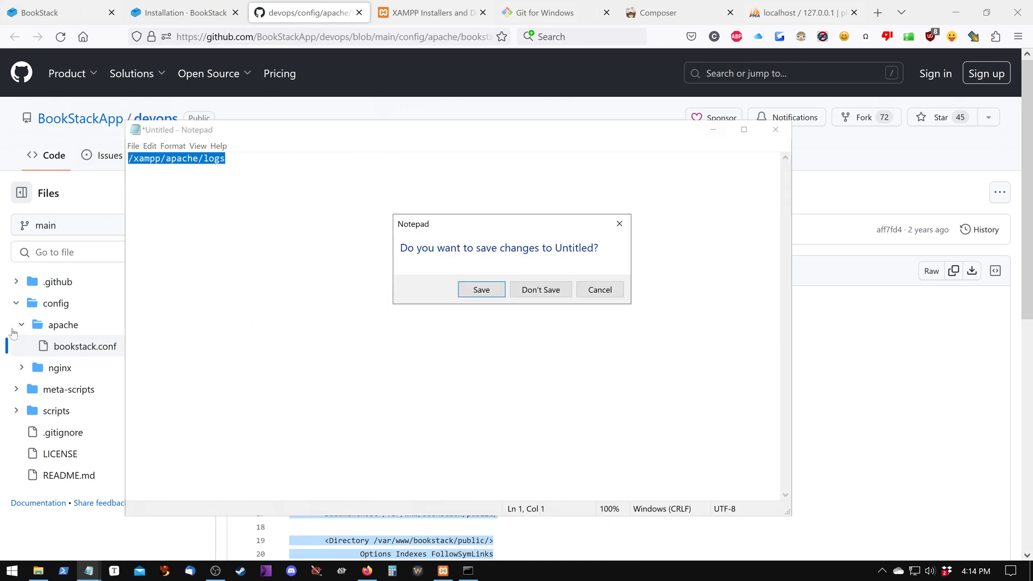
click(442, 570)
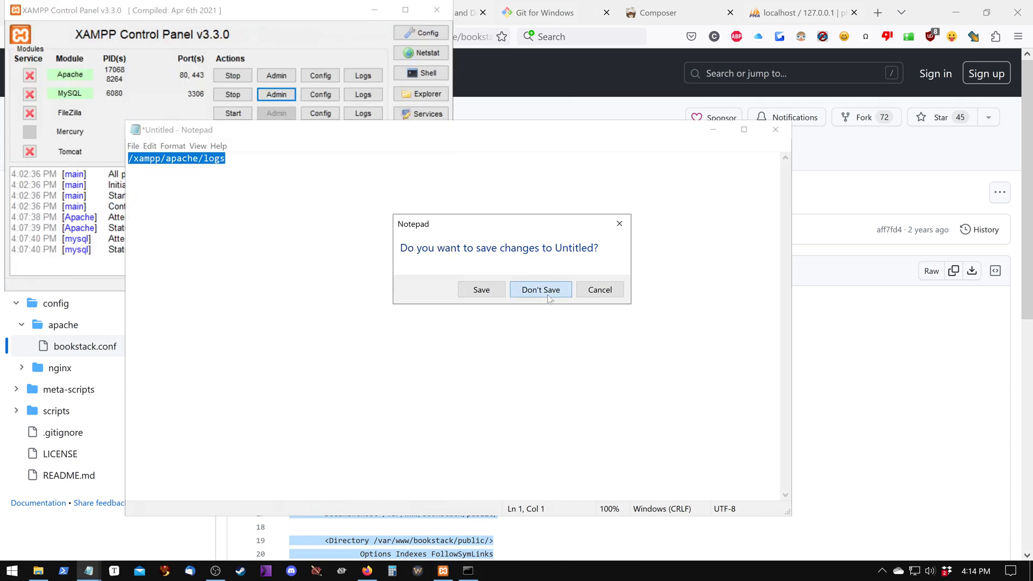
click(540, 289)
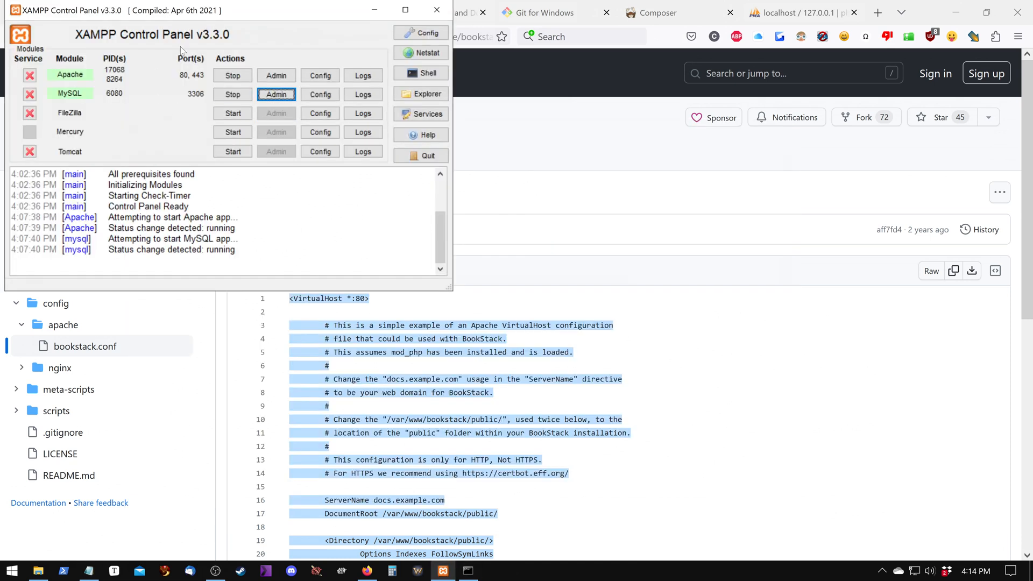
- Restart Apache and MySQL in XAMPP so Apache also serves port 8080, then minimize the panel
click(231, 76)
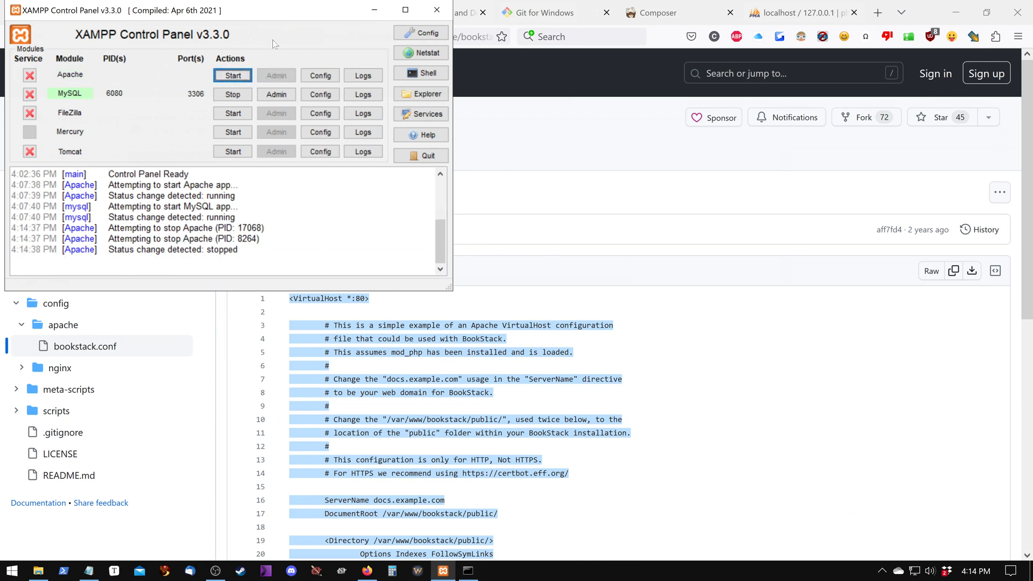
click(233, 95)
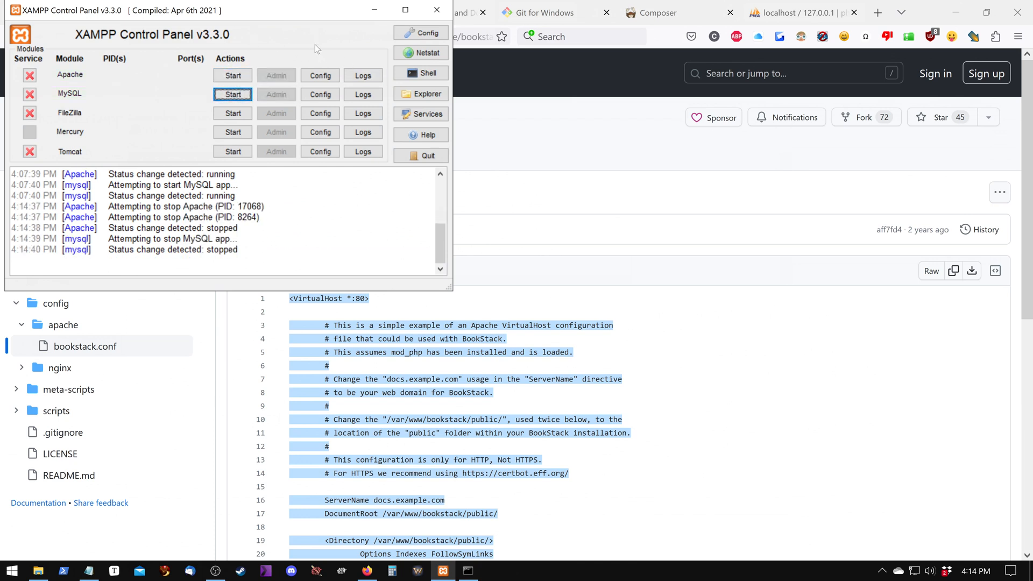
click(232, 75)
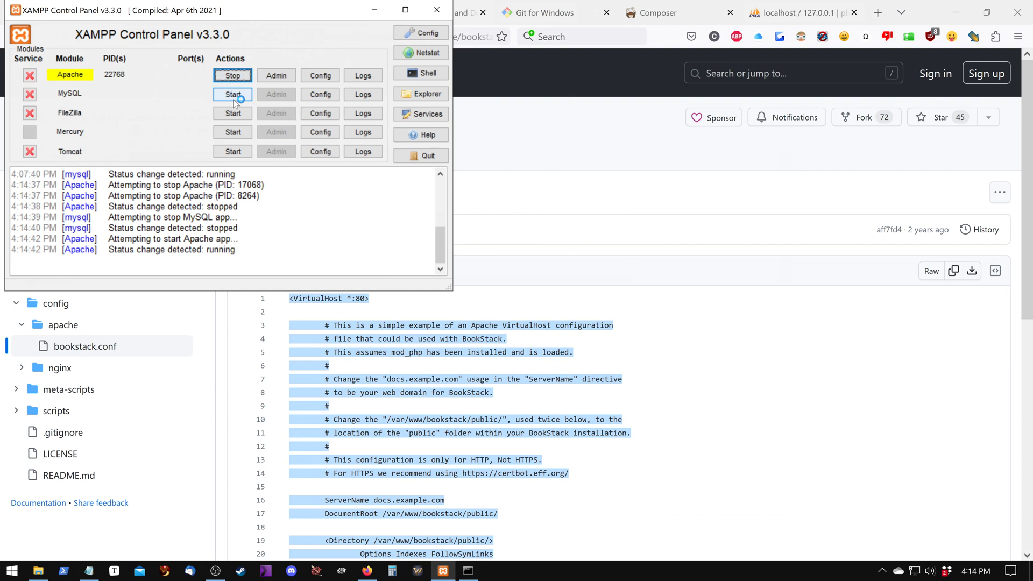
click(232, 94)
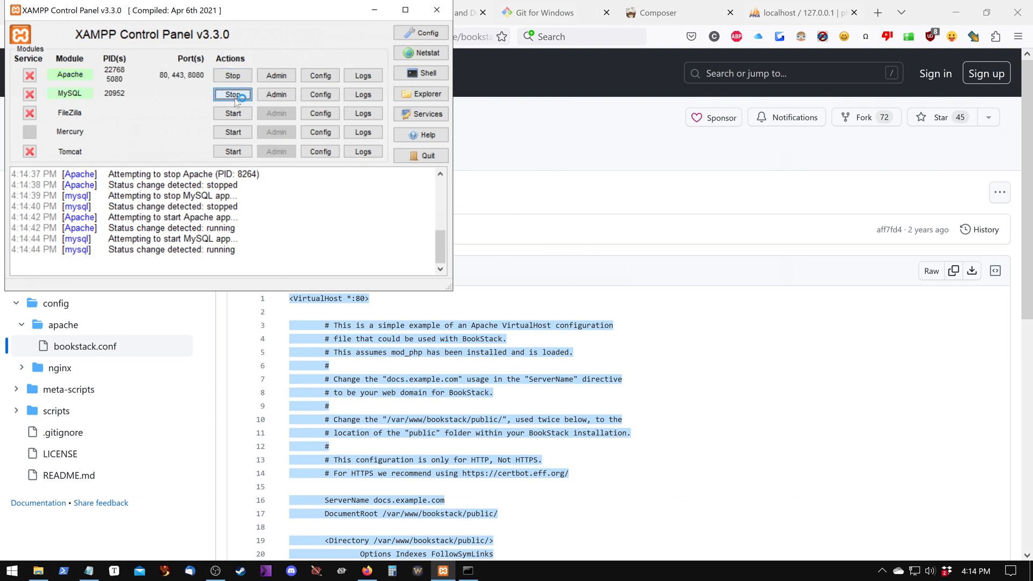
click(233, 95)
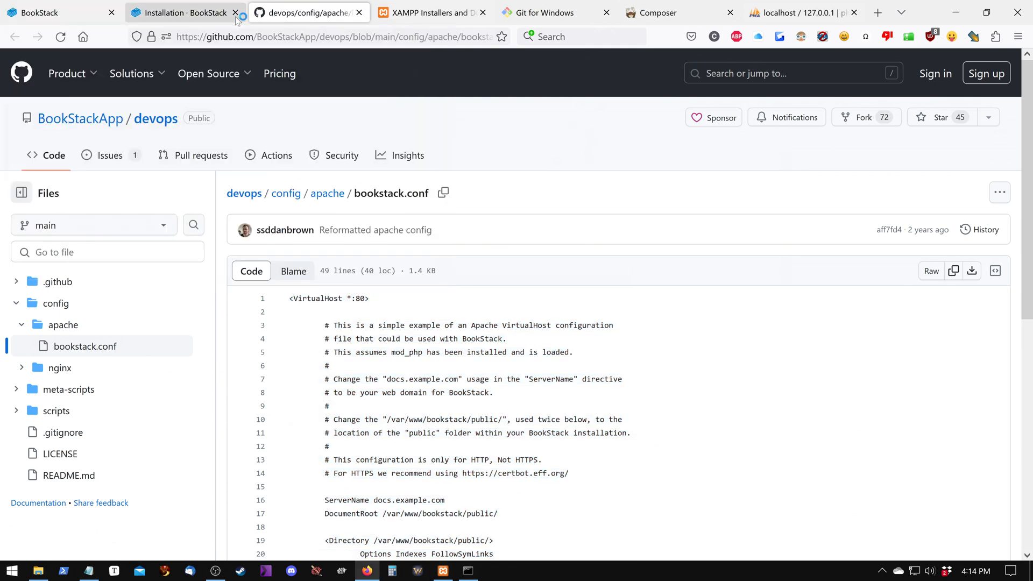
- Run php artisan migrate in Command Prompt, answer yes, and minimize the window
click(177, 13)
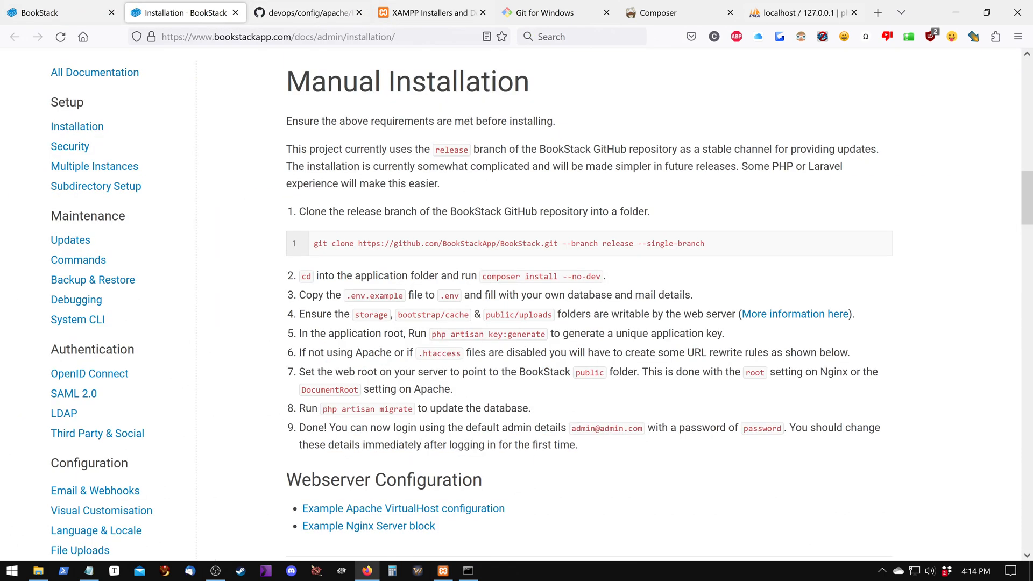
double_click(366, 409)
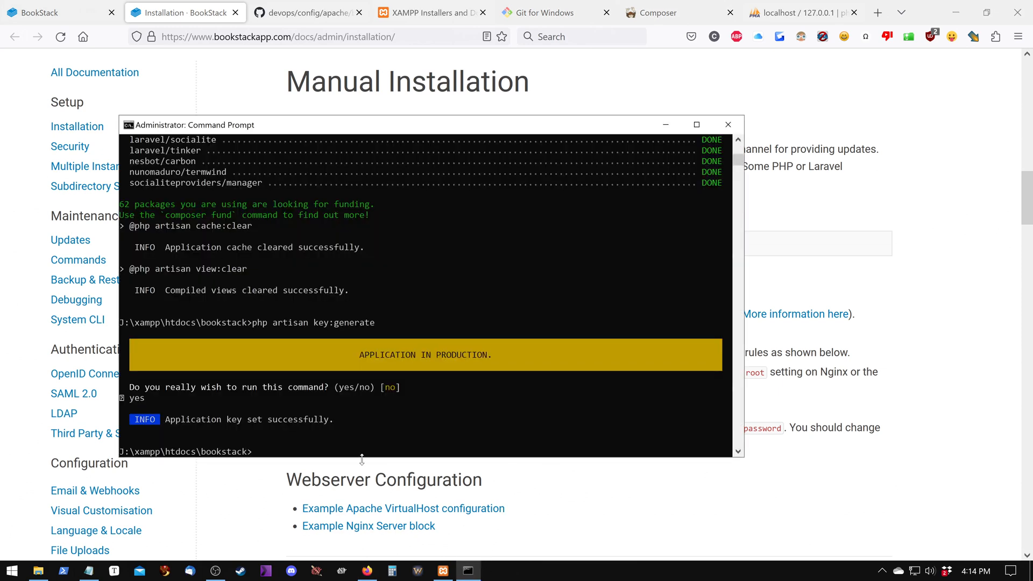
text(php artisan migrate)
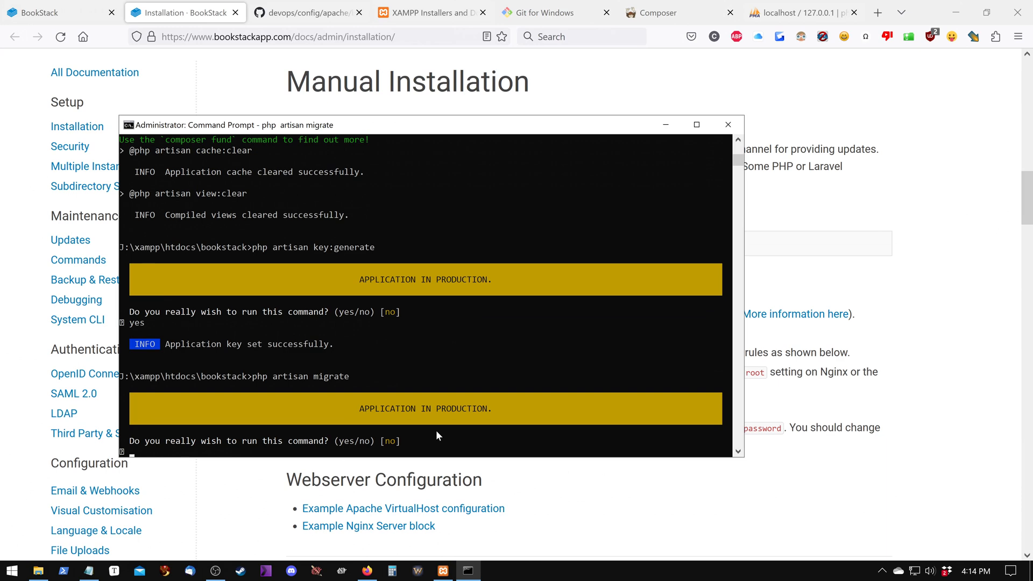
text(yes)
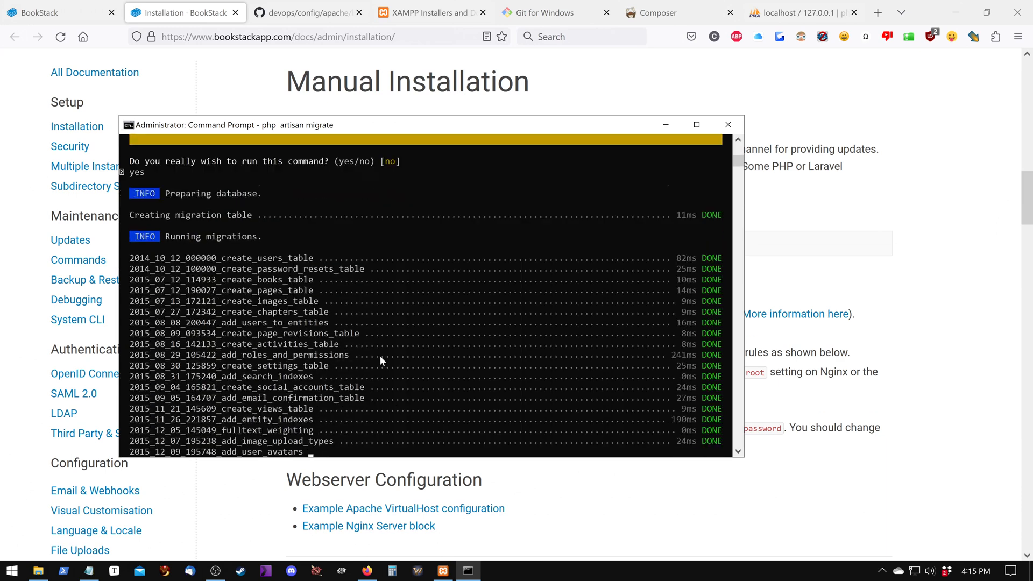
scroll(down, 3)
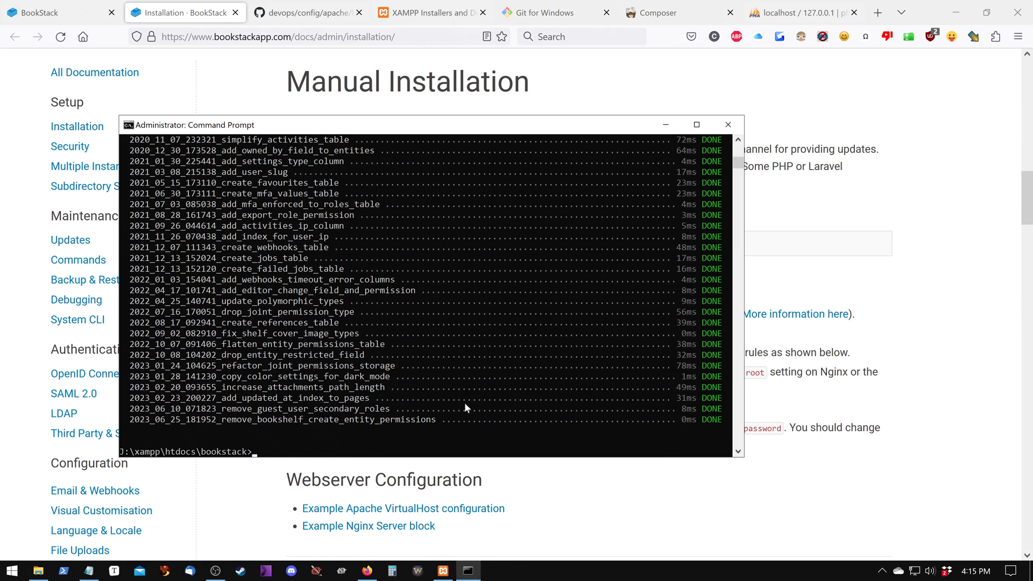
click(728, 124)
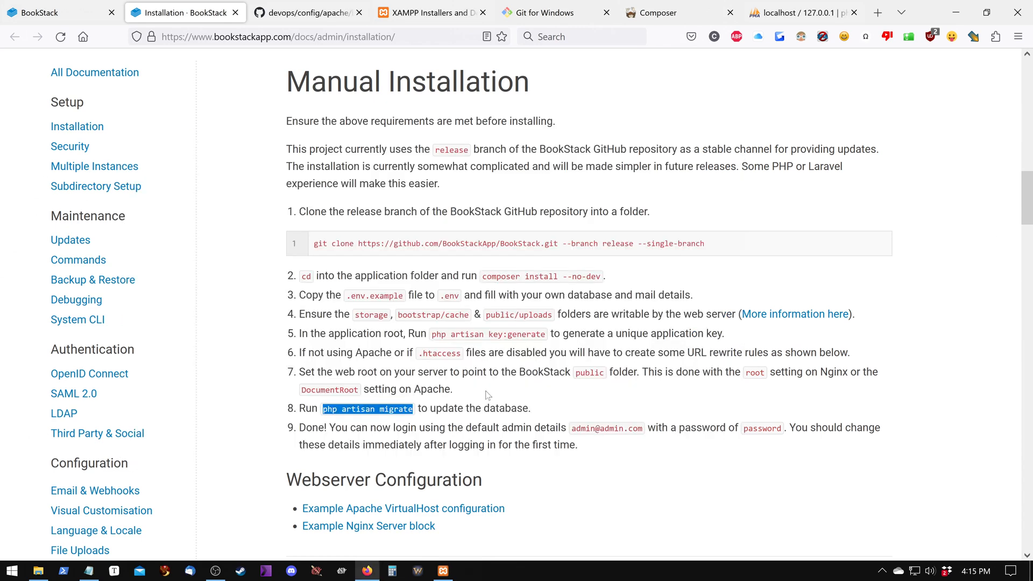
- Open localhost:8080, log in as the default admin, and go to Shelves
click(878, 12)
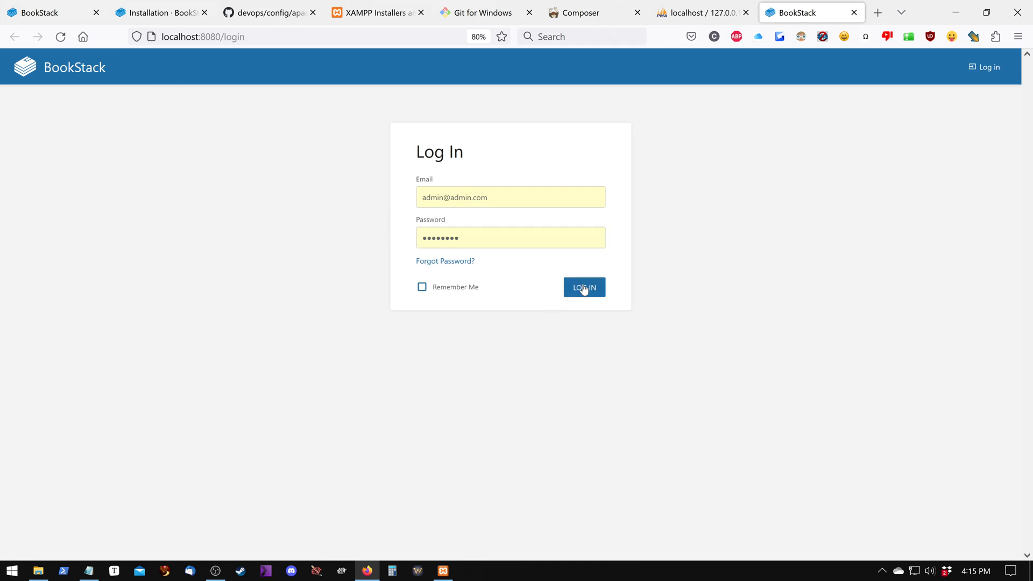
click(583, 288)
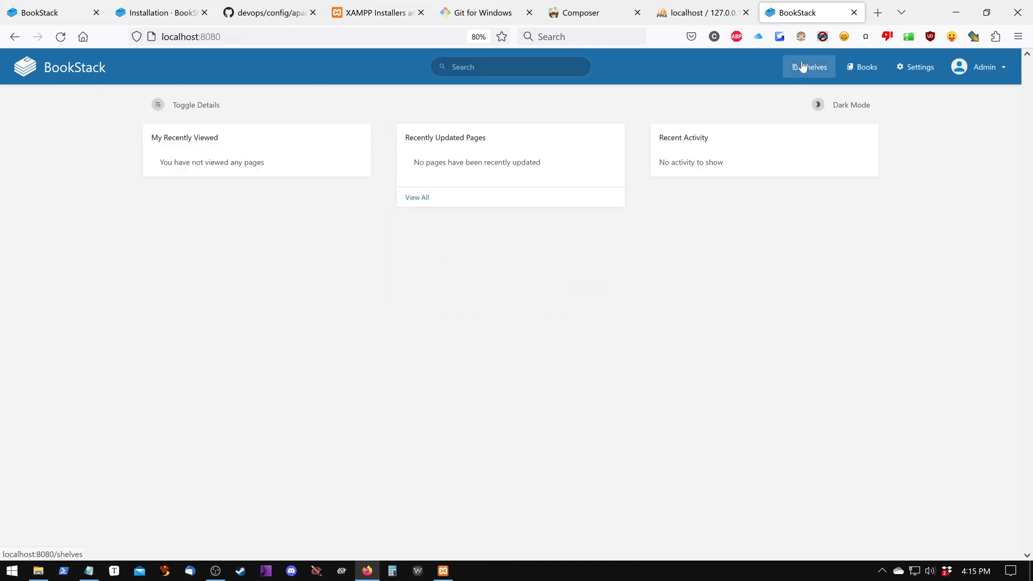
click(808, 66)
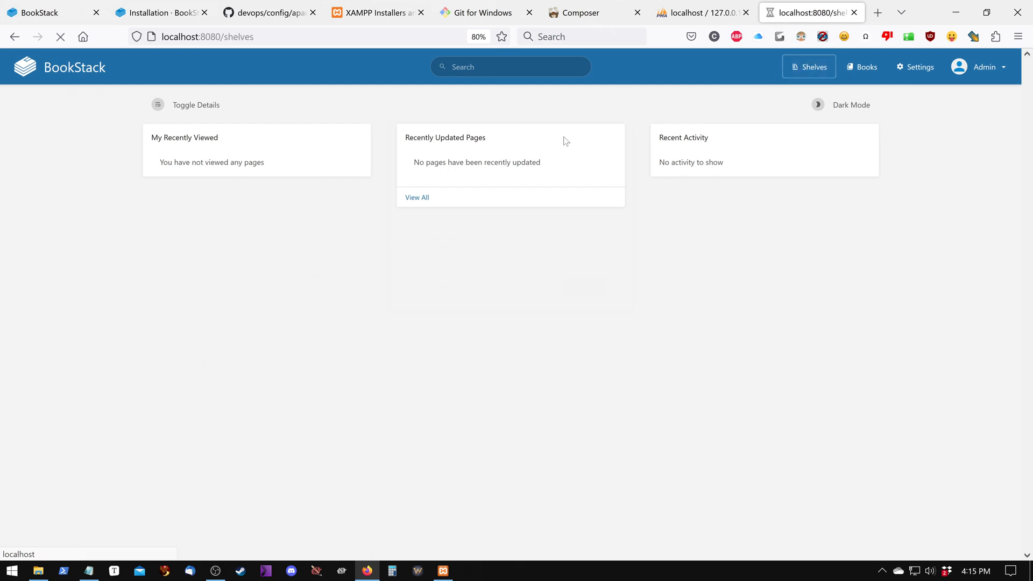
- Create the Programming shelf with its programming-books description, save it, and start a new book on it
click(809, 67)
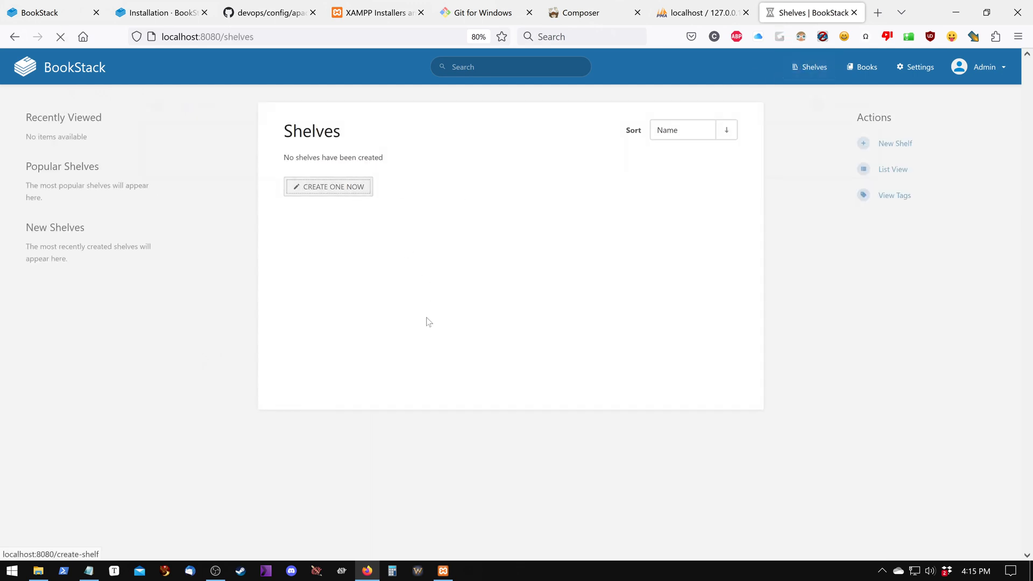
click(328, 186)
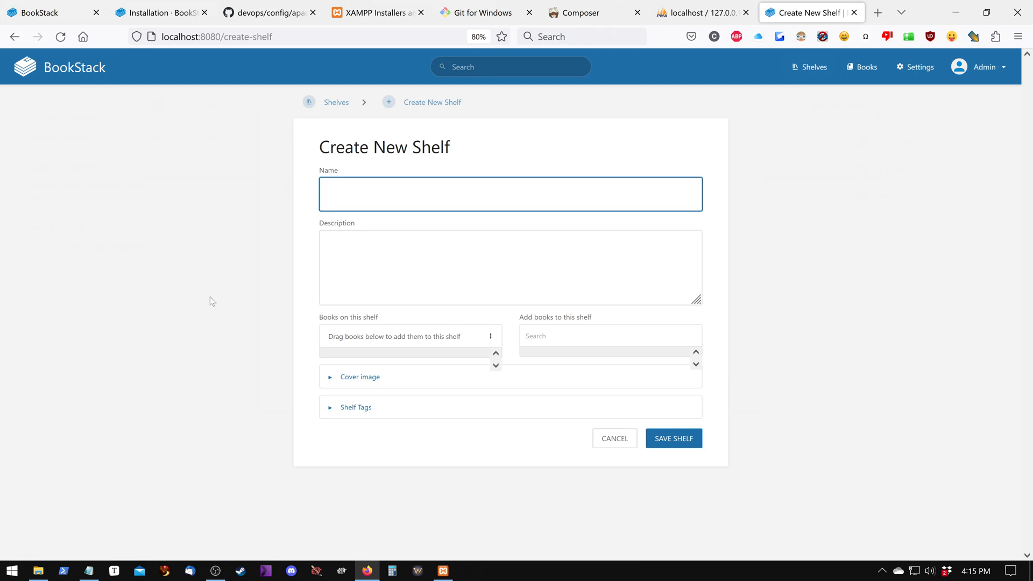
text(Progr)
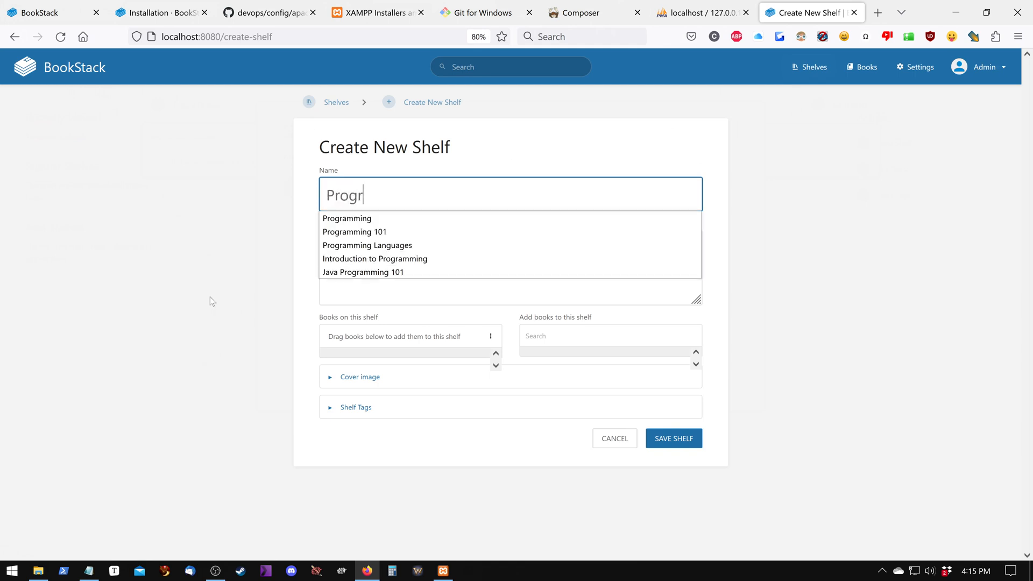
text(amming)
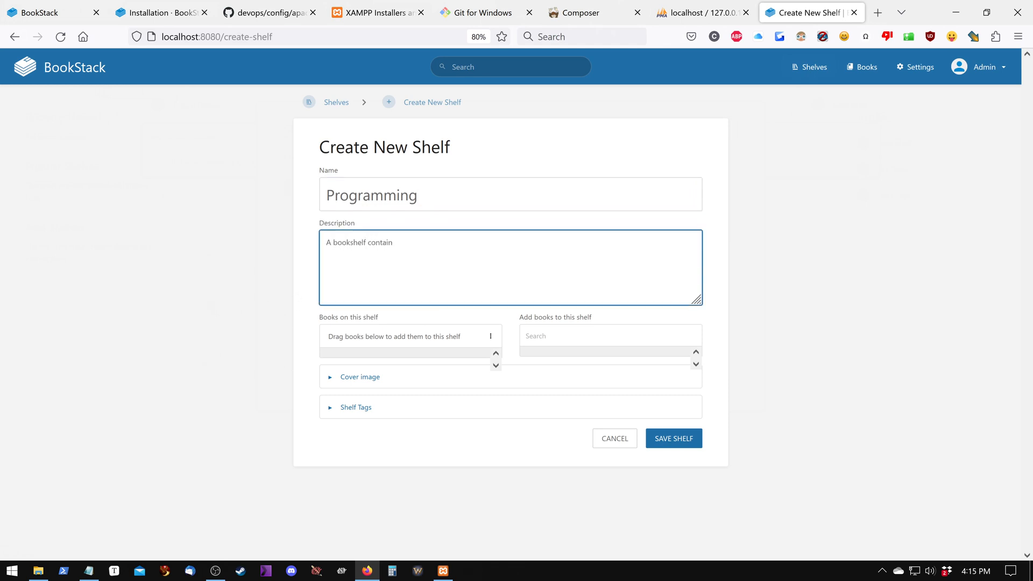
text(ing books)
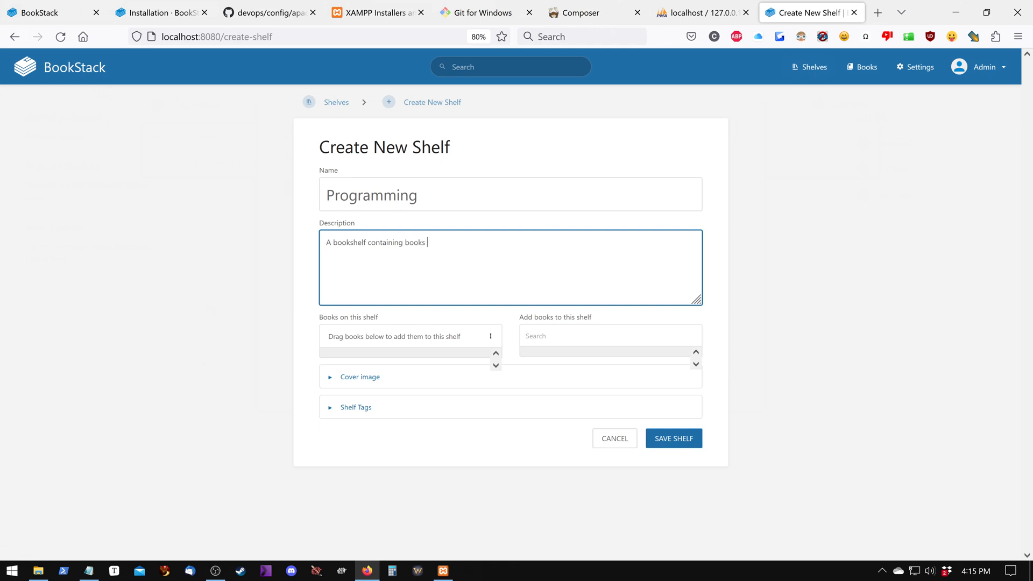
text(on the subject of programming)
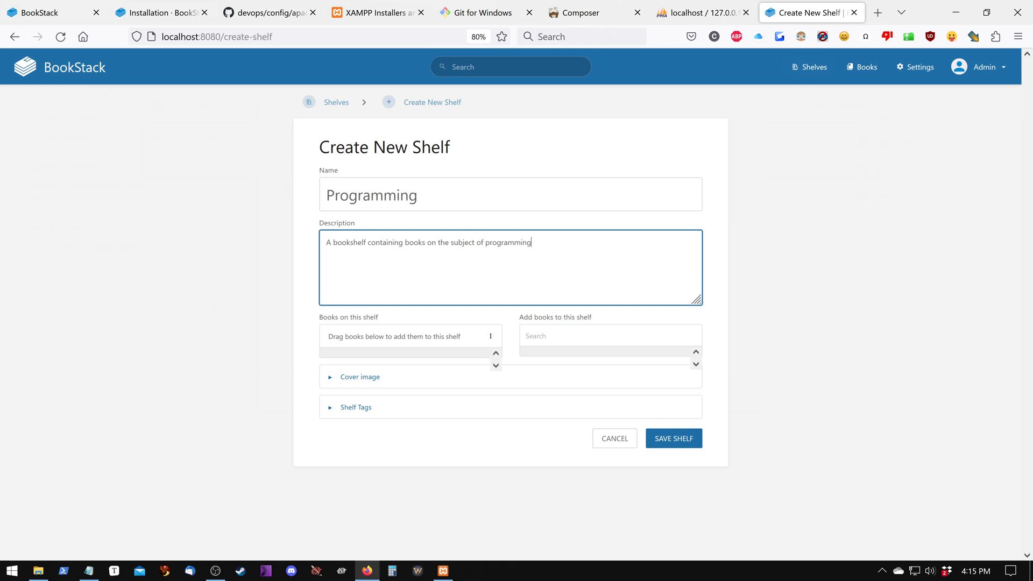
click(674, 438)
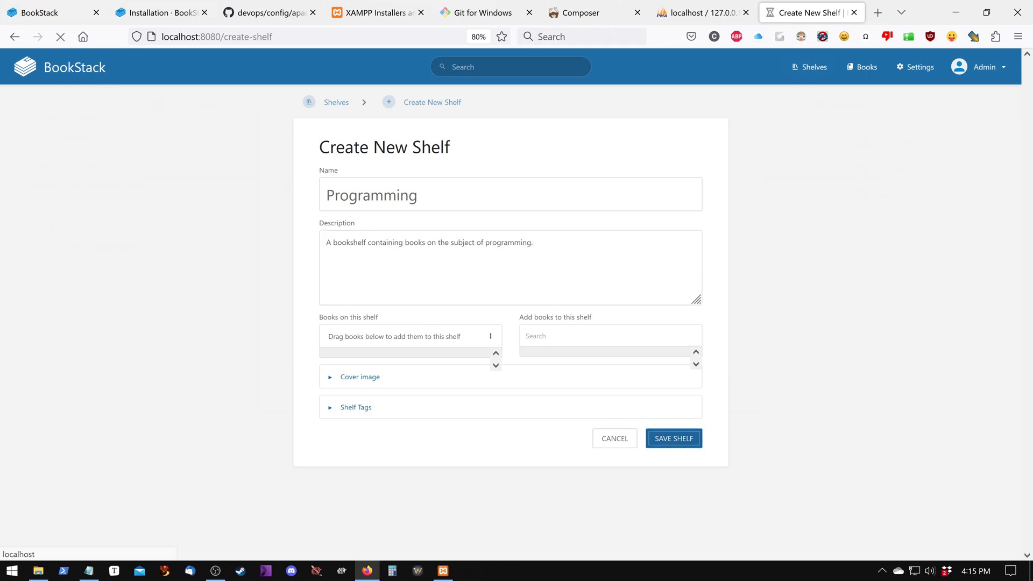
click(674, 438)
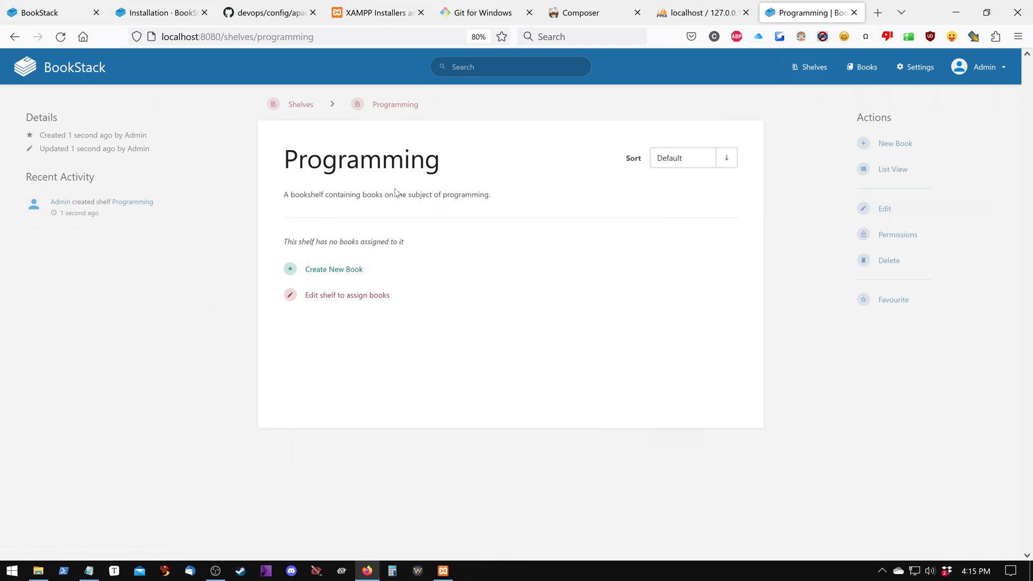
click(333, 269)
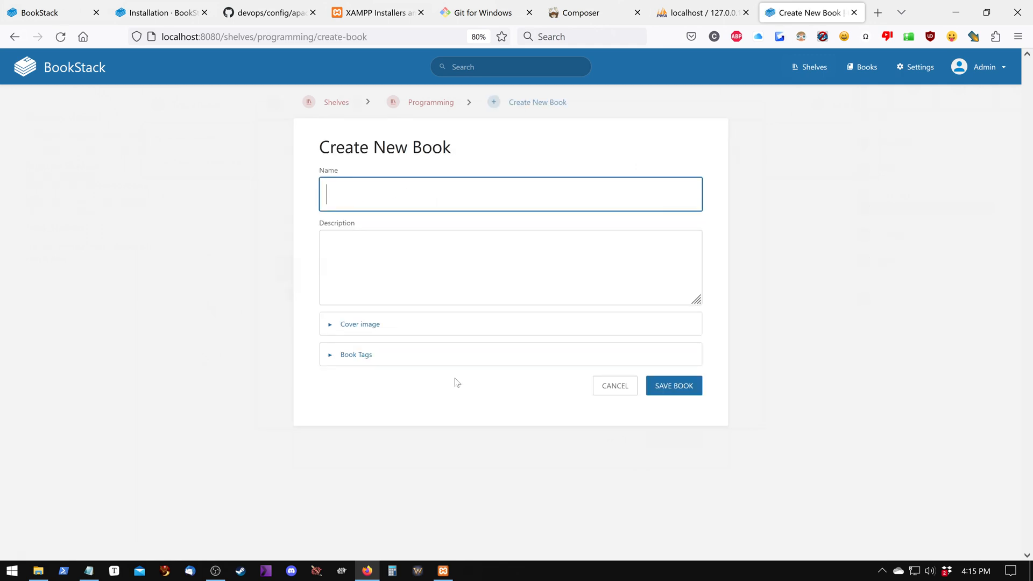
- Create the book JavaScript 101 with description 'An introduction to JavaScript' and save it
click(508, 194)
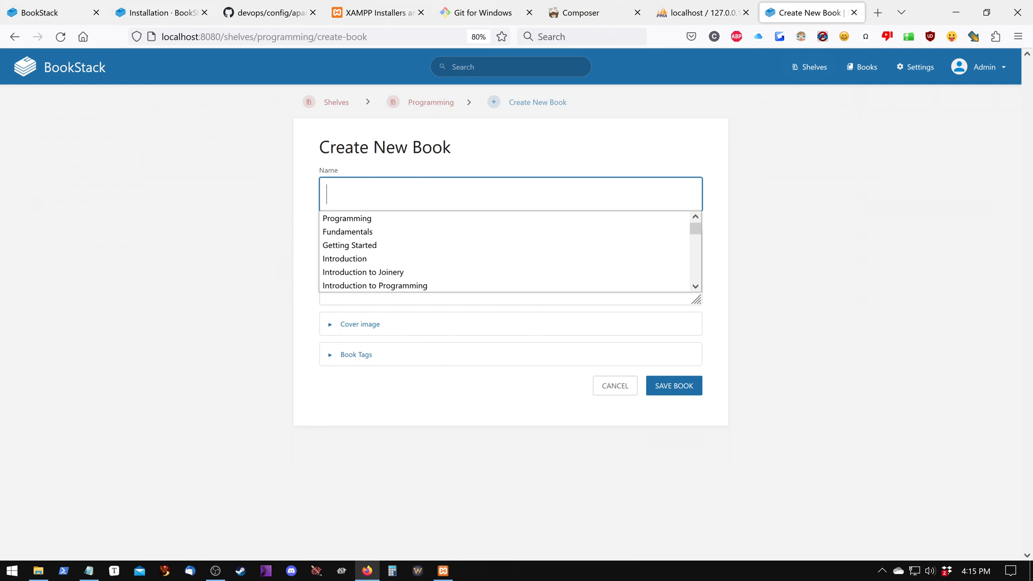
text(JavaS)
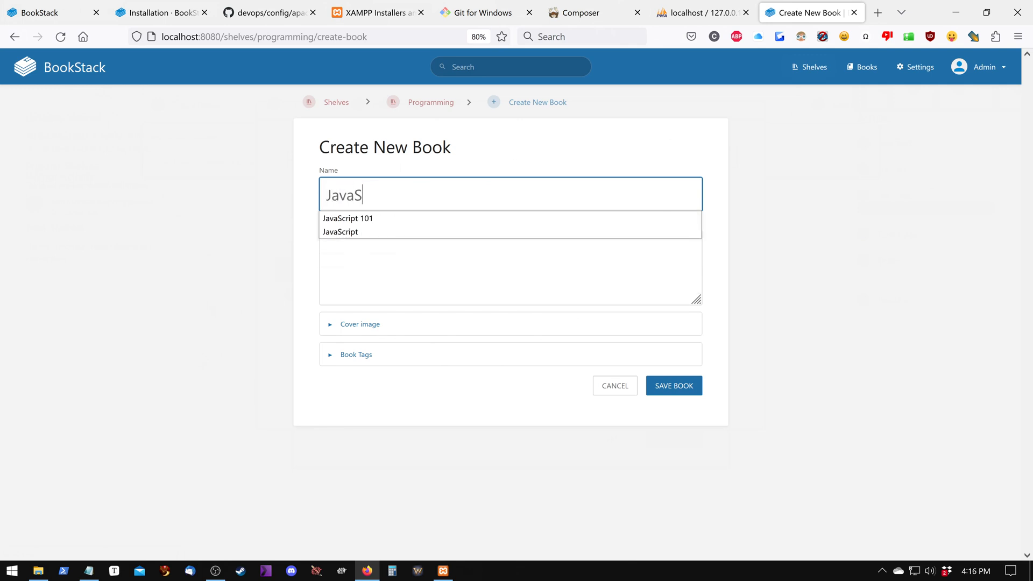
text(cript 12)
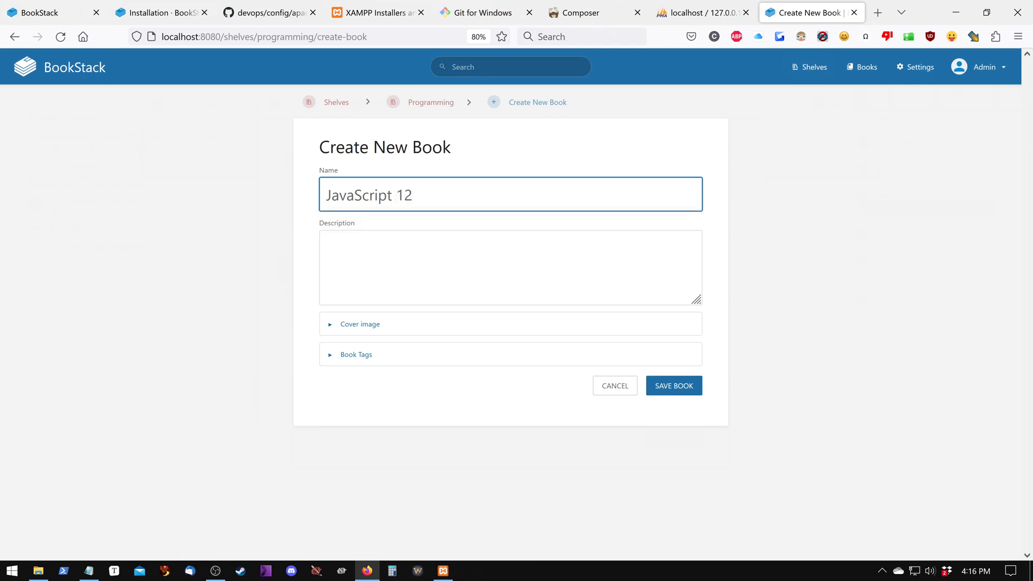
text(01)
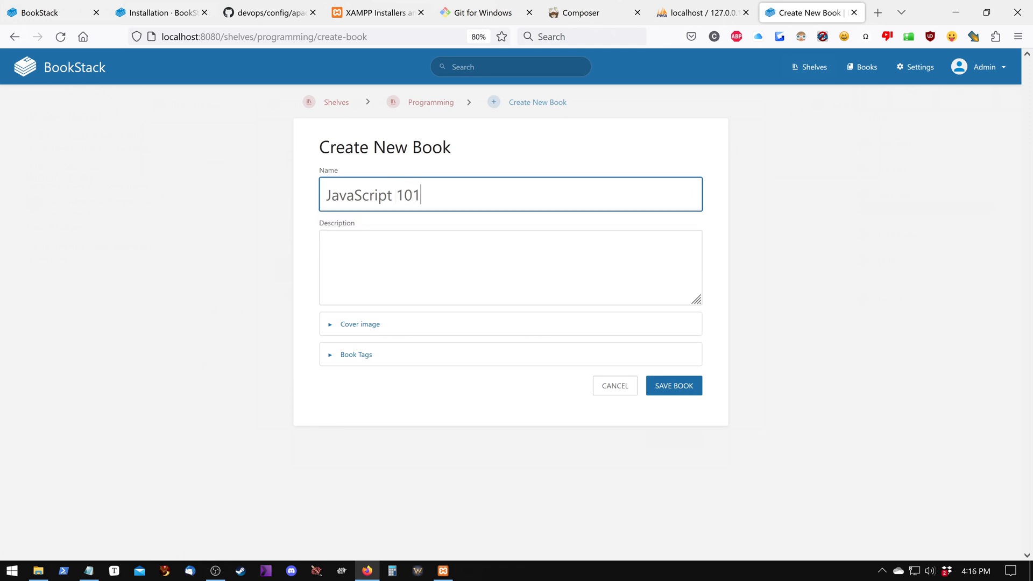
click(510, 267)
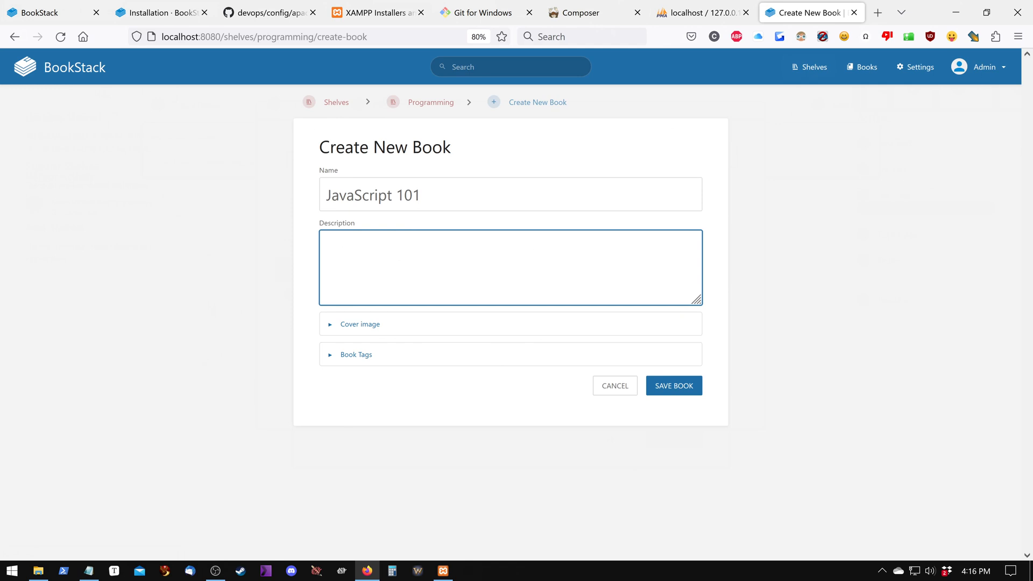
text(An introduction)
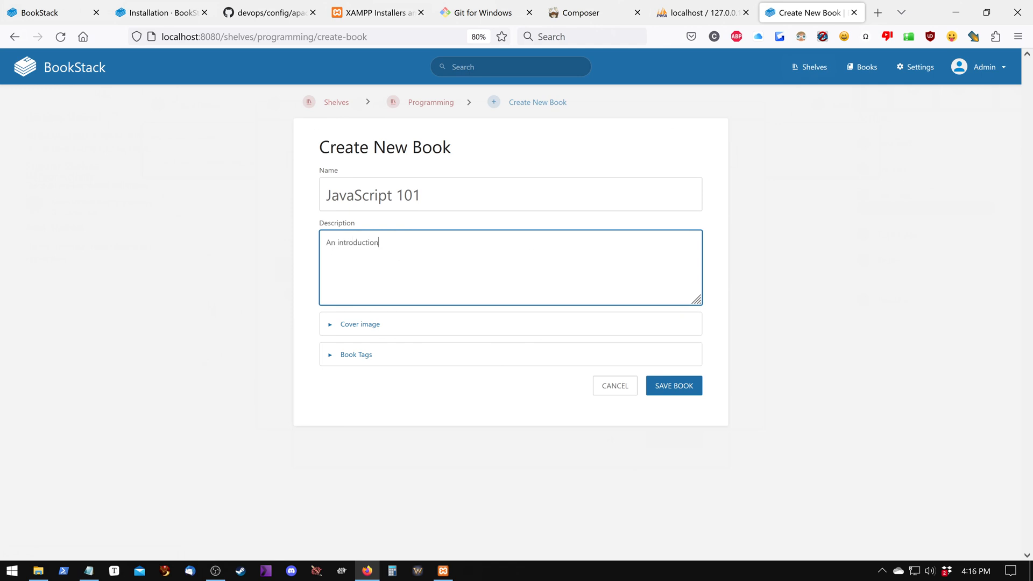
text(to JavaScri)
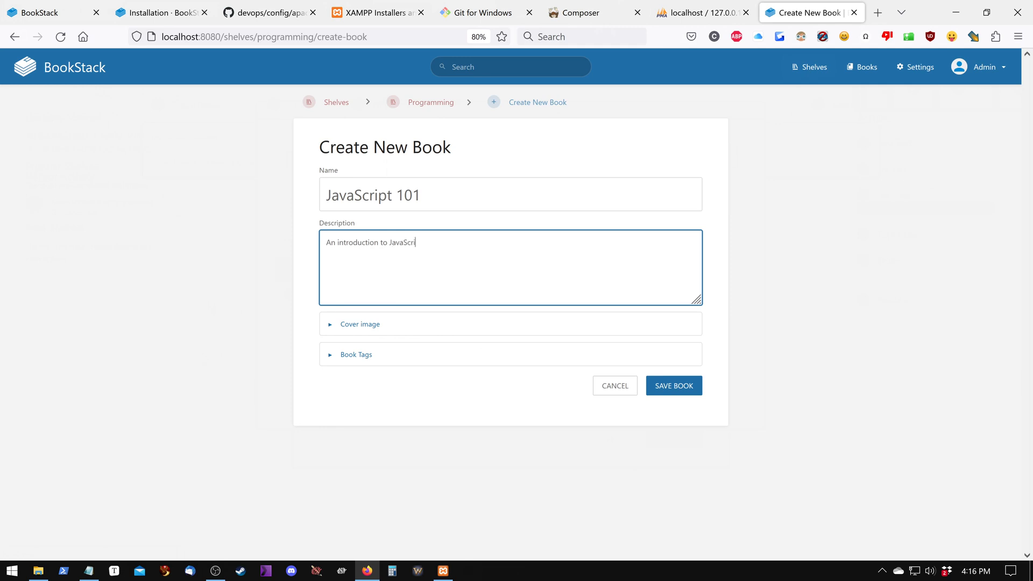
text(pt)
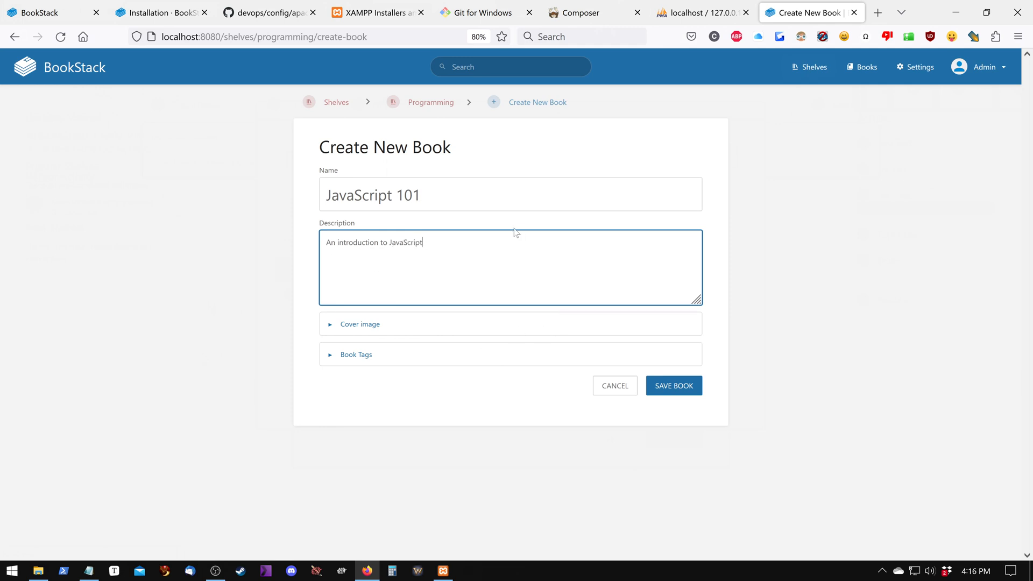
click(673, 385)
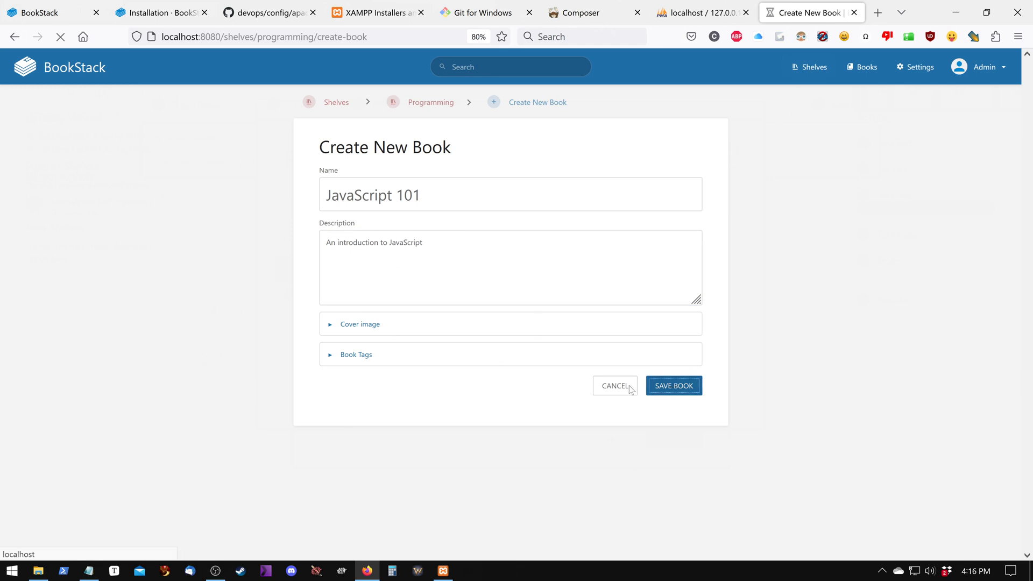
click(672, 385)
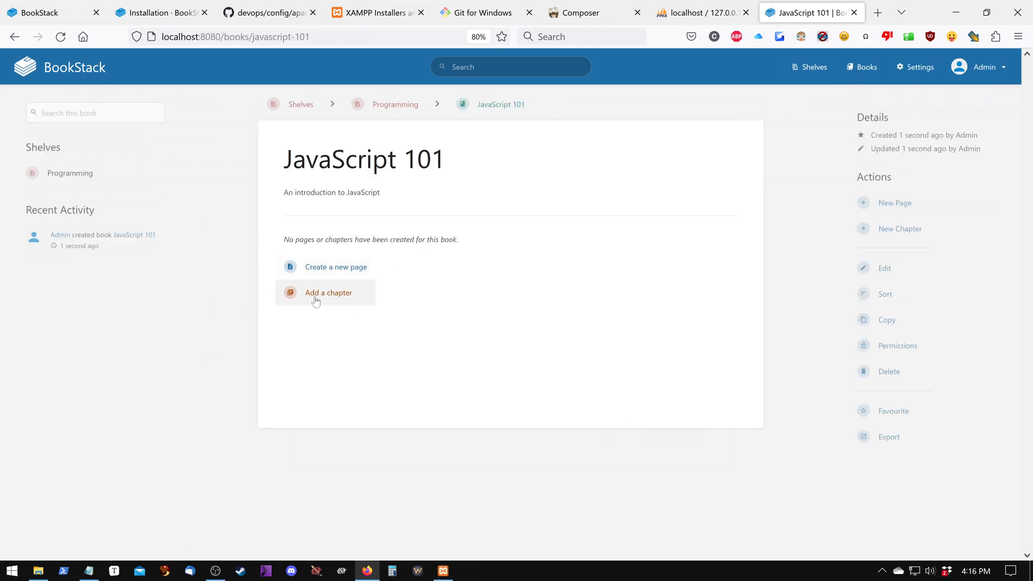
mouse_move(329, 296)
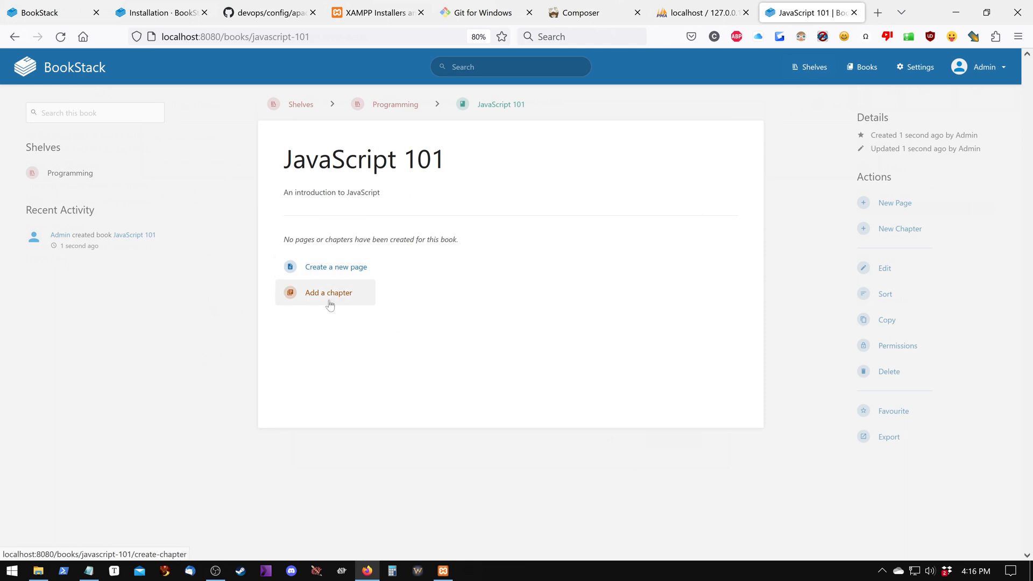
mouse_move(332, 314)
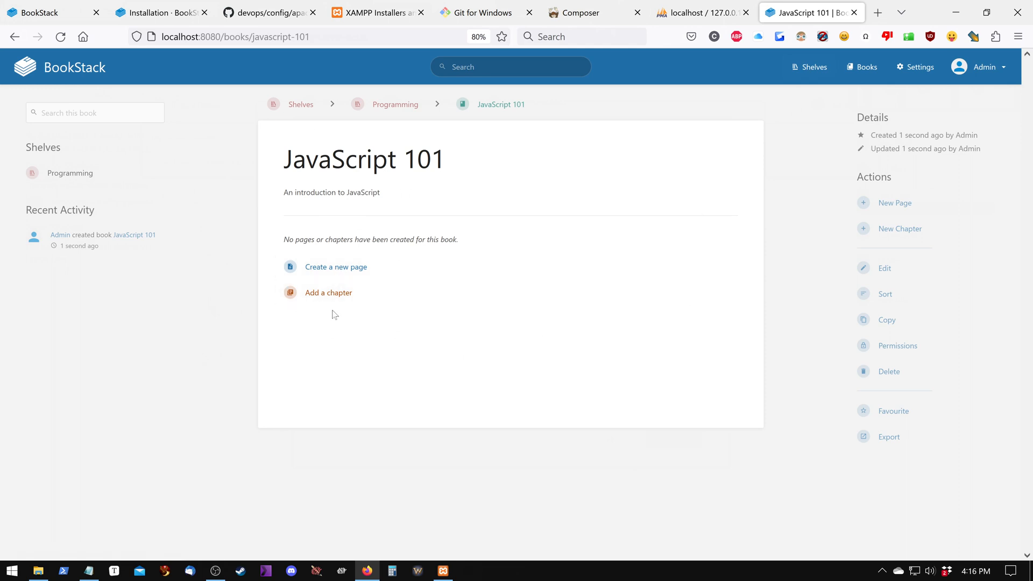
- Add an 'Introduction' chapter described as an introduction to JavaScript and save it
click(328, 292)
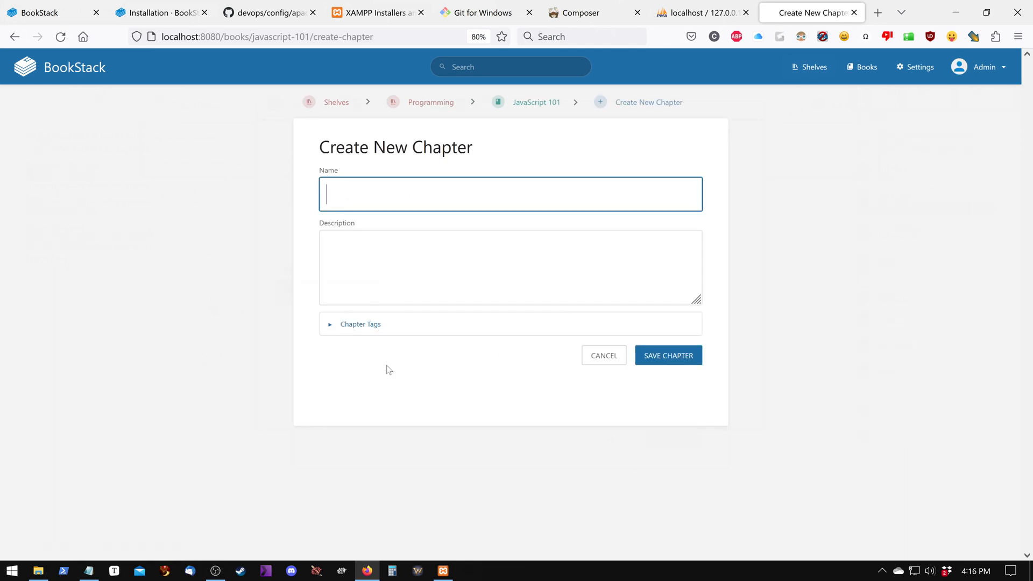
click(509, 194)
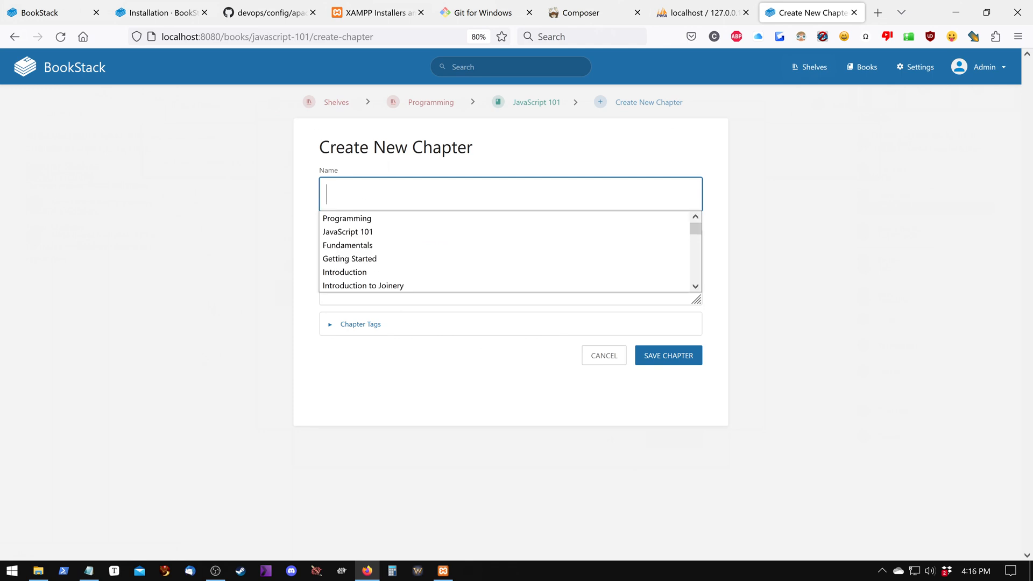
text(Intro)
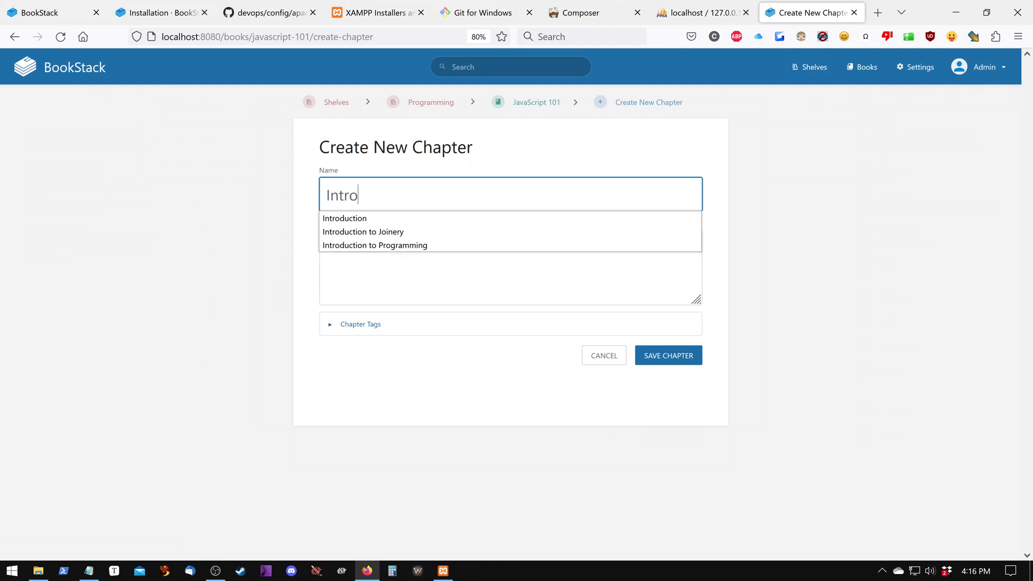
click(344, 218)
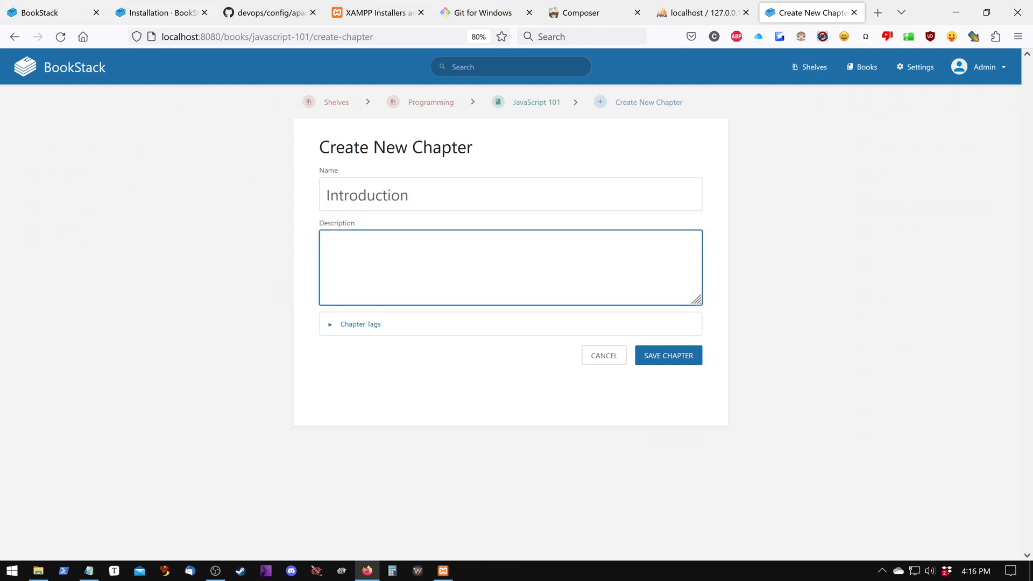
text(Introduction to JavaScr)
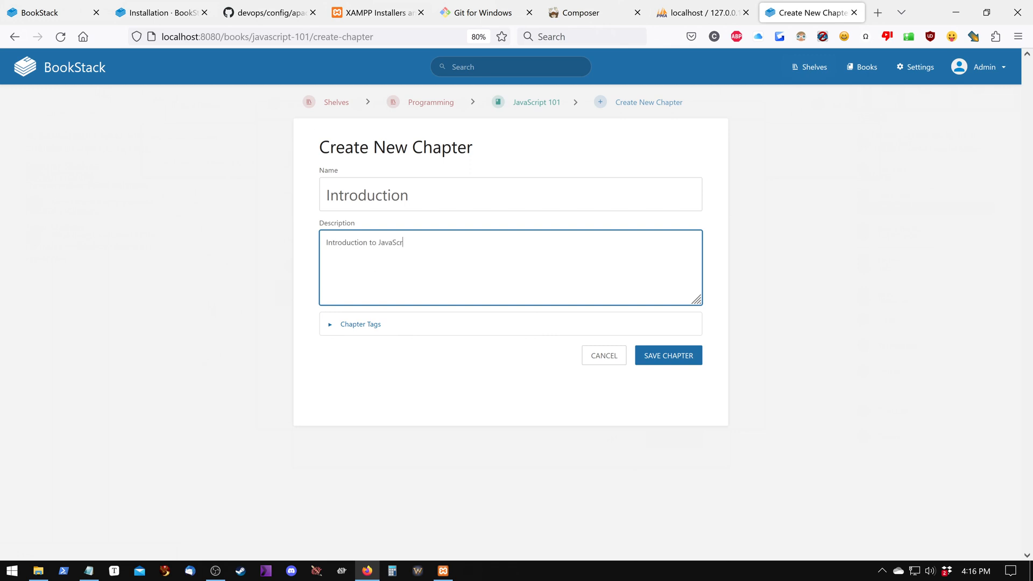
text(pt.)
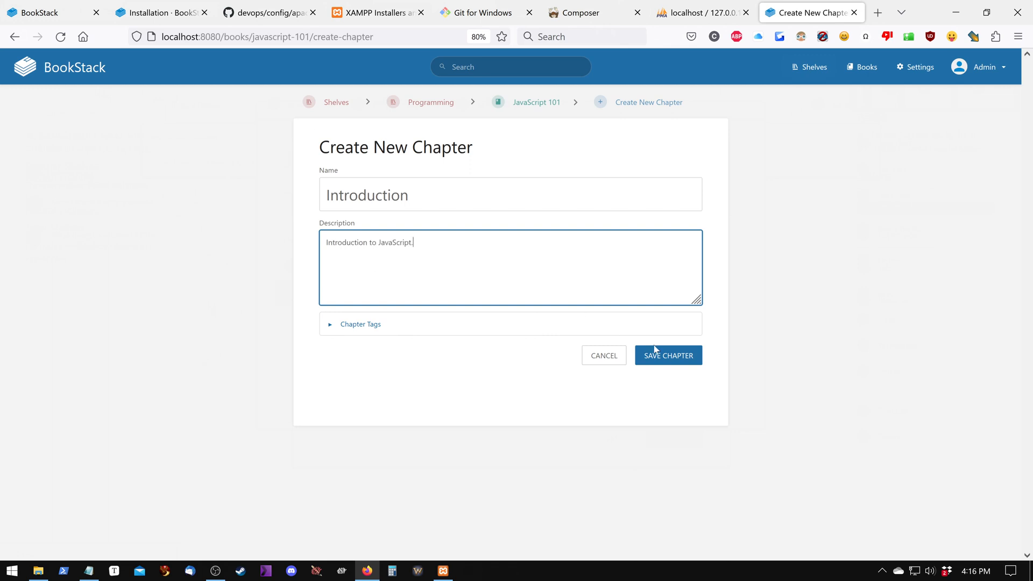
click(667, 355)
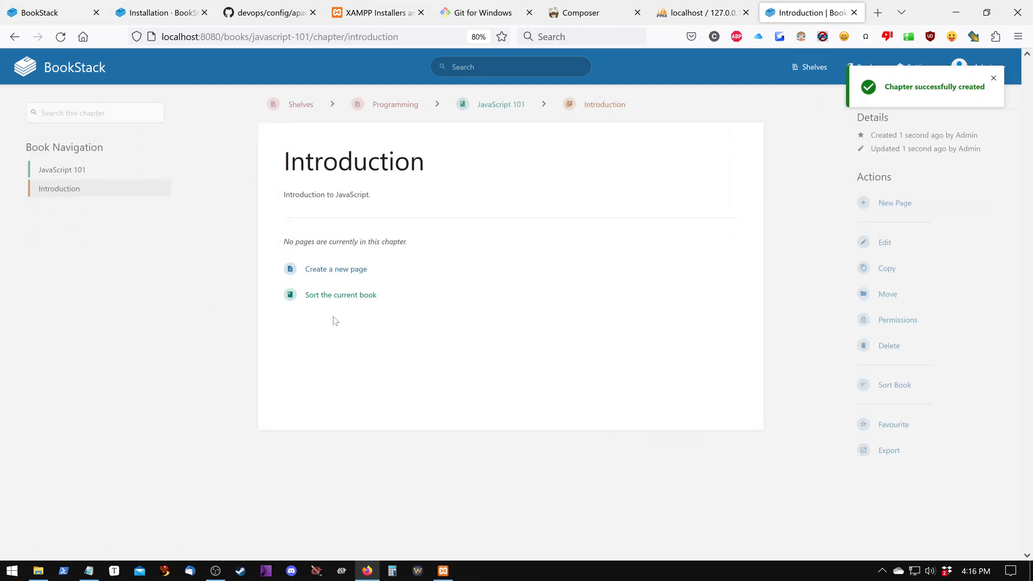
- Start a new page inside the Introduction chapter
click(335, 269)
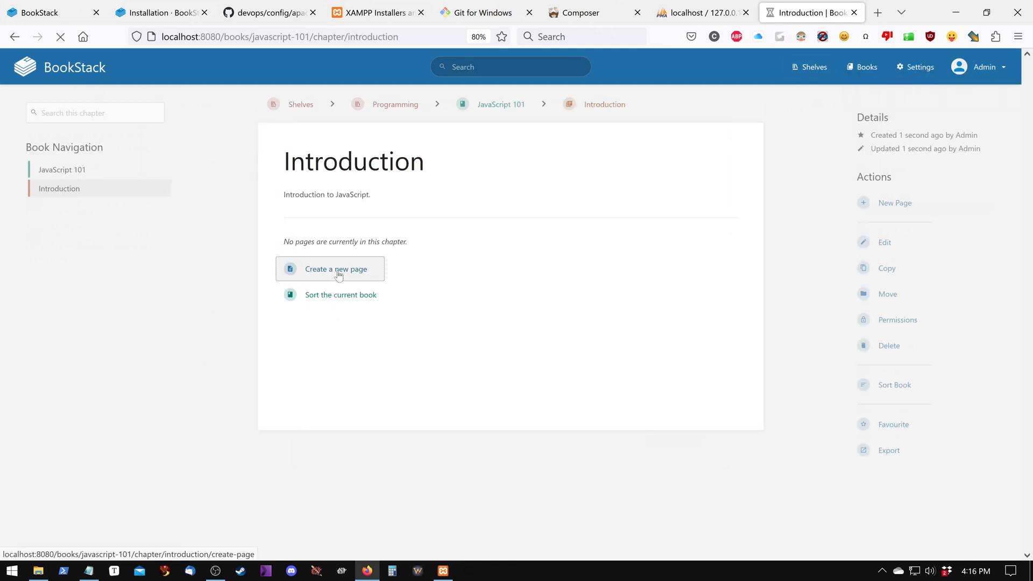
- Title the page 'Introduction' with body 'This is our introduction to JavaScript.'
click(335, 269)
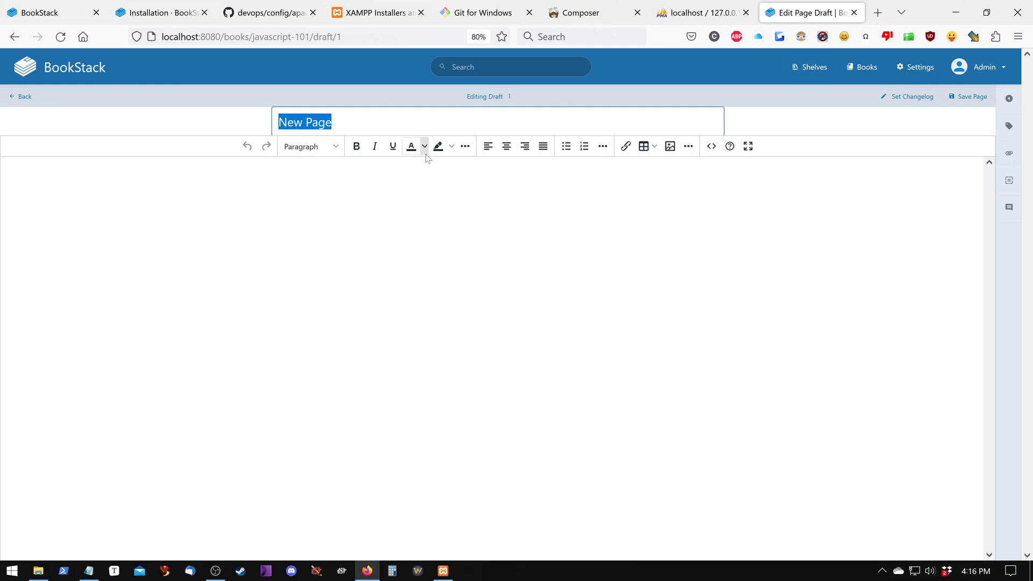
text(Intr)
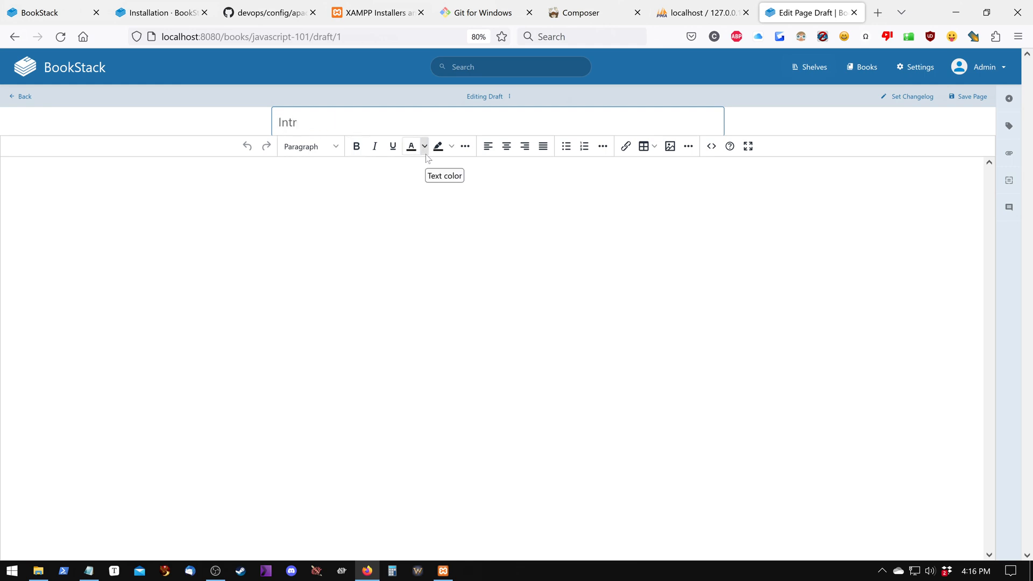
text(oduction)
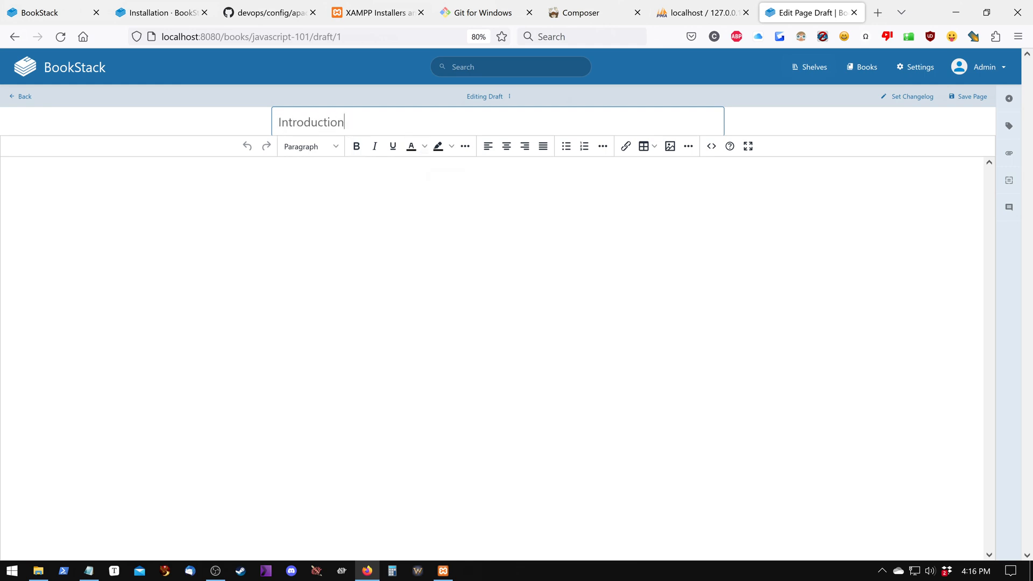
text(This i)
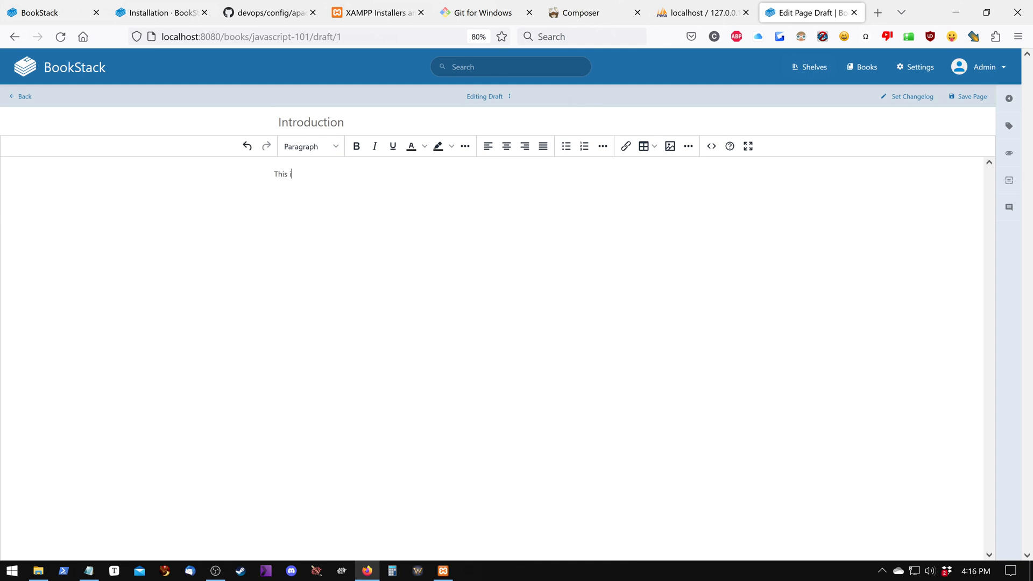
text(s our intro)
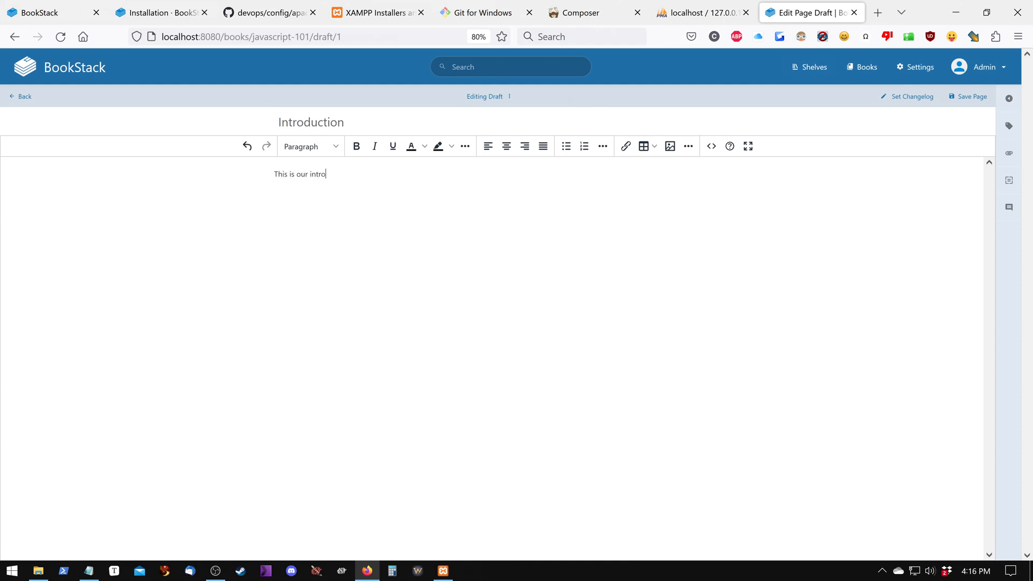
text(duction)
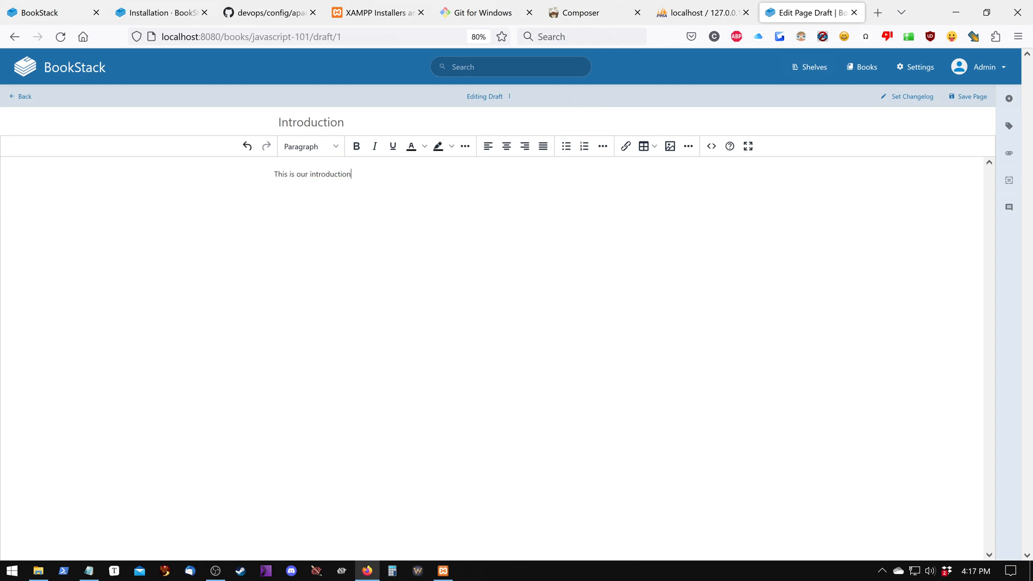
text(to JavaScript.)
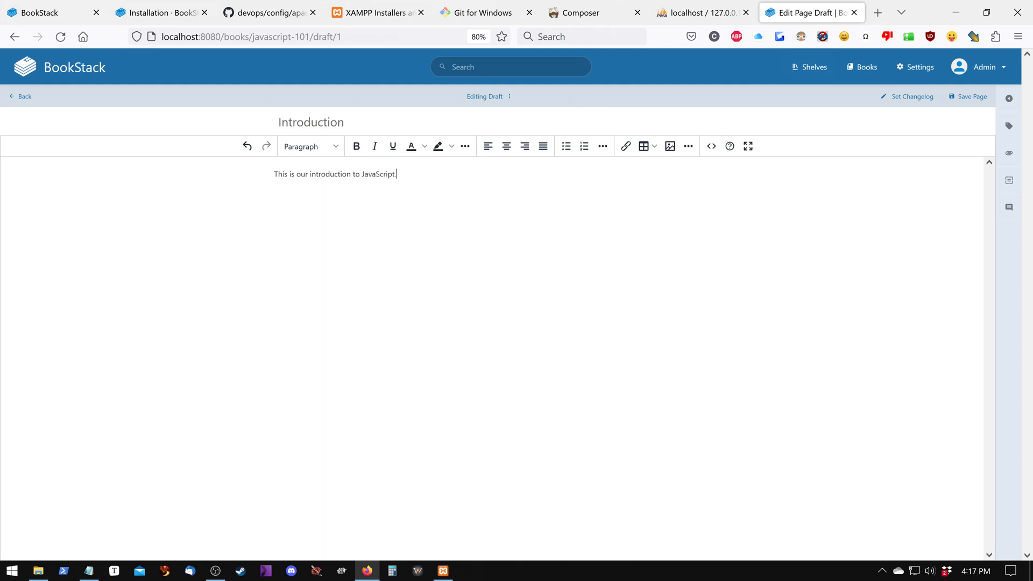
- Make the word JavaScript bold and save the Introduction page
double_click(377, 174)
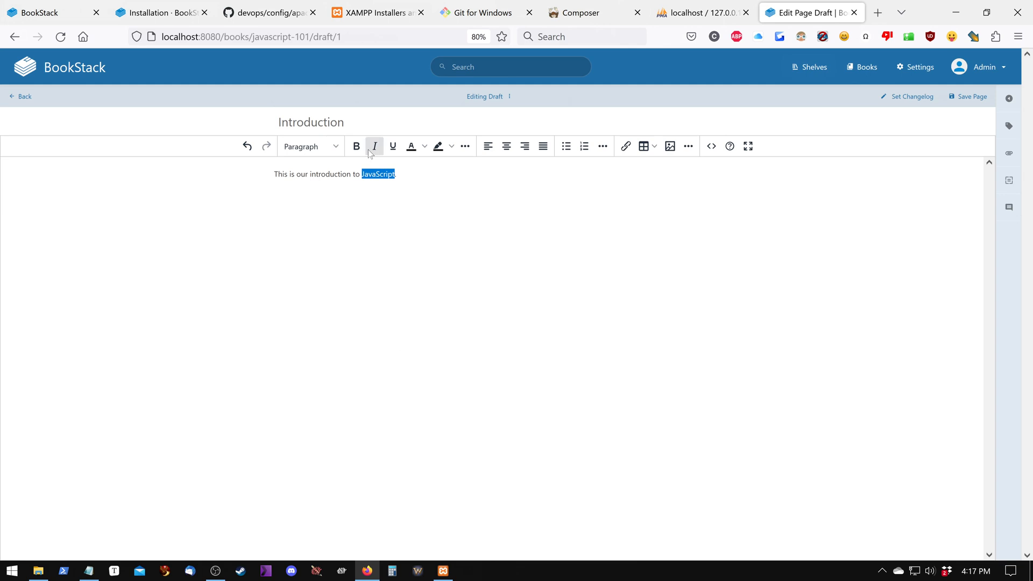
click(356, 147)
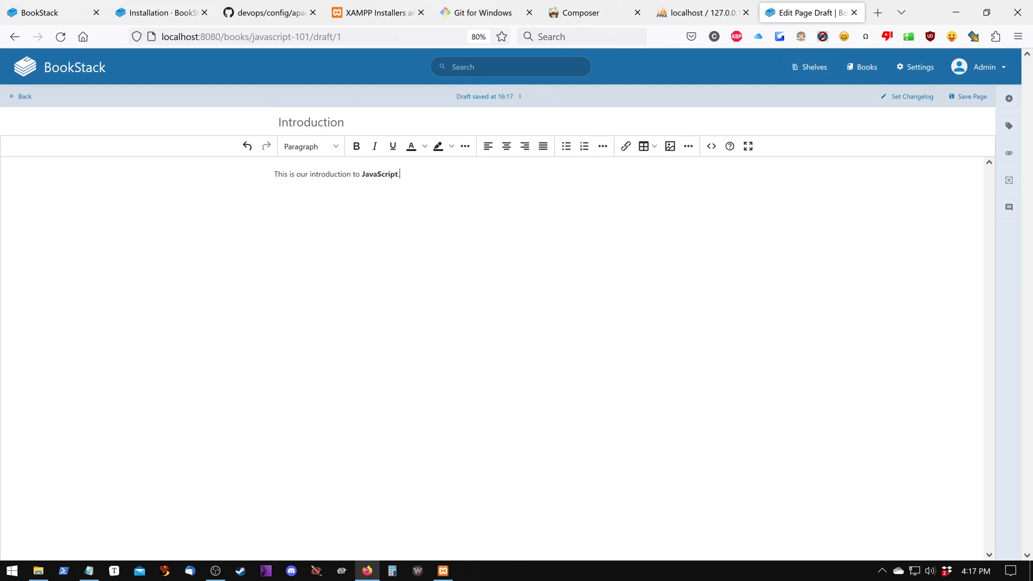
mouse_move(425, 280)
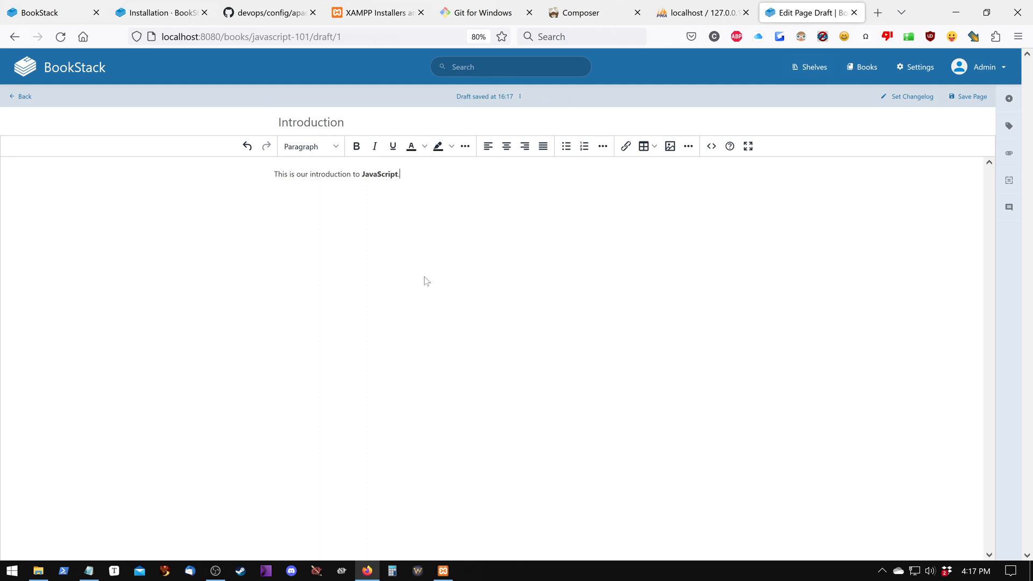
click(968, 95)
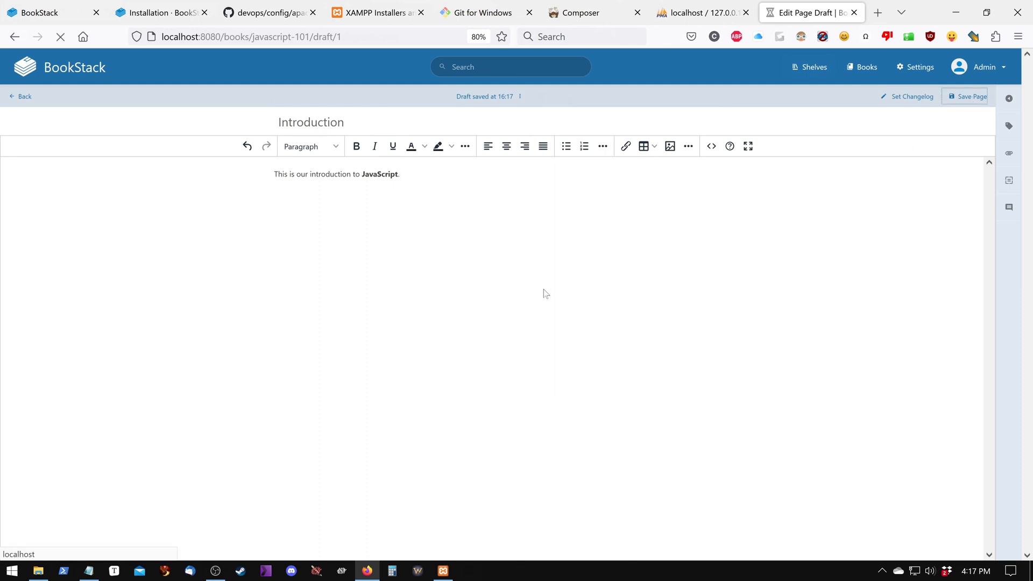
click(969, 96)
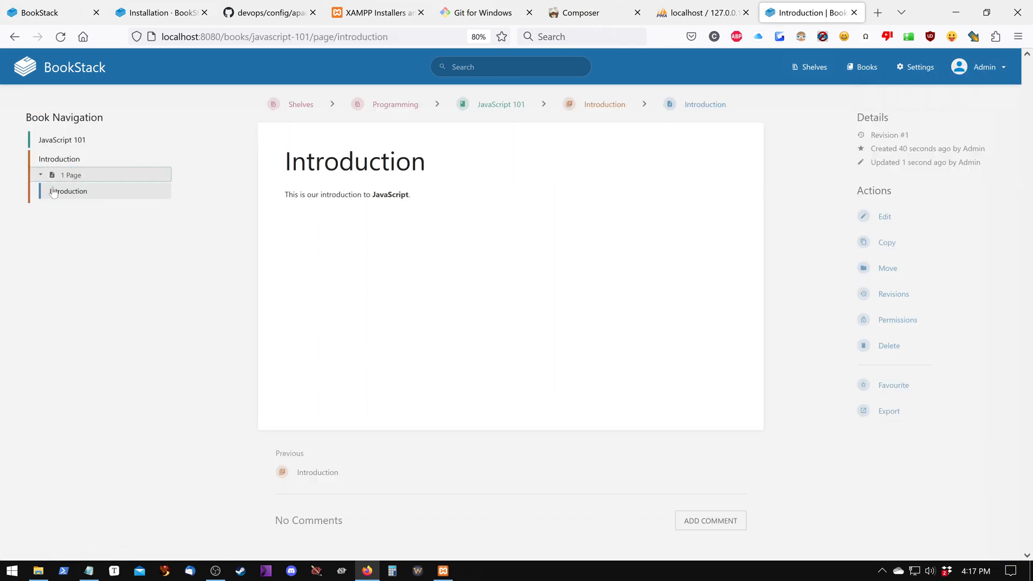
click(40, 176)
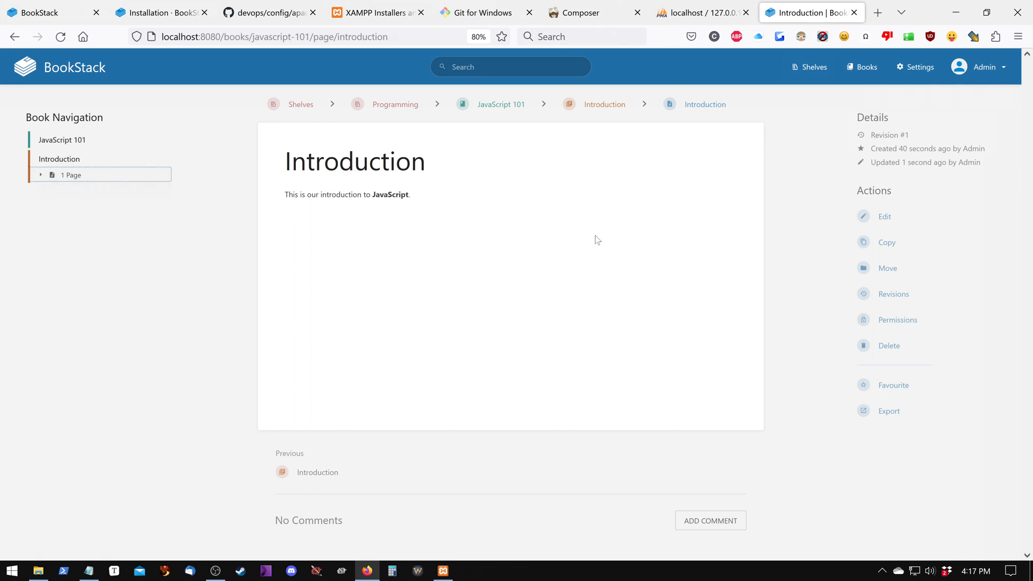
- Revisit the Introduction chapter, then start a new page directly in JavaScript 101
click(602, 104)
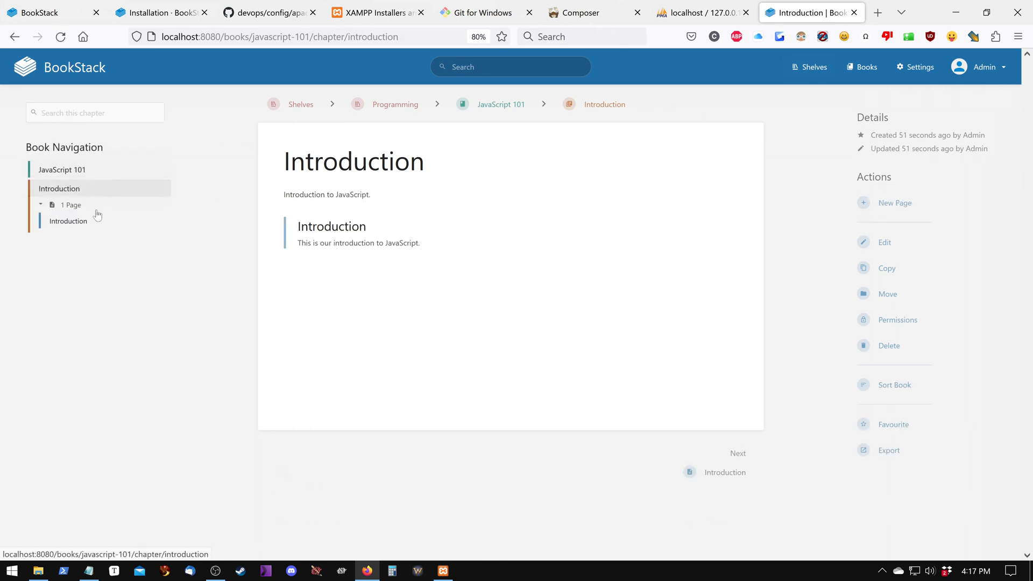
mouse_move(110, 181)
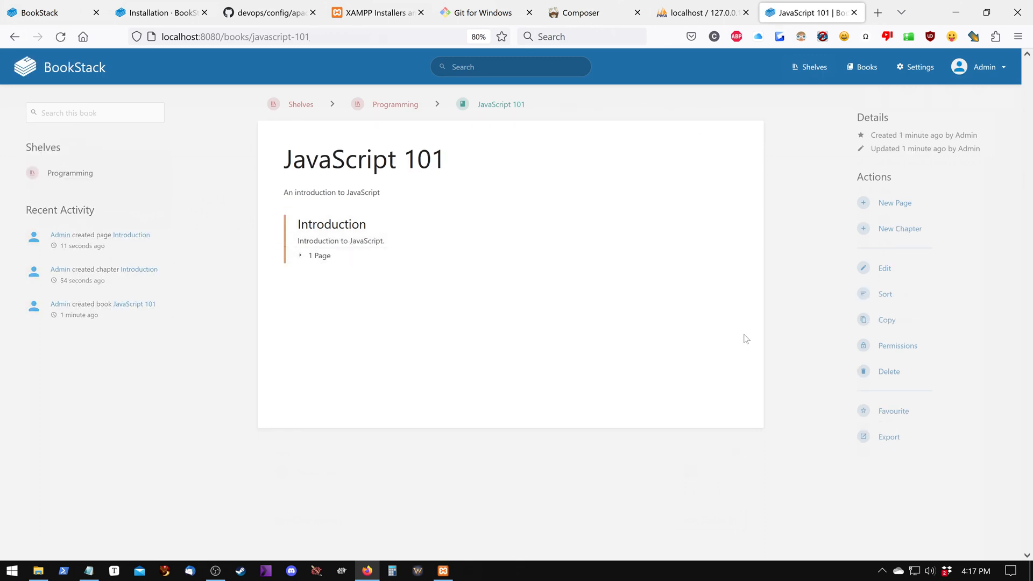
click(894, 202)
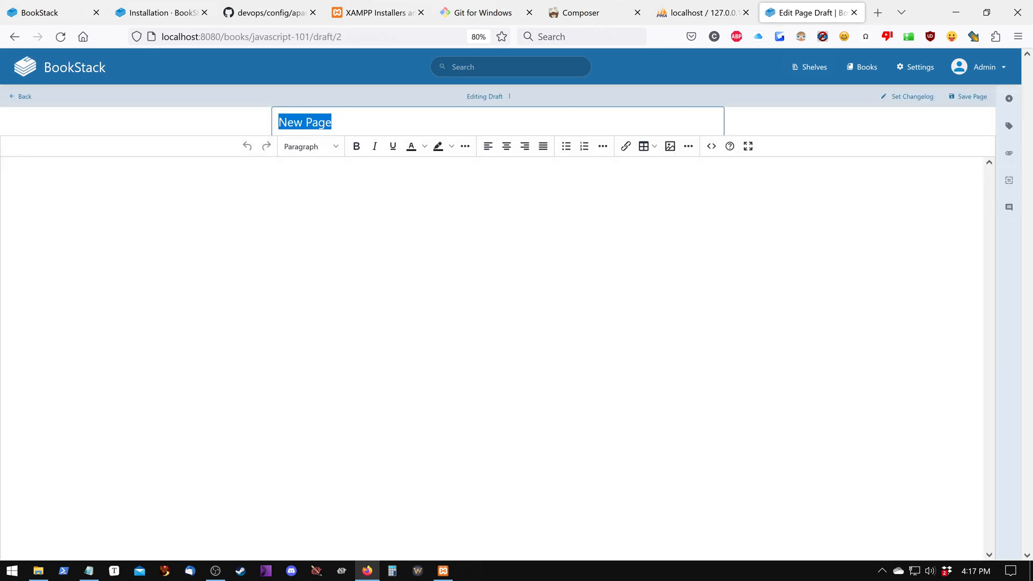
- Create an 'Appendix' page reading 'Appendix.' and save it in the book
text(Appendix)
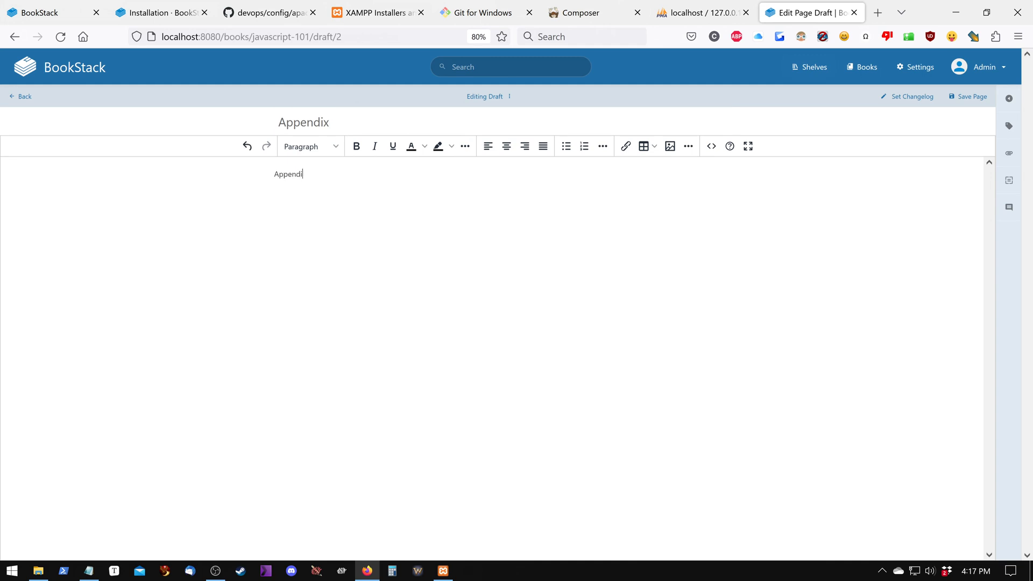
text(x.)
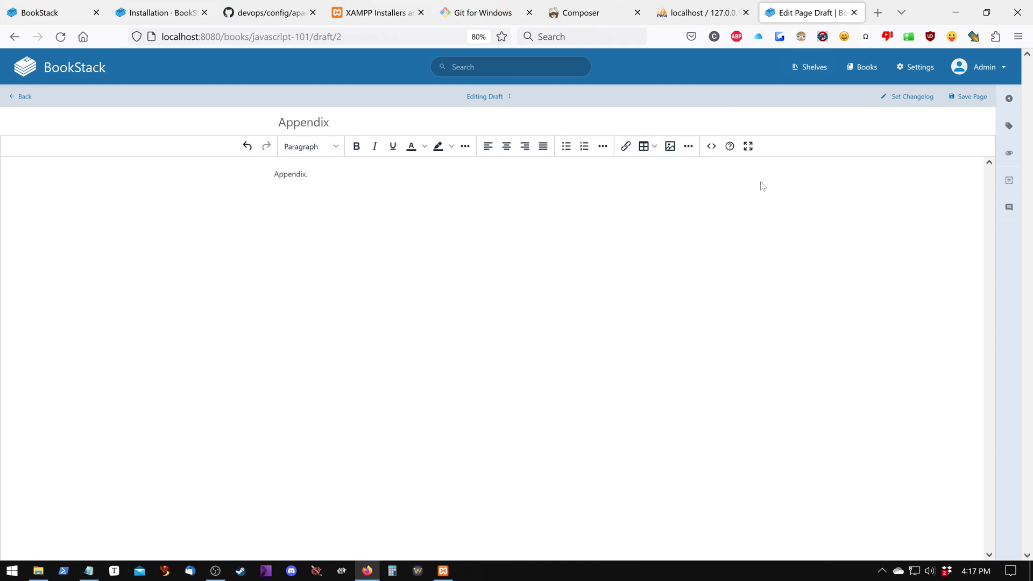
click(971, 96)
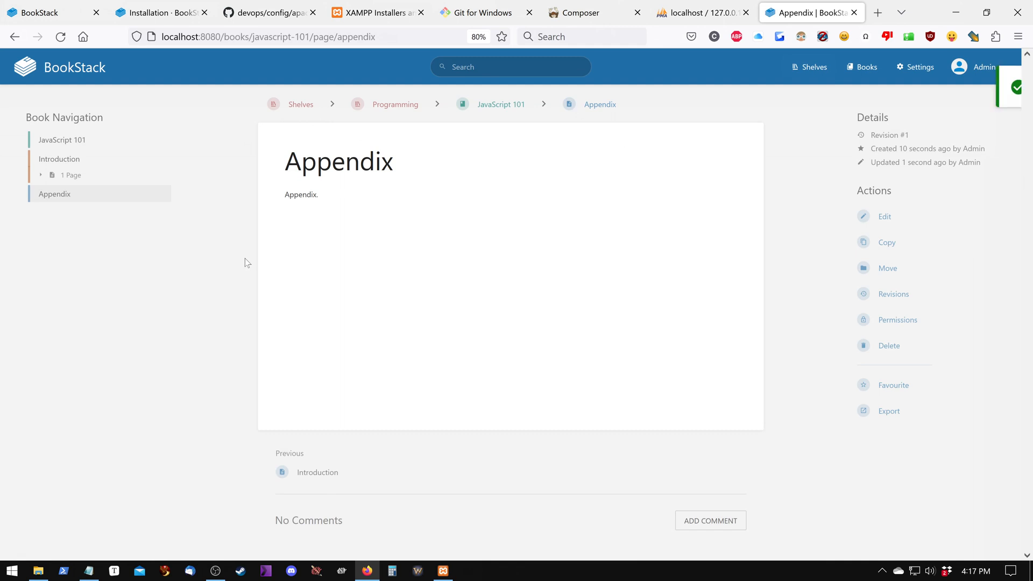
mouse_move(72, 174)
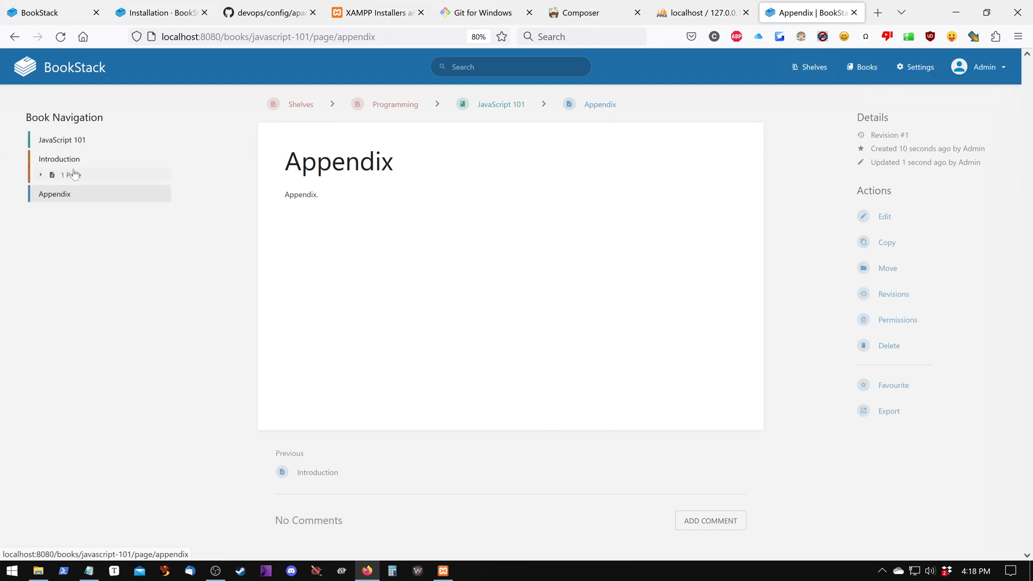
mouse_move(73, 172)
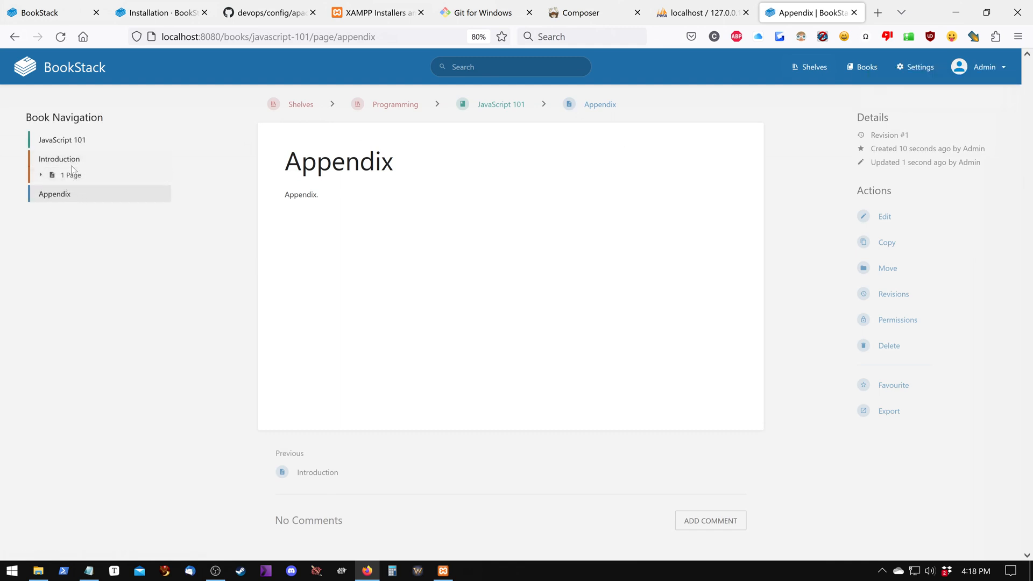
mouse_move(887, 268)
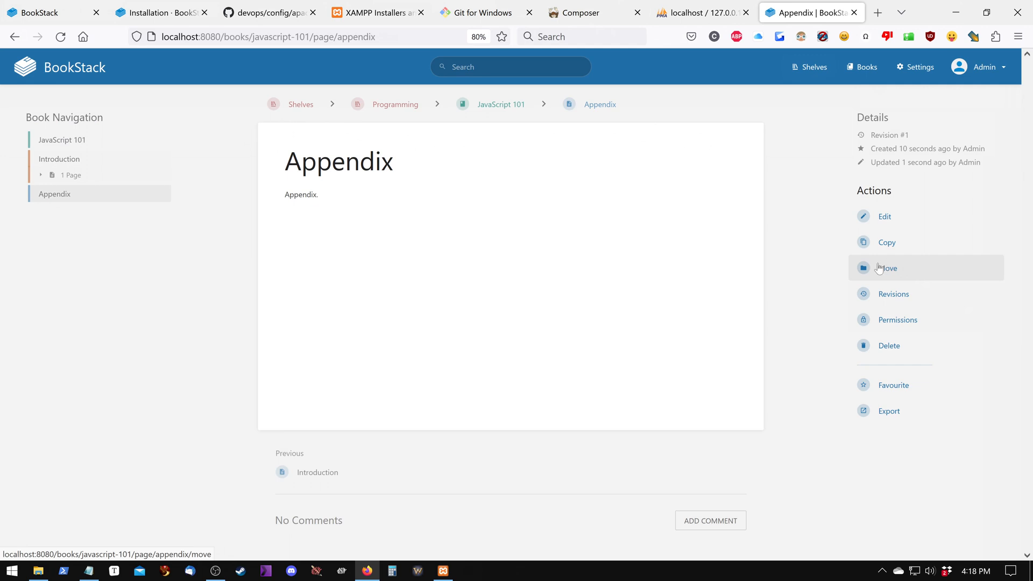
- Move the Appendix page into the Introduction chapter
click(885, 268)
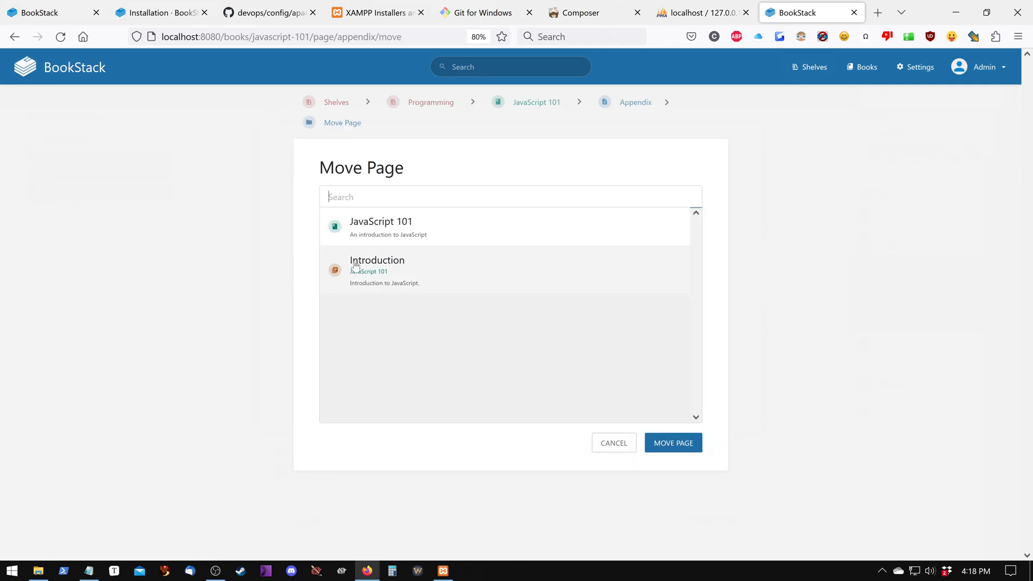
click(461, 270)
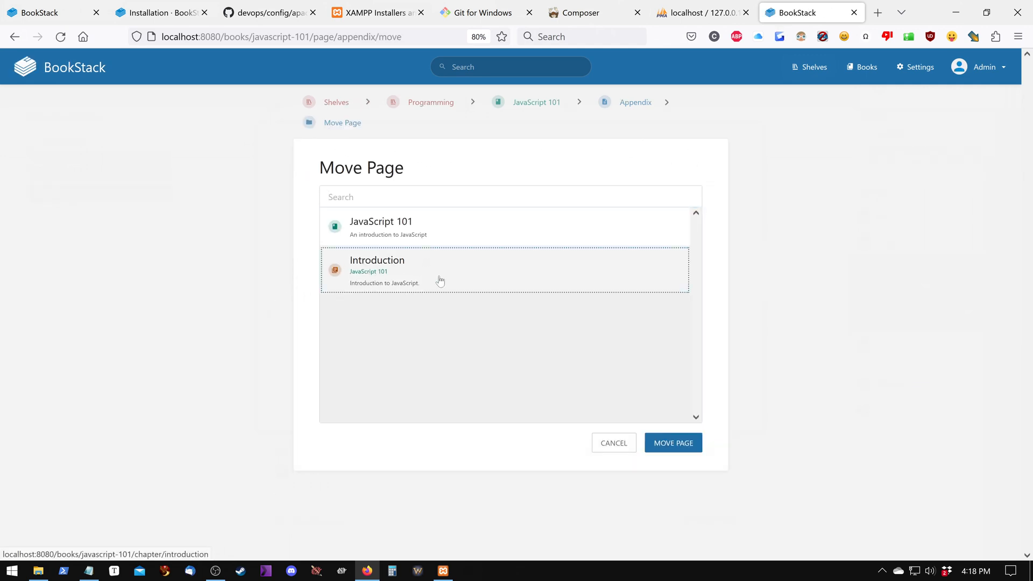
click(672, 442)
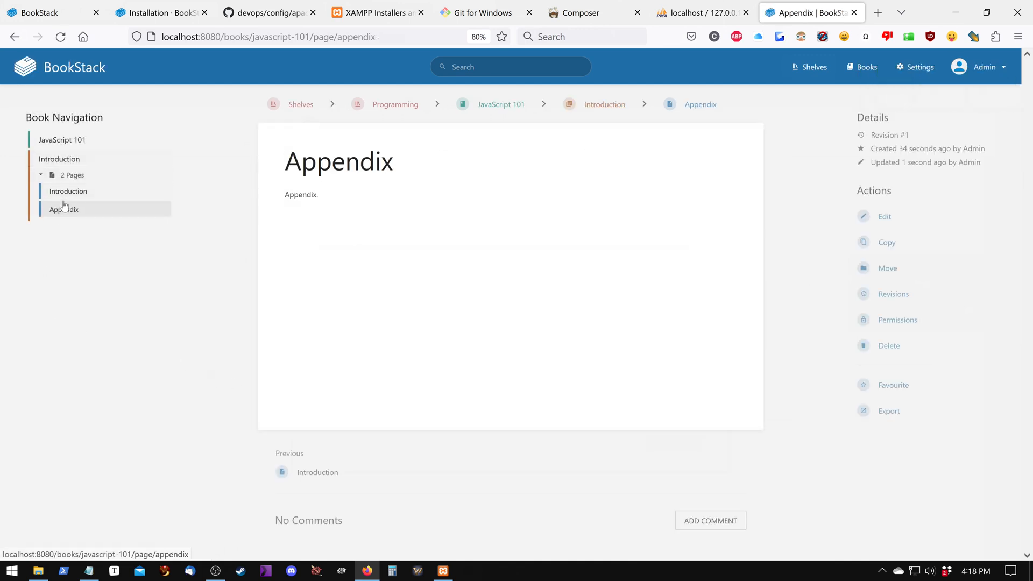
mouse_move(235, 226)
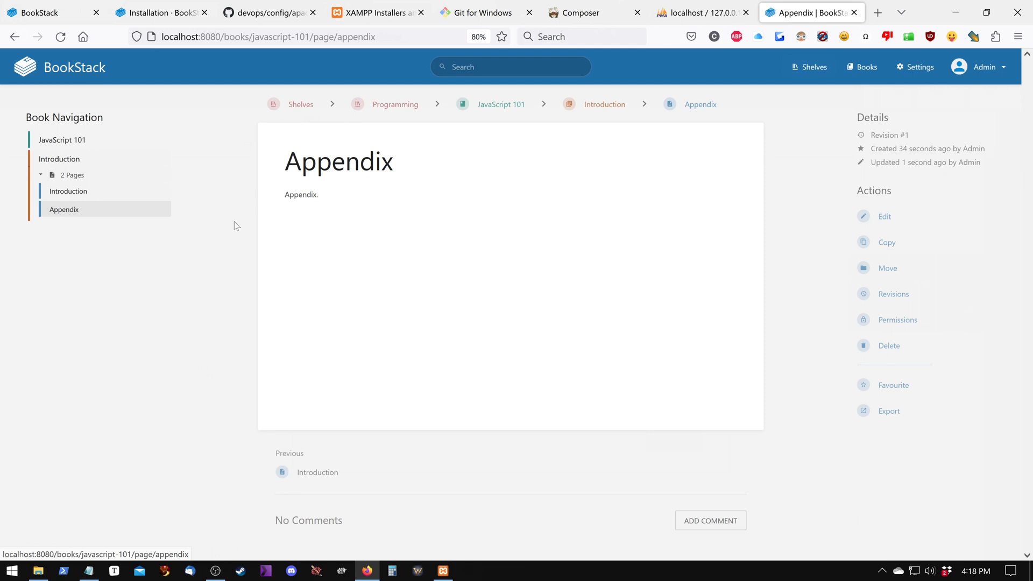
mouse_move(206, 337)
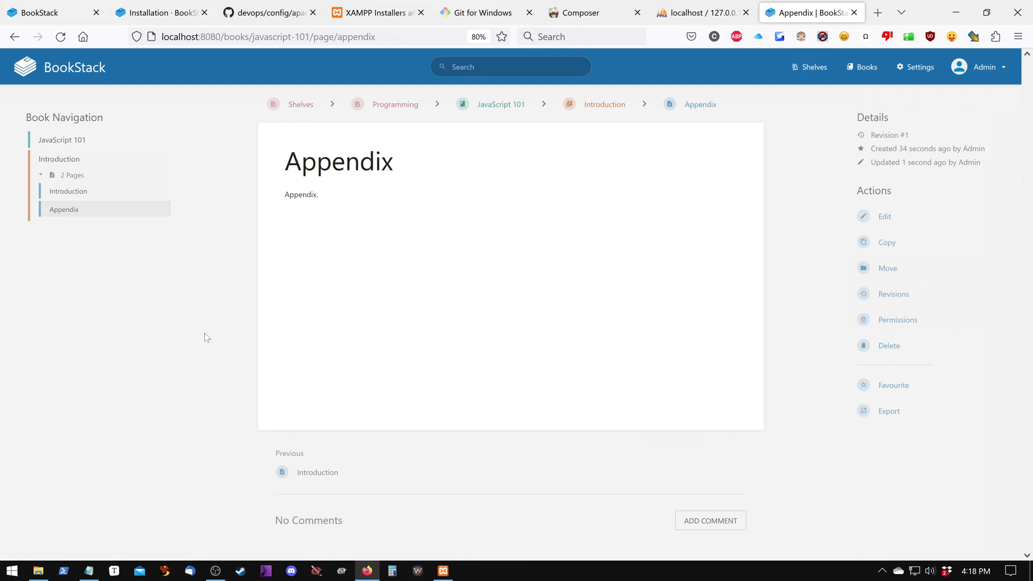
mouse_move(256, 398)
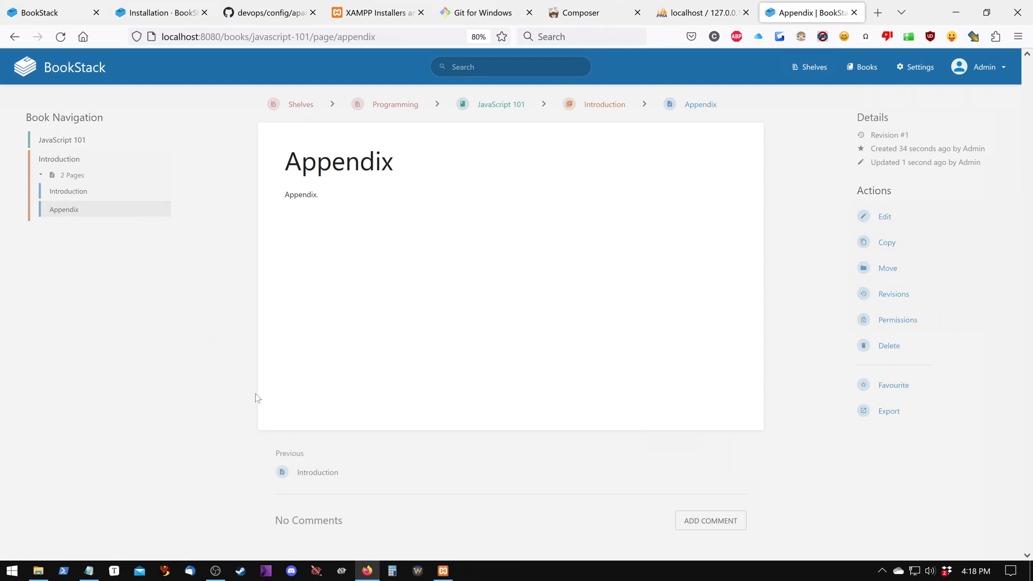
- Review the Appendix page's export formats, then show the admin account options
click(887, 409)
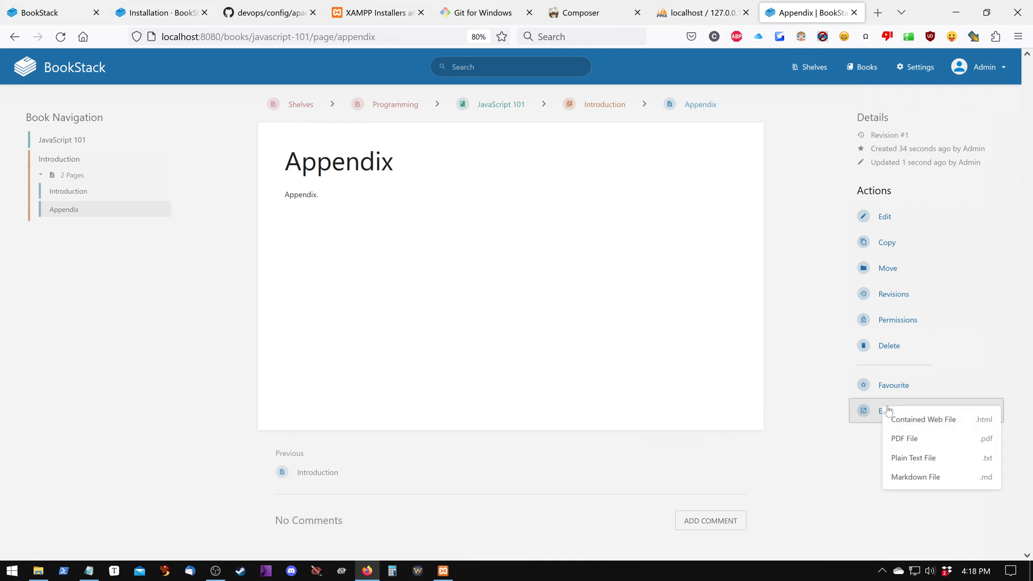
mouse_move(923, 418)
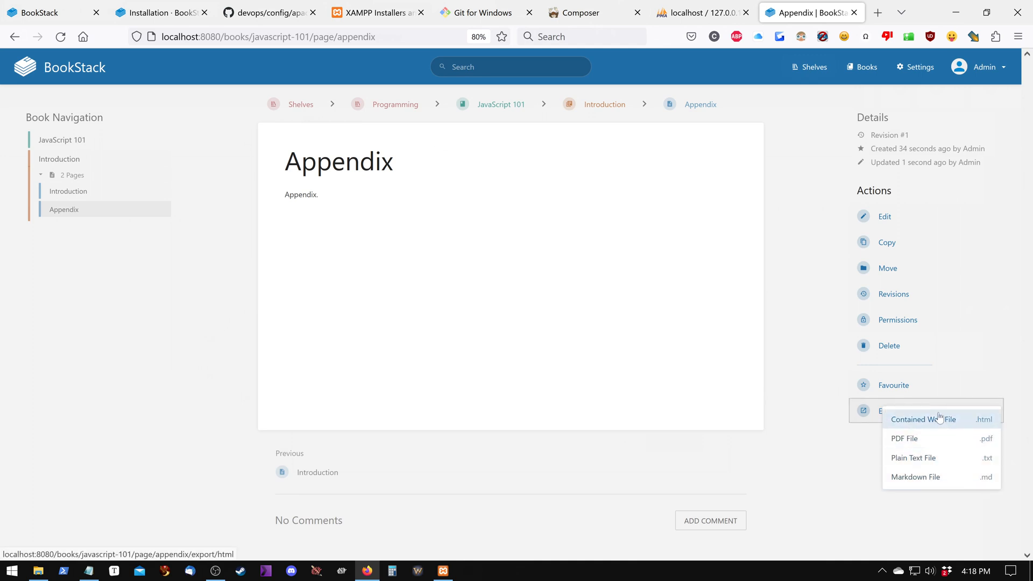
click(107, 329)
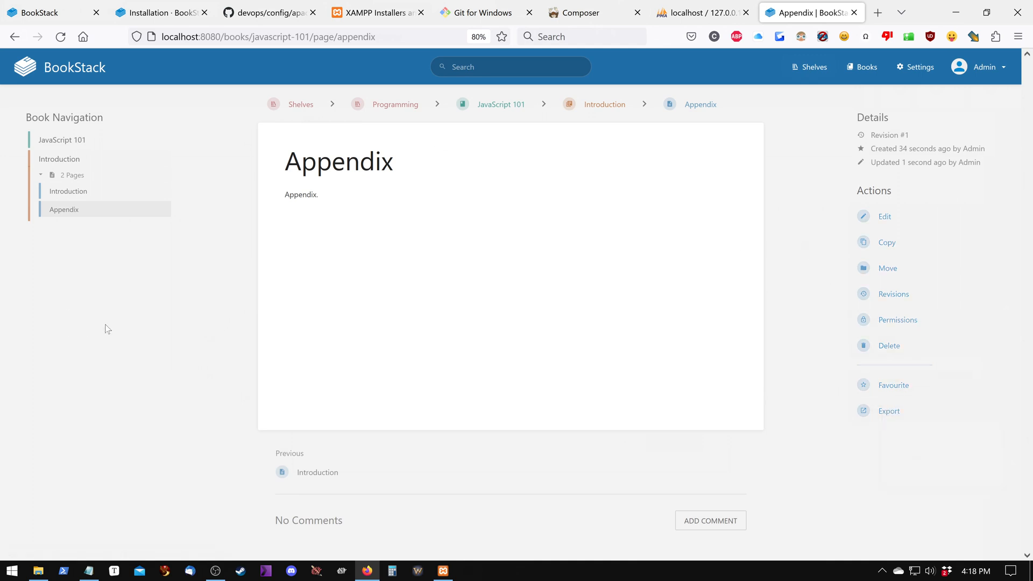
mouse_move(96, 284)
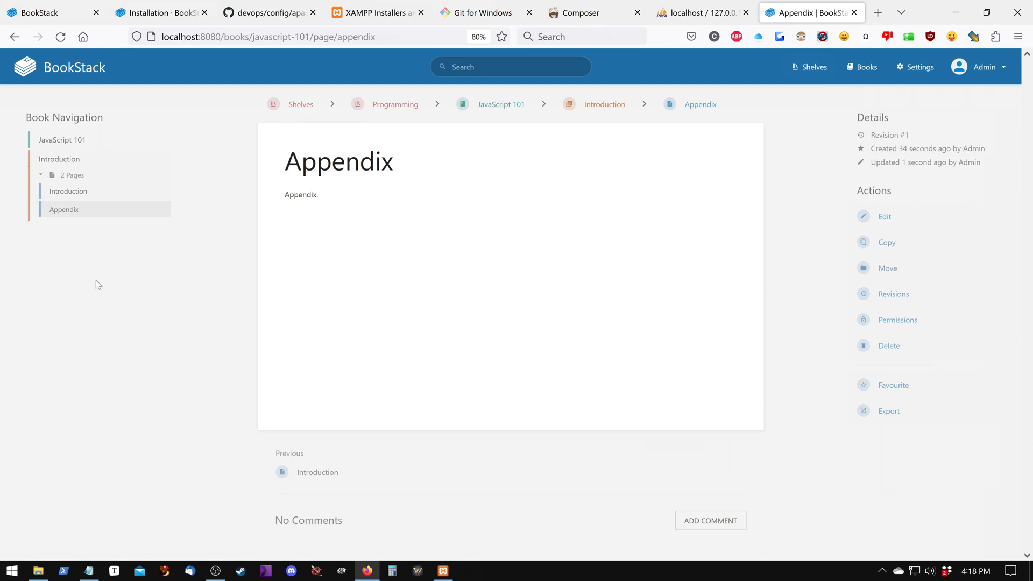
mouse_move(981, 67)
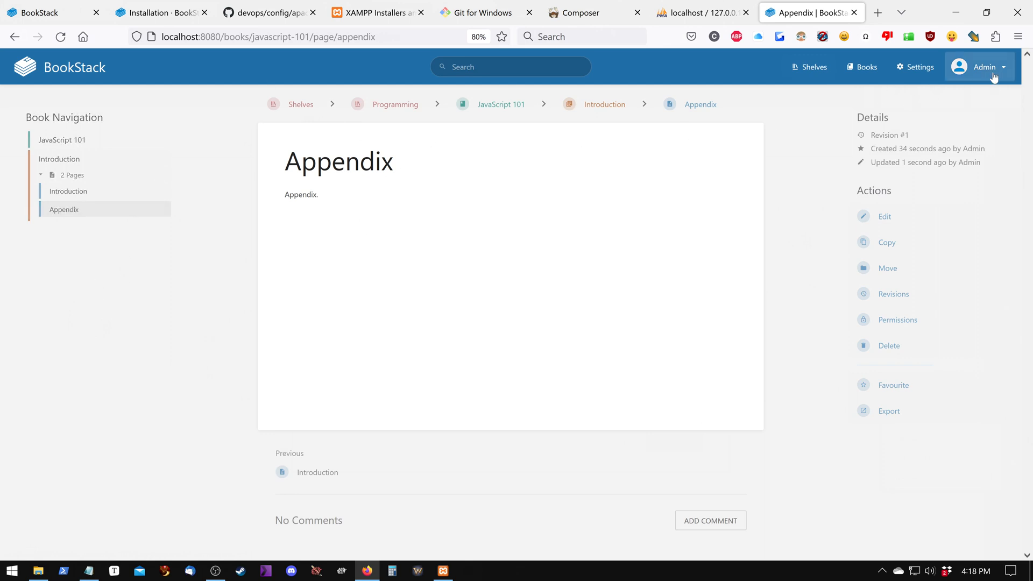
click(981, 67)
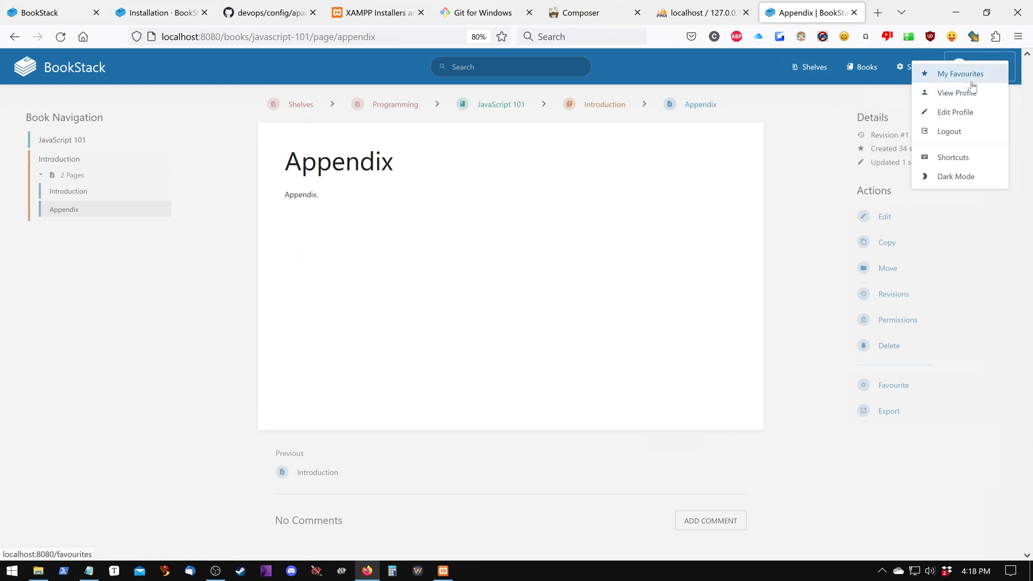
mouse_move(948, 131)
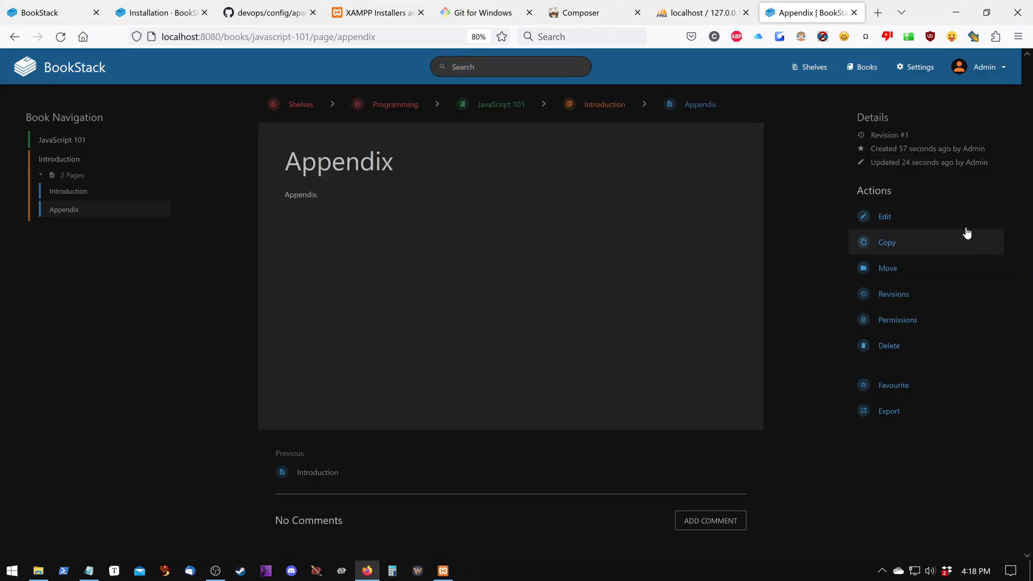
- Browse the admin Settings, Users and Maintenance pages, then return to the dashboard
click(920, 67)
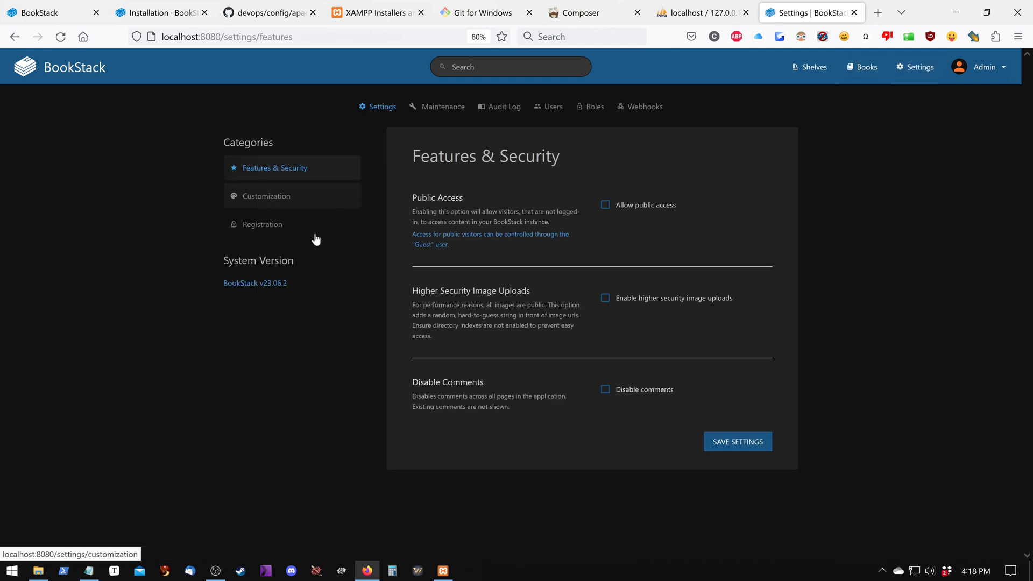
mouse_move(643, 106)
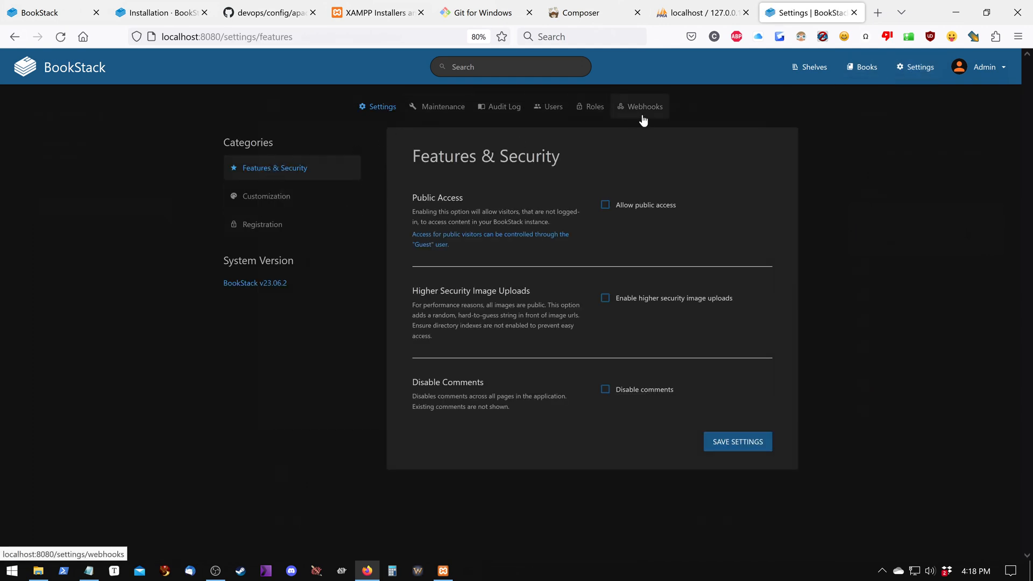
click(553, 107)
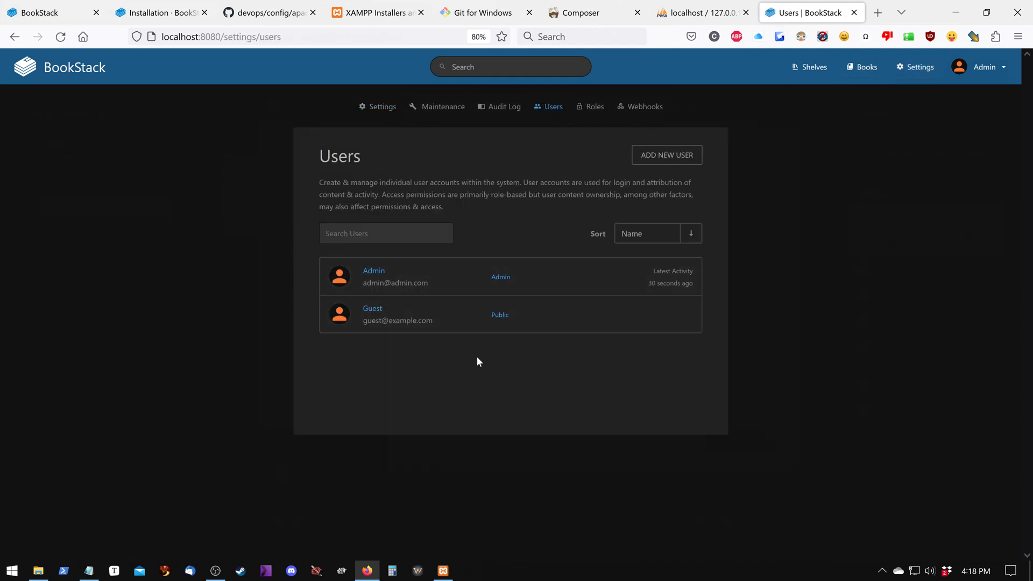
mouse_move(532, 300)
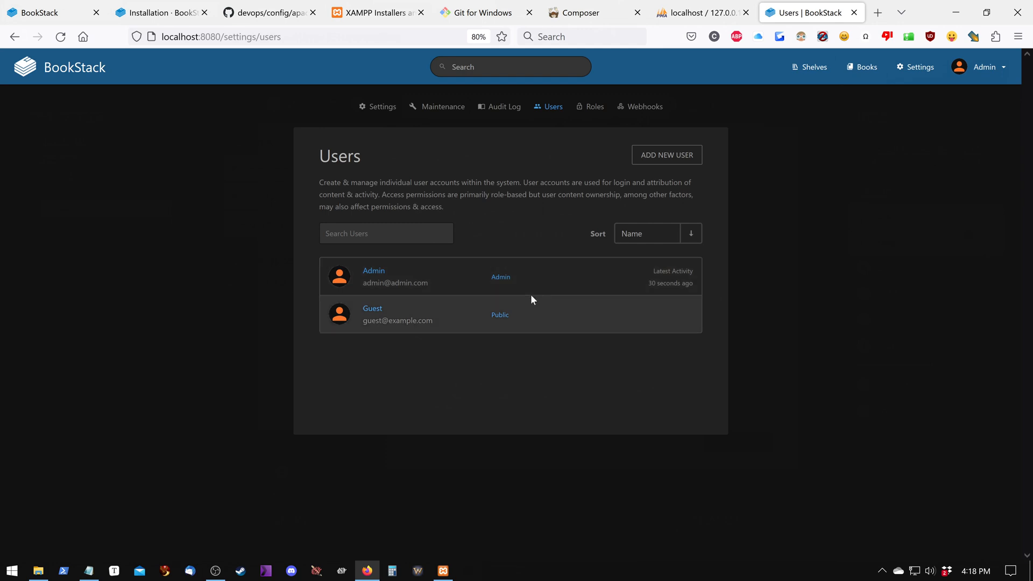
mouse_move(388, 168)
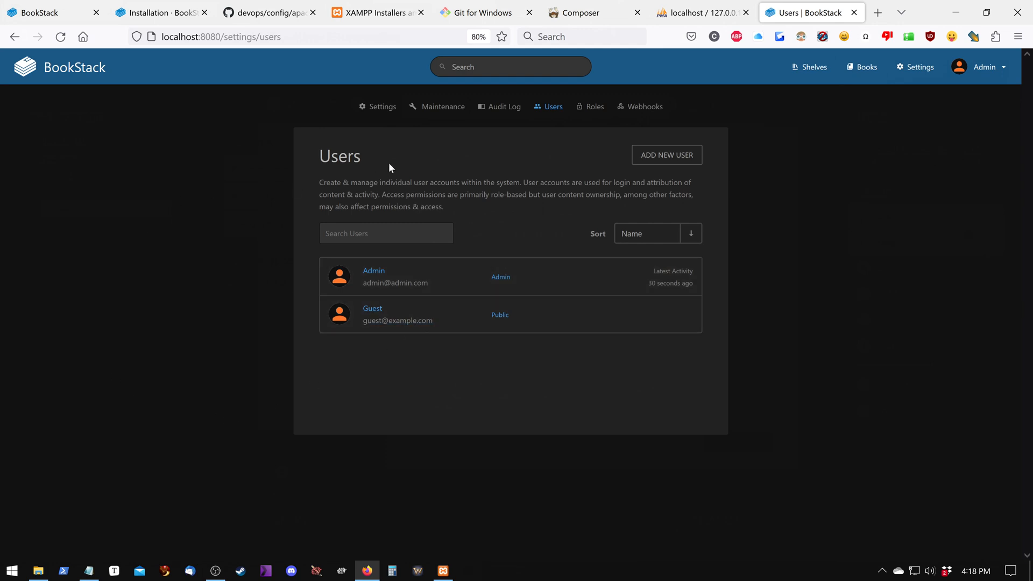
click(441, 107)
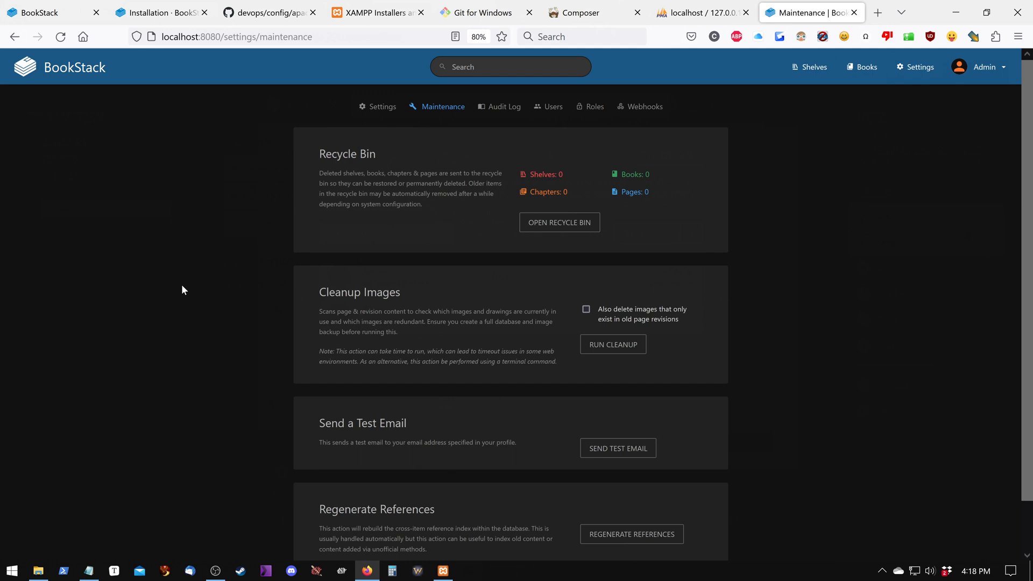
click(58, 65)
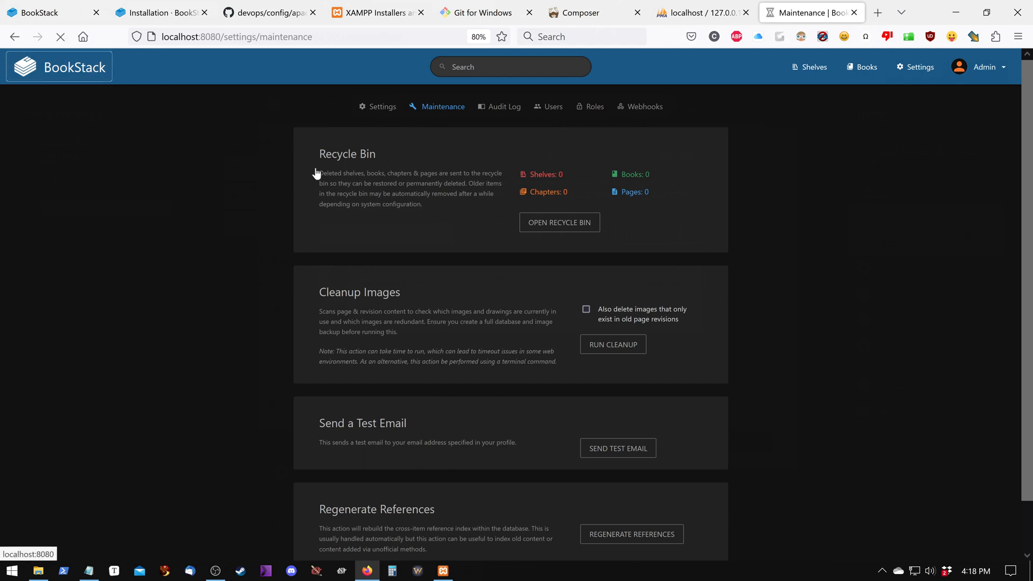
click(58, 66)
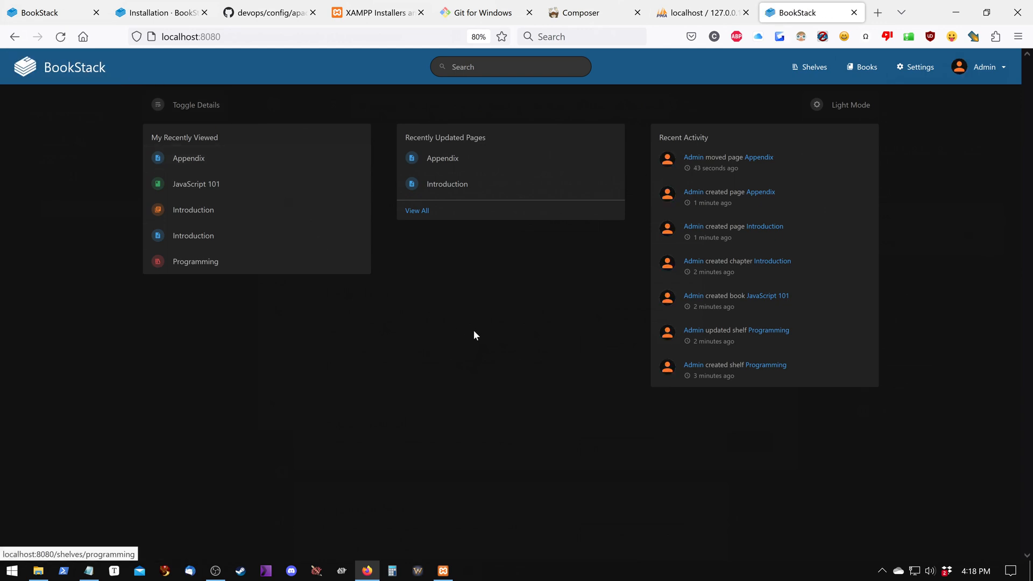
mouse_move(466, 314)
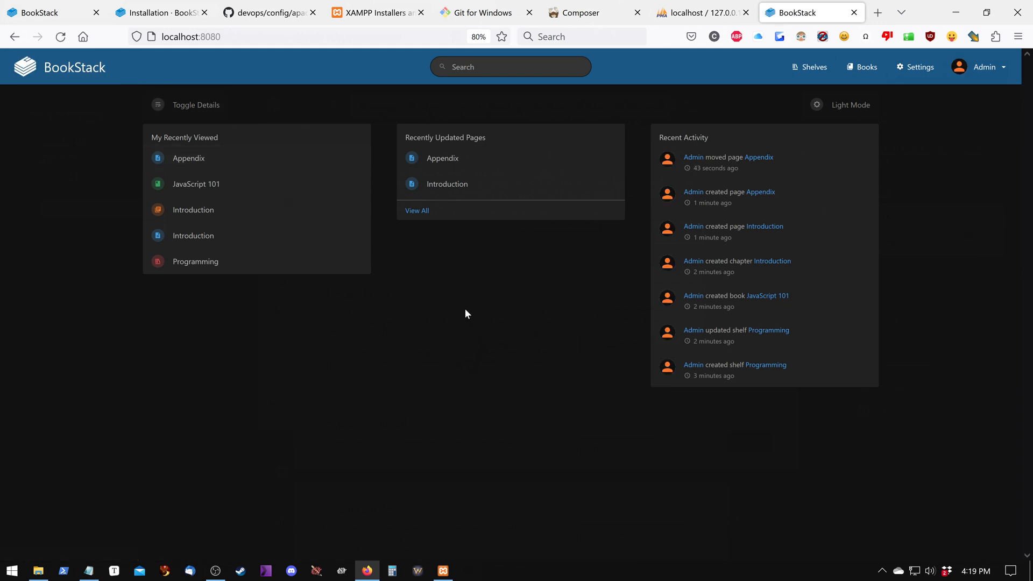
mouse_move(821, 128)
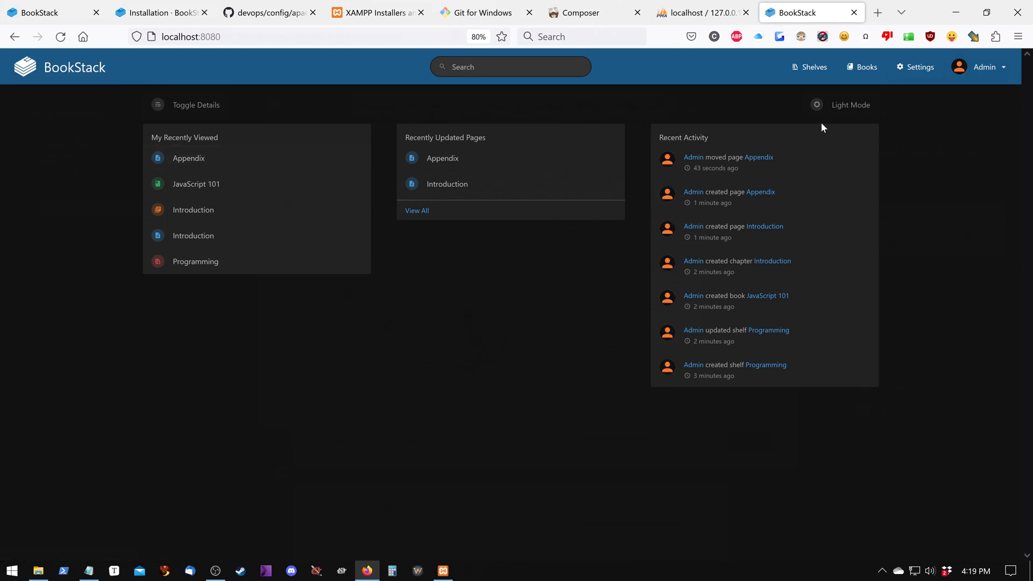
- Revisit the Books list and Programming shelf, then open JavaScript 101
click(865, 66)
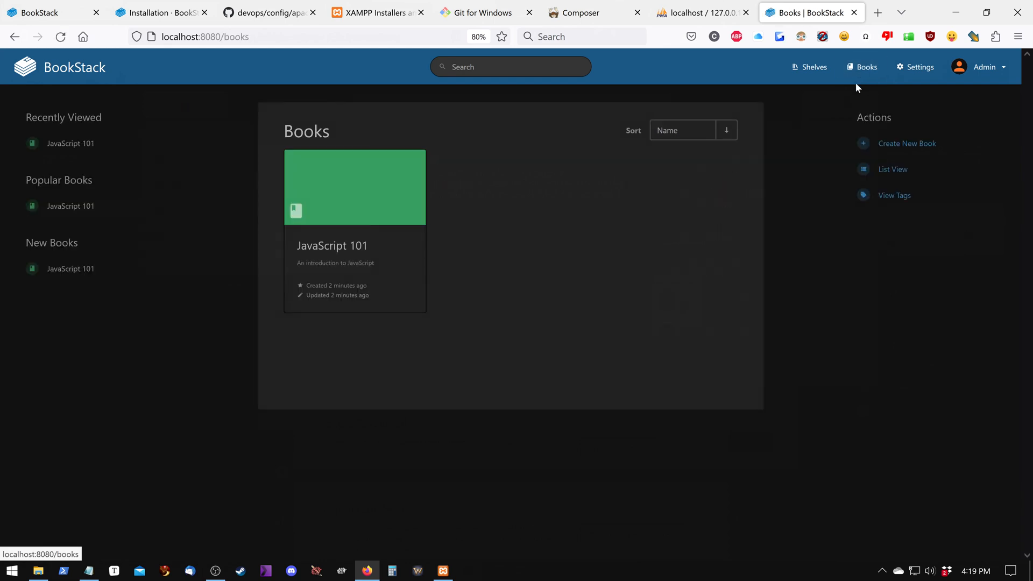
mouse_move(291, 327)
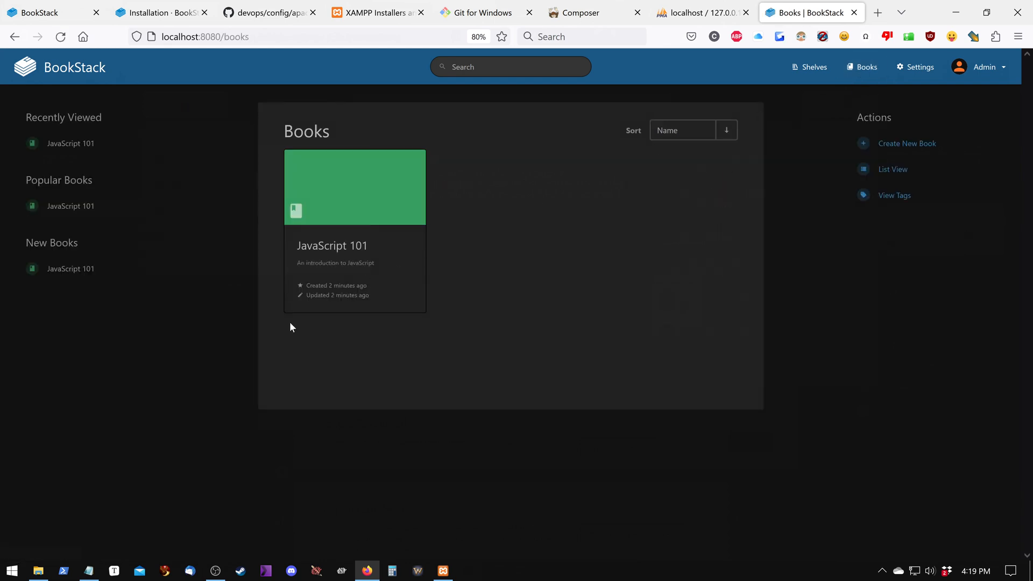
mouse_move(354, 336)
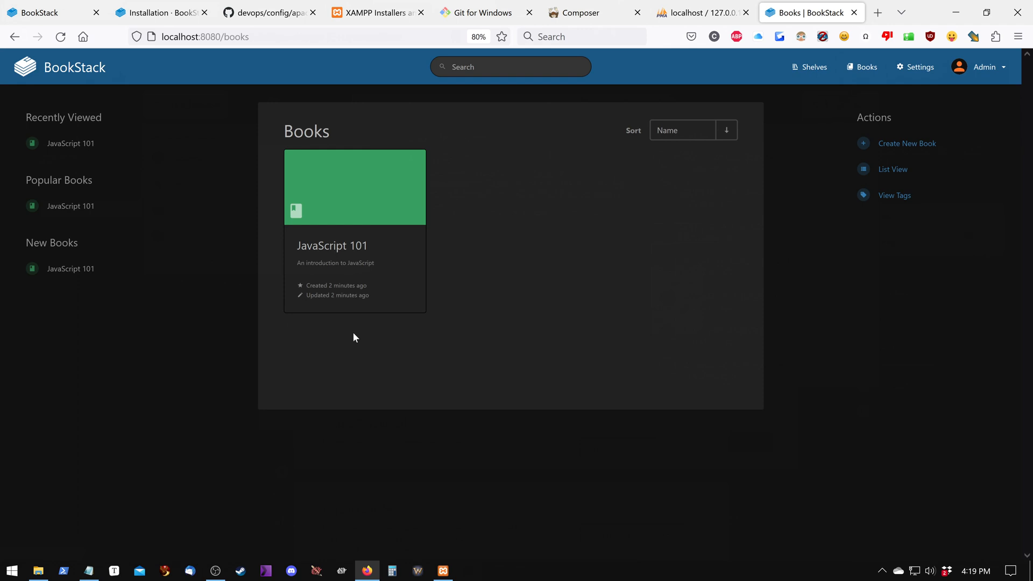
mouse_move(421, 354)
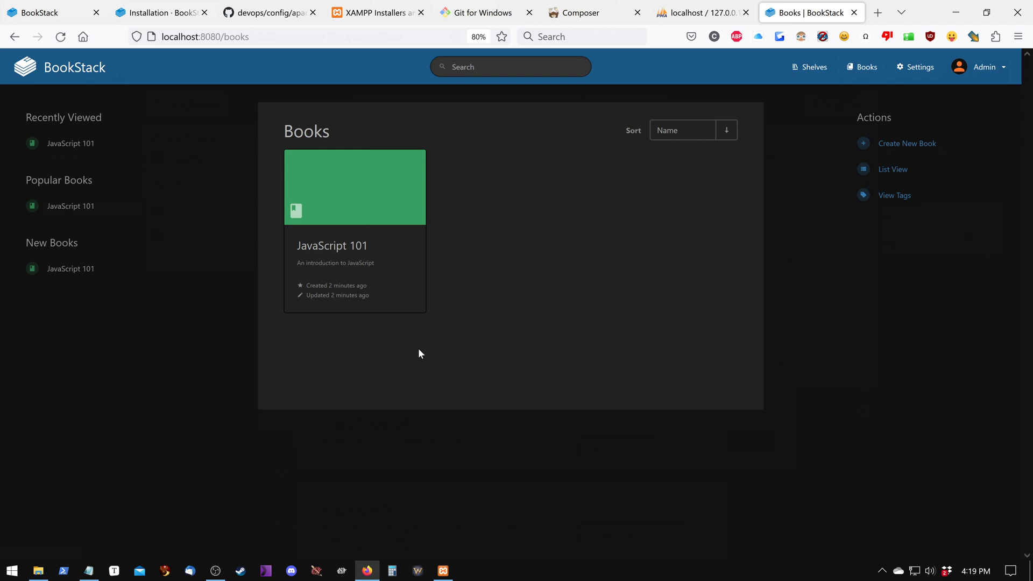
mouse_move(175, 362)
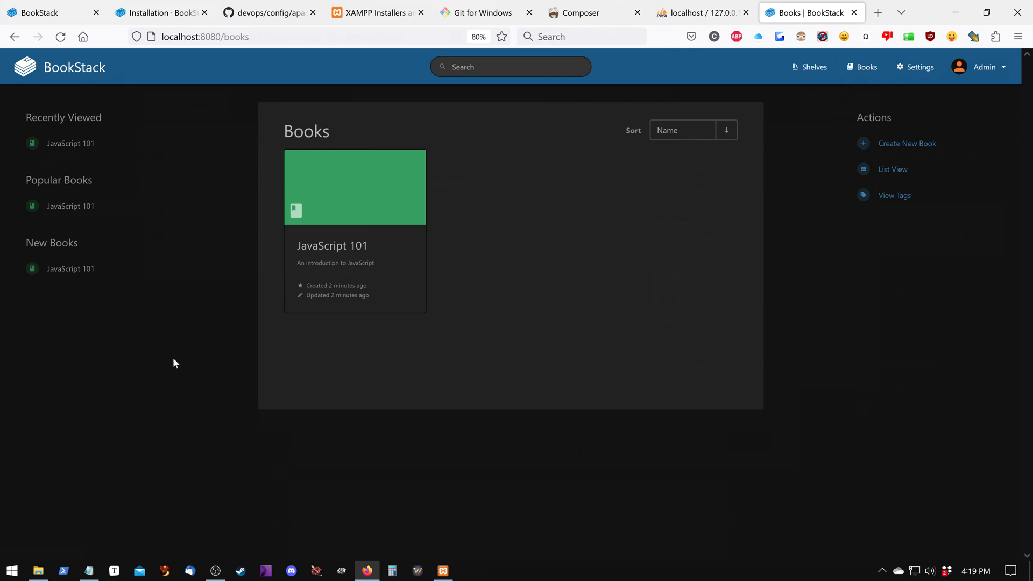
mouse_move(71, 206)
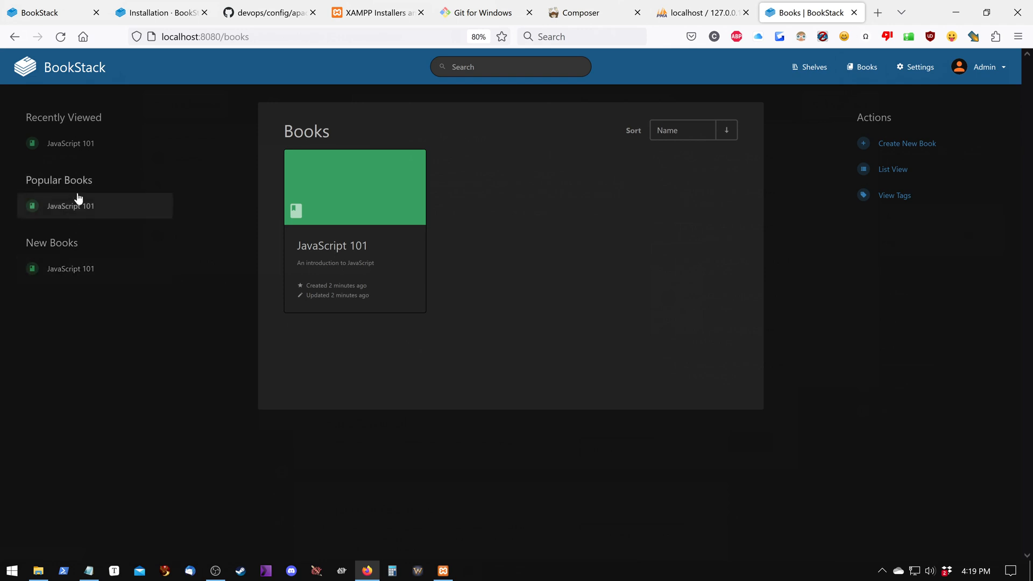
mouse_move(78, 202)
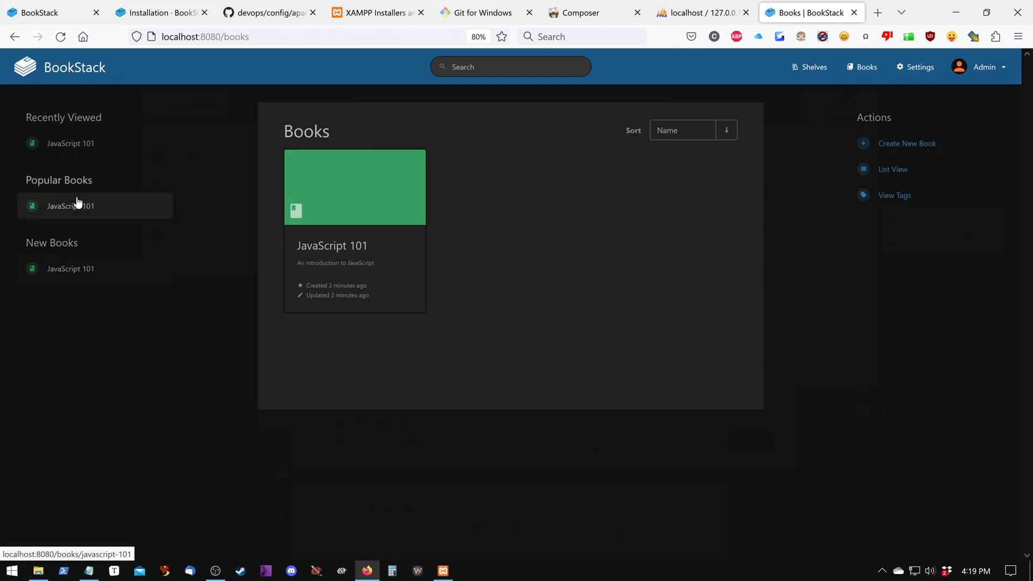
click(814, 66)
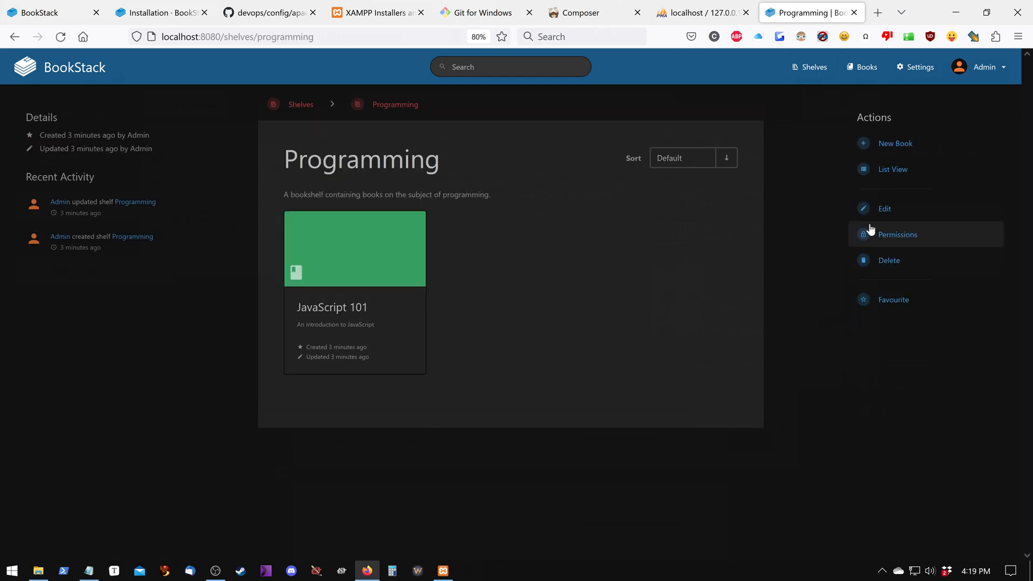
mouse_move(893, 221)
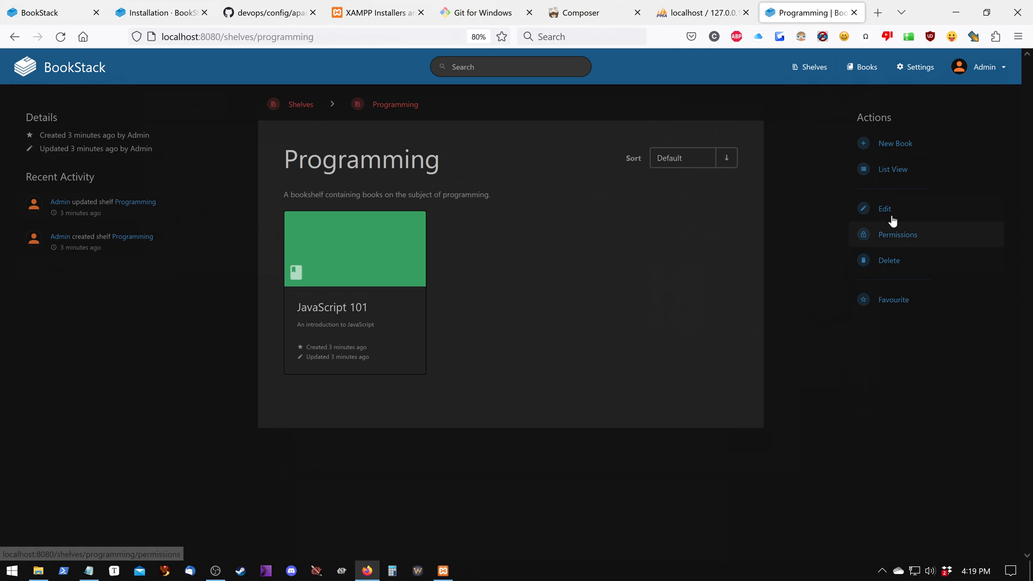
mouse_move(842, 358)
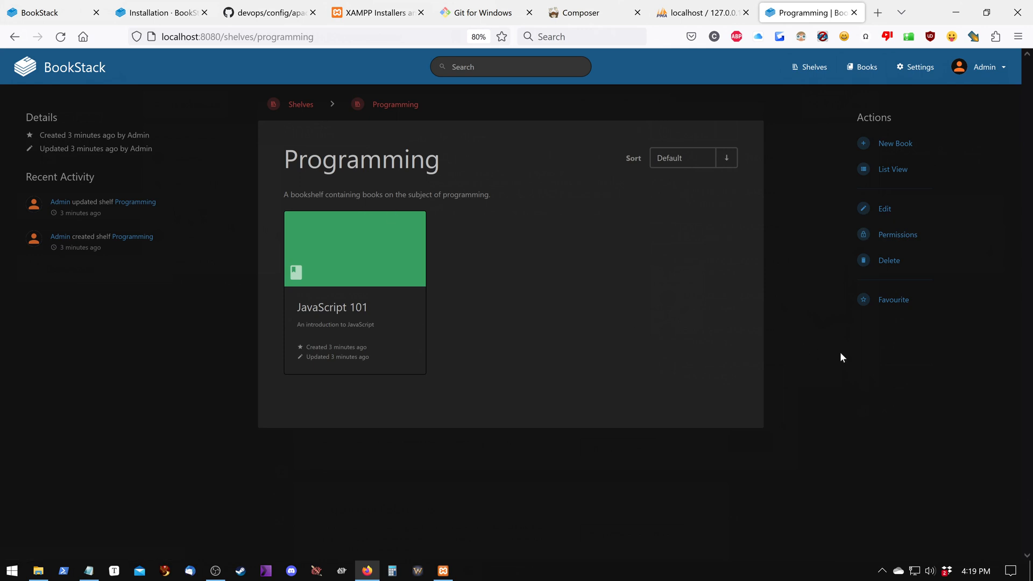
click(354, 306)
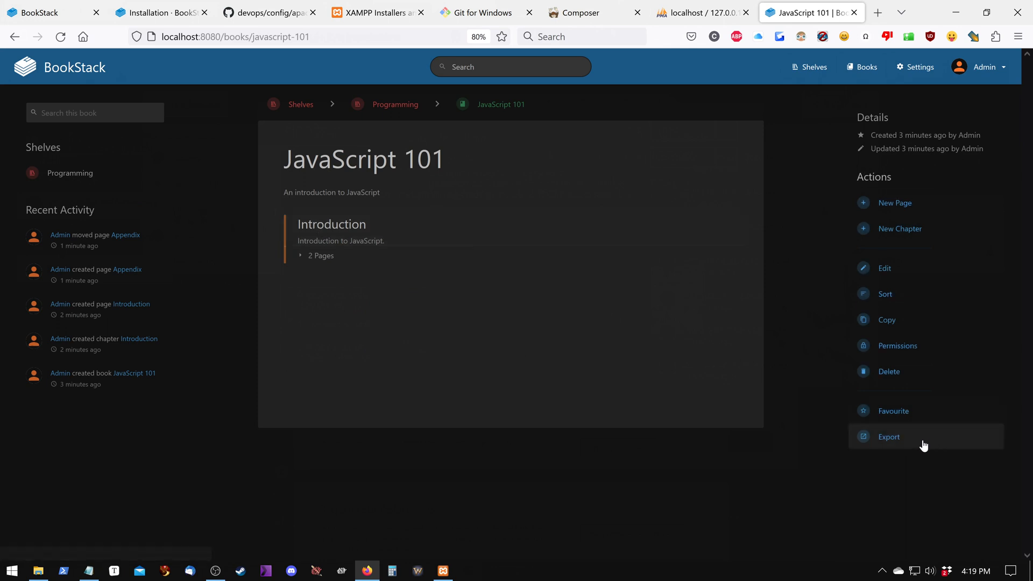
mouse_move(282, 444)
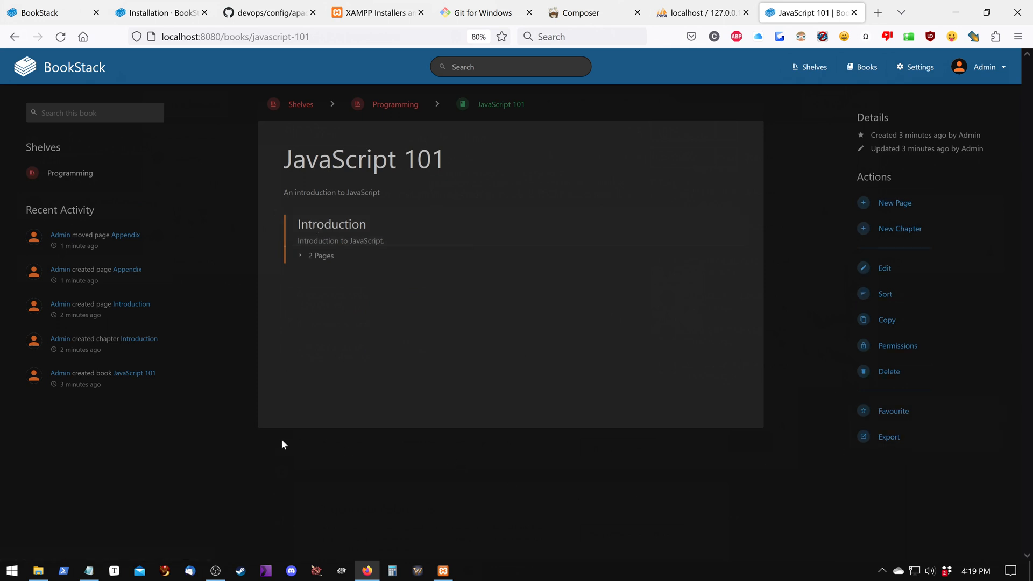